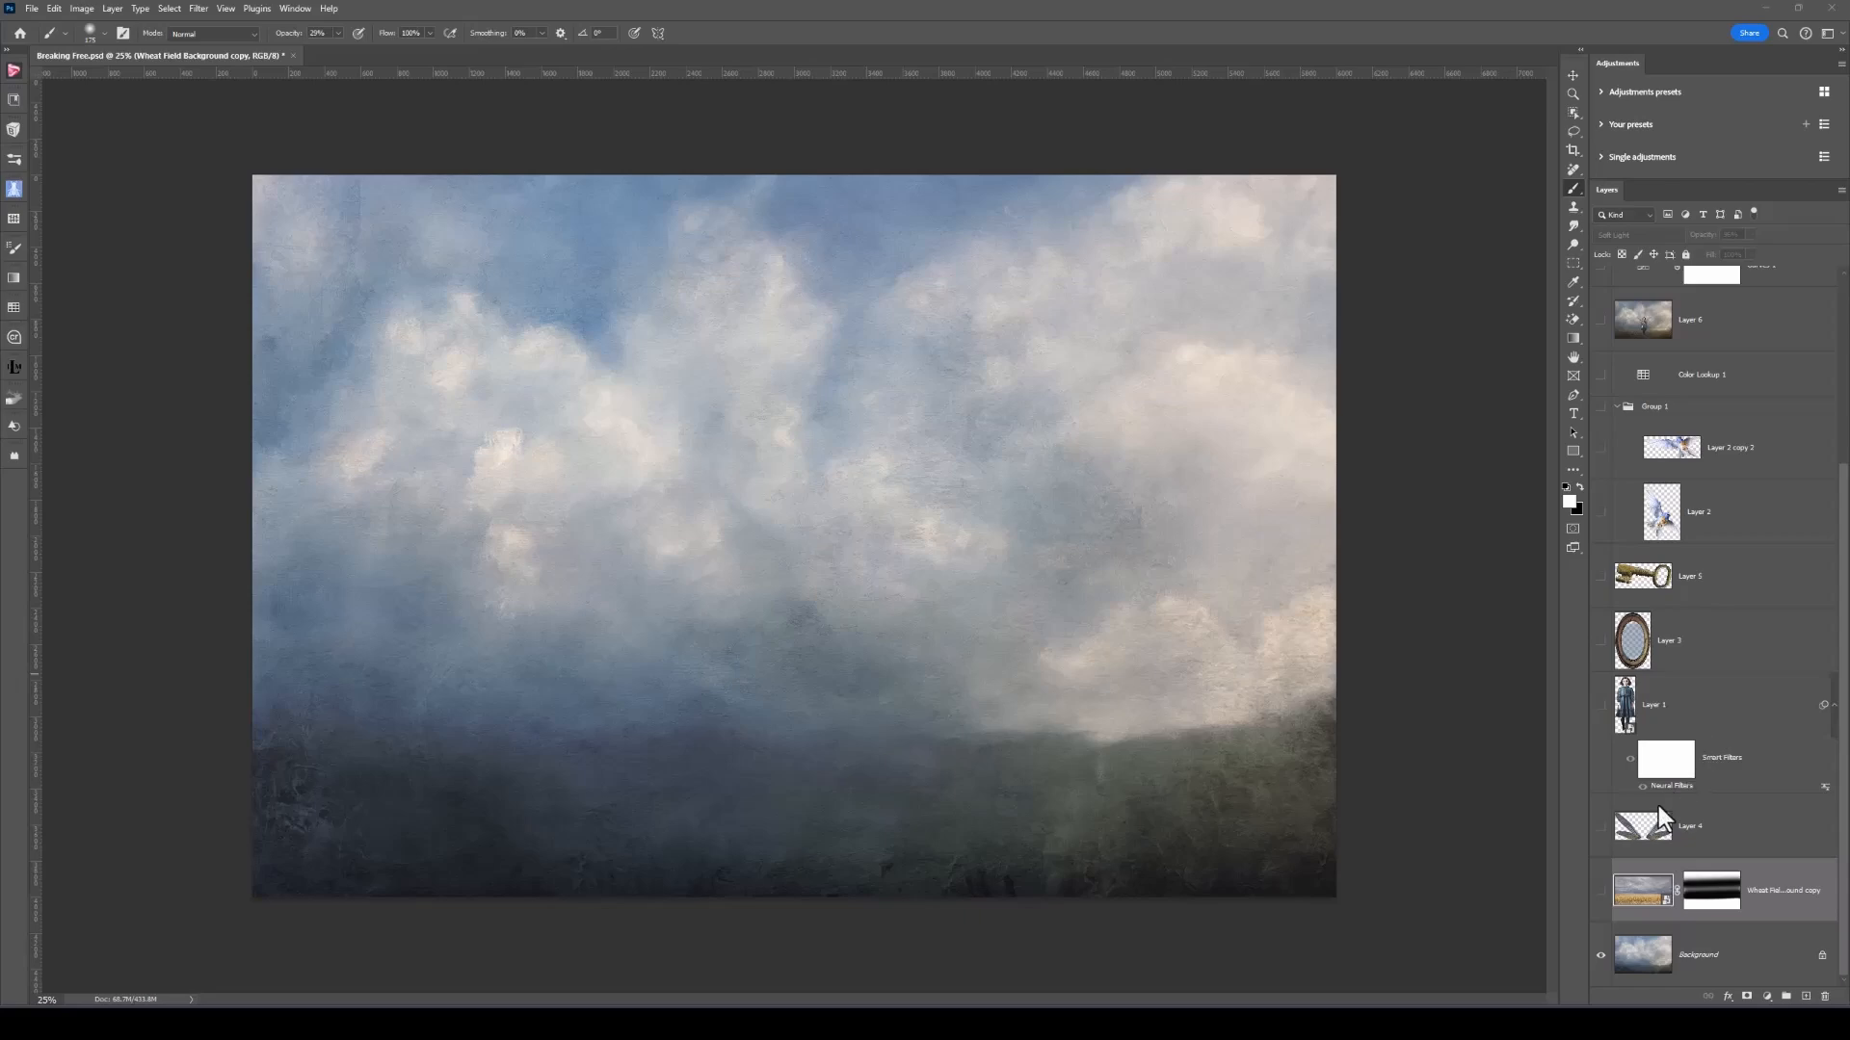
{"action": "mouse_move", "coordinate": [1603, 902]}
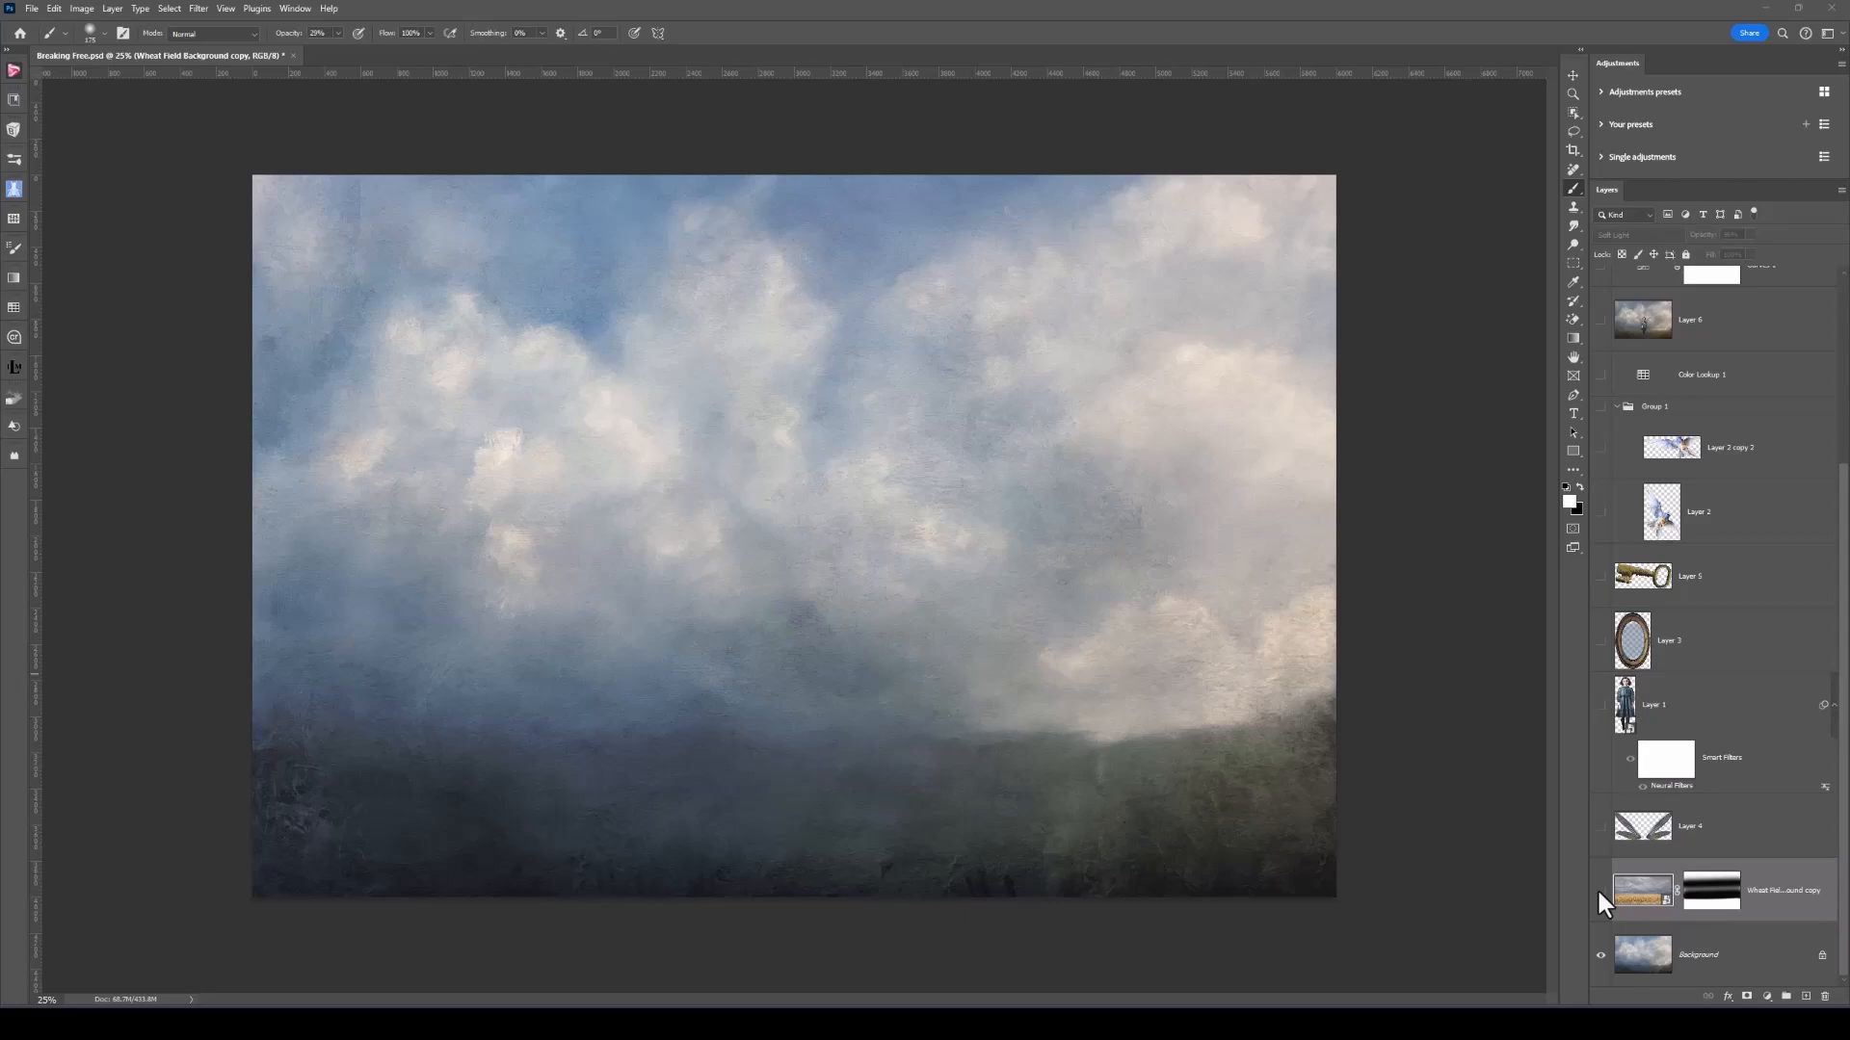
- Toggle visibility of the composite's layers, including the colour-grading and Film Grain layers
{"action": "left_click", "coordinate": [1601, 895]}
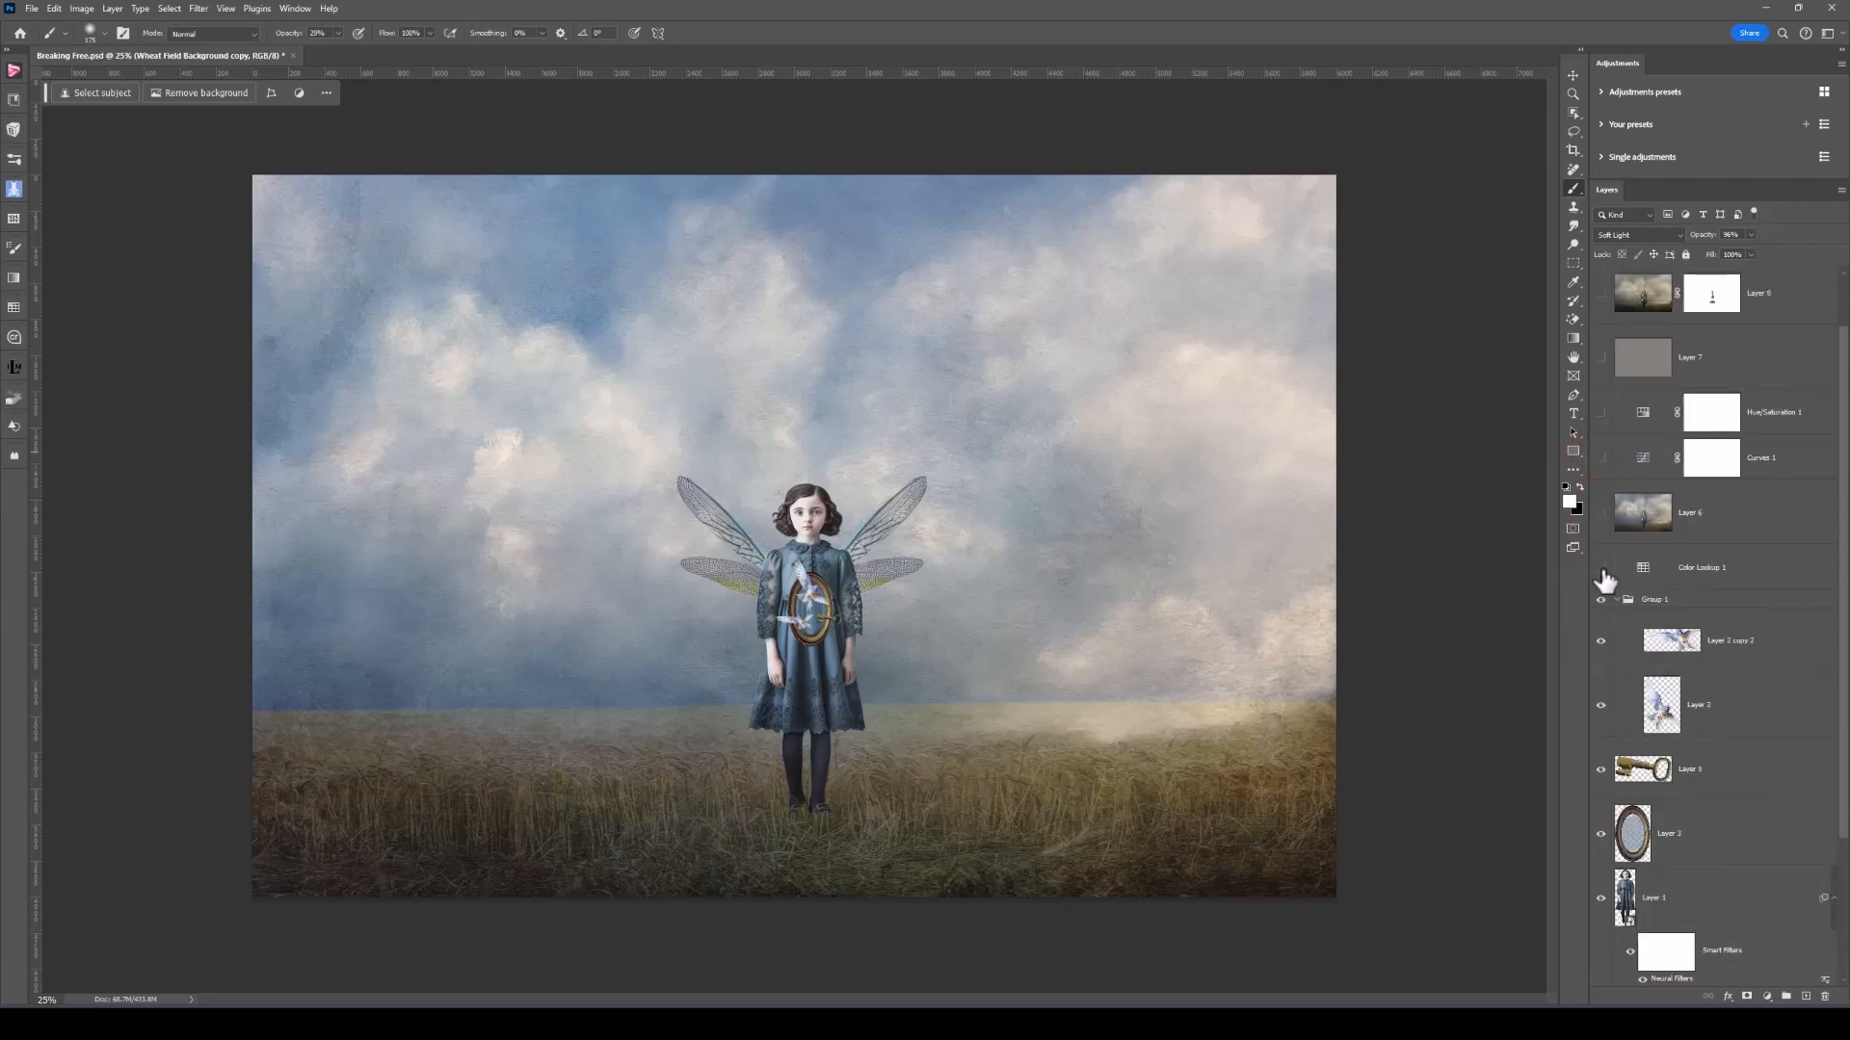
{"action": "left_click", "coordinate": [1601, 568]}
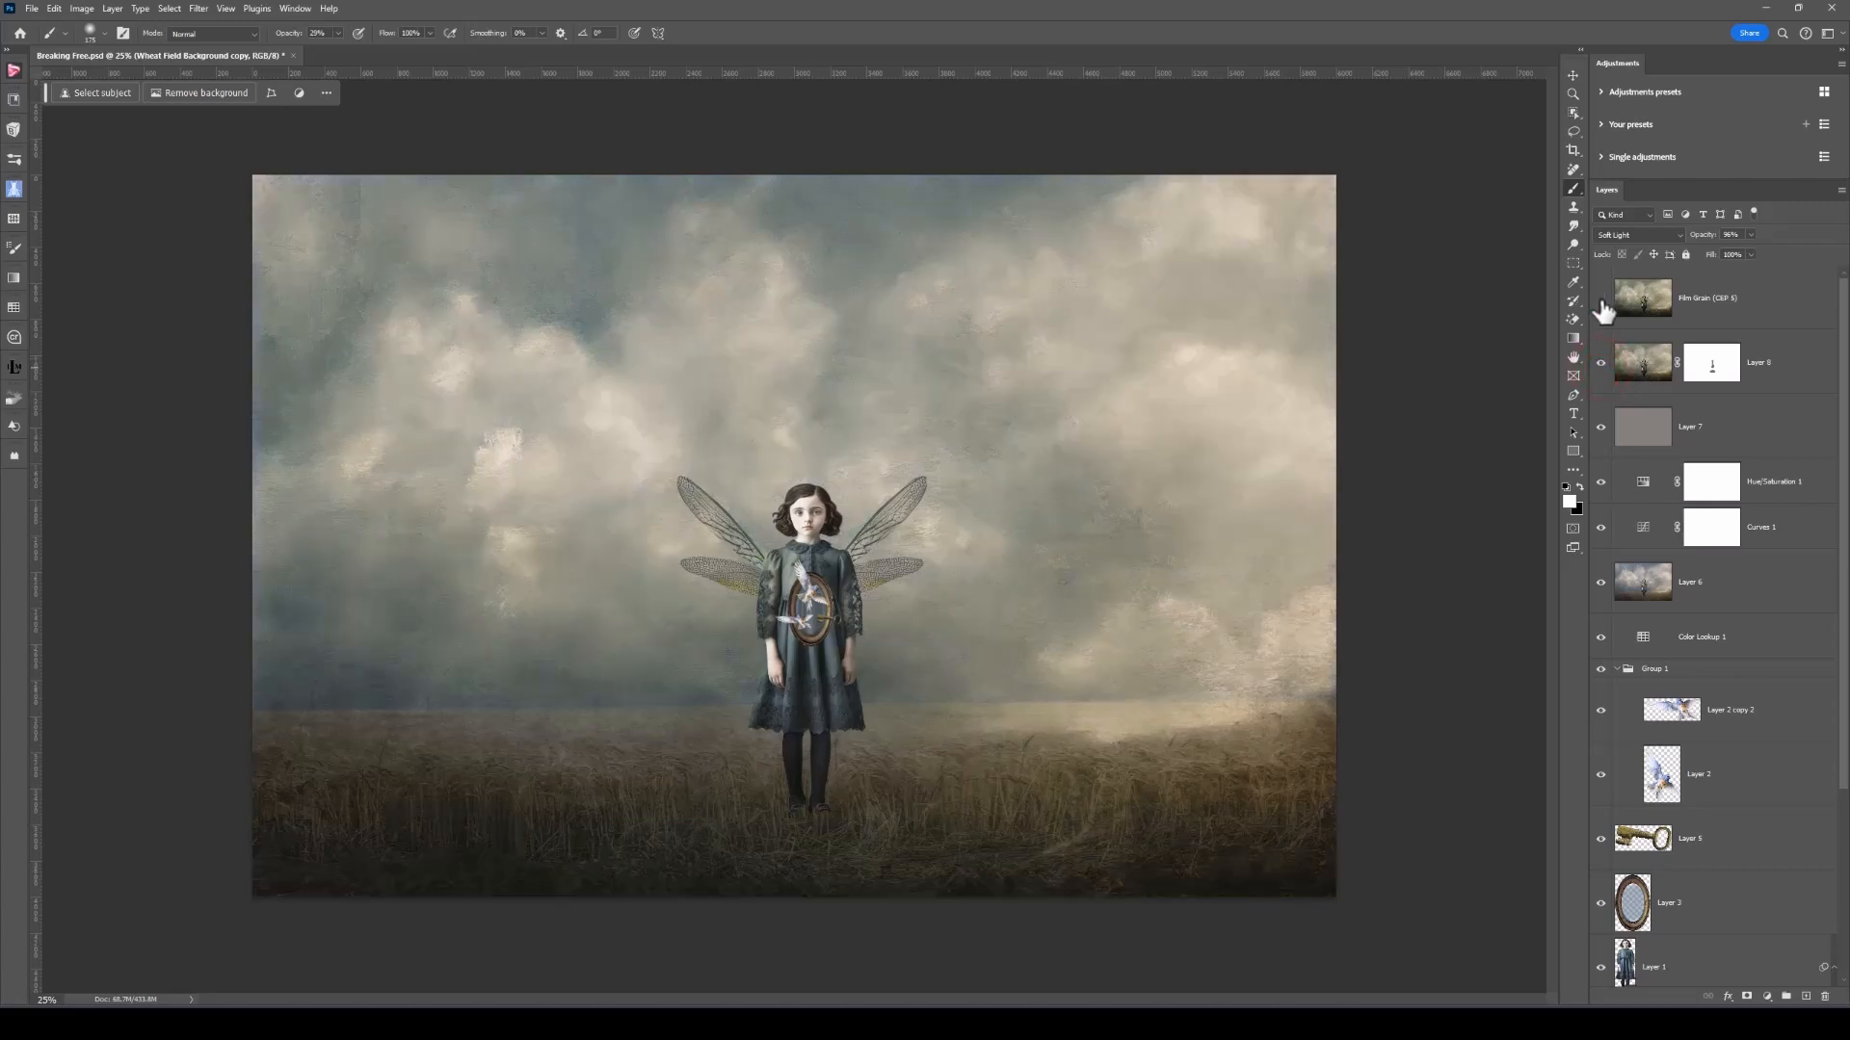
{"action": "mouse_move", "coordinate": [1601, 298]}
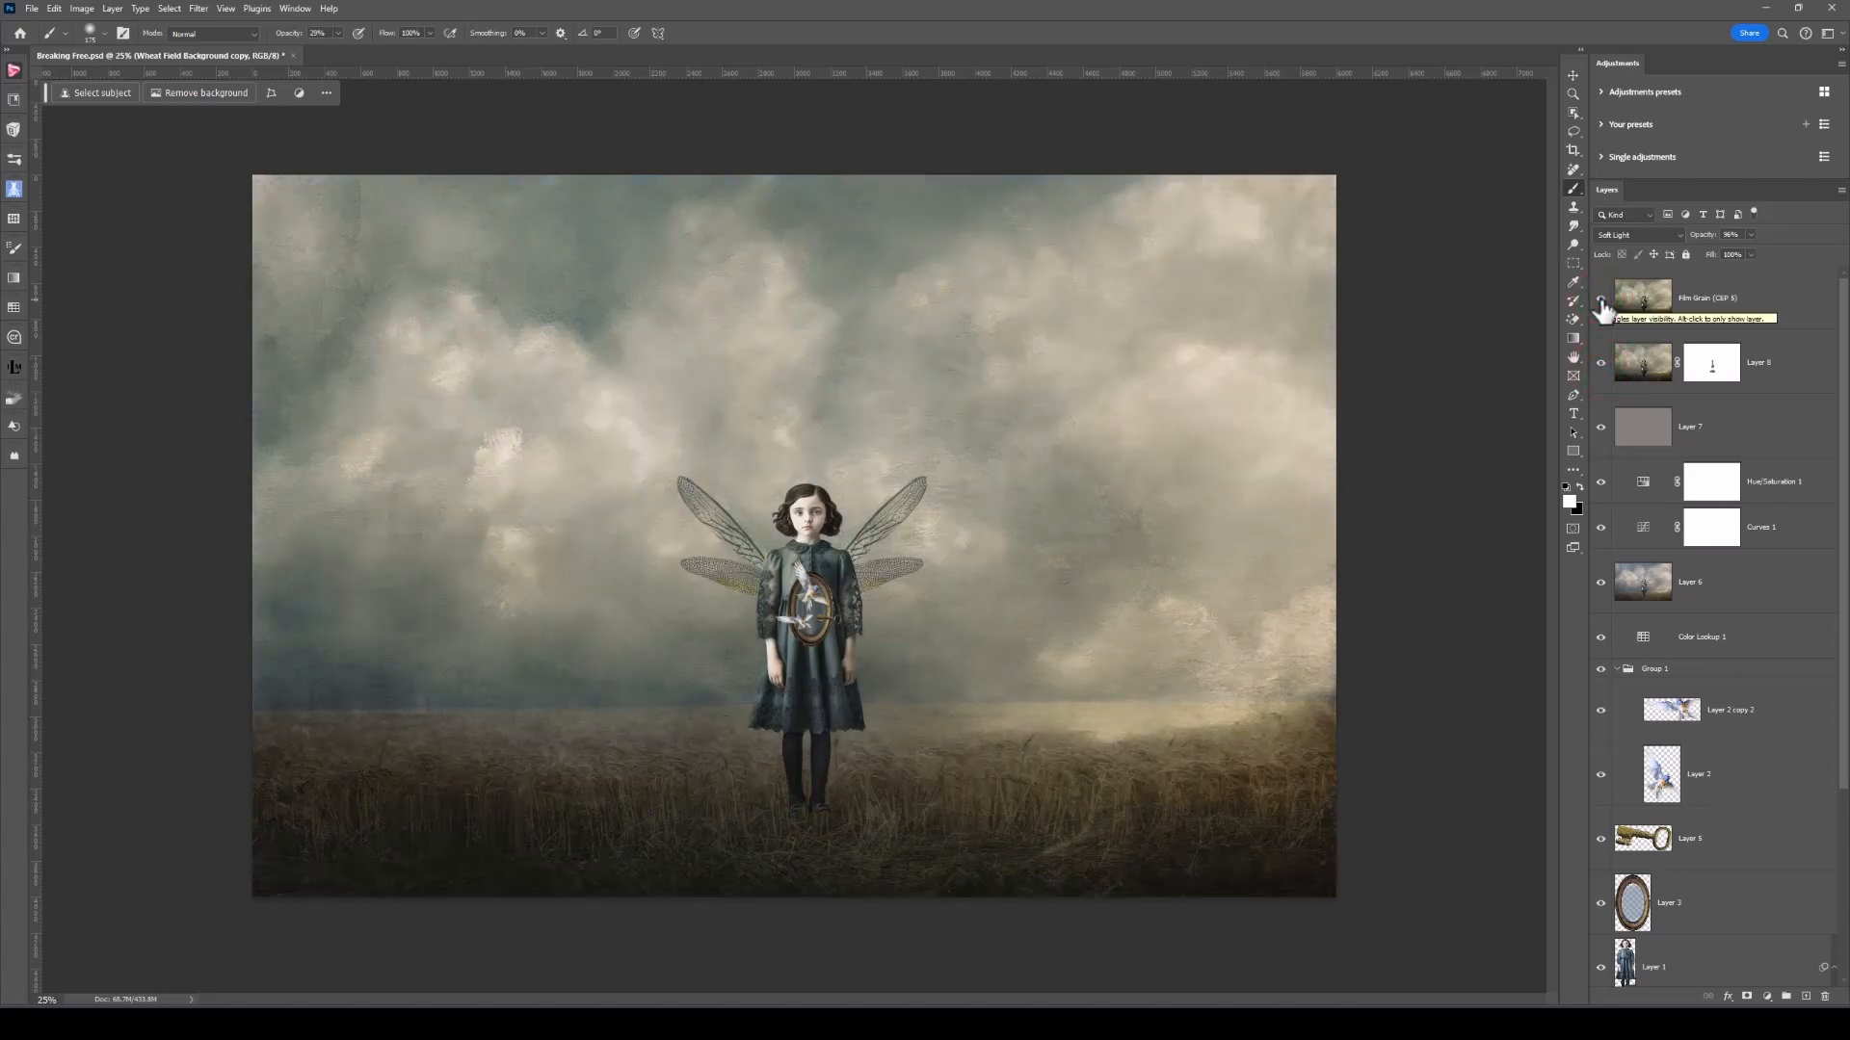
{"action": "left_click", "coordinate": [1601, 298]}
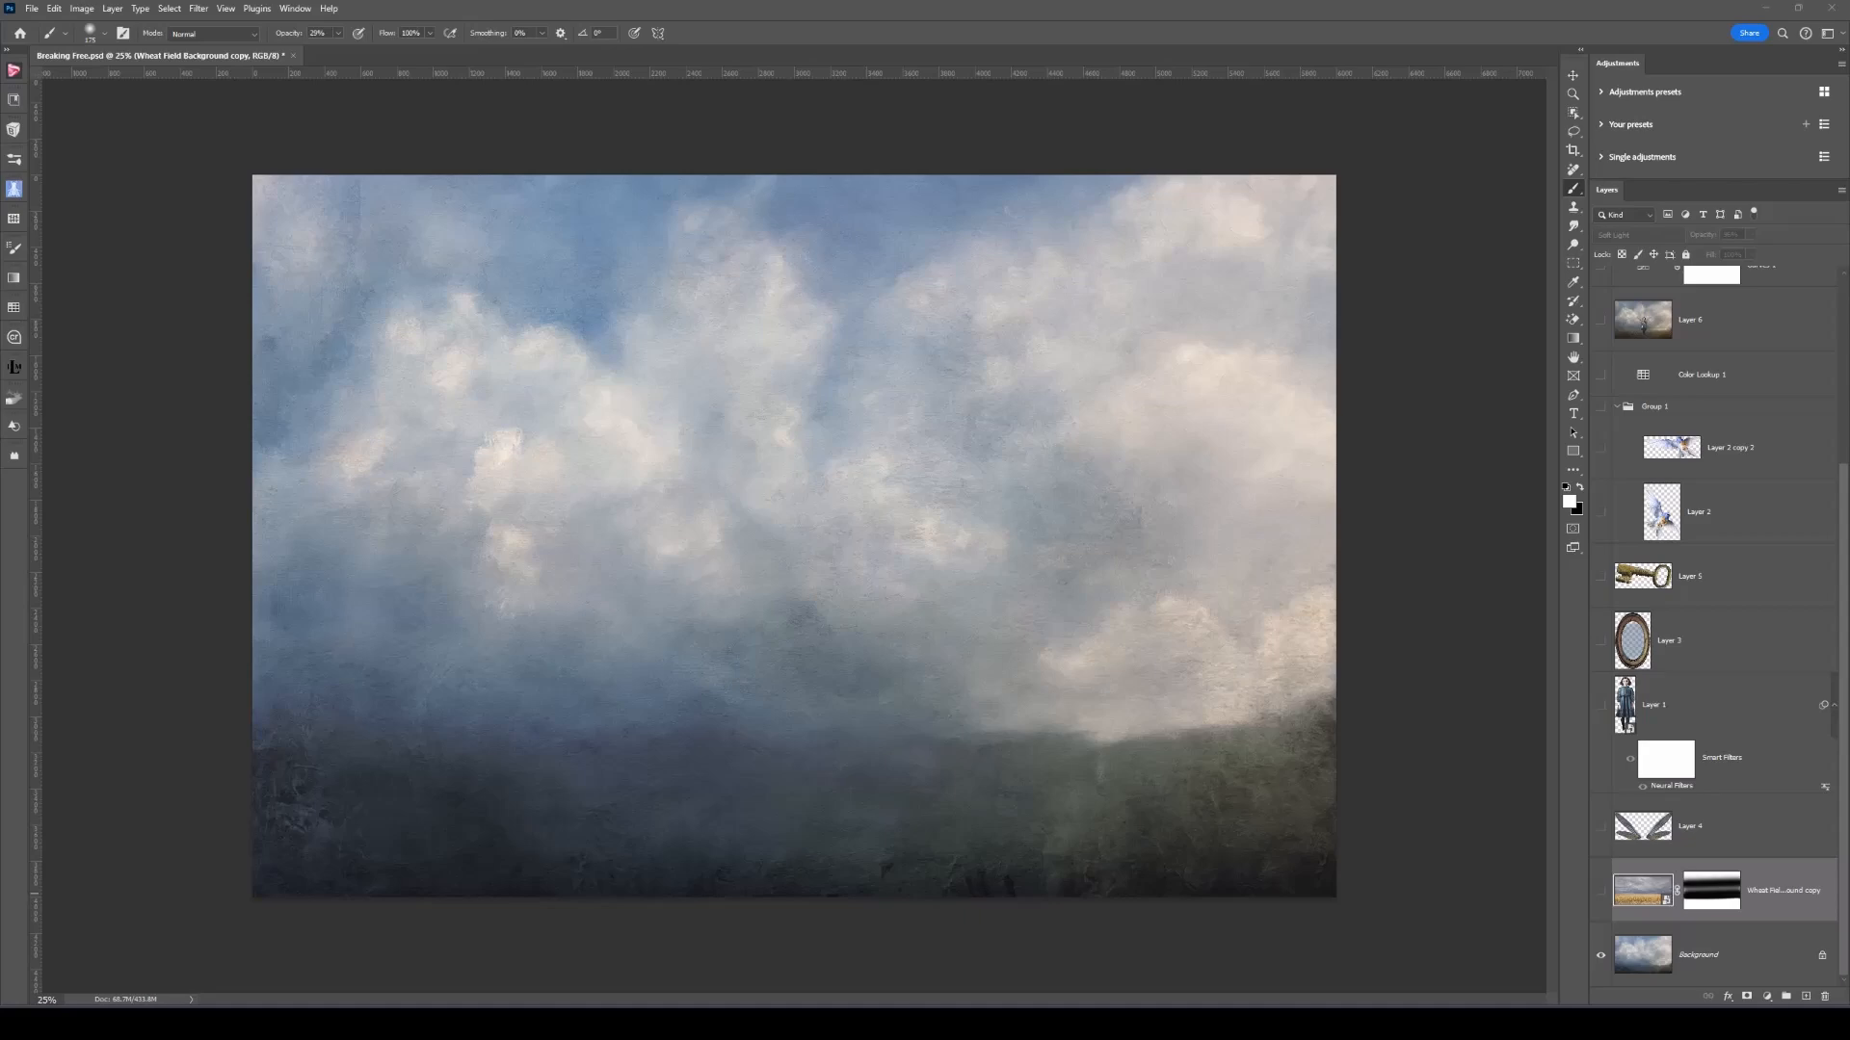
{"action": "mouse_move", "coordinate": [1603, 904]}
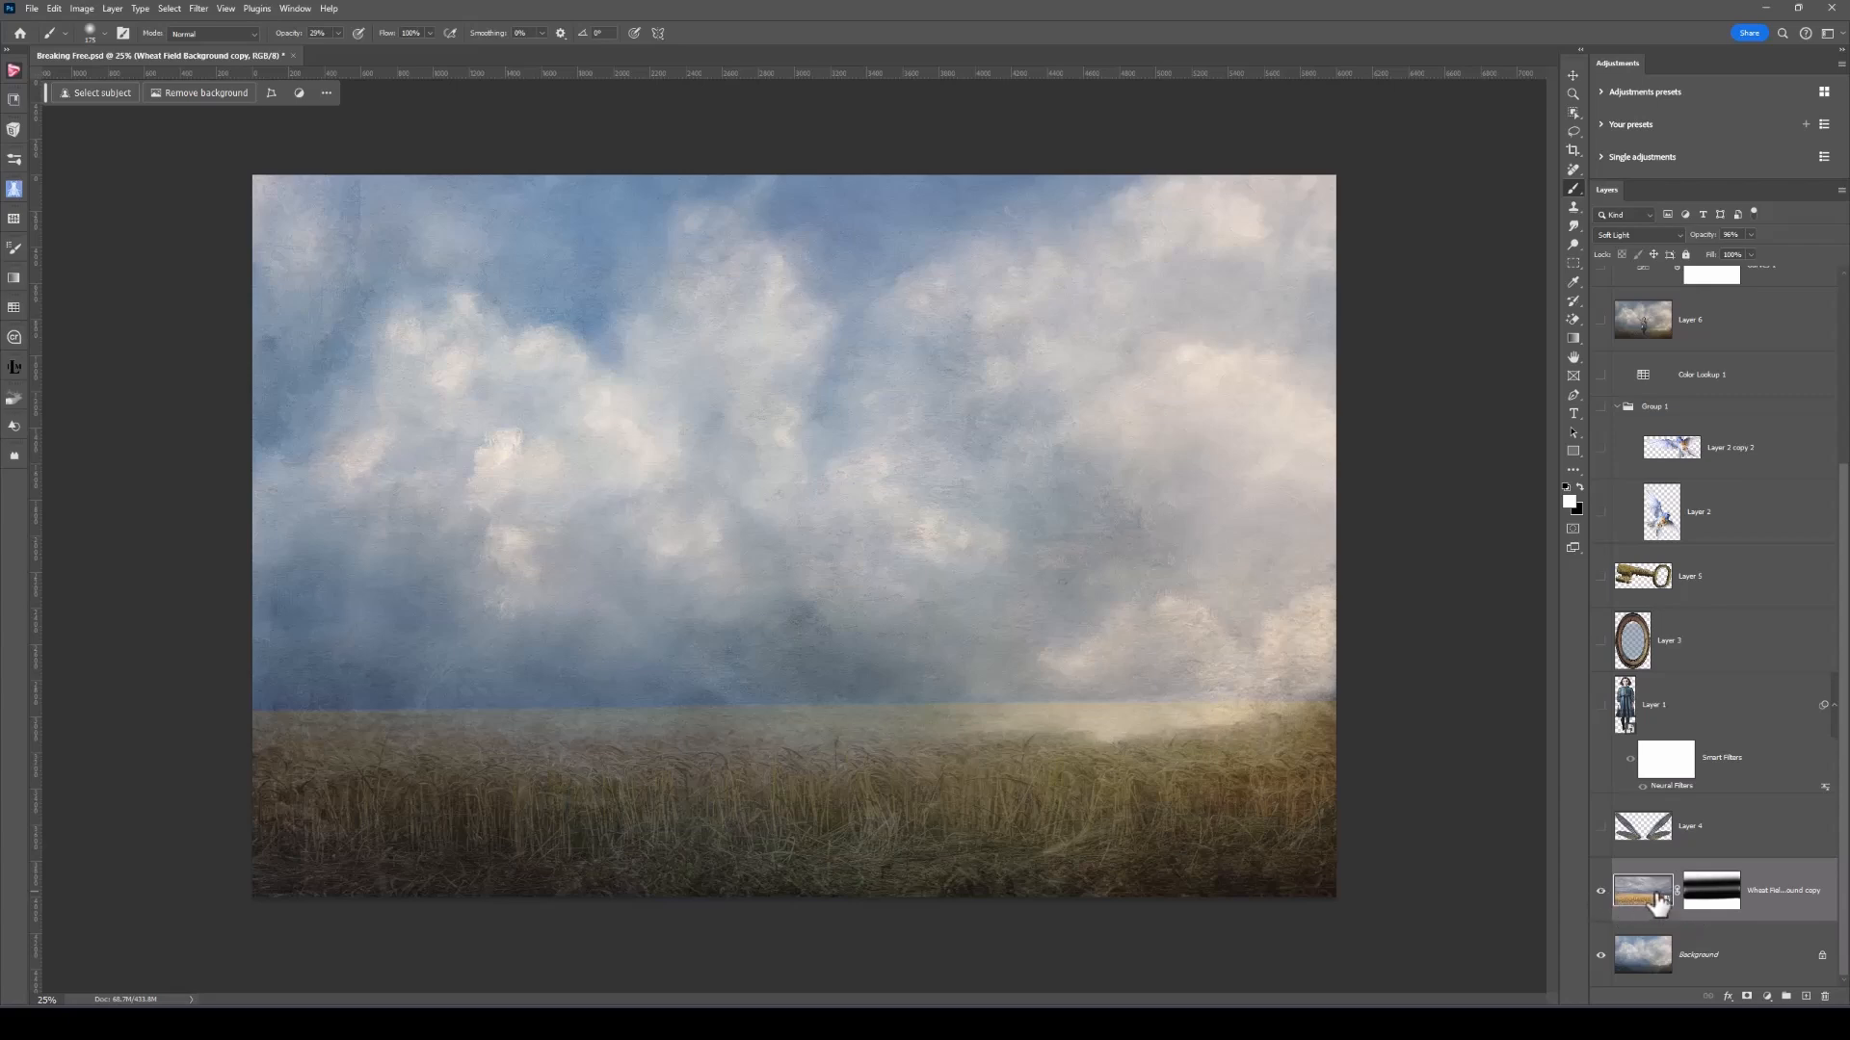
{"action": "mouse_move", "coordinate": [1725, 904]}
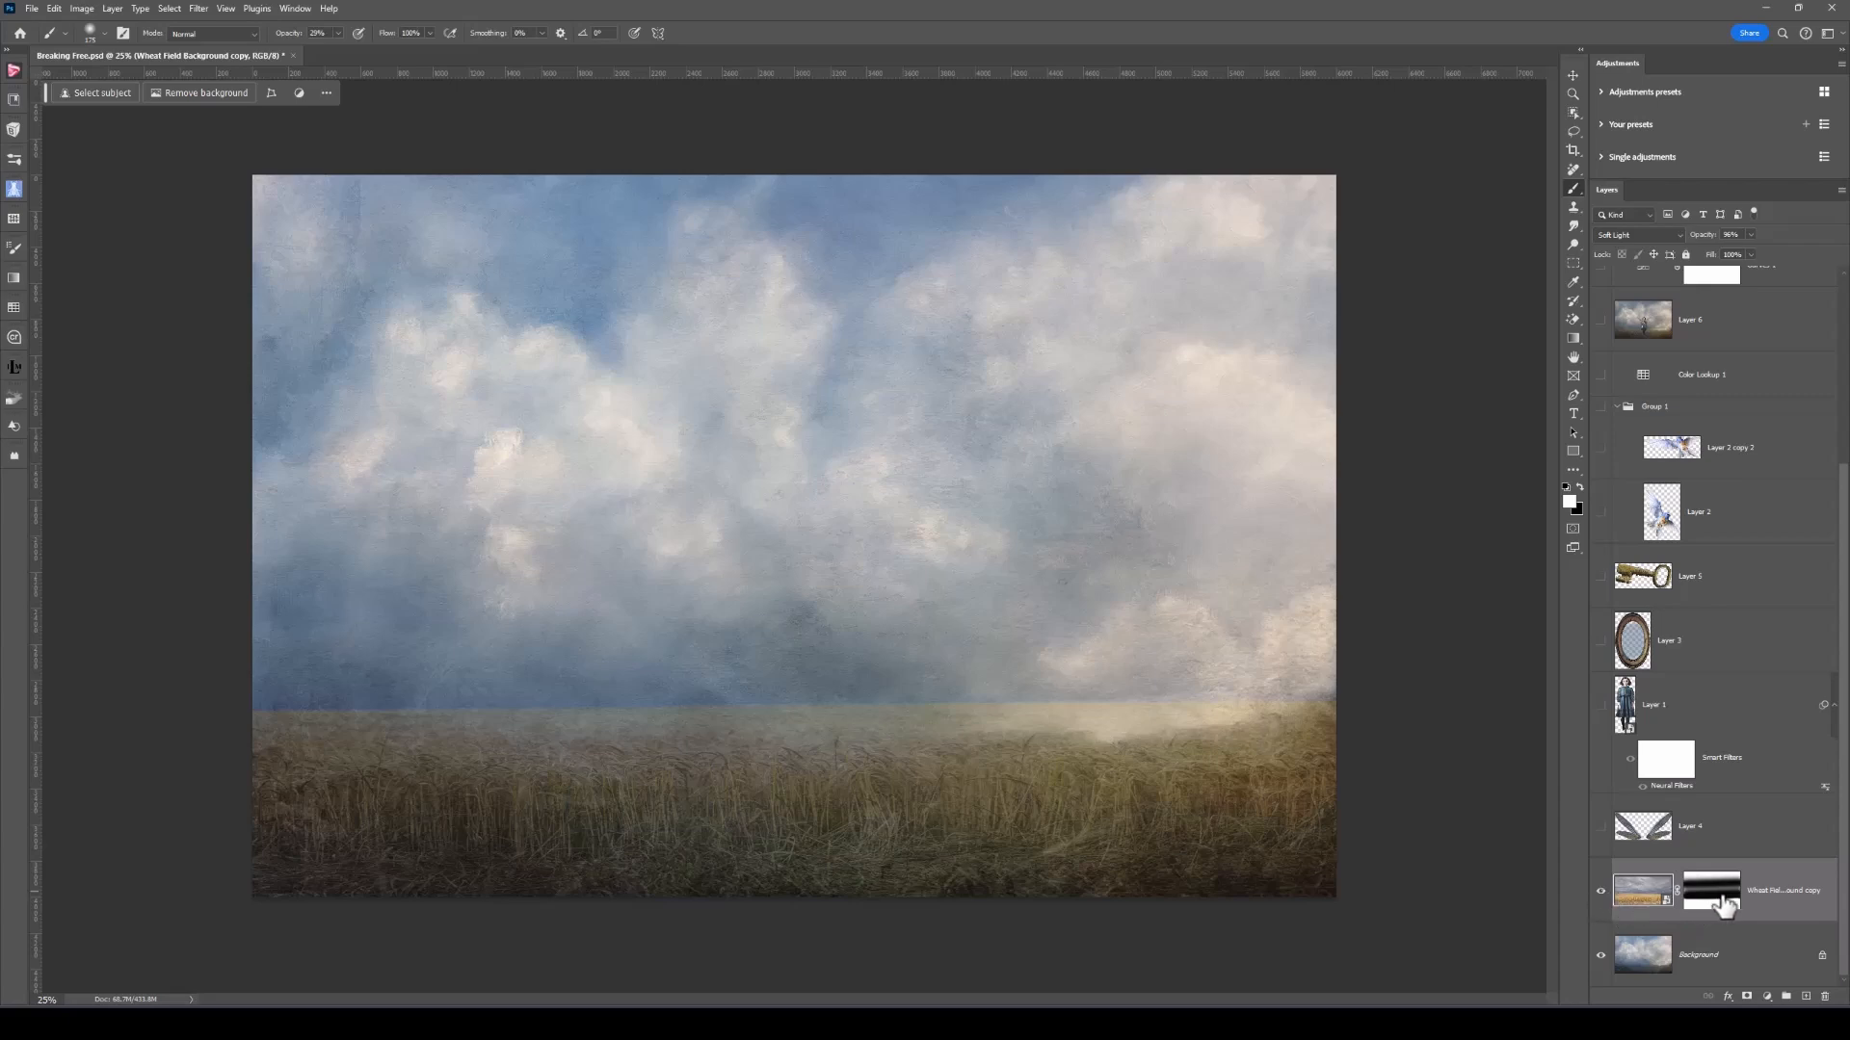
{"action": "mouse_move", "coordinate": [1711, 890]}
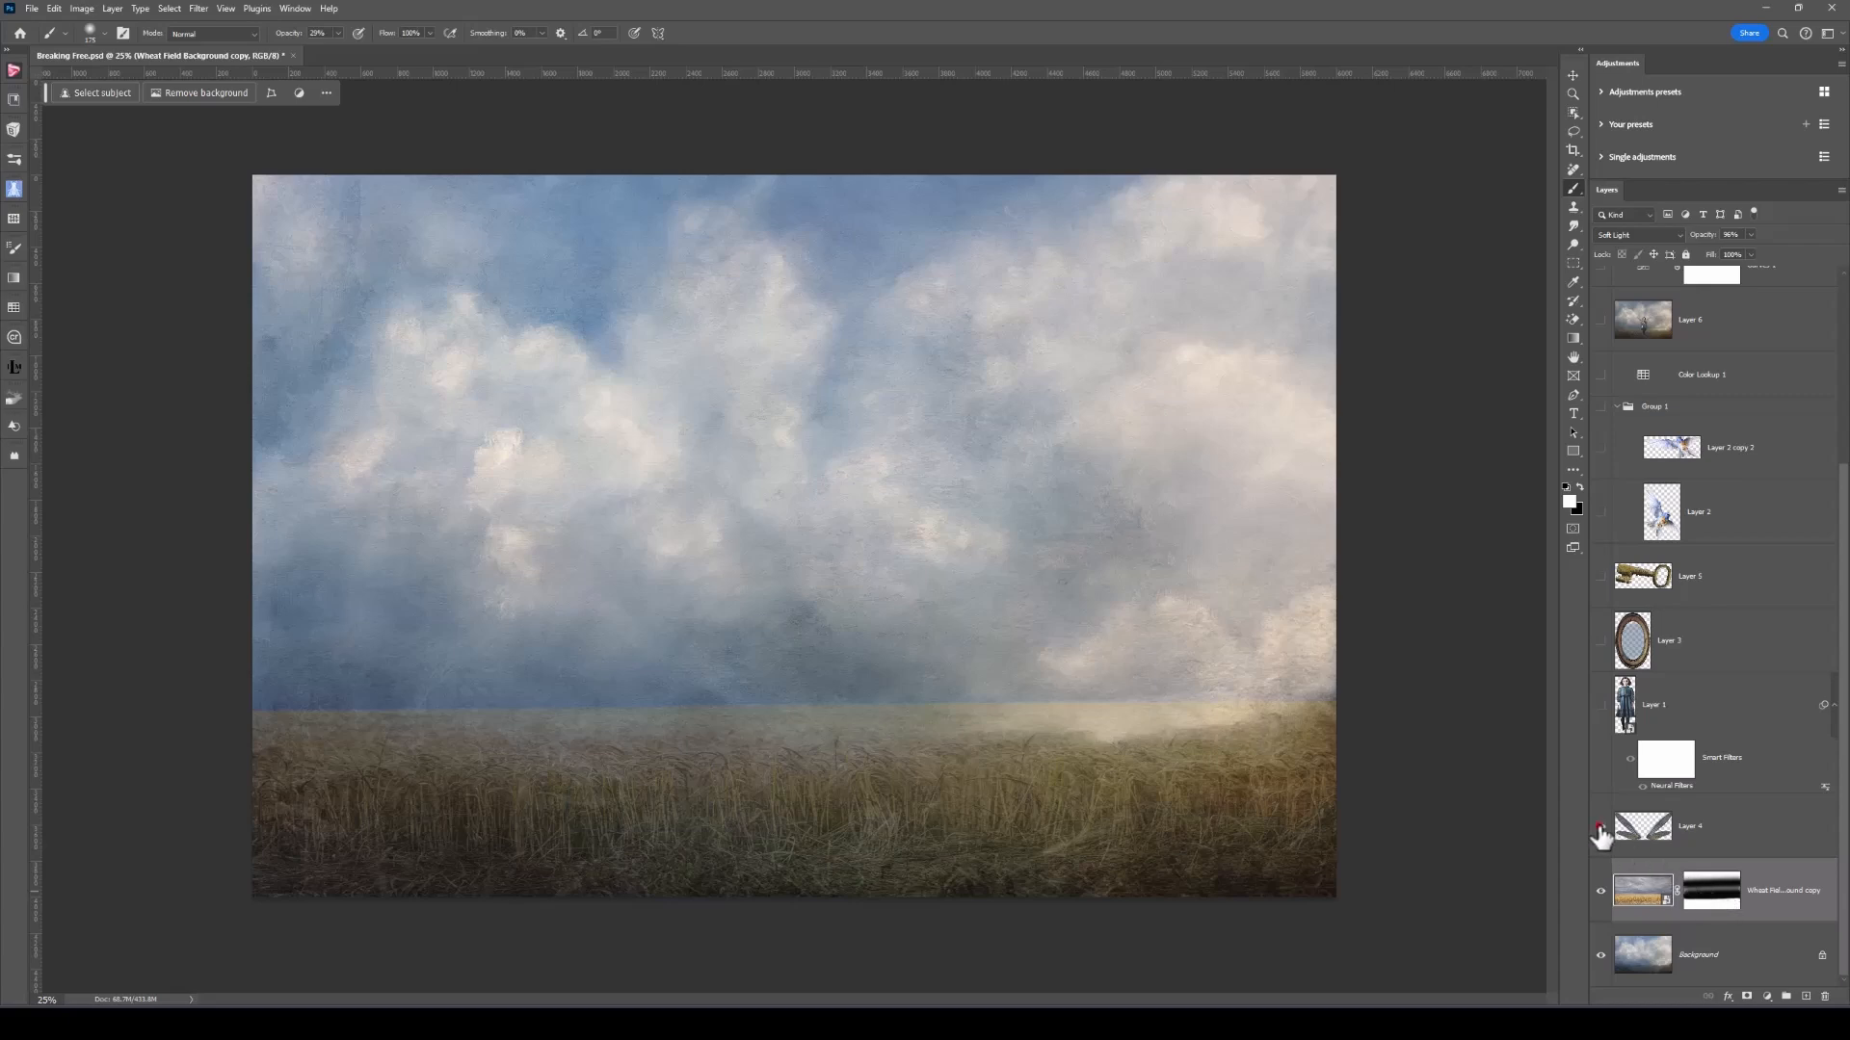
- Turn on Layer 4 so the dragonfly wings appear above the wheat field
{"action": "left_click", "coordinate": [1601, 826]}
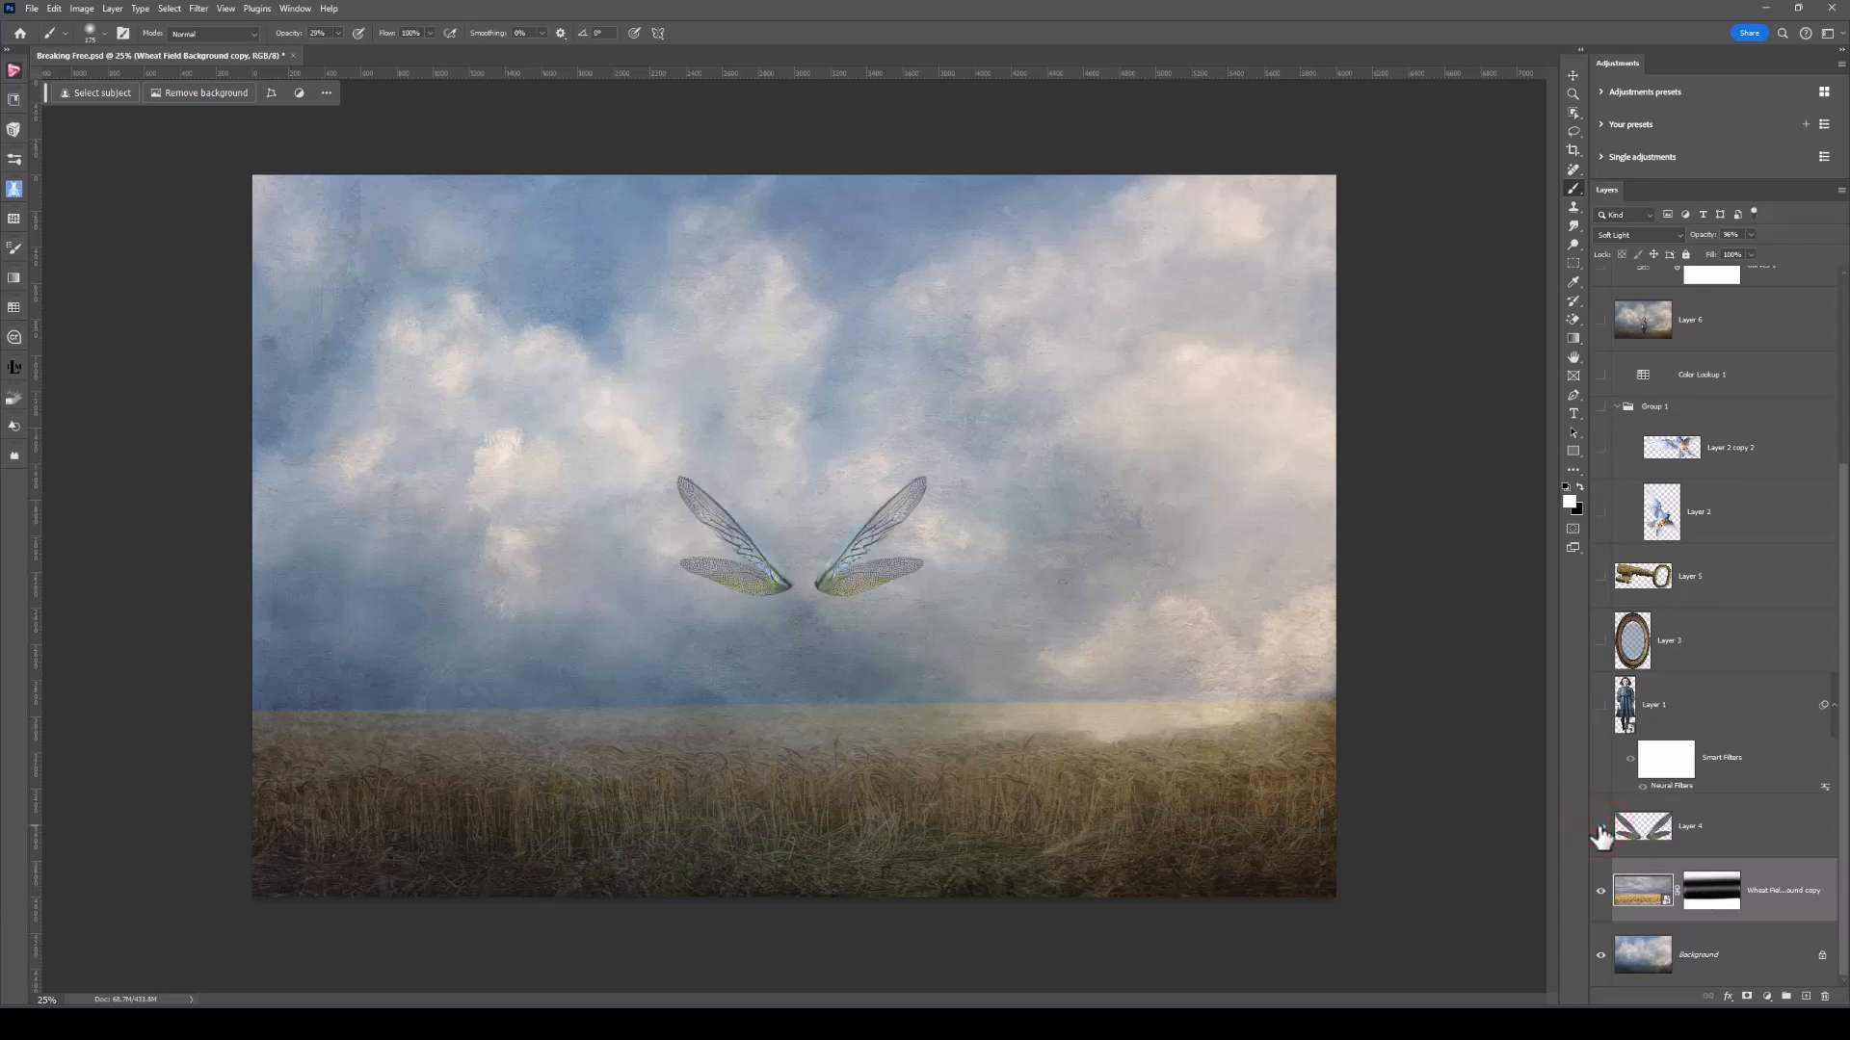
{"action": "mouse_move", "coordinate": [1601, 830]}
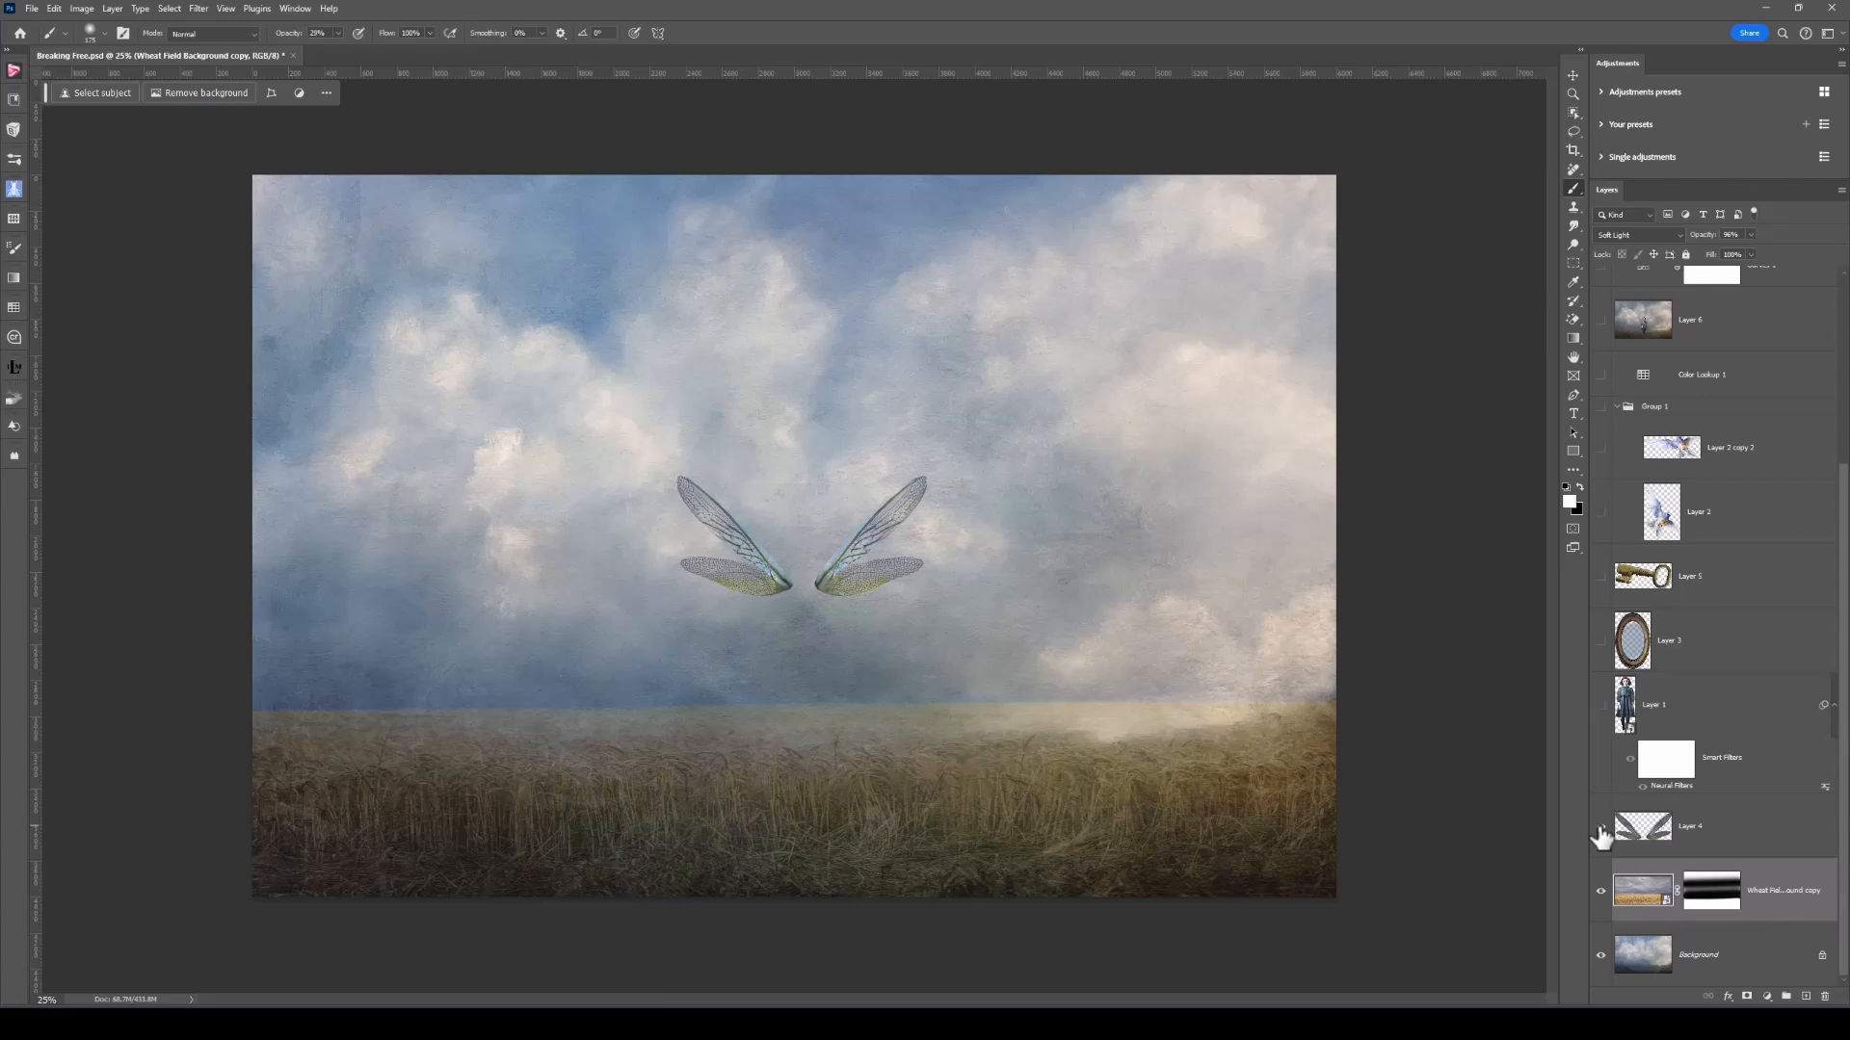
{"action": "mouse_move", "coordinate": [1640, 826]}
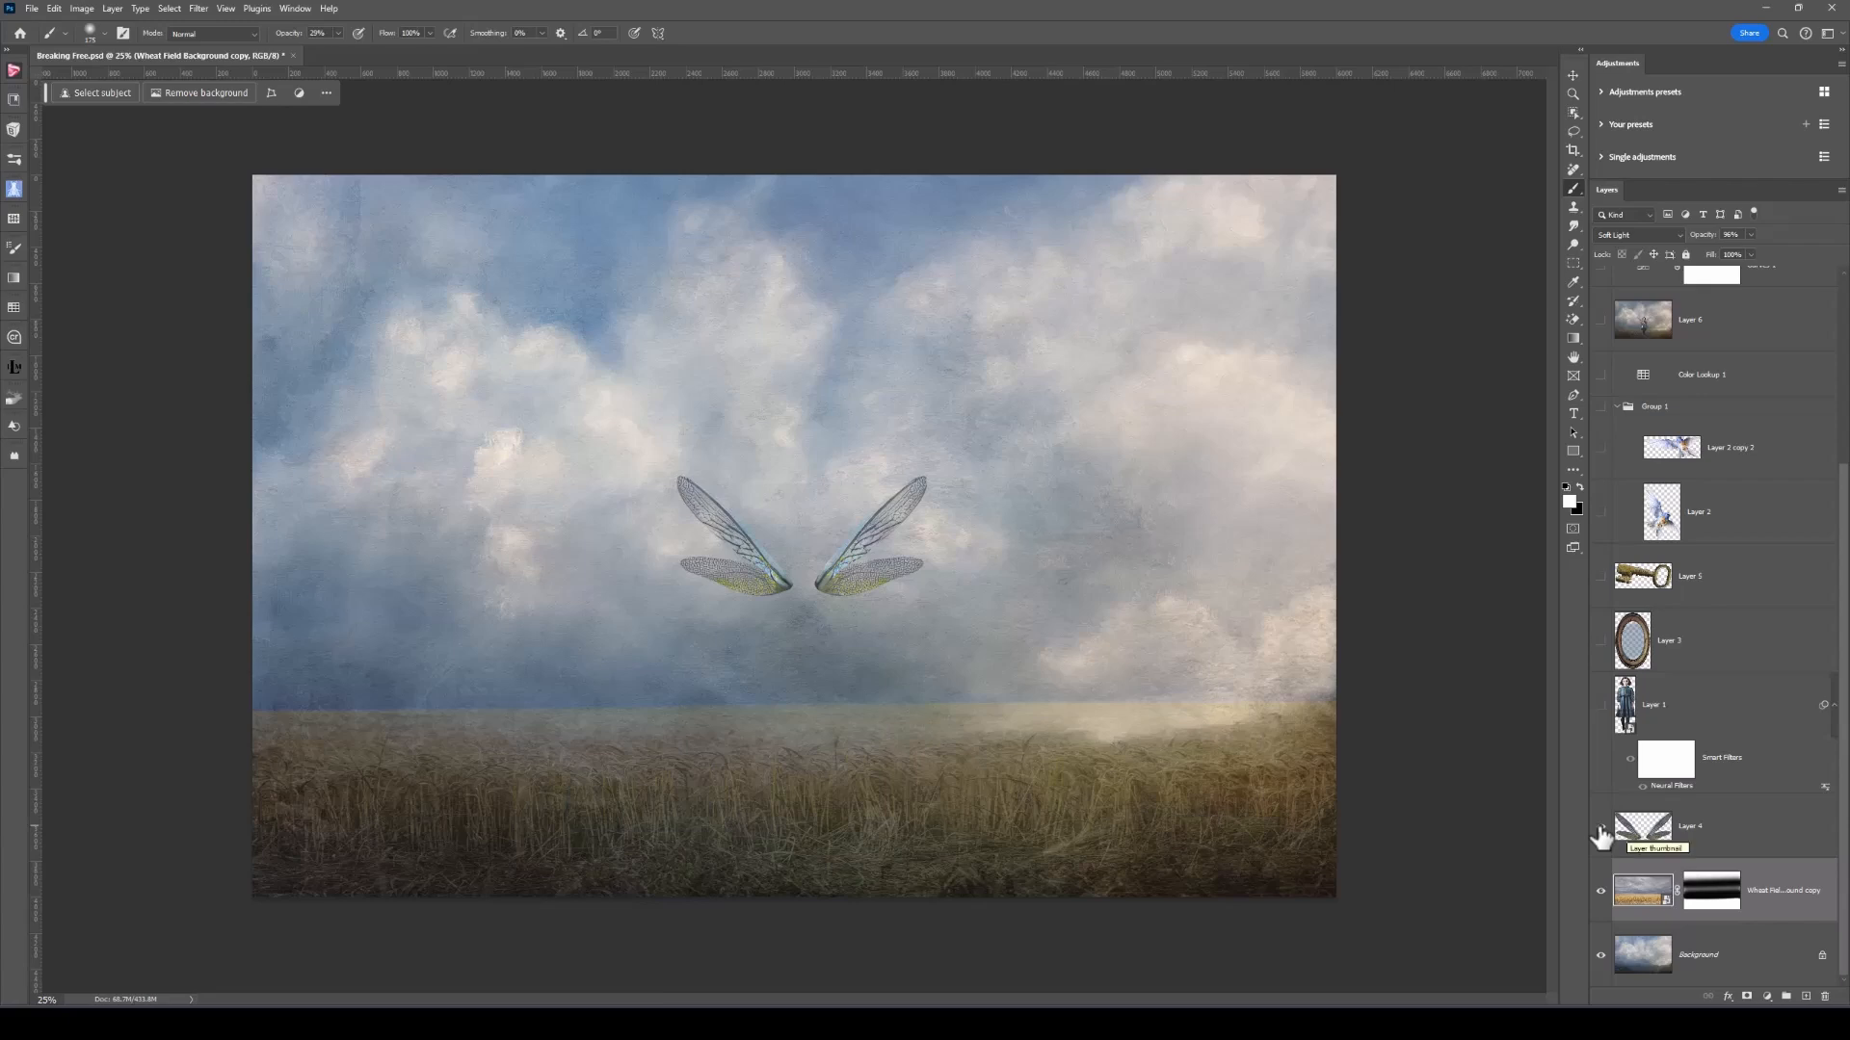
{"action": "mouse_move", "coordinate": [1601, 731]}
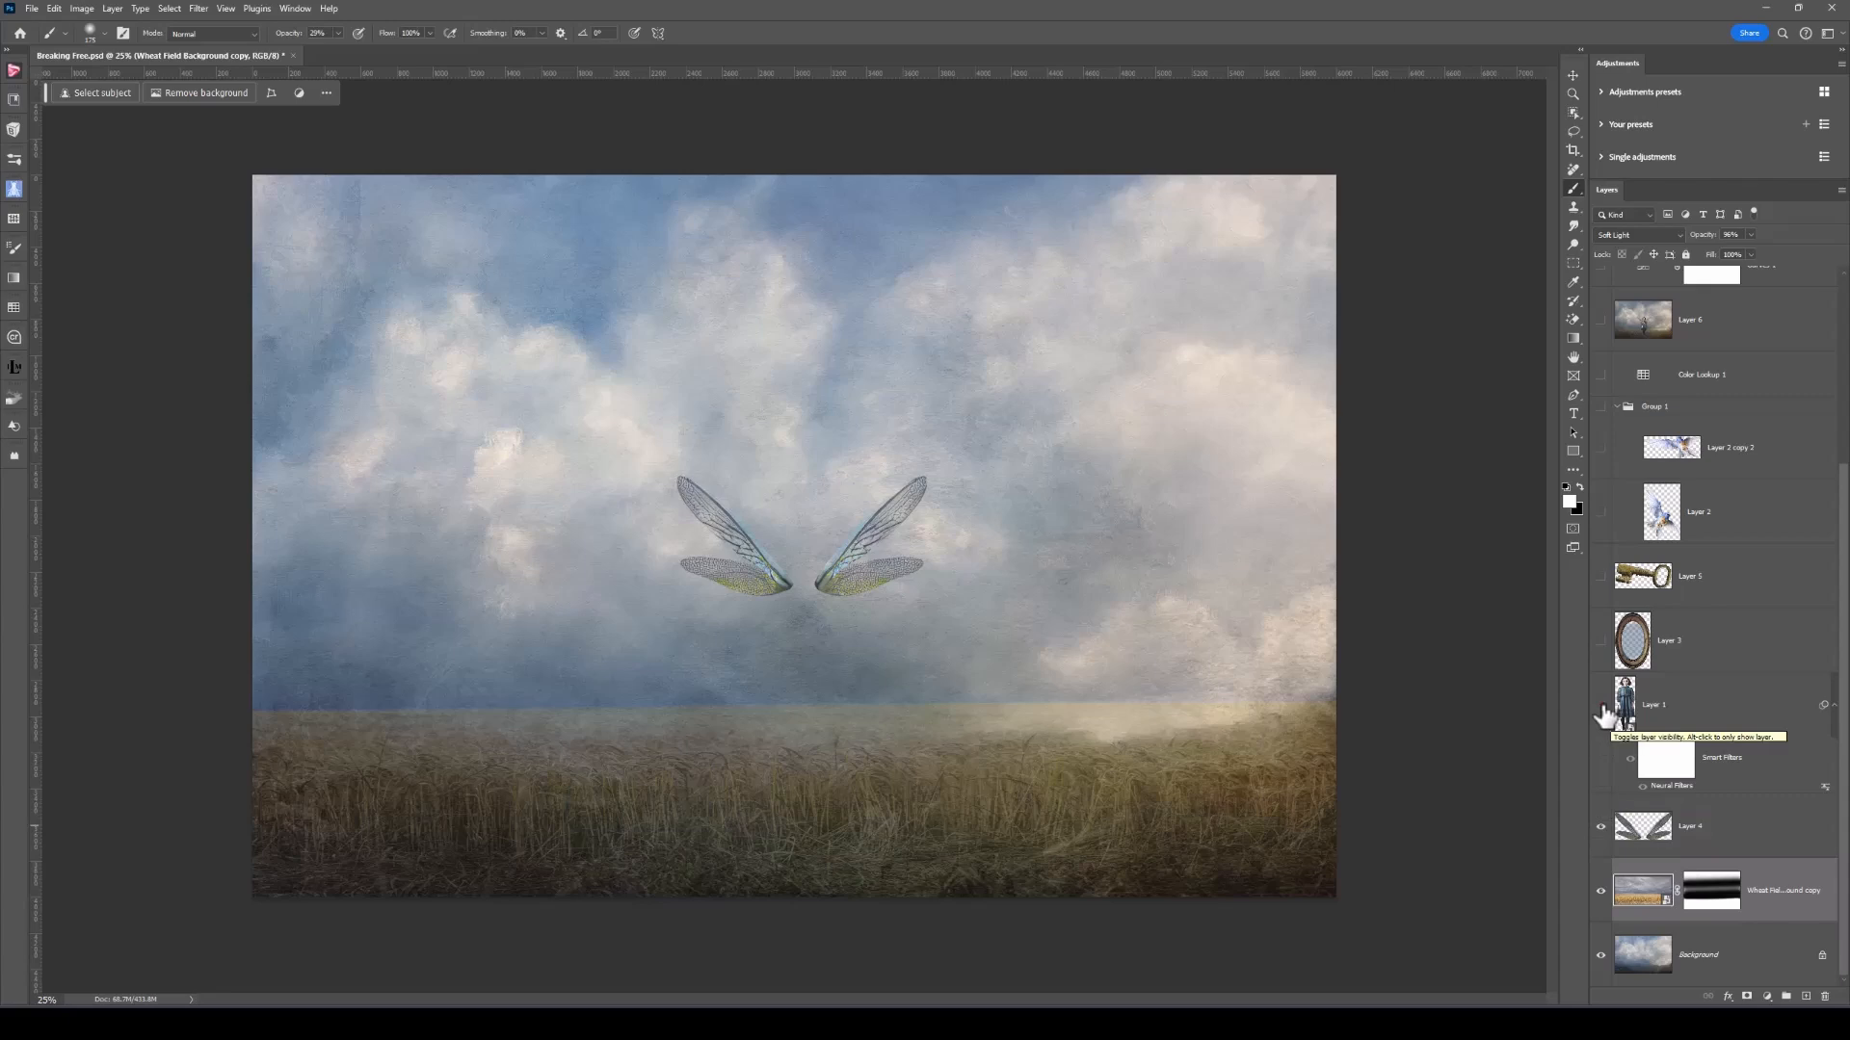
- Turn on Layer 1, the girl in the blue dress with her Neural Filters smart filter
{"action": "left_click", "coordinate": [1601, 704]}
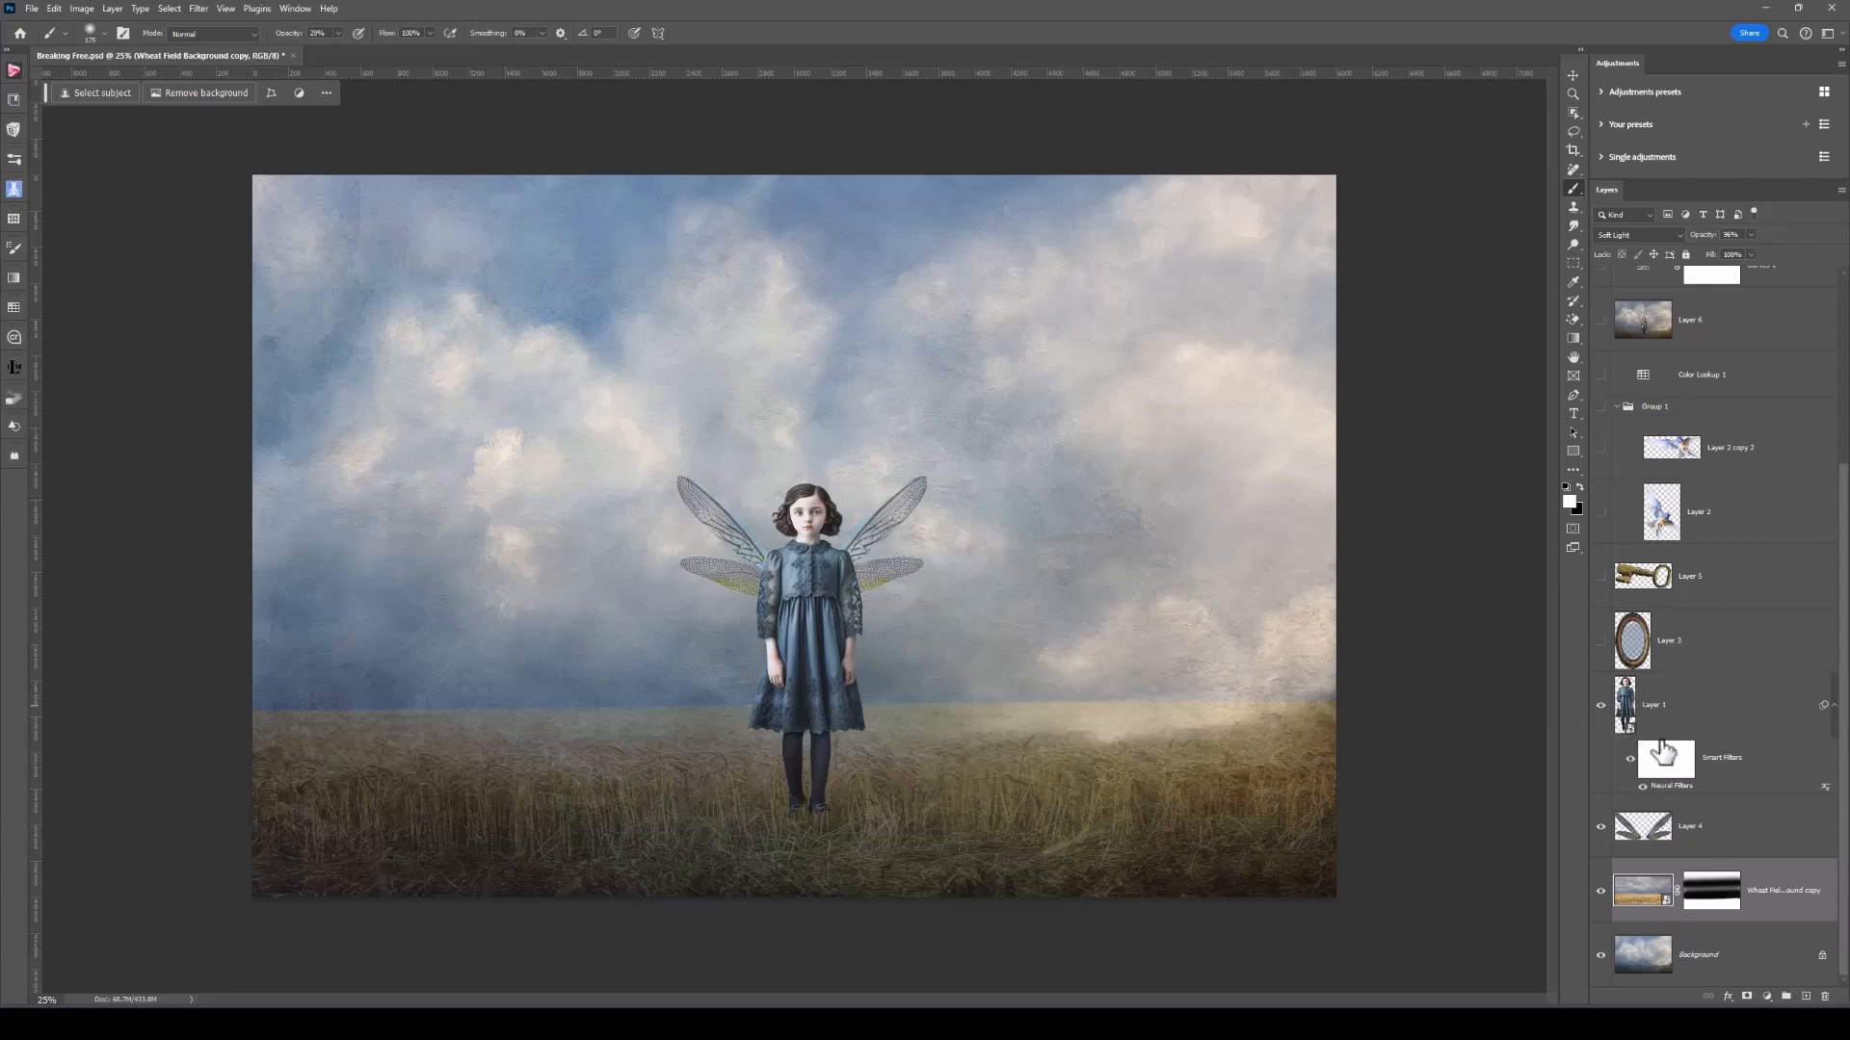
{"action": "mouse_move", "coordinate": [1692, 767]}
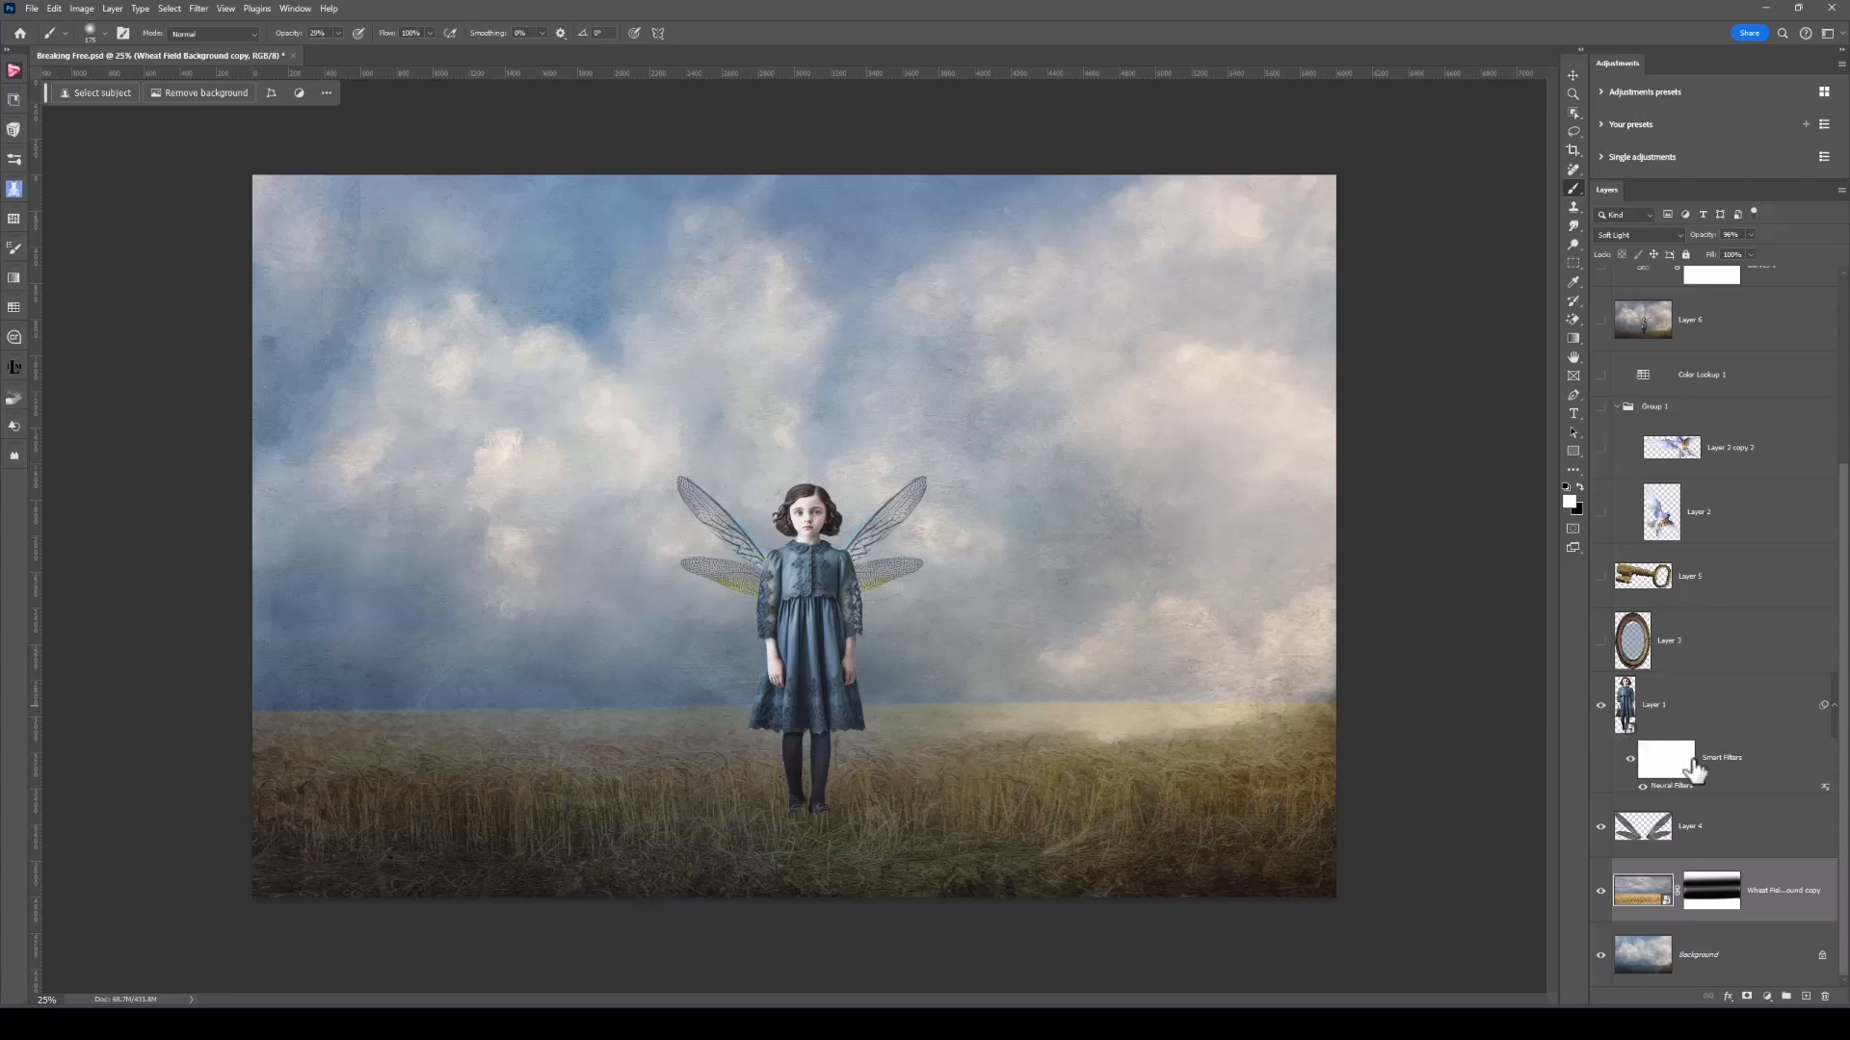
{"action": "mouse_move", "coordinate": [1664, 756]}
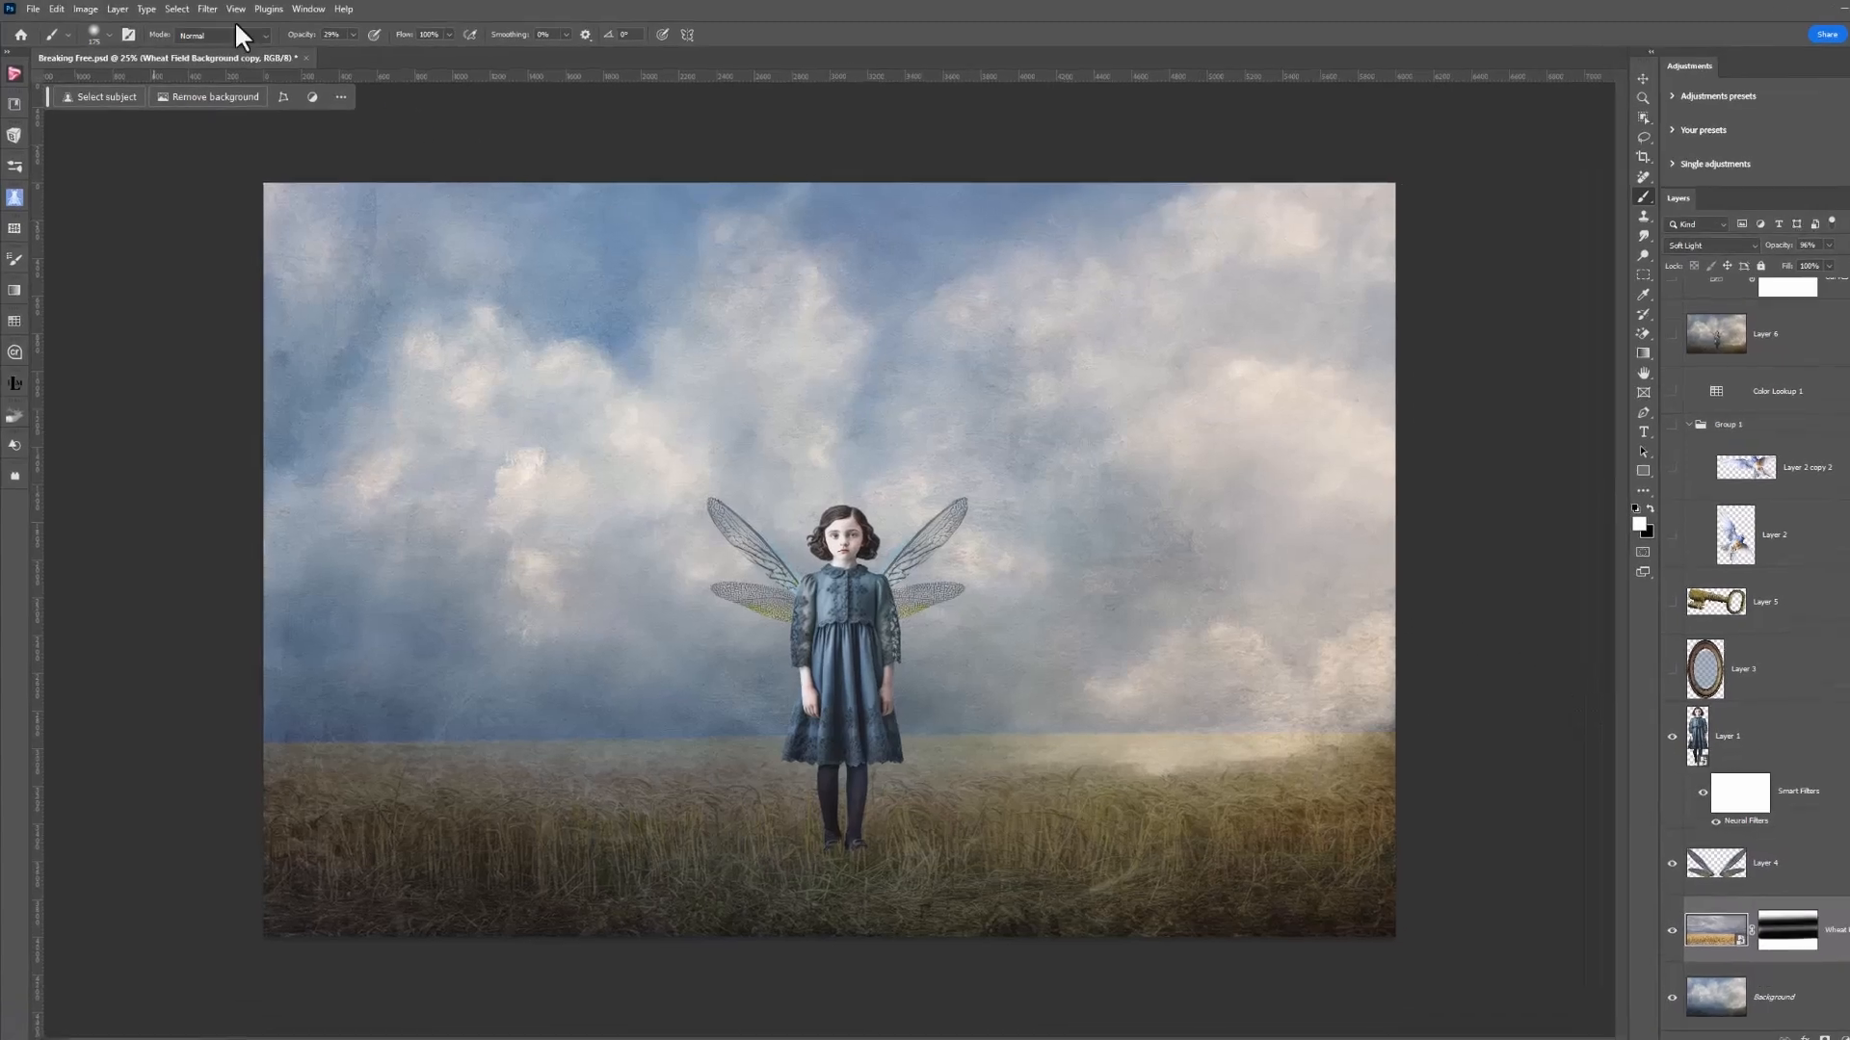
{"action": "left_click", "coordinate": [208, 9]}
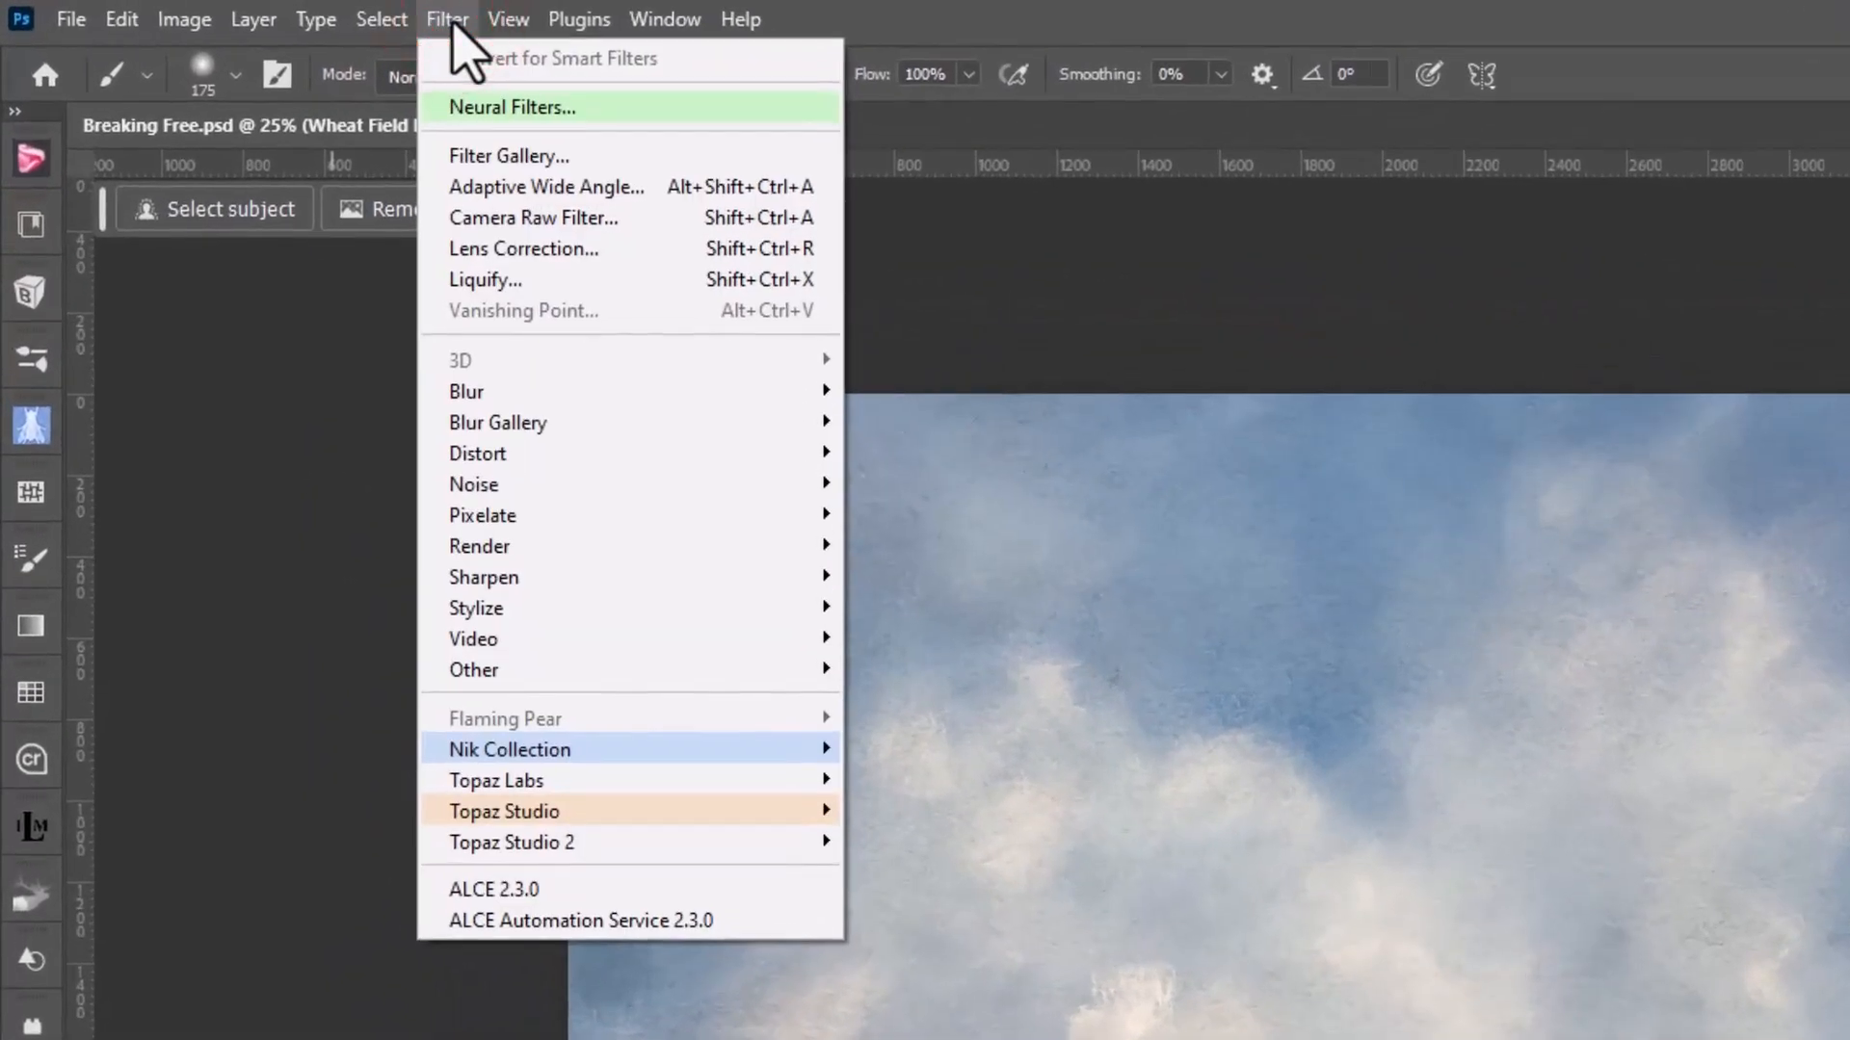
{"action": "mouse_move", "coordinate": [507, 185]}
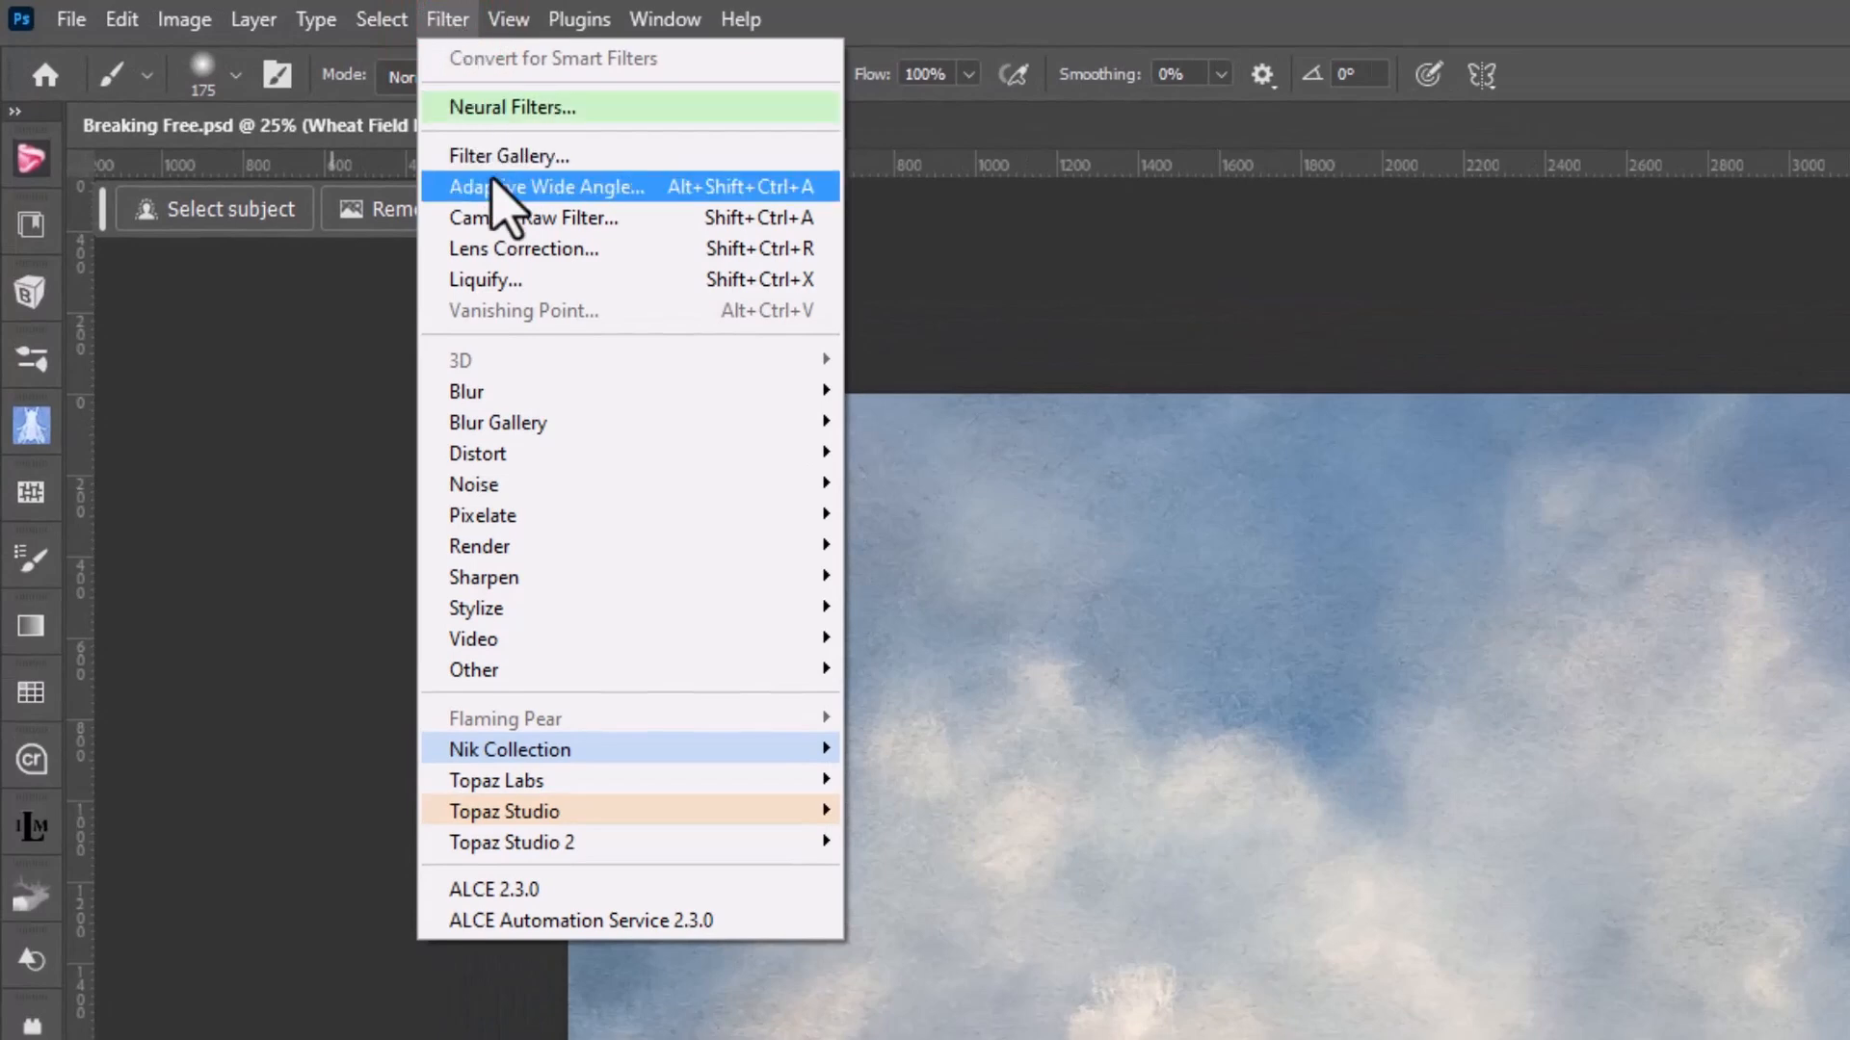
{"action": "mouse_move", "coordinate": [511, 107]}
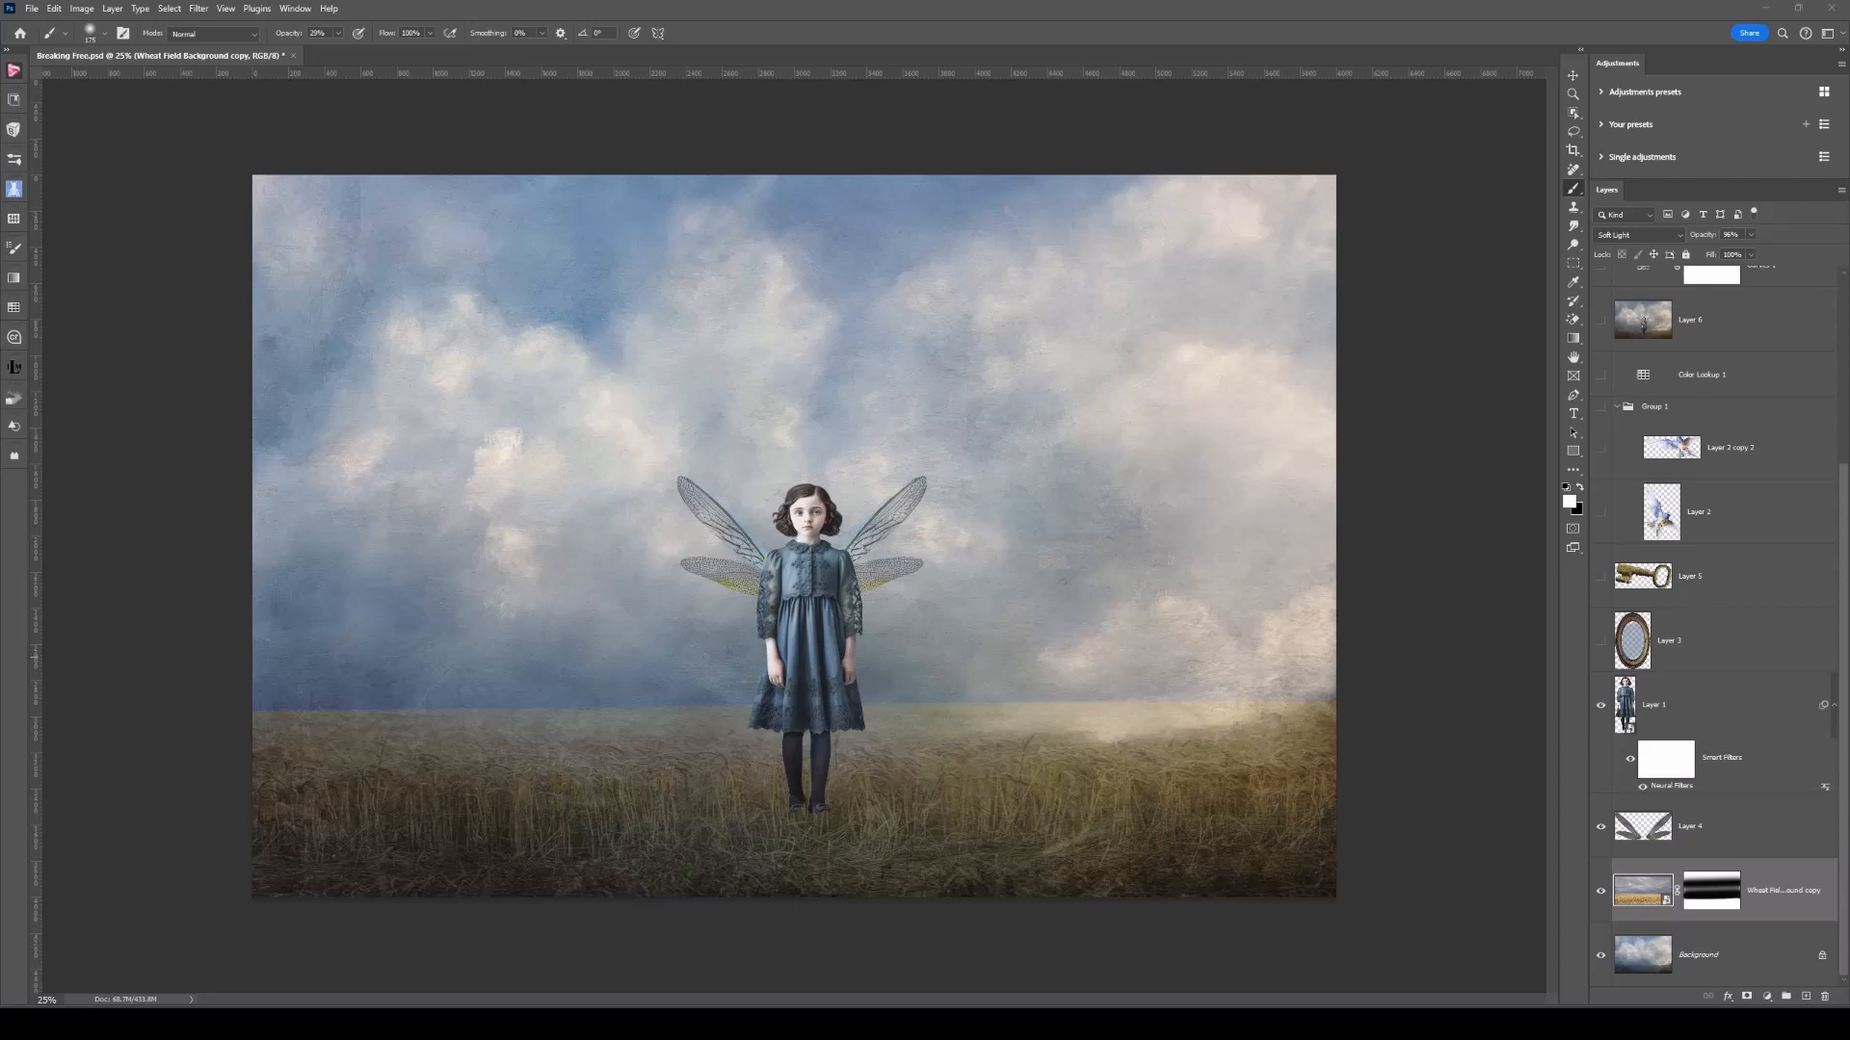
{"action": "mouse_move", "coordinate": [1607, 657]}
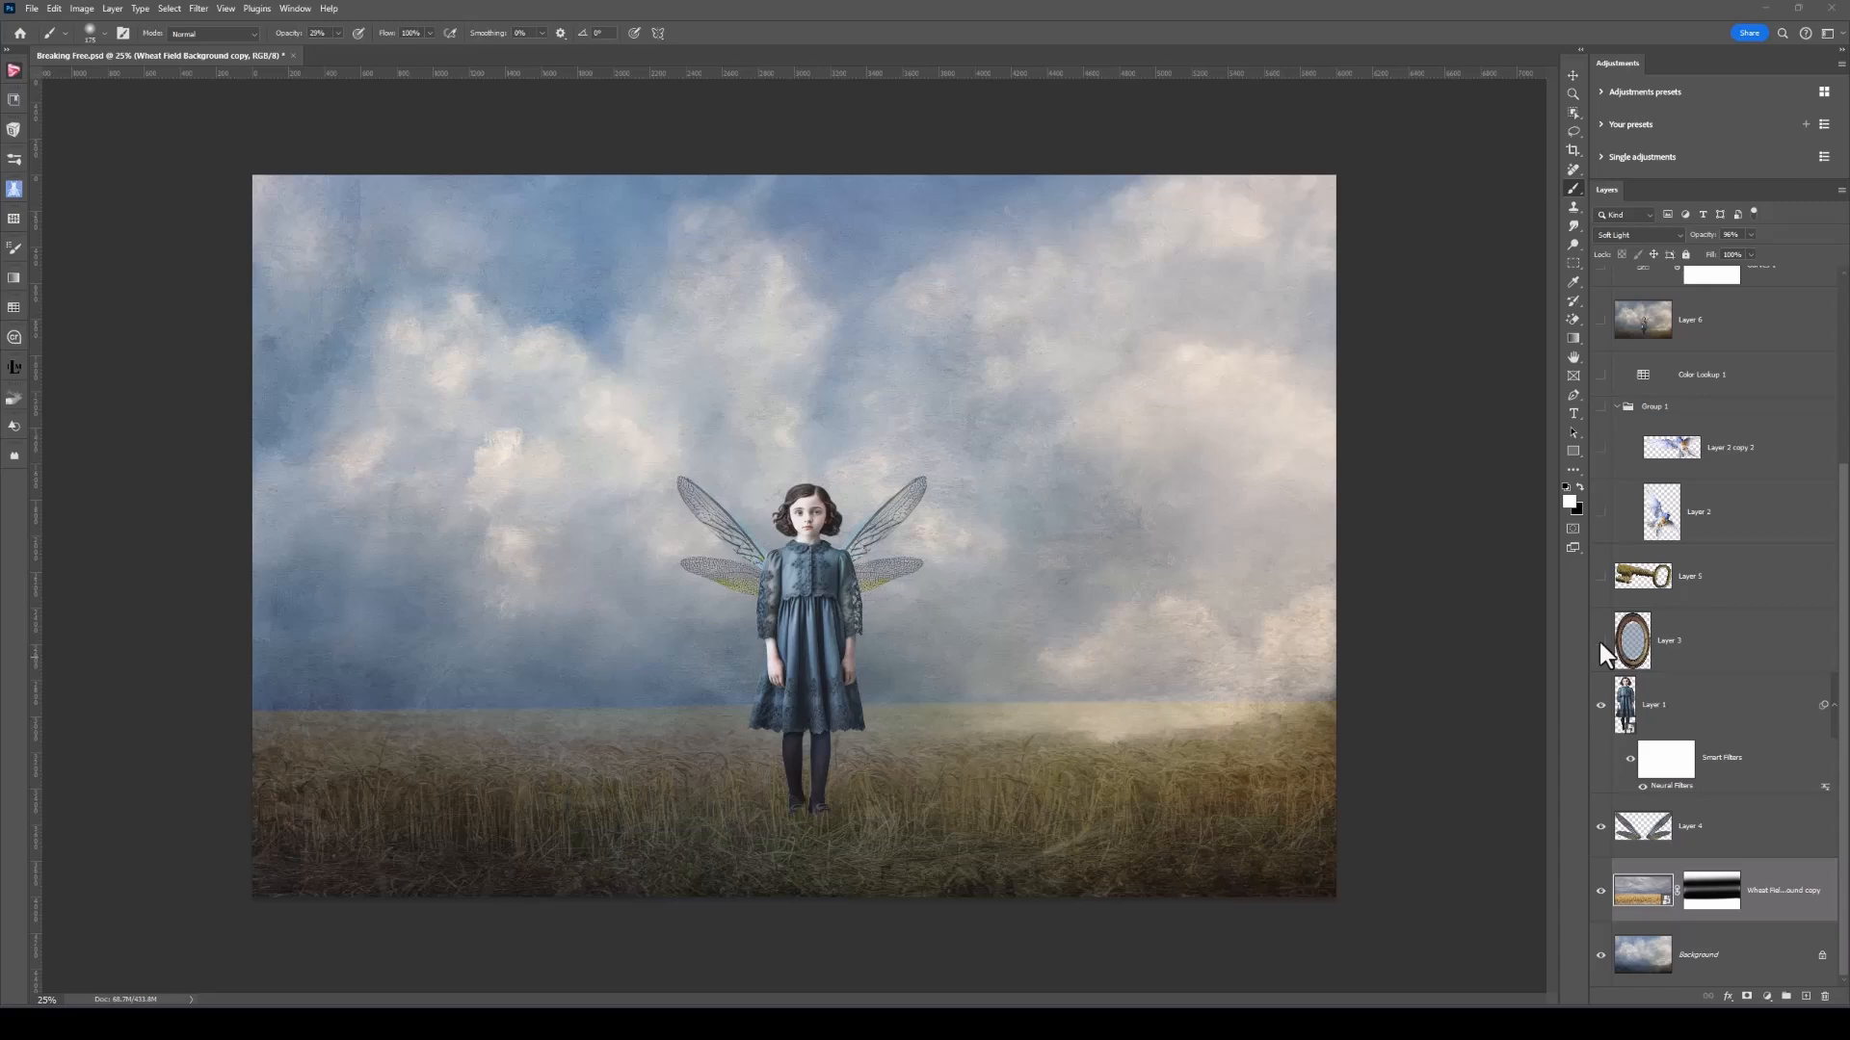
- Toggle Layer 3's visibility to reveal the ornate oval frame on her chest
{"action": "left_click", "coordinate": [1601, 641]}
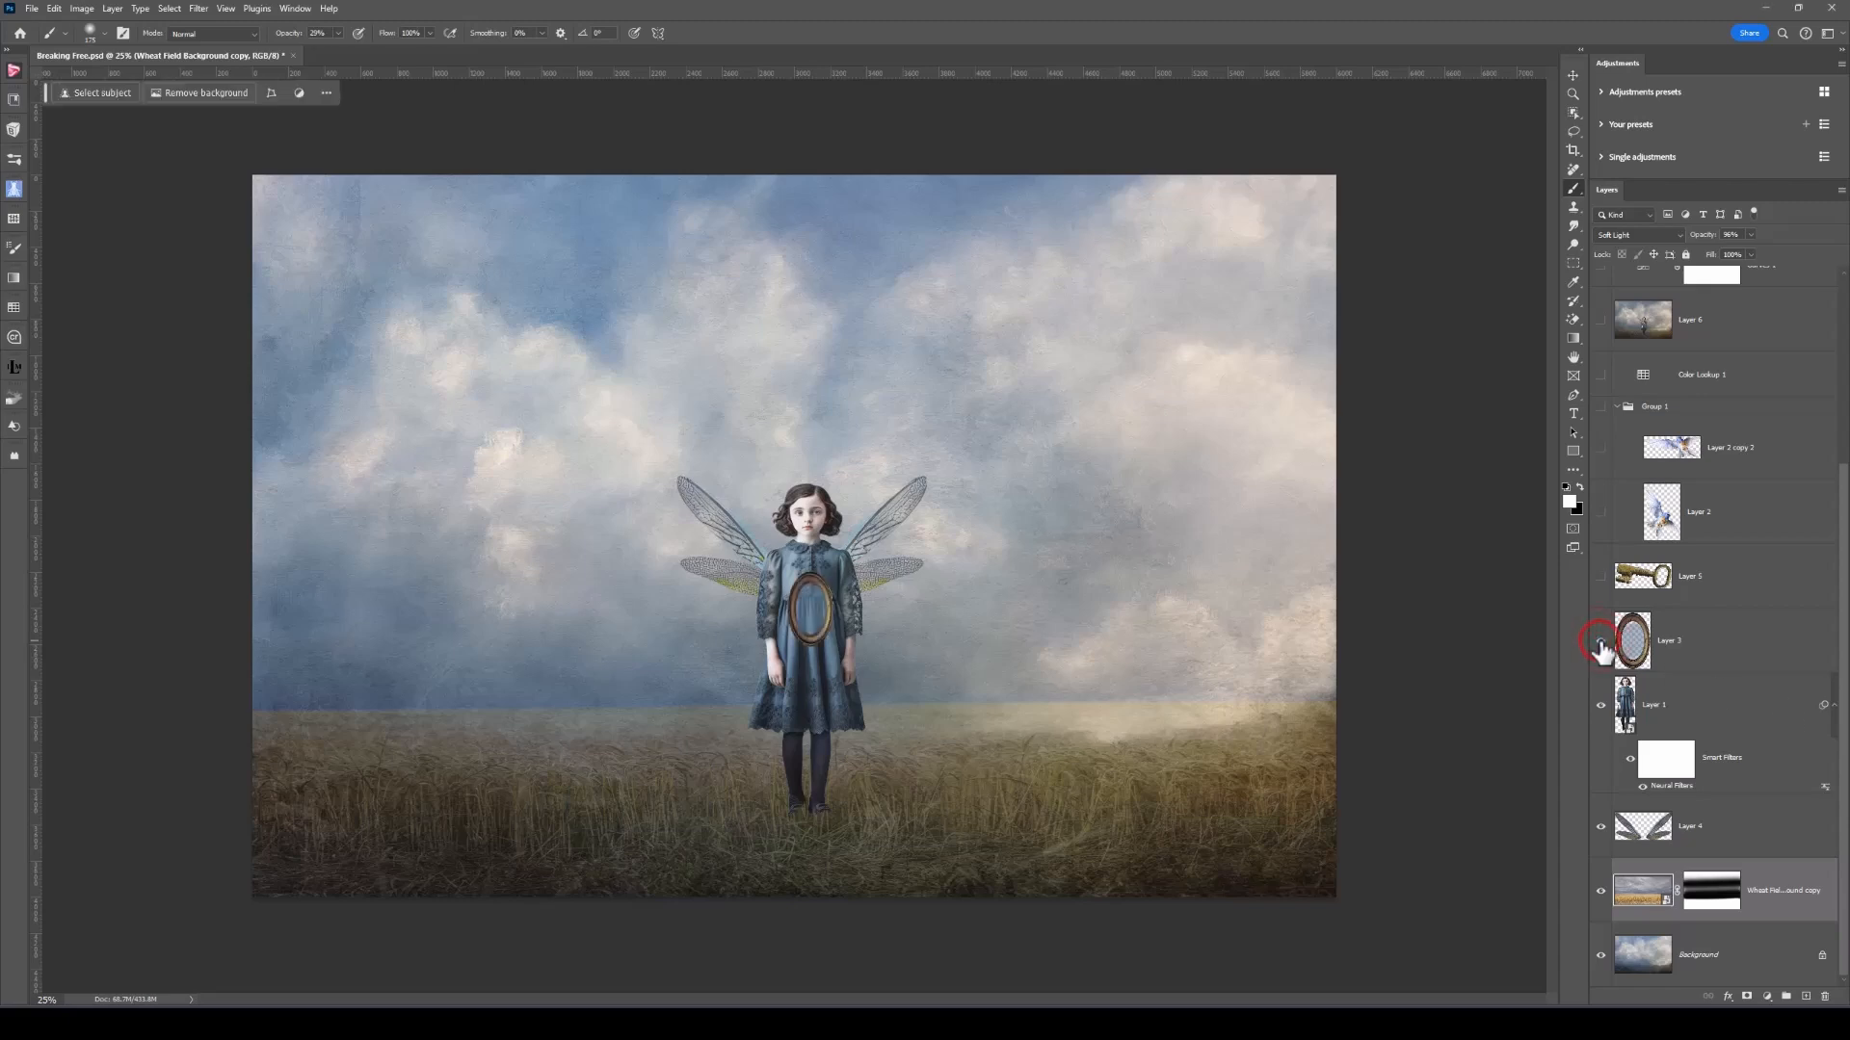
{"action": "left_click", "coordinate": [1601, 640]}
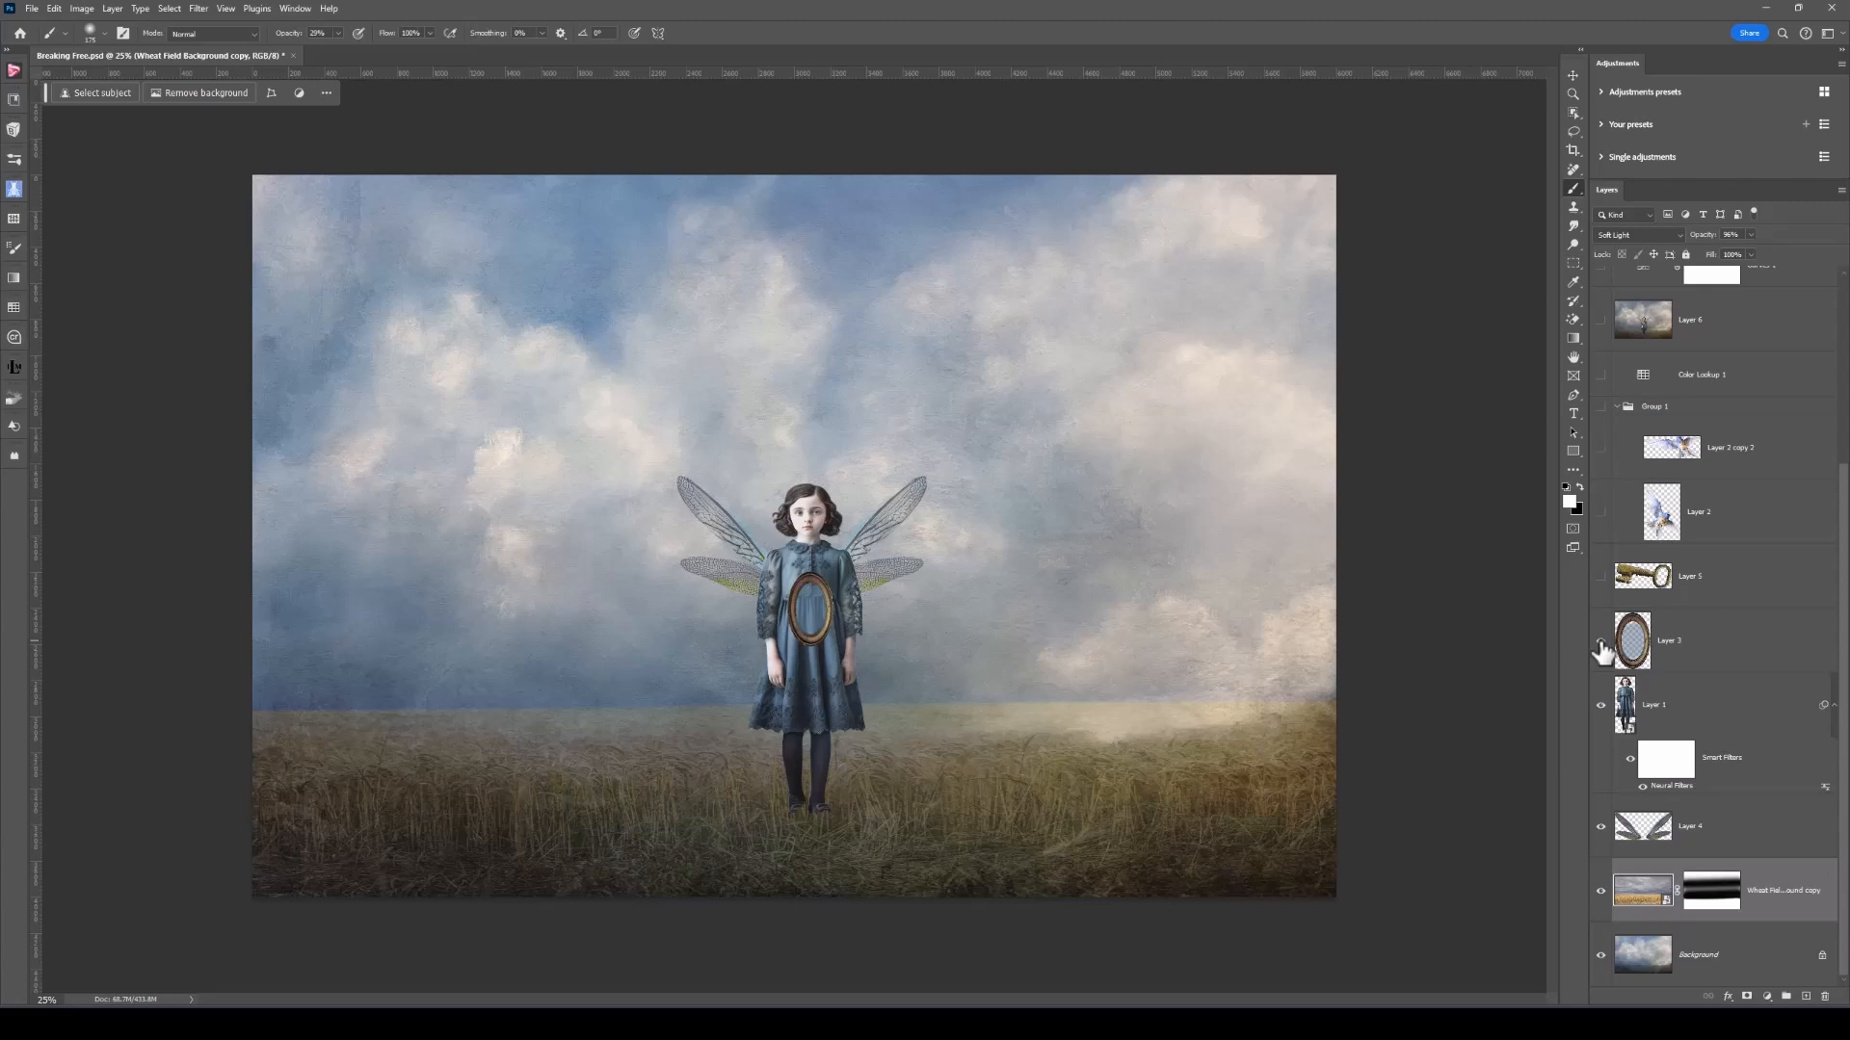
{"action": "mouse_move", "coordinate": [1601, 588]}
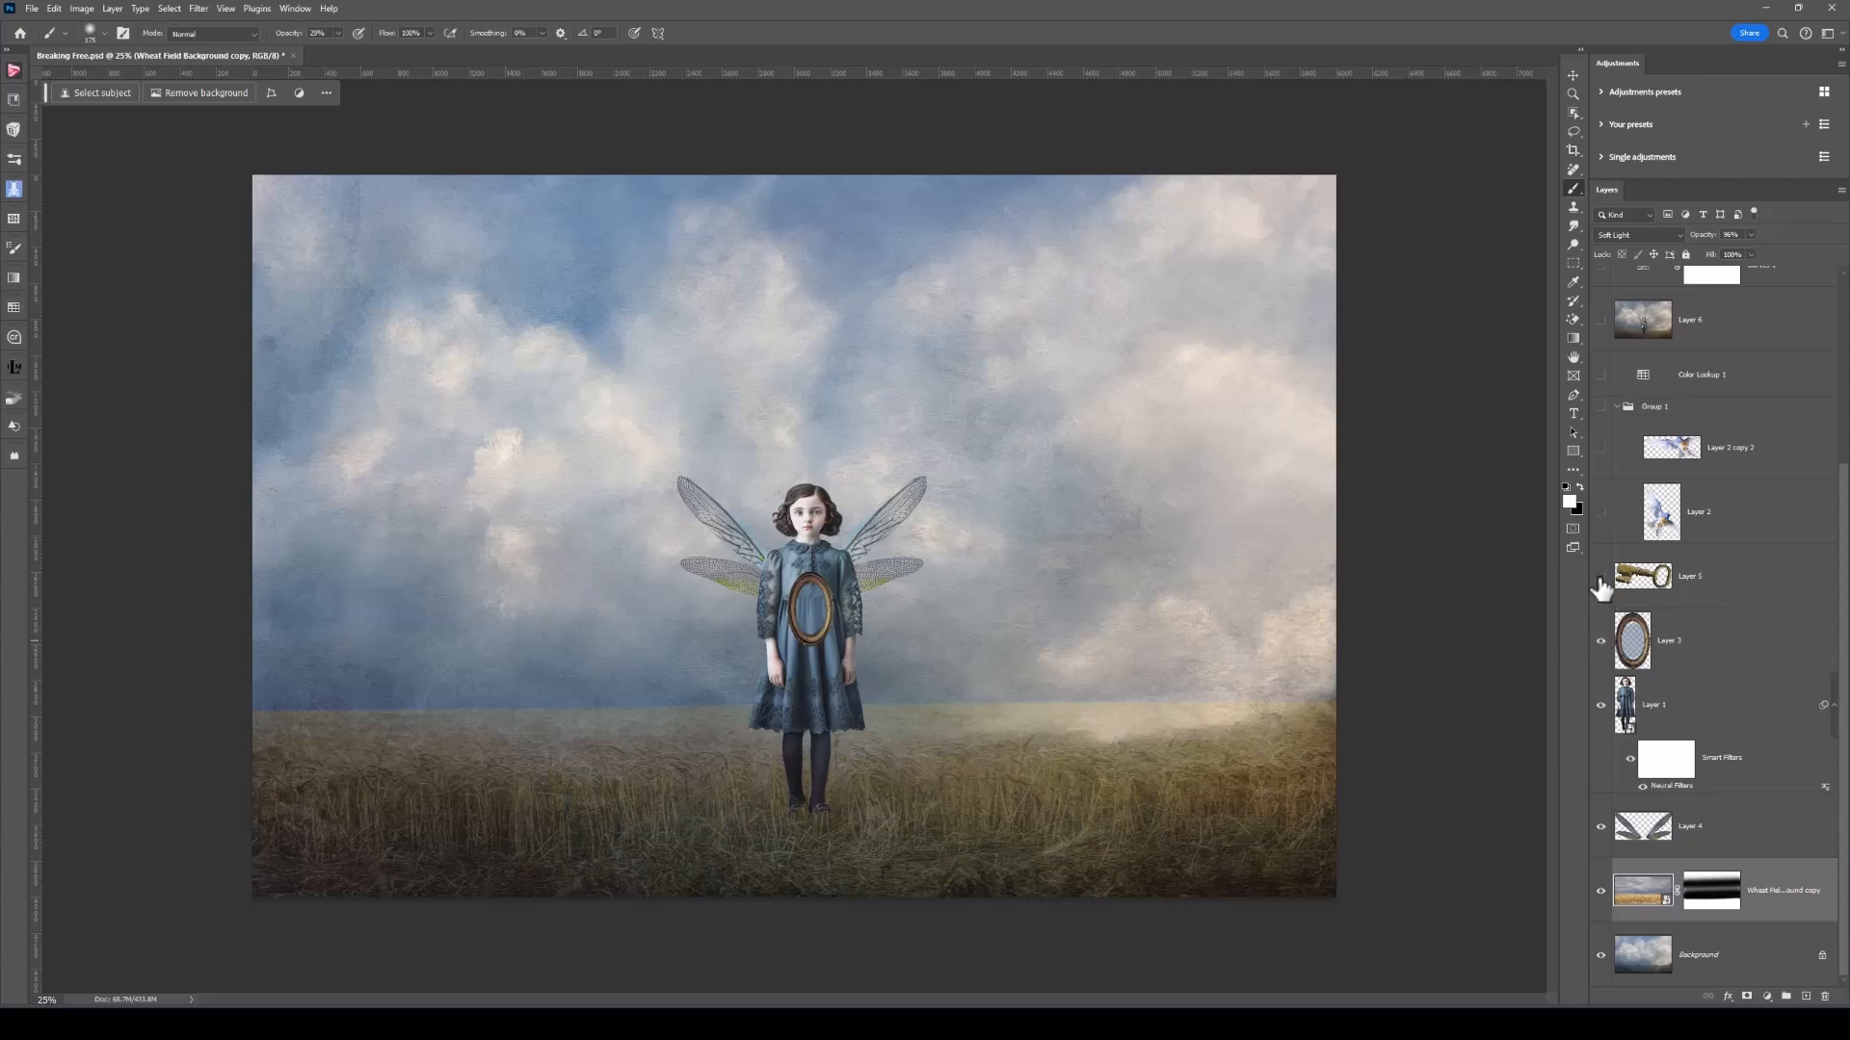
{"action": "mouse_move", "coordinate": [1601, 587]}
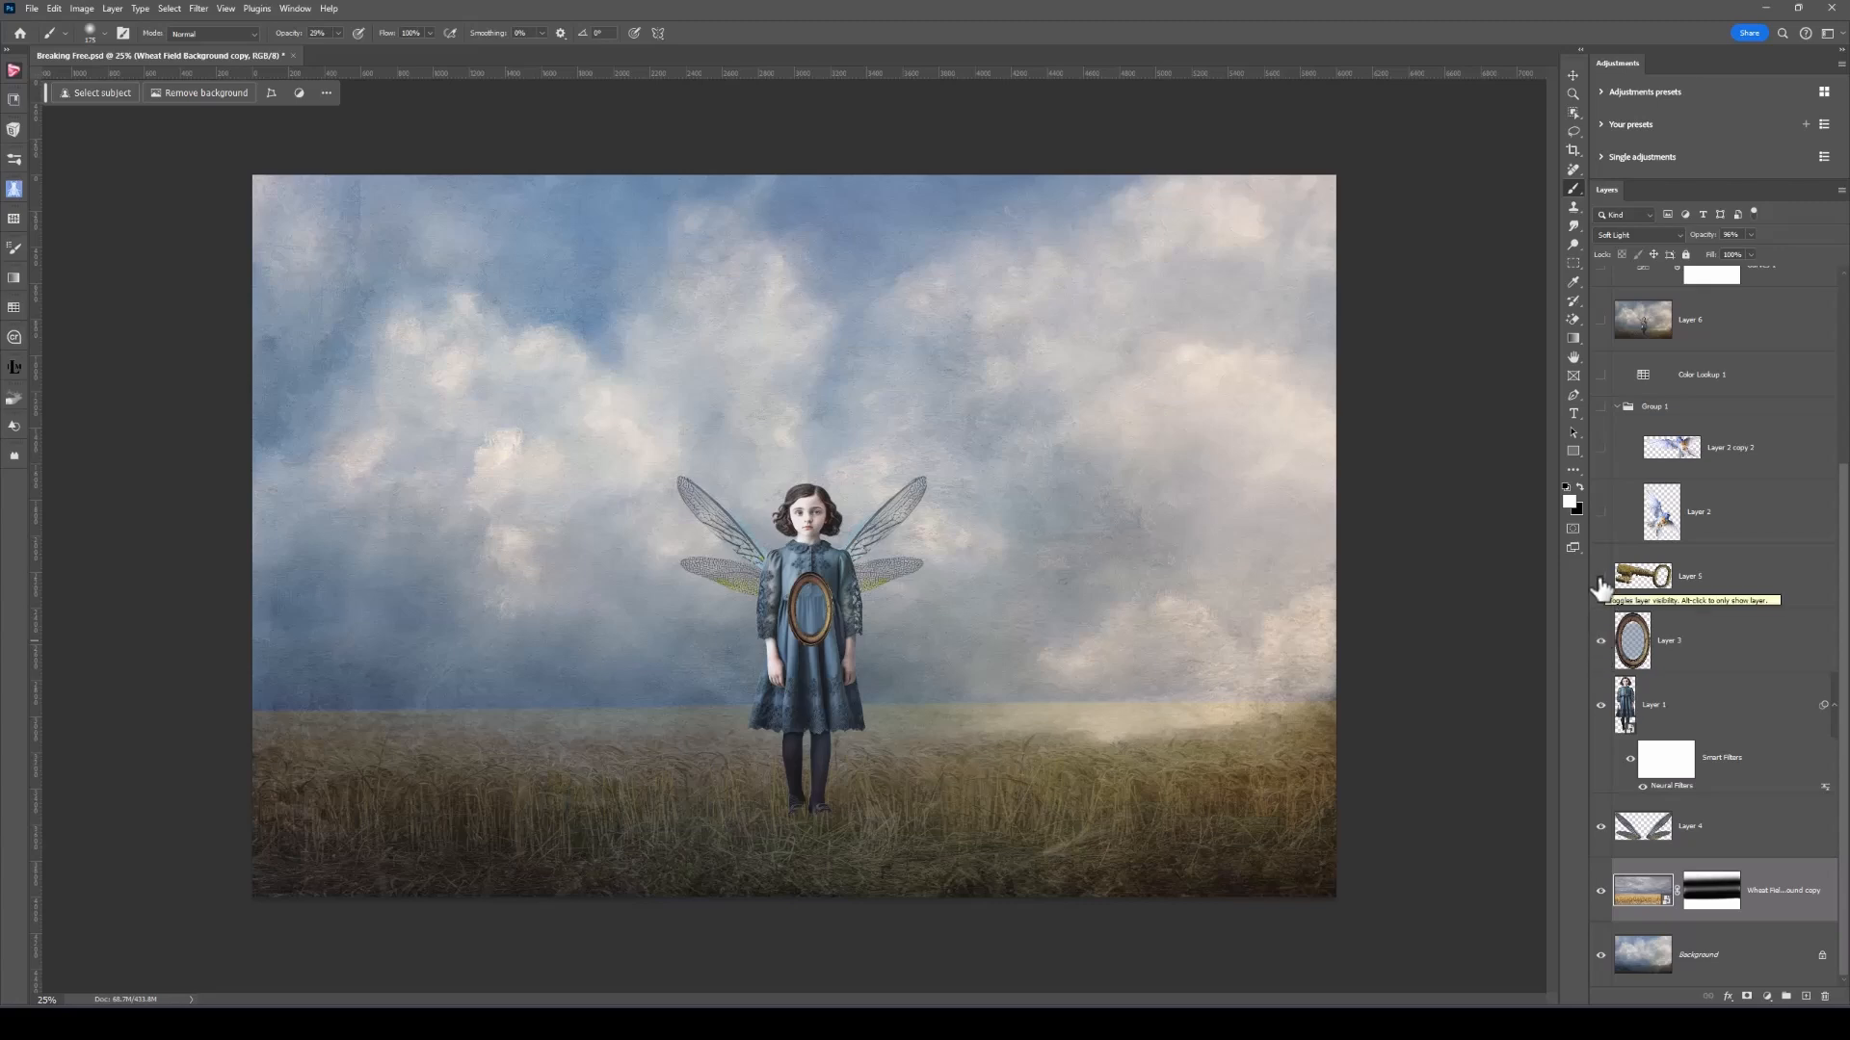
- Turn on Layer 5 to place the brass key across the oval frame
{"action": "left_click", "coordinate": [1601, 577]}
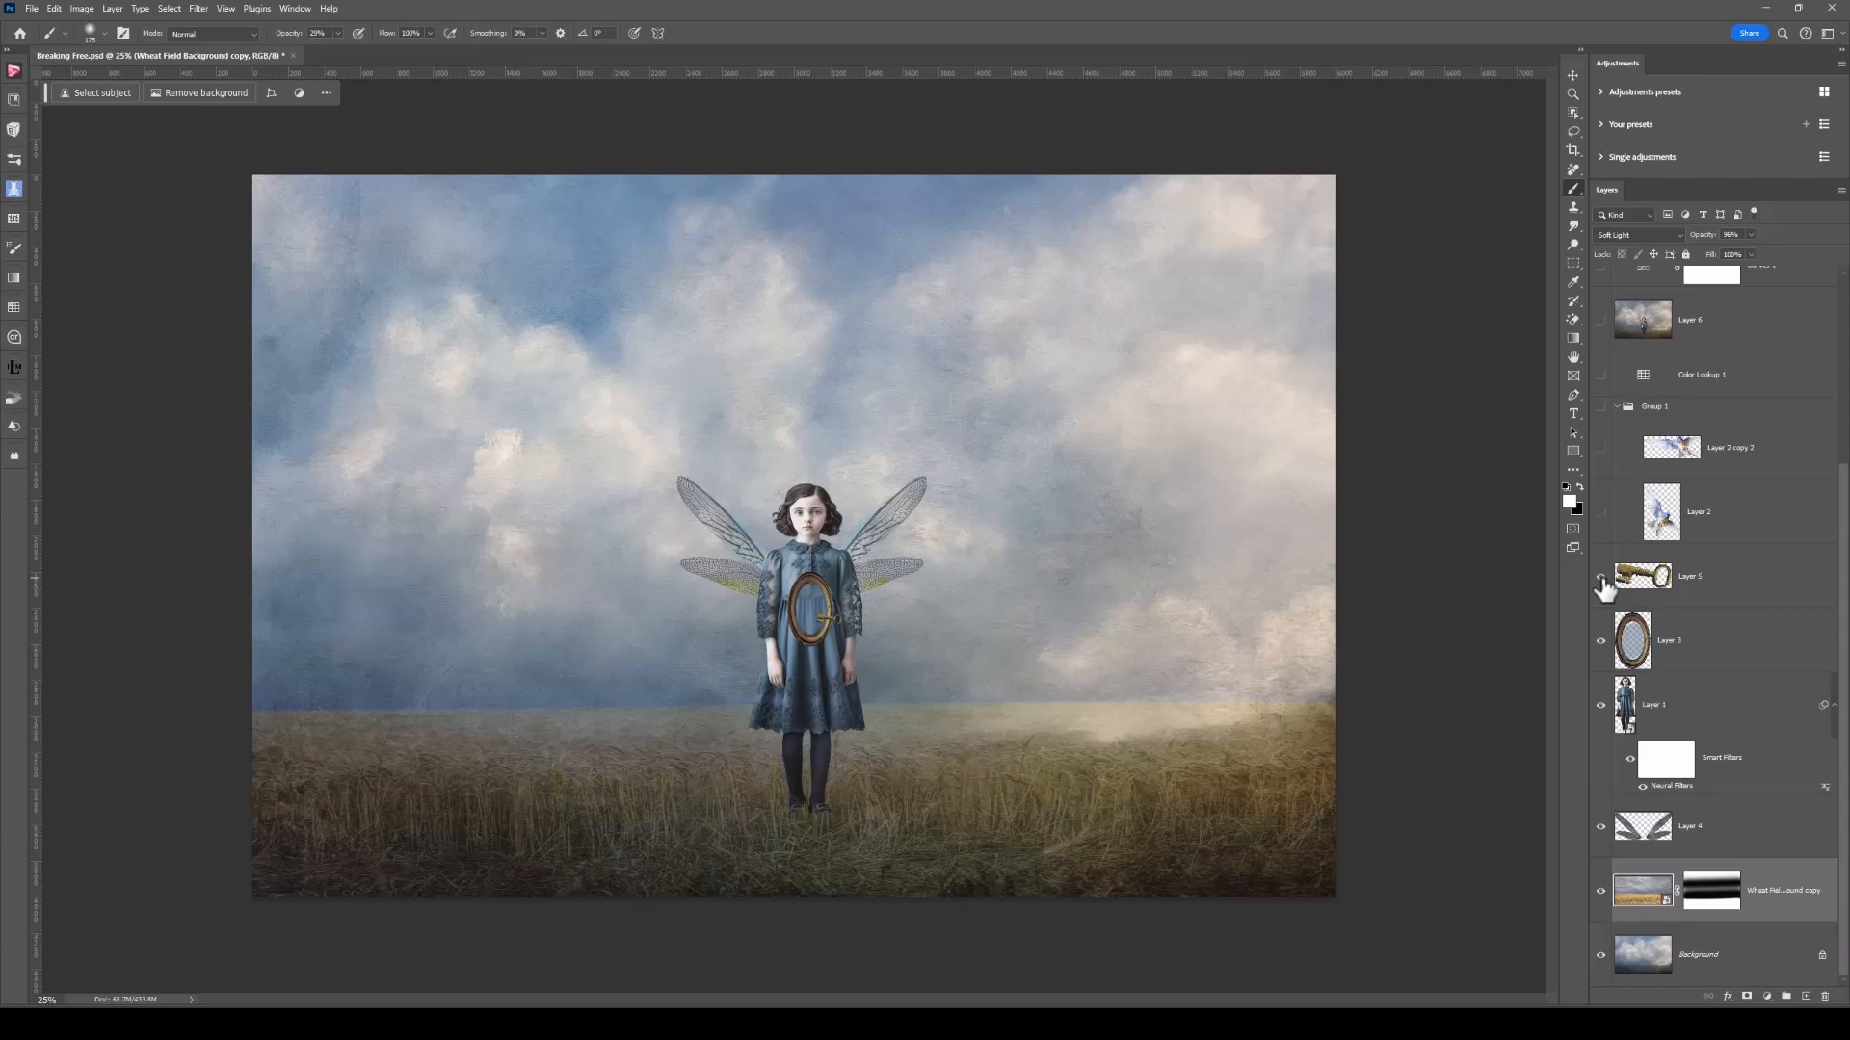
{"action": "mouse_move", "coordinate": [1604, 525]}
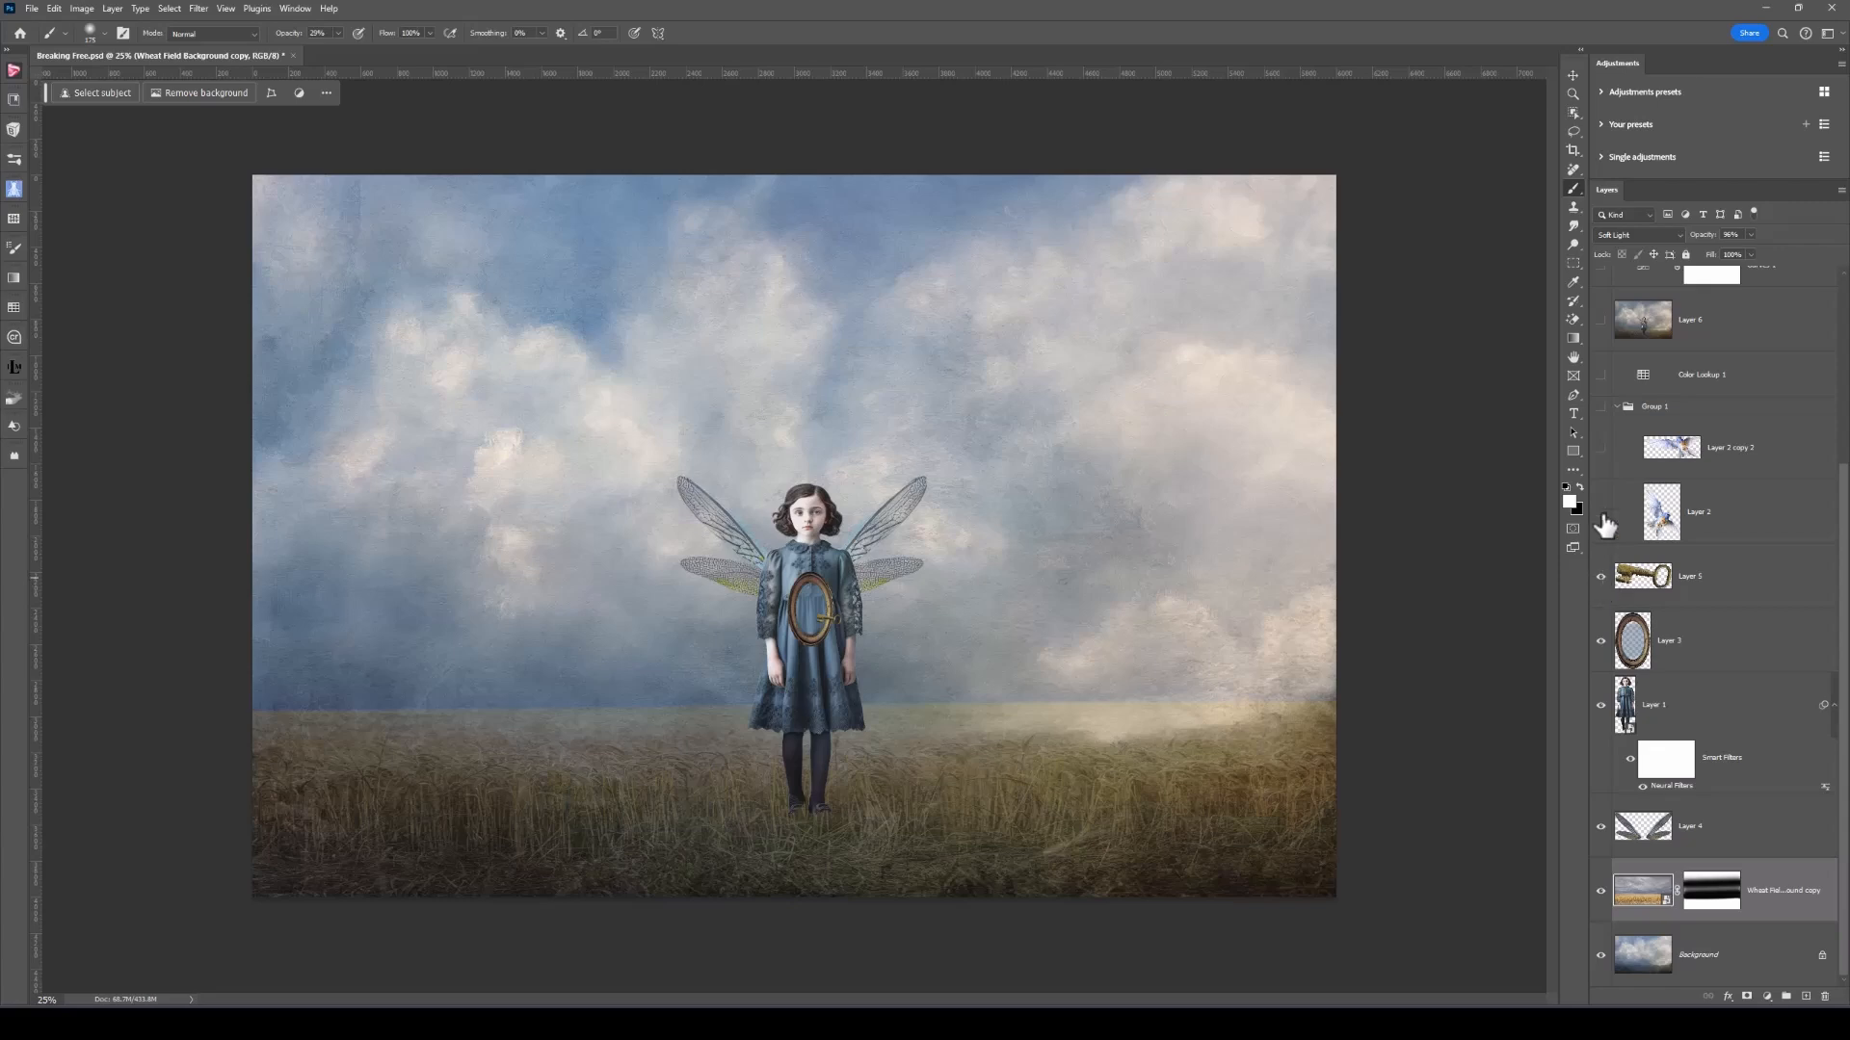
{"action": "left_click", "coordinate": [1601, 512]}
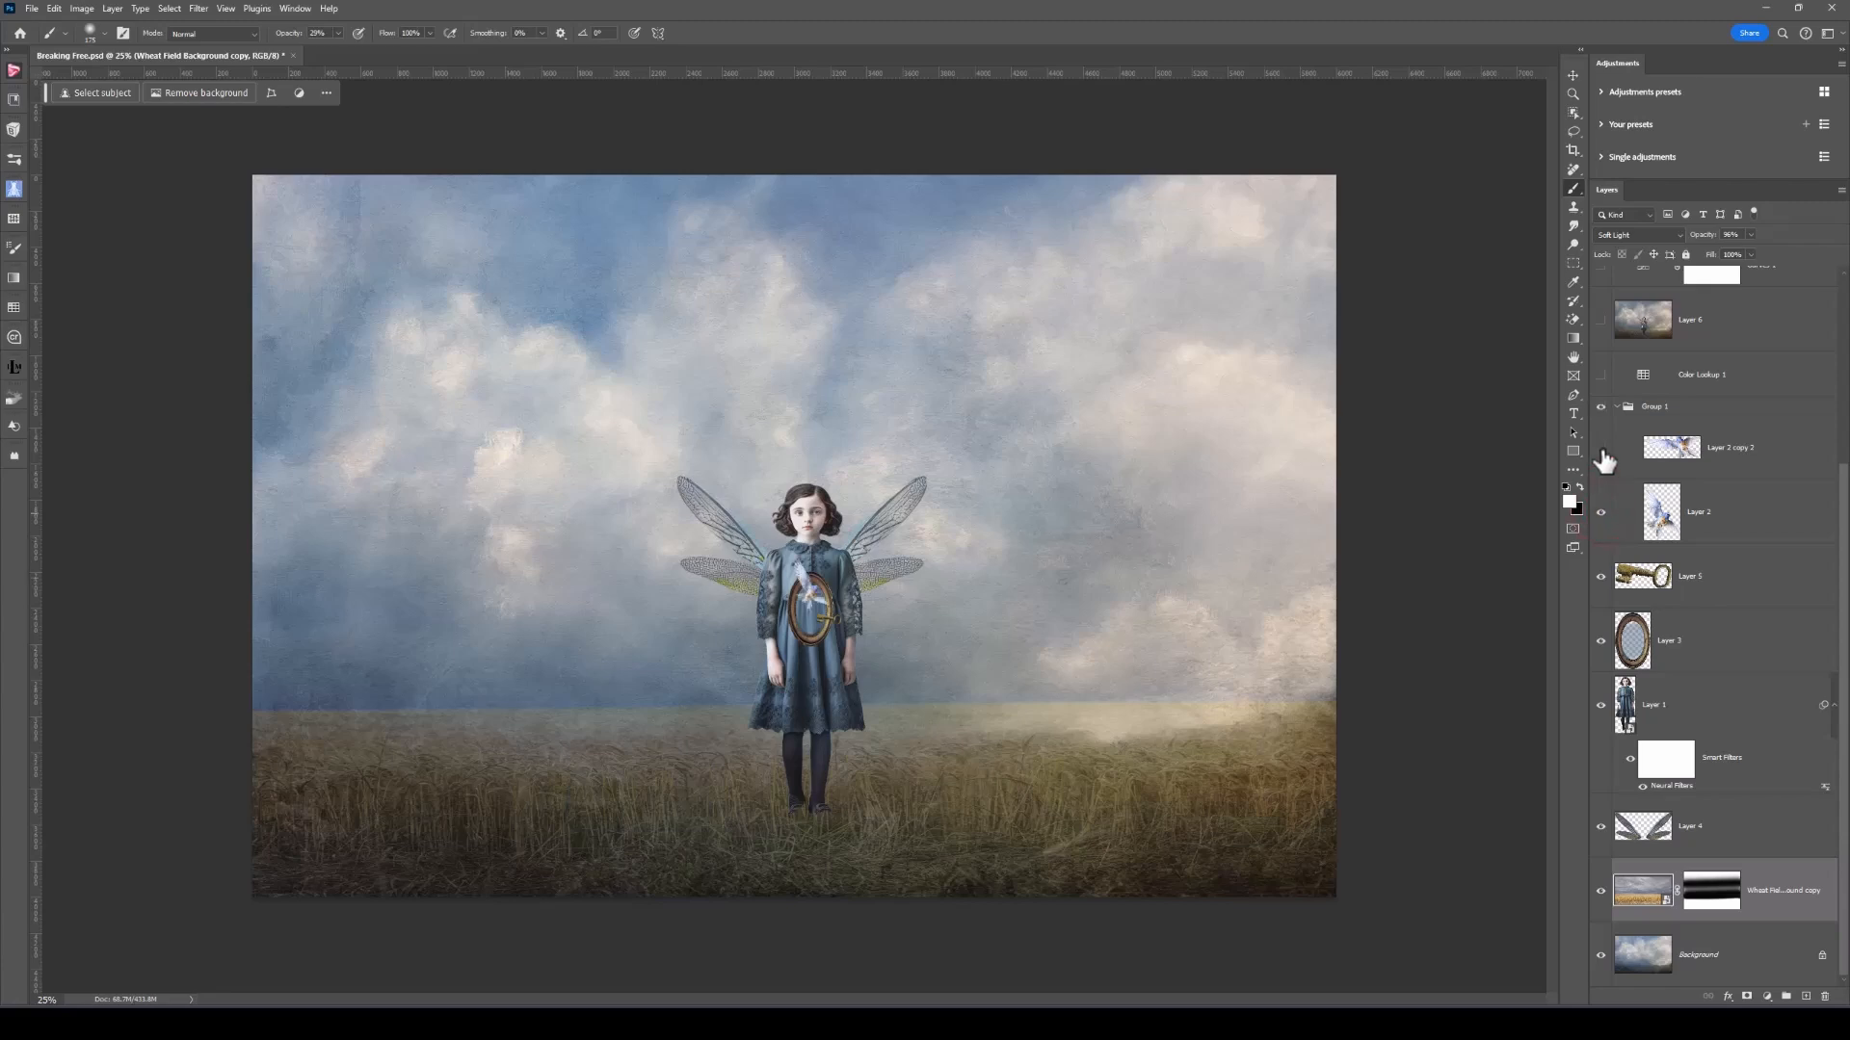
{"action": "key", "text": "f"}
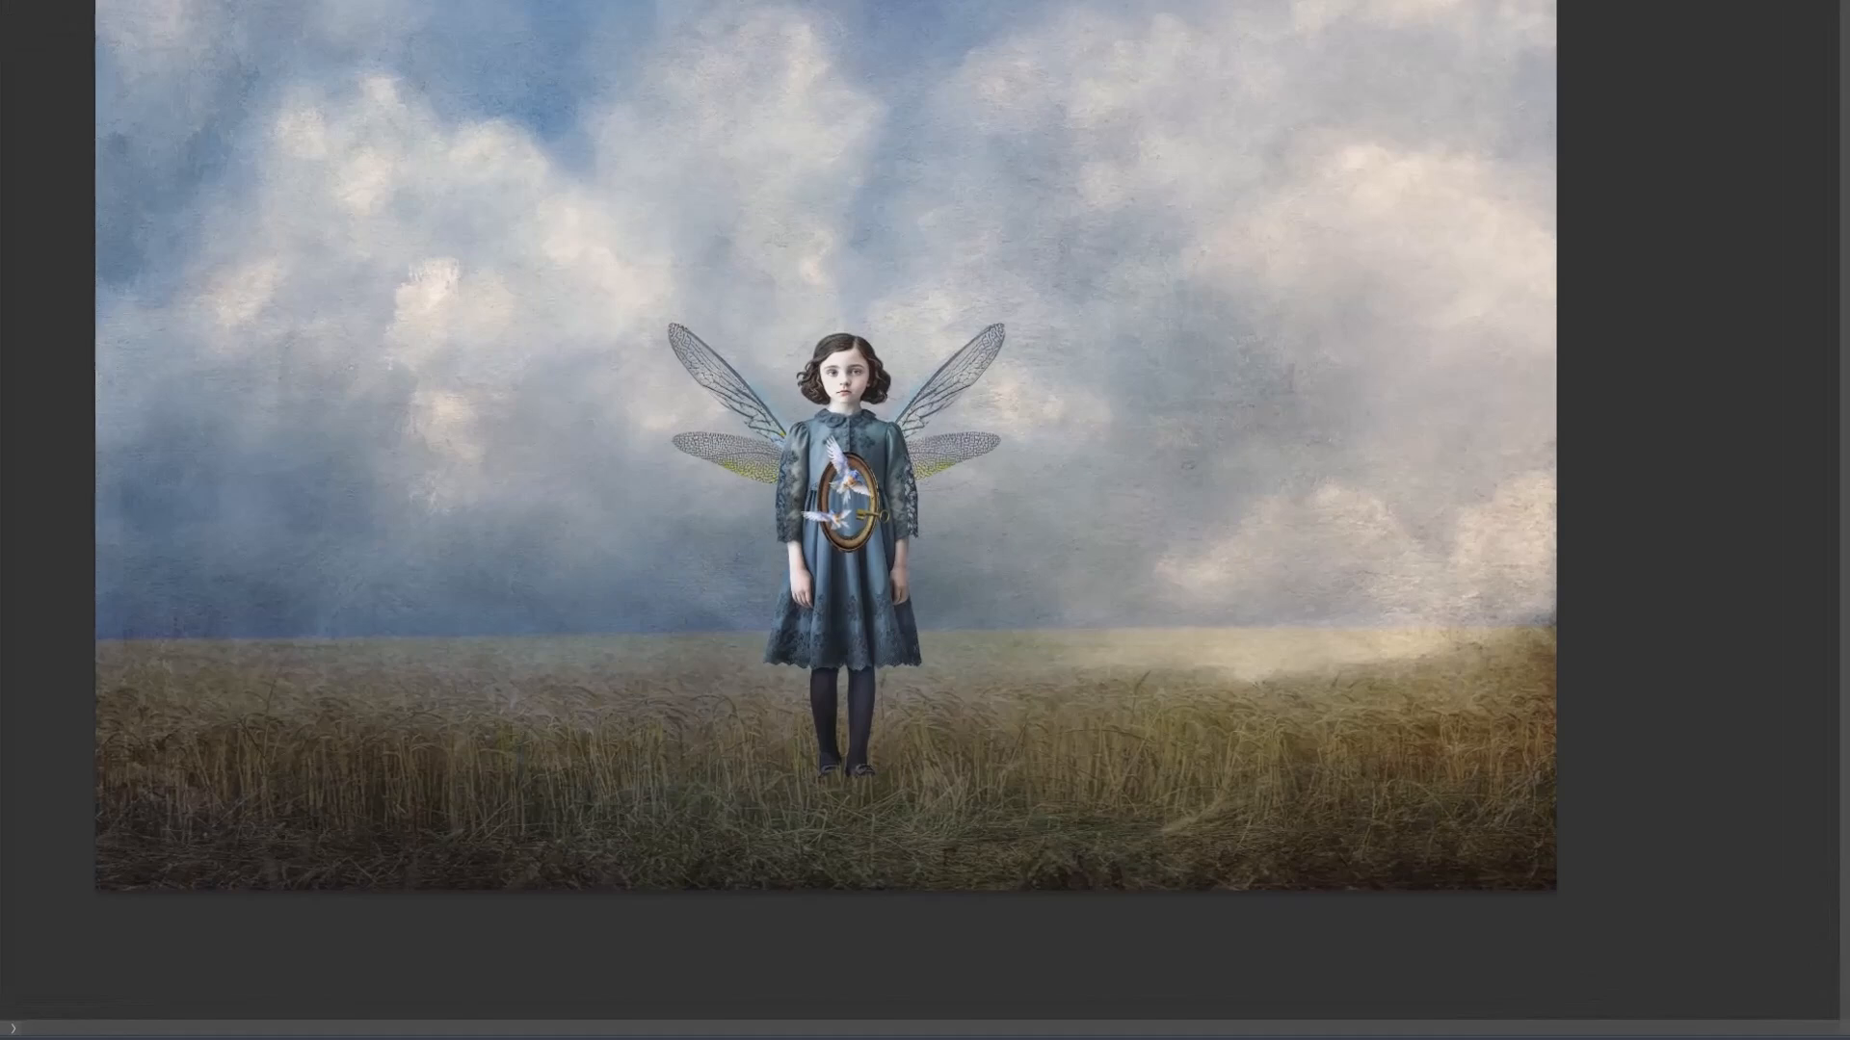
{"action": "mouse_move", "coordinate": [1799, 624]}
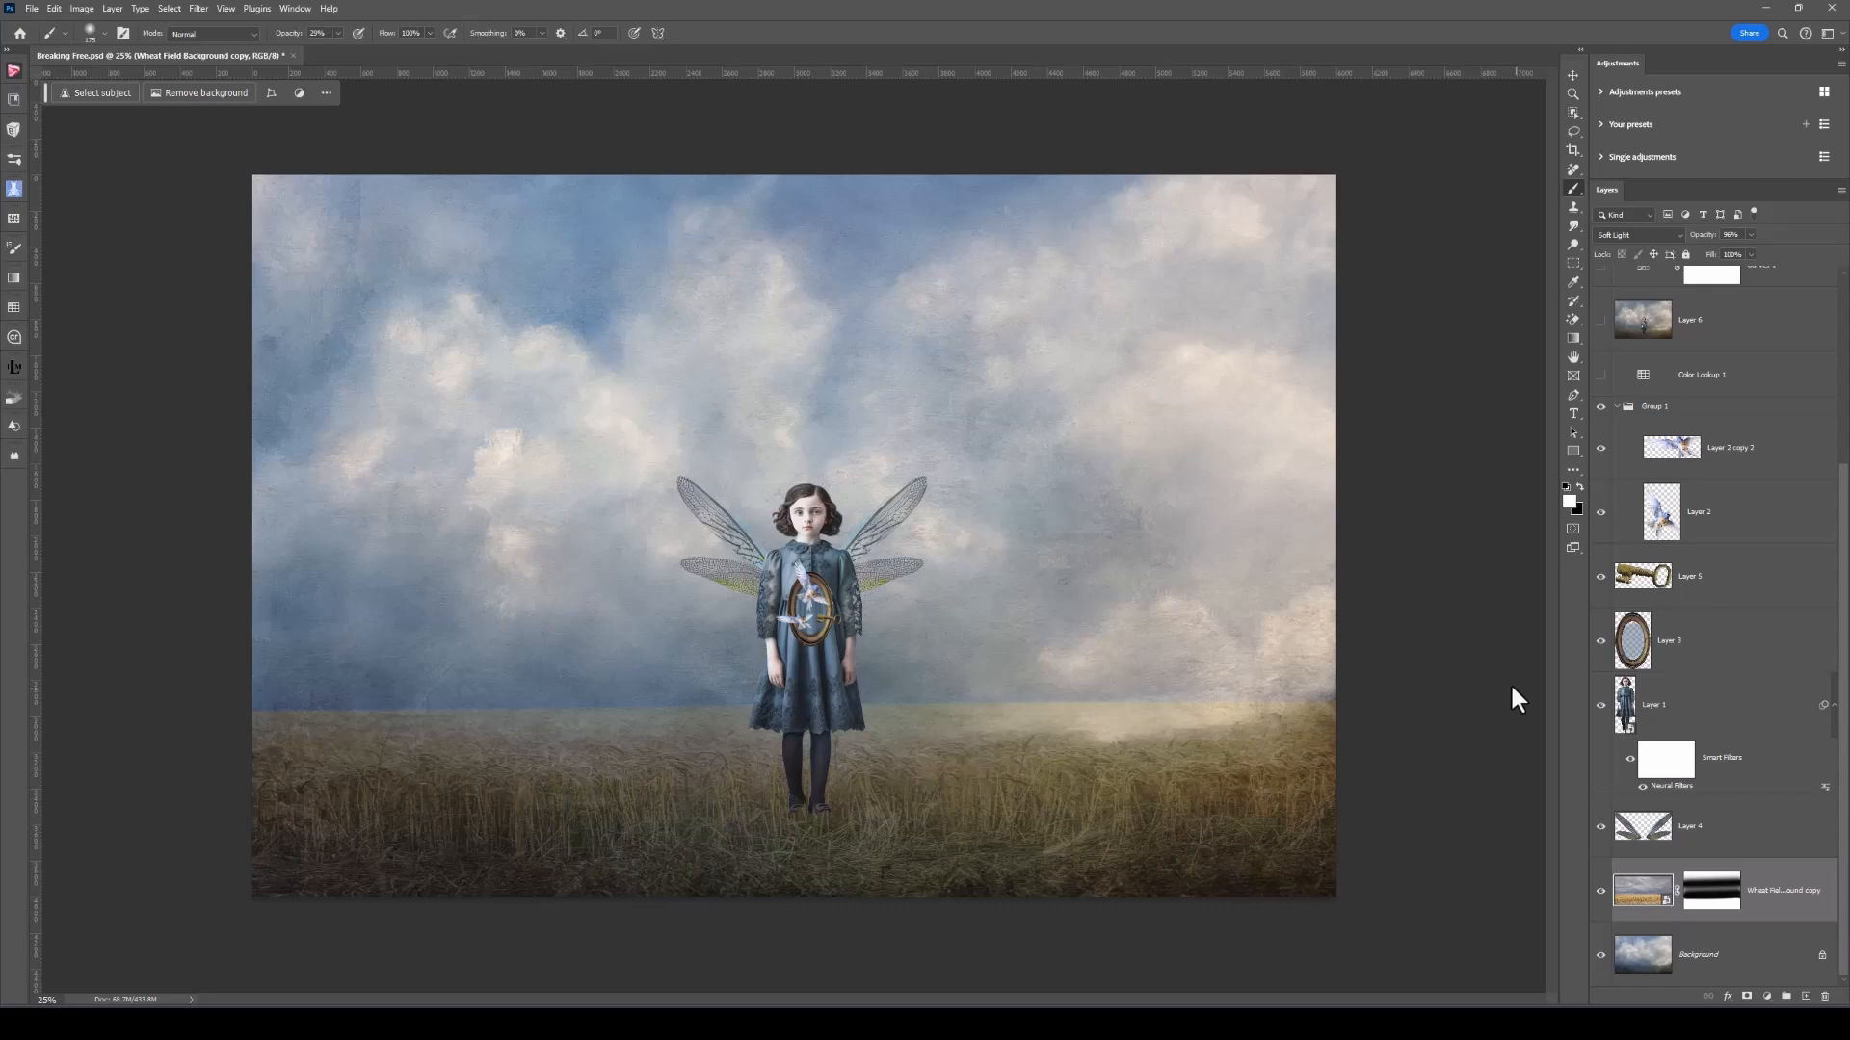
{"action": "mouse_move", "coordinate": [1528, 693]}
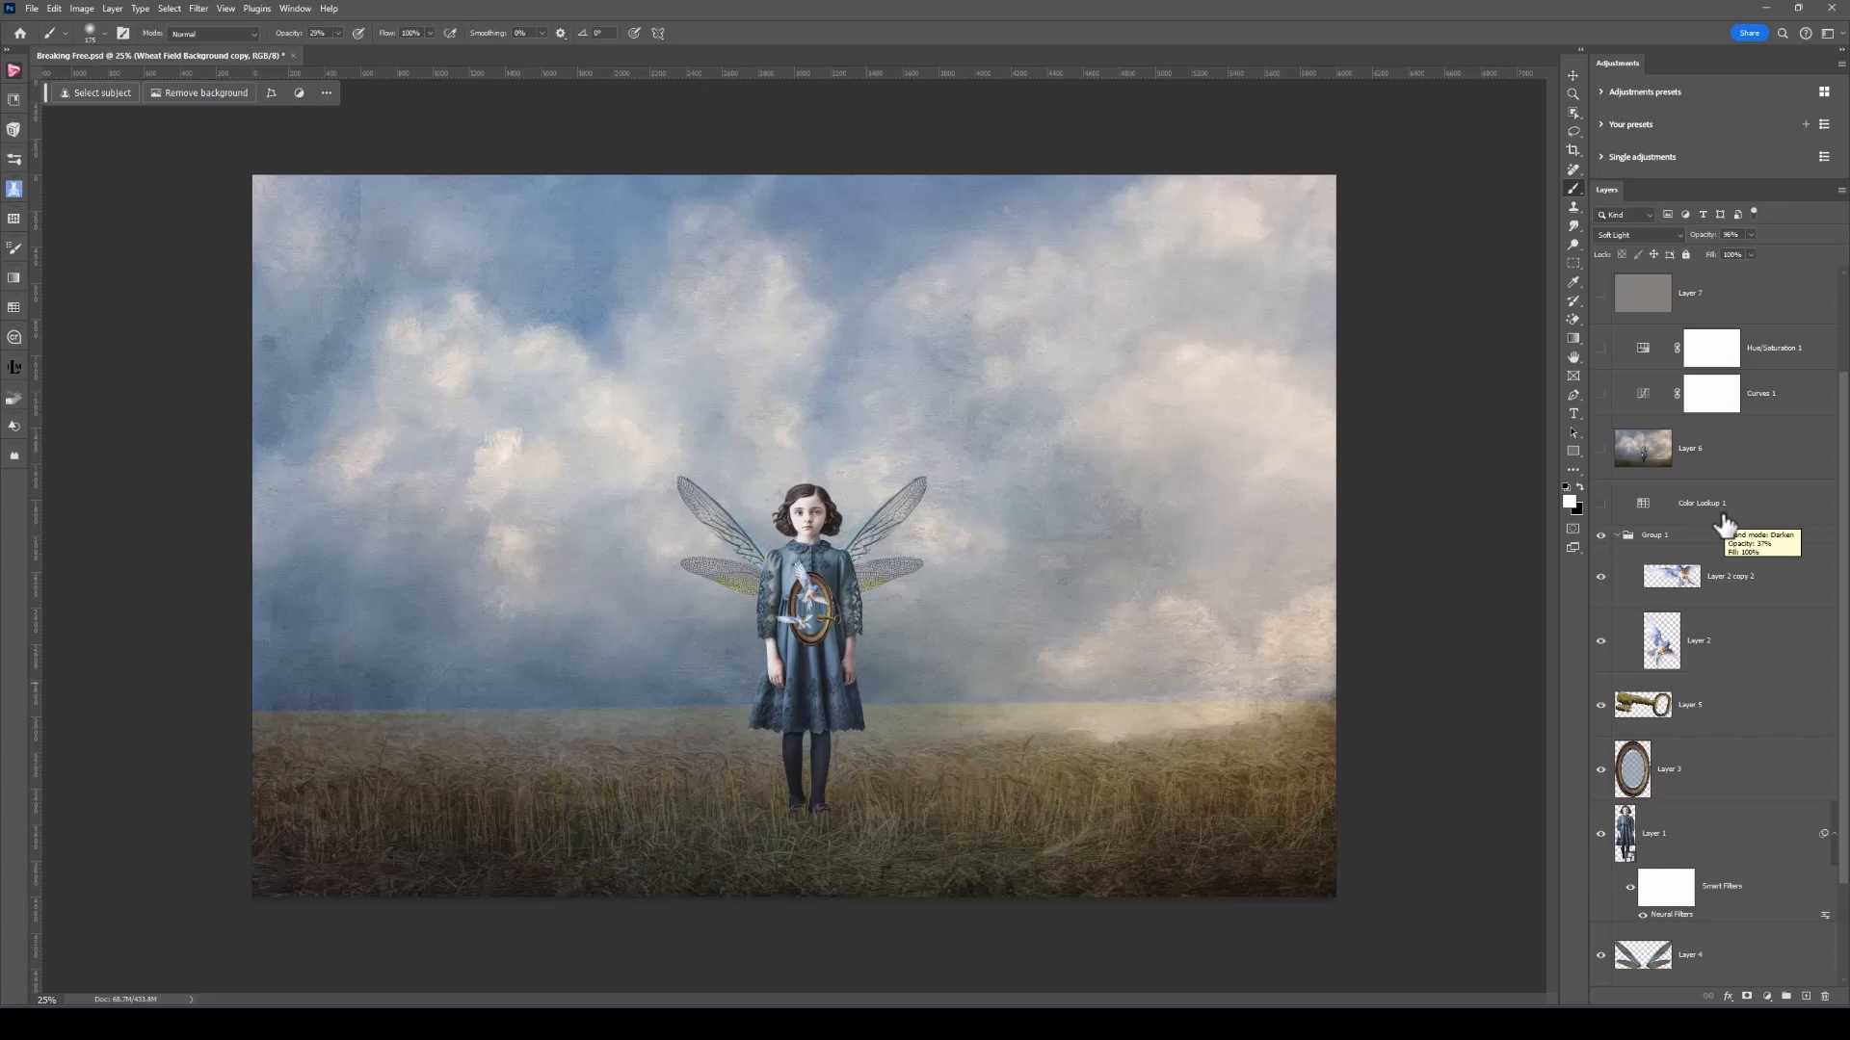
{"action": "left_click", "coordinate": [1701, 502]}
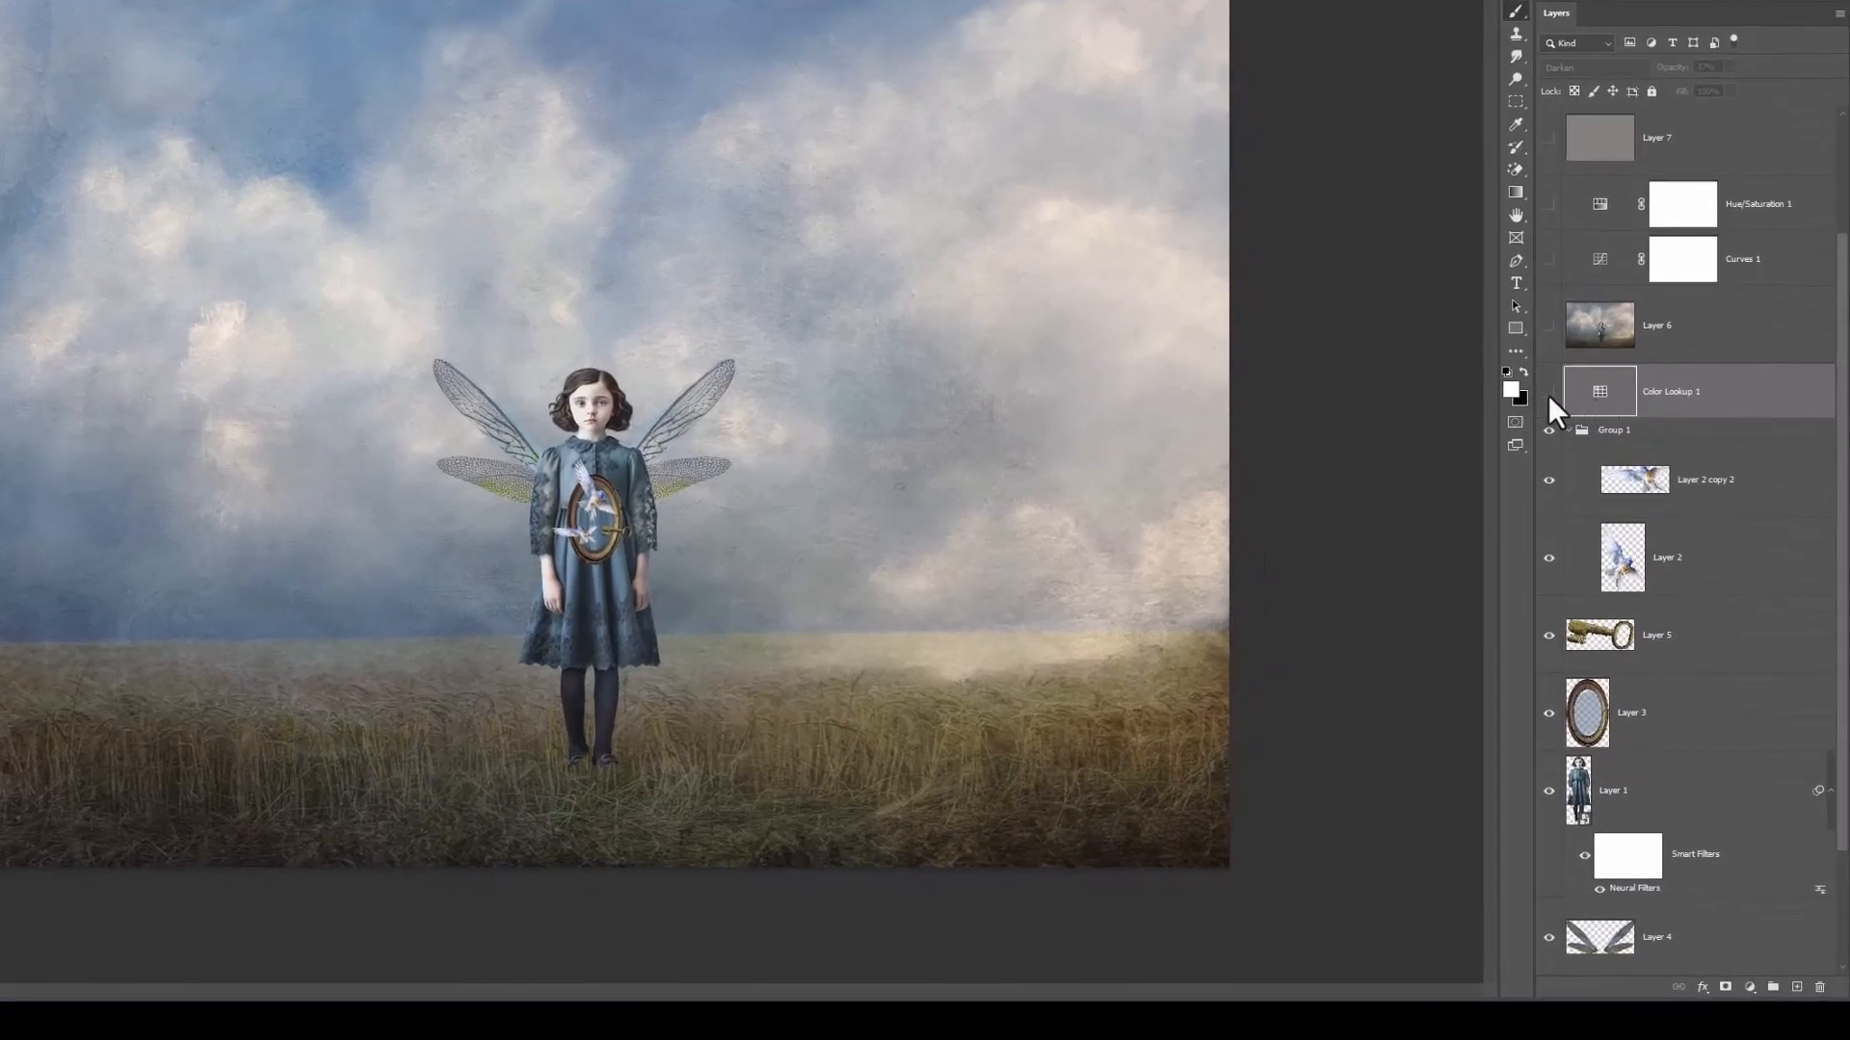
- Turn on Color Lookup 1, open its properties and browse the 3DLUT File presets
{"action": "left_click", "coordinate": [1549, 390]}
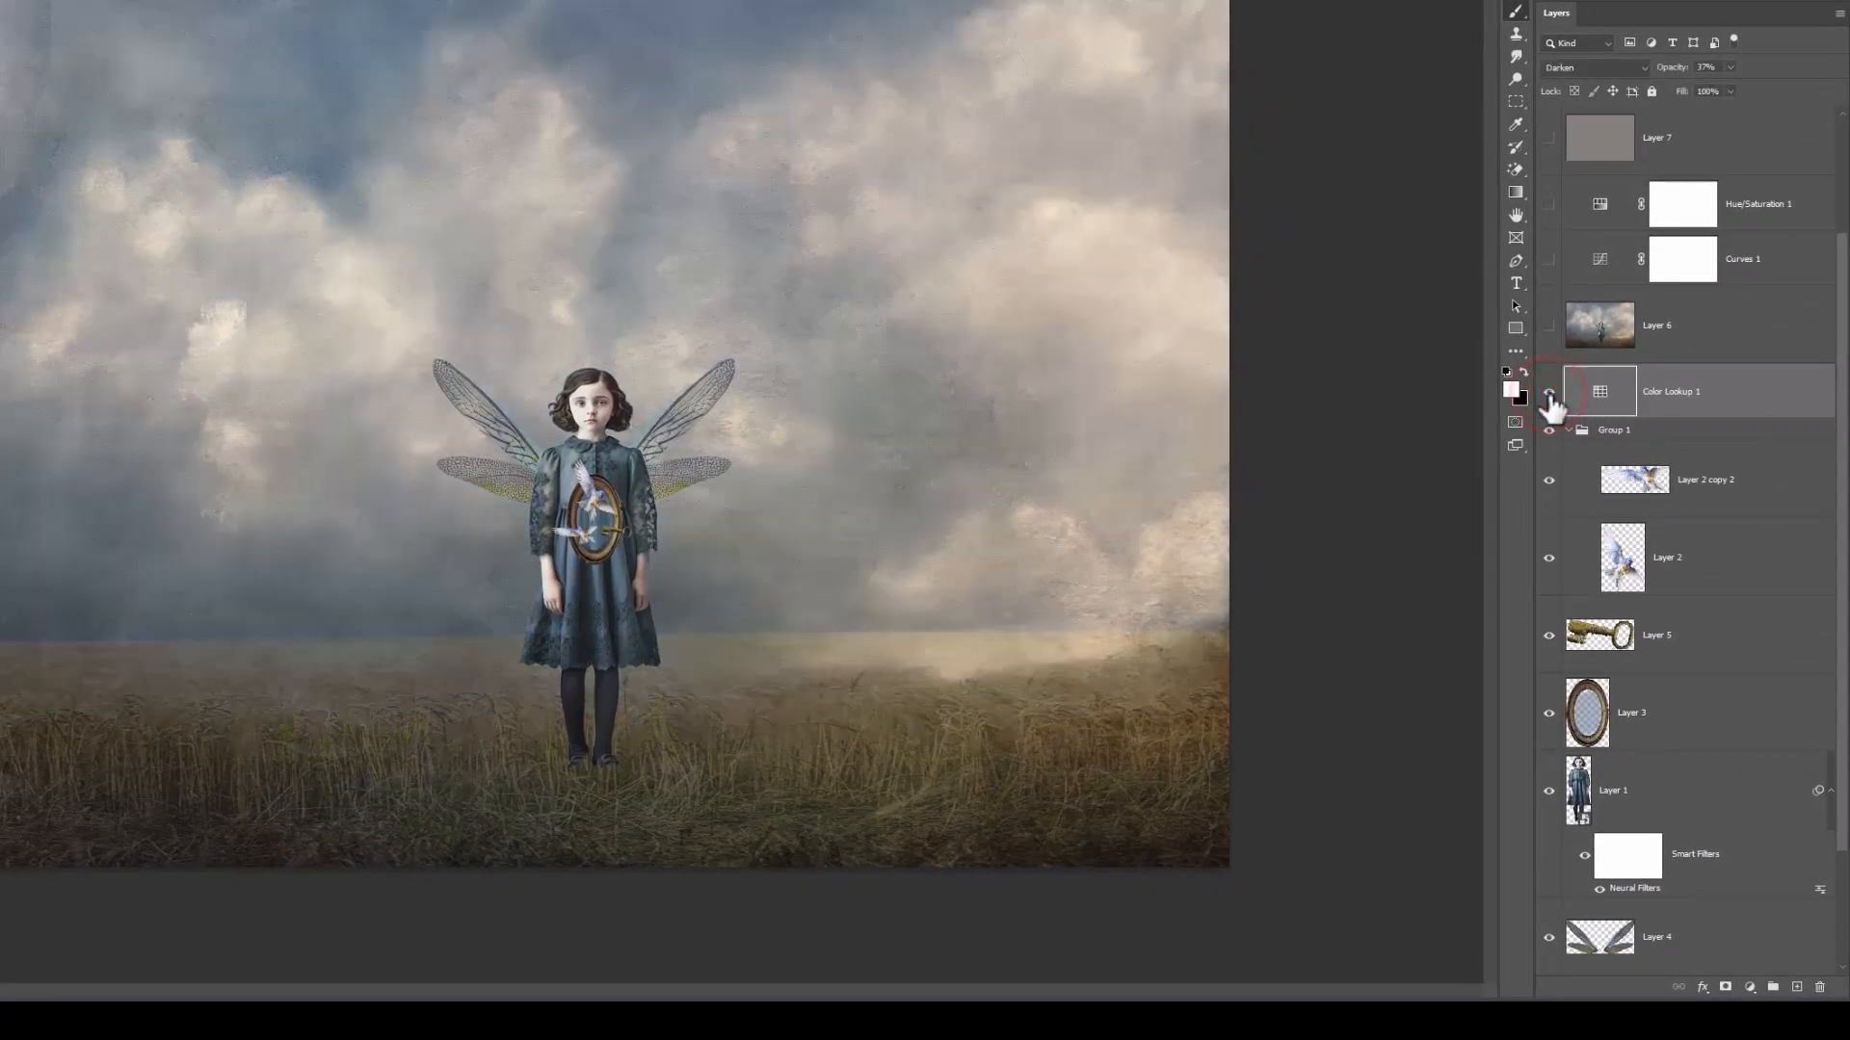
{"action": "left_click", "coordinate": [1550, 392]}
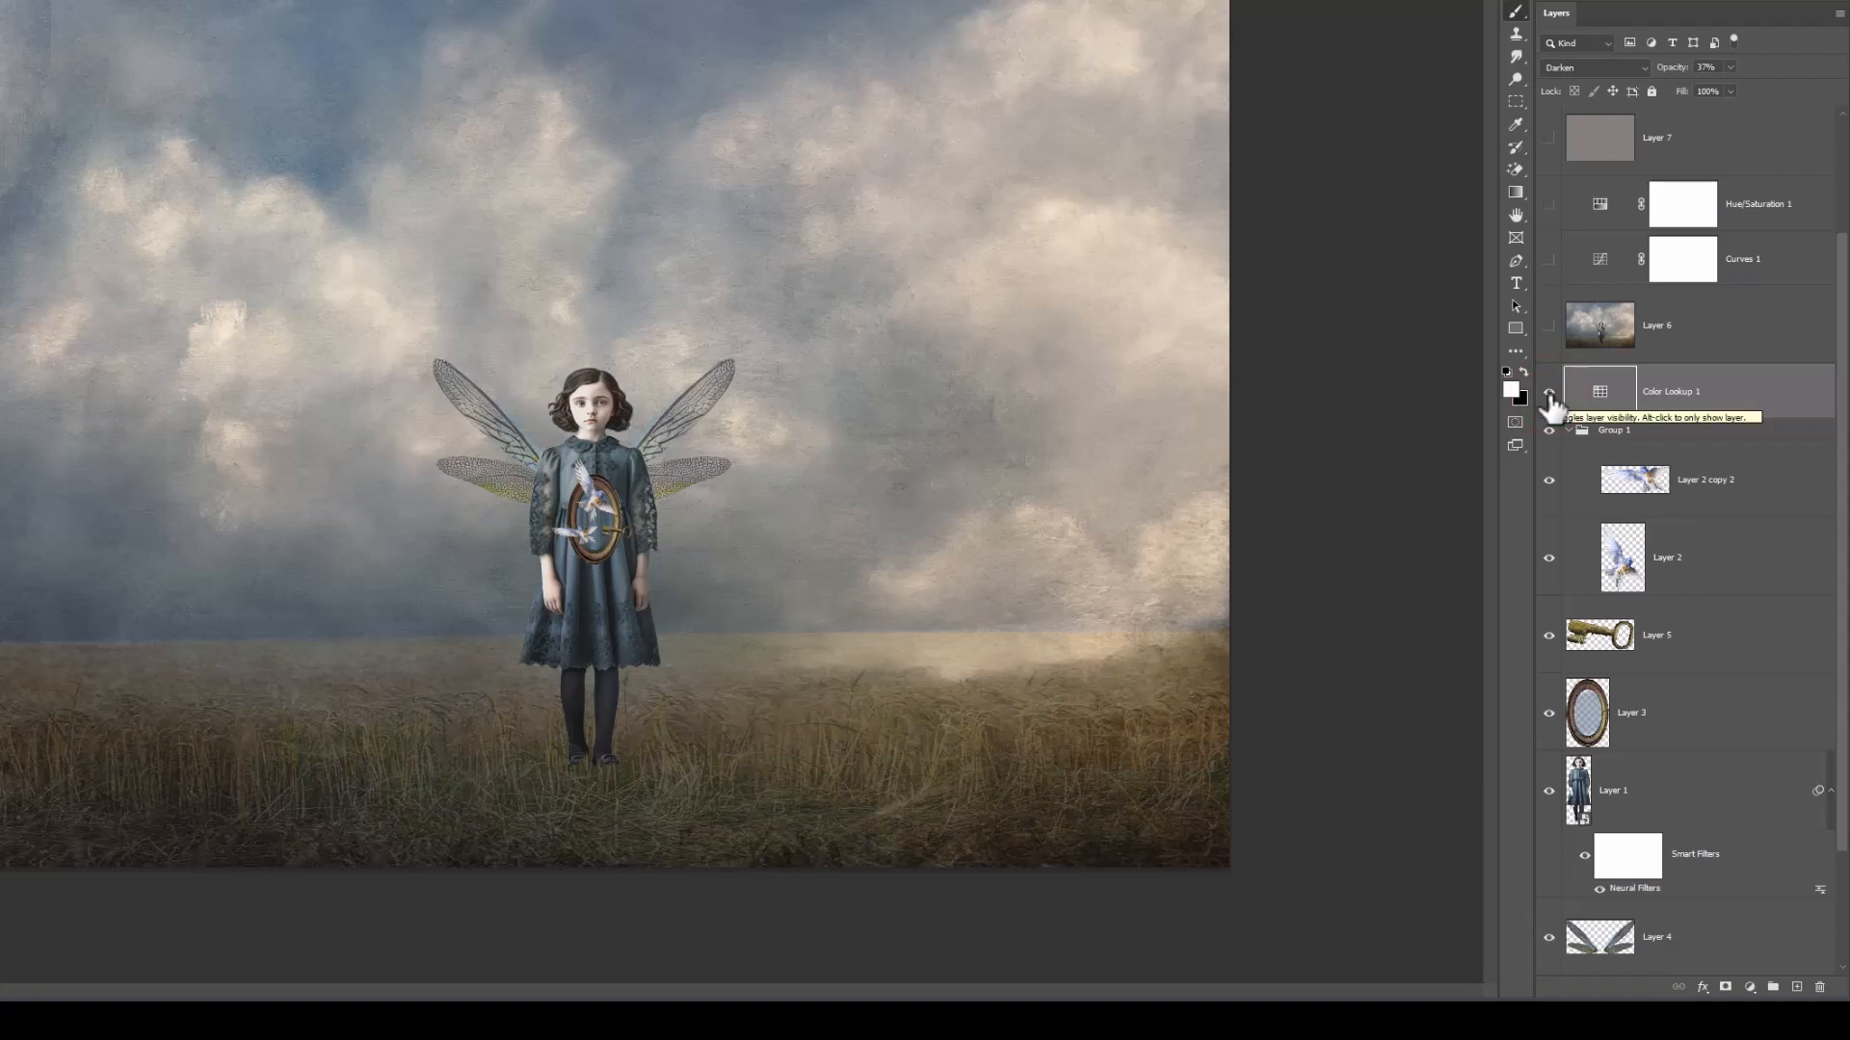
{"action": "mouse_move", "coordinate": [1549, 395]}
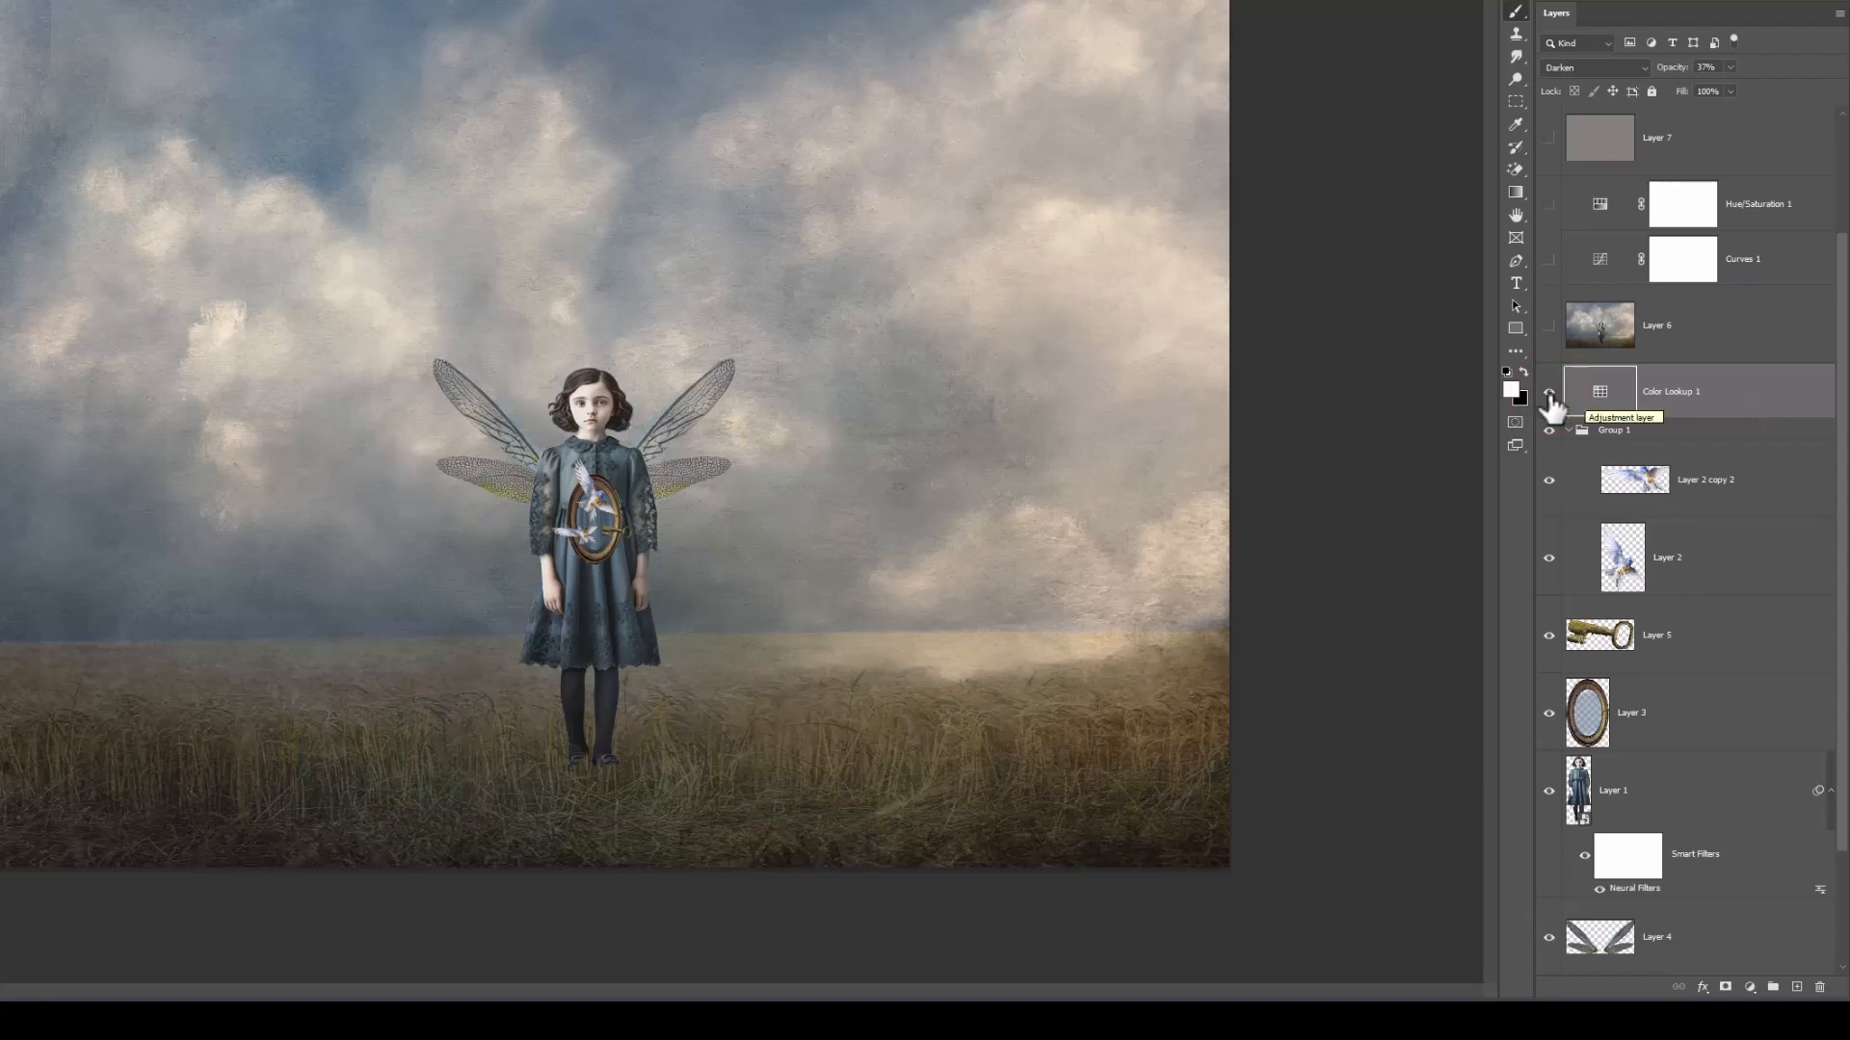
{"action": "double_click", "coordinate": [1600, 394]}
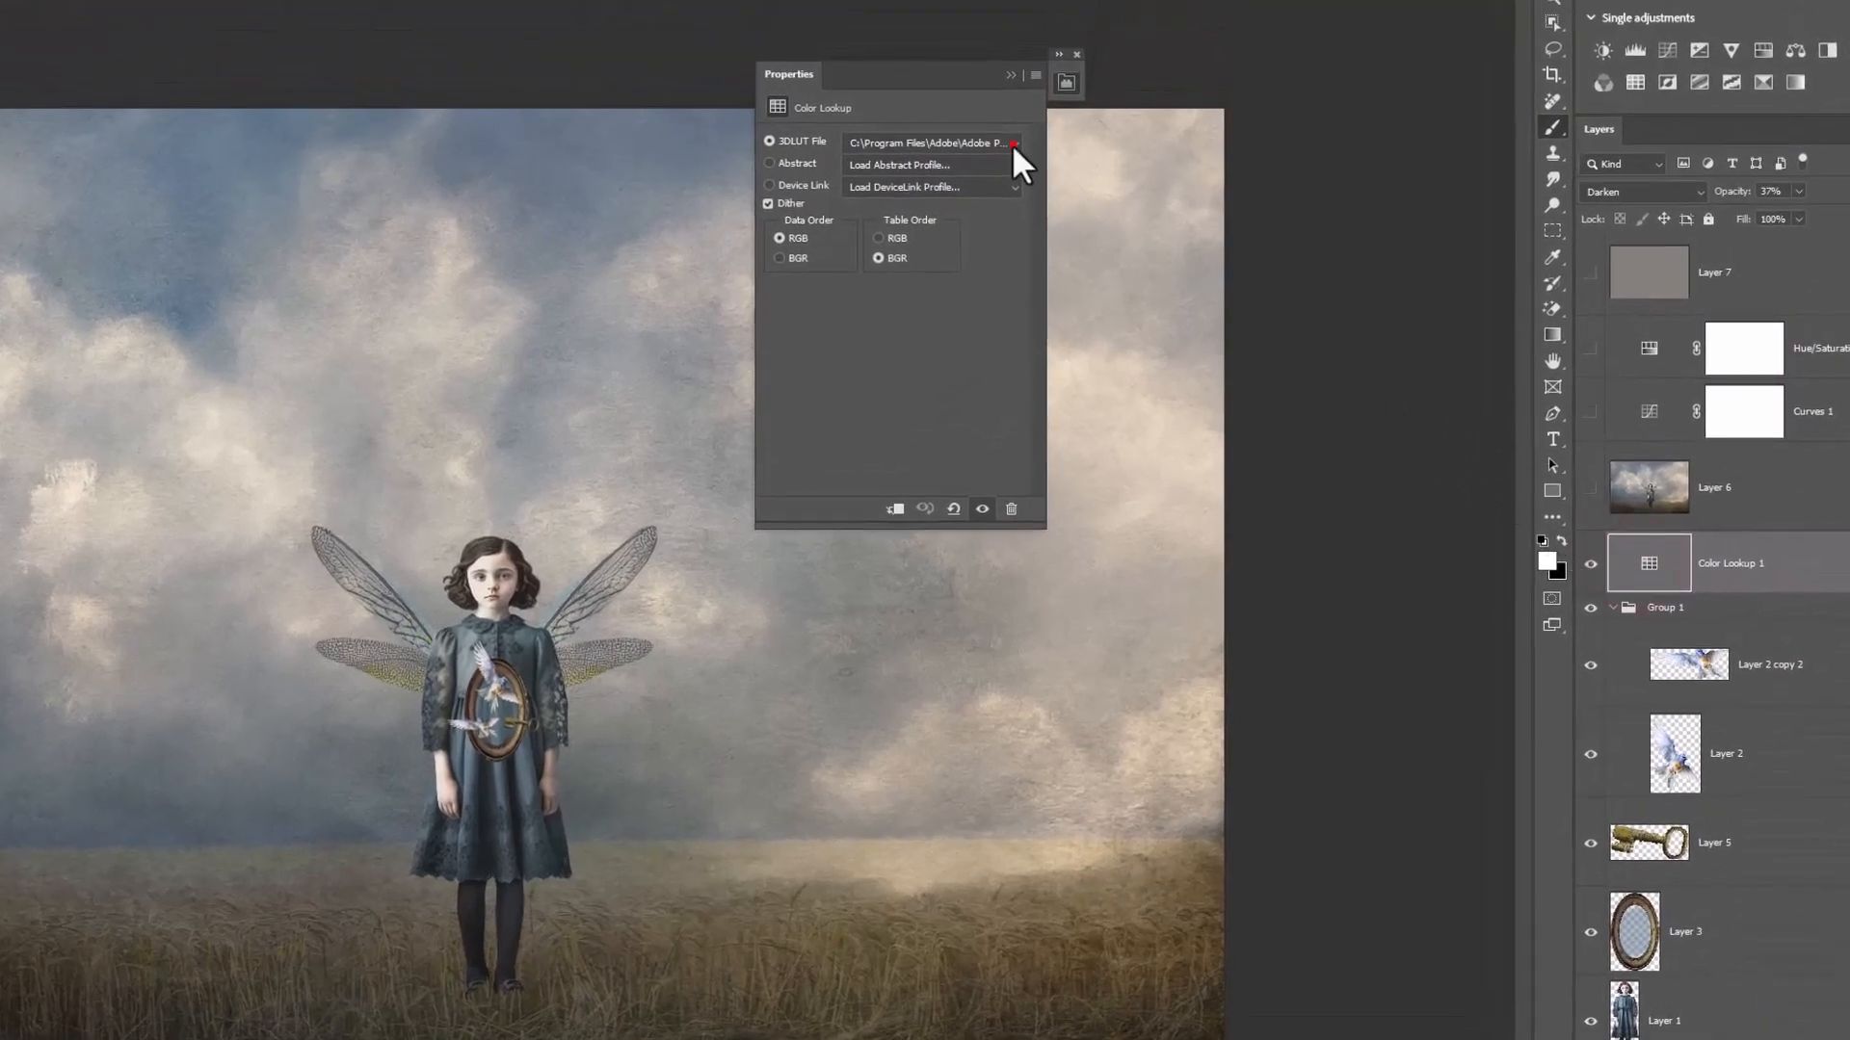
{"action": "left_click", "coordinate": [1013, 143]}
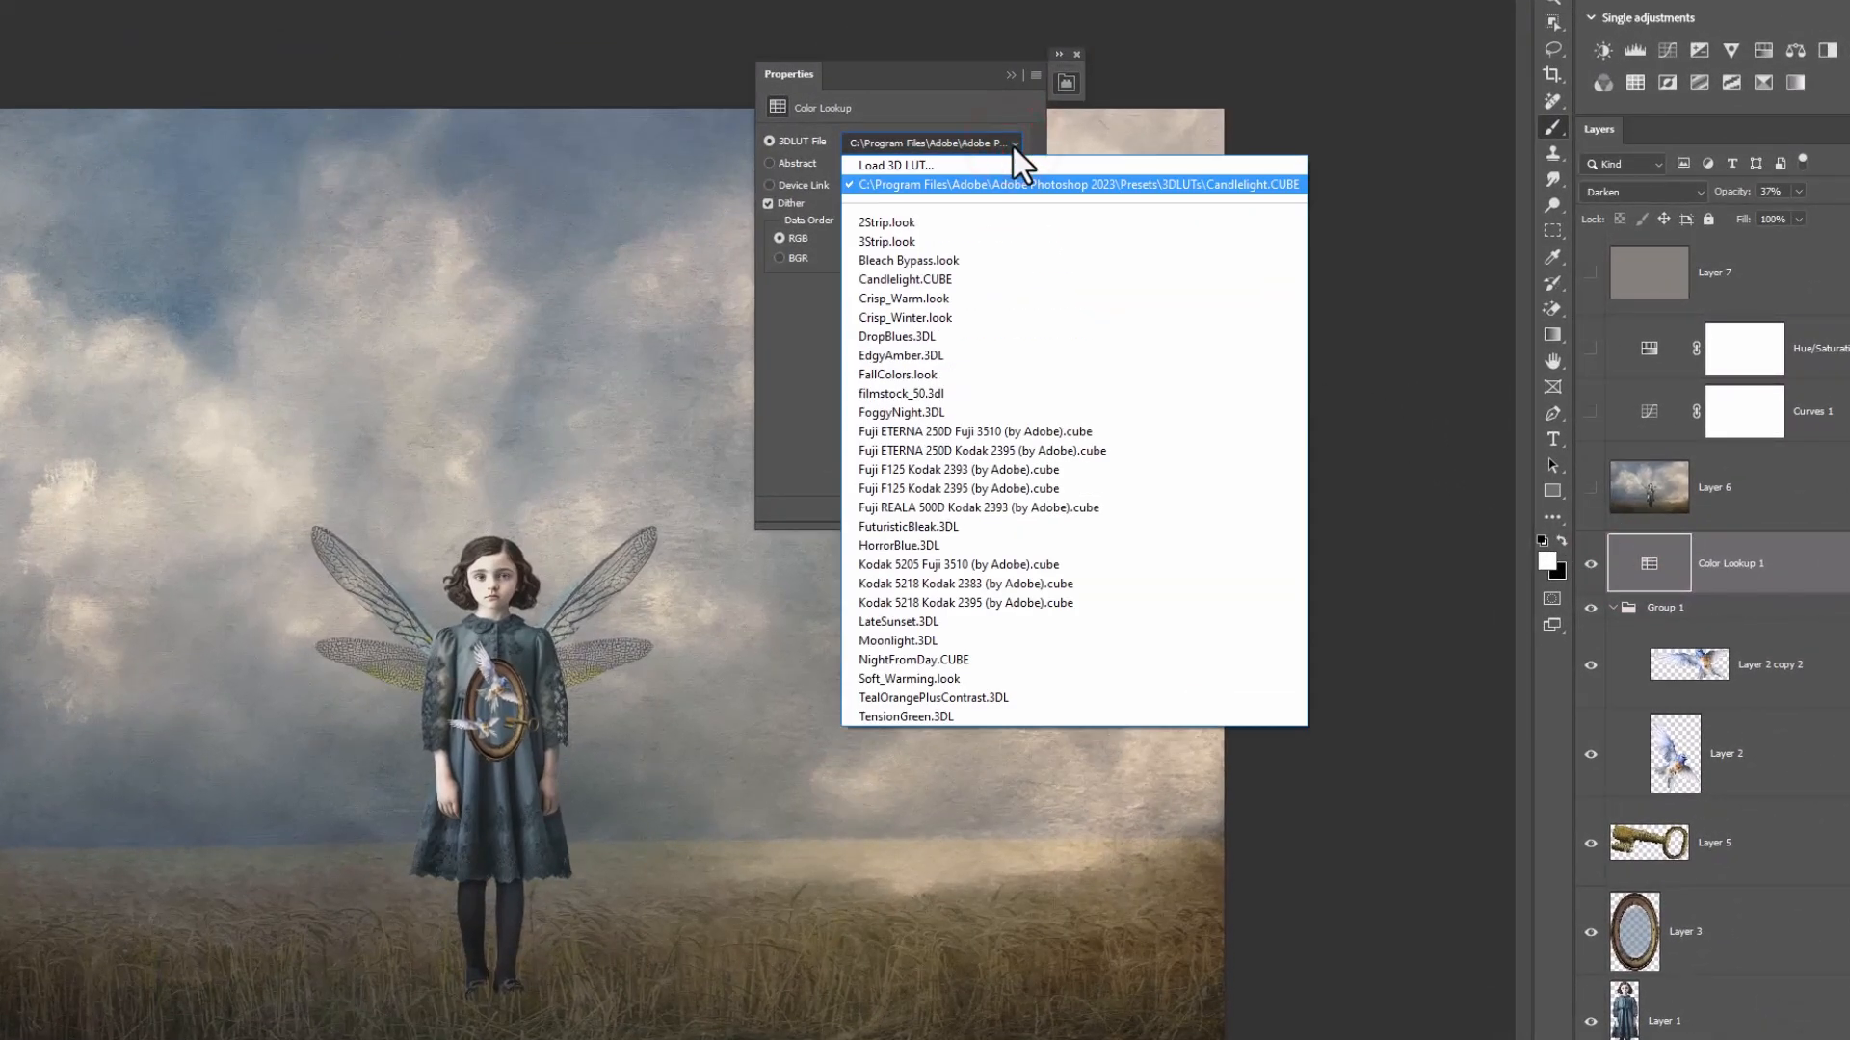
{"action": "mouse_move", "coordinate": [897, 374]}
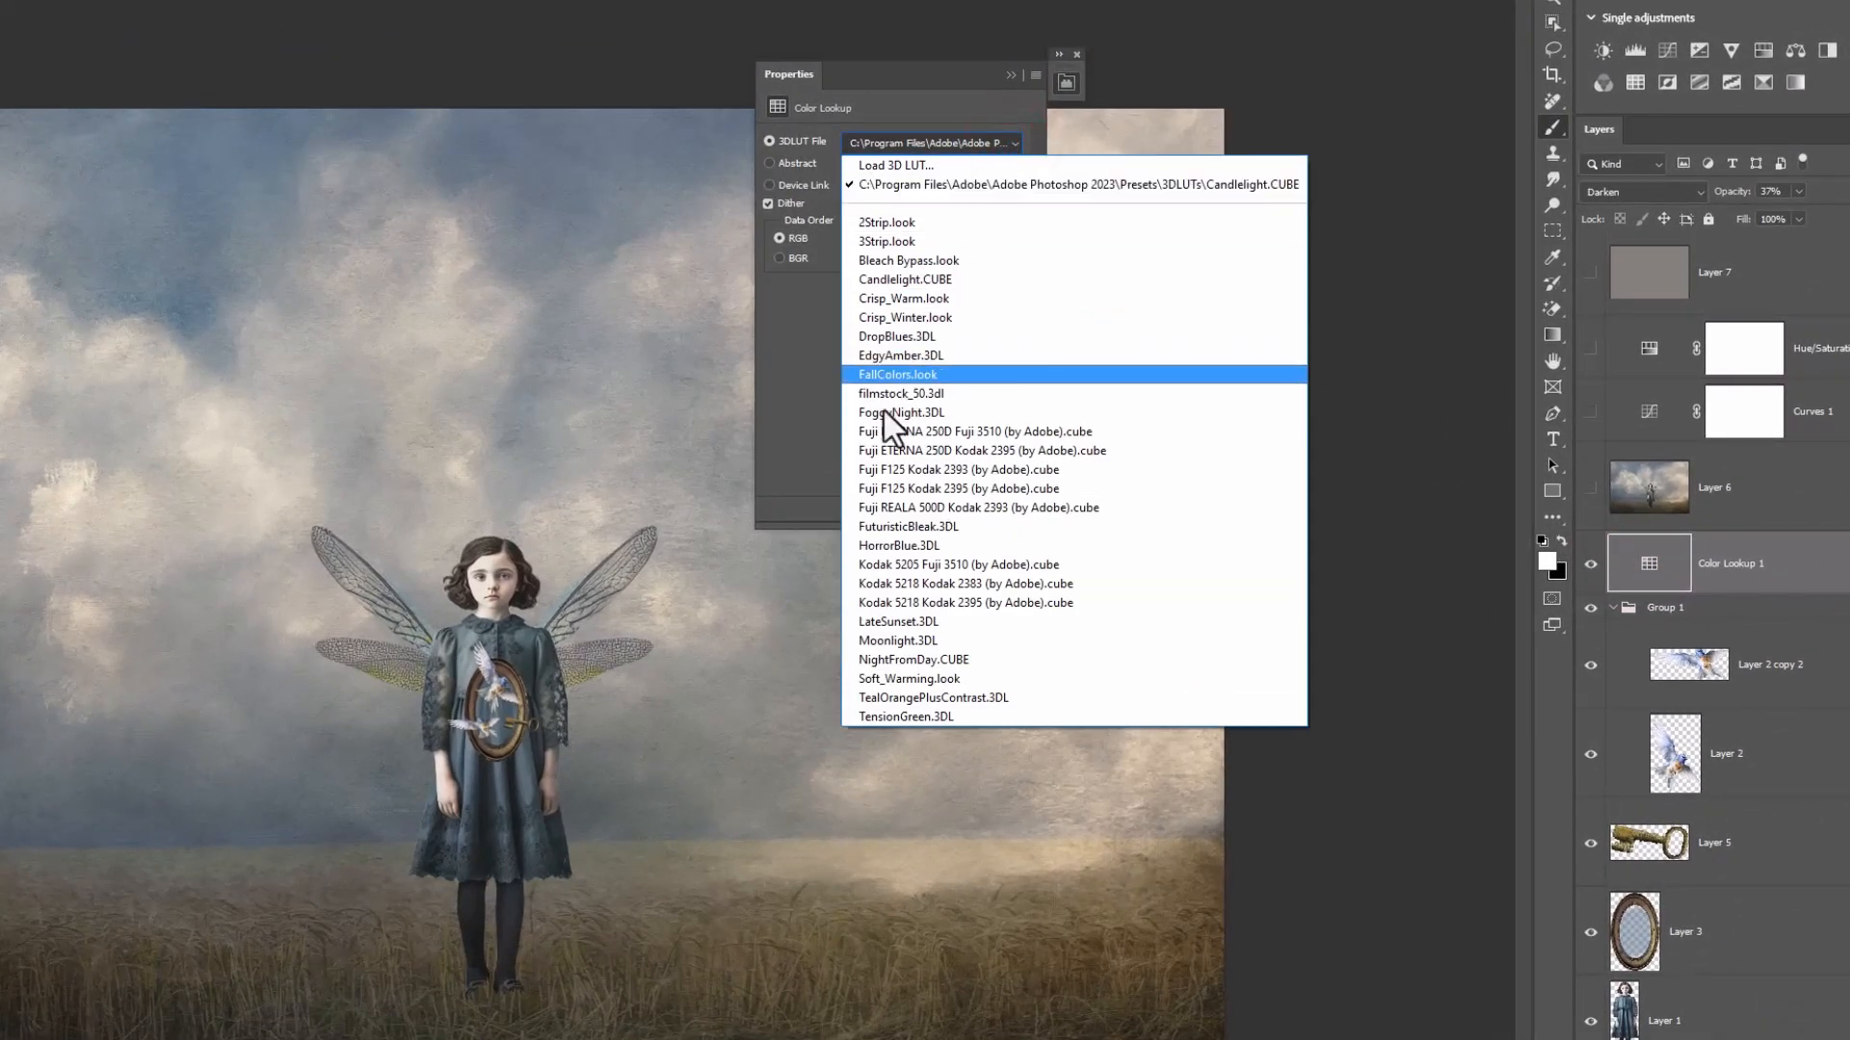
{"action": "mouse_move", "coordinate": [899, 413]}
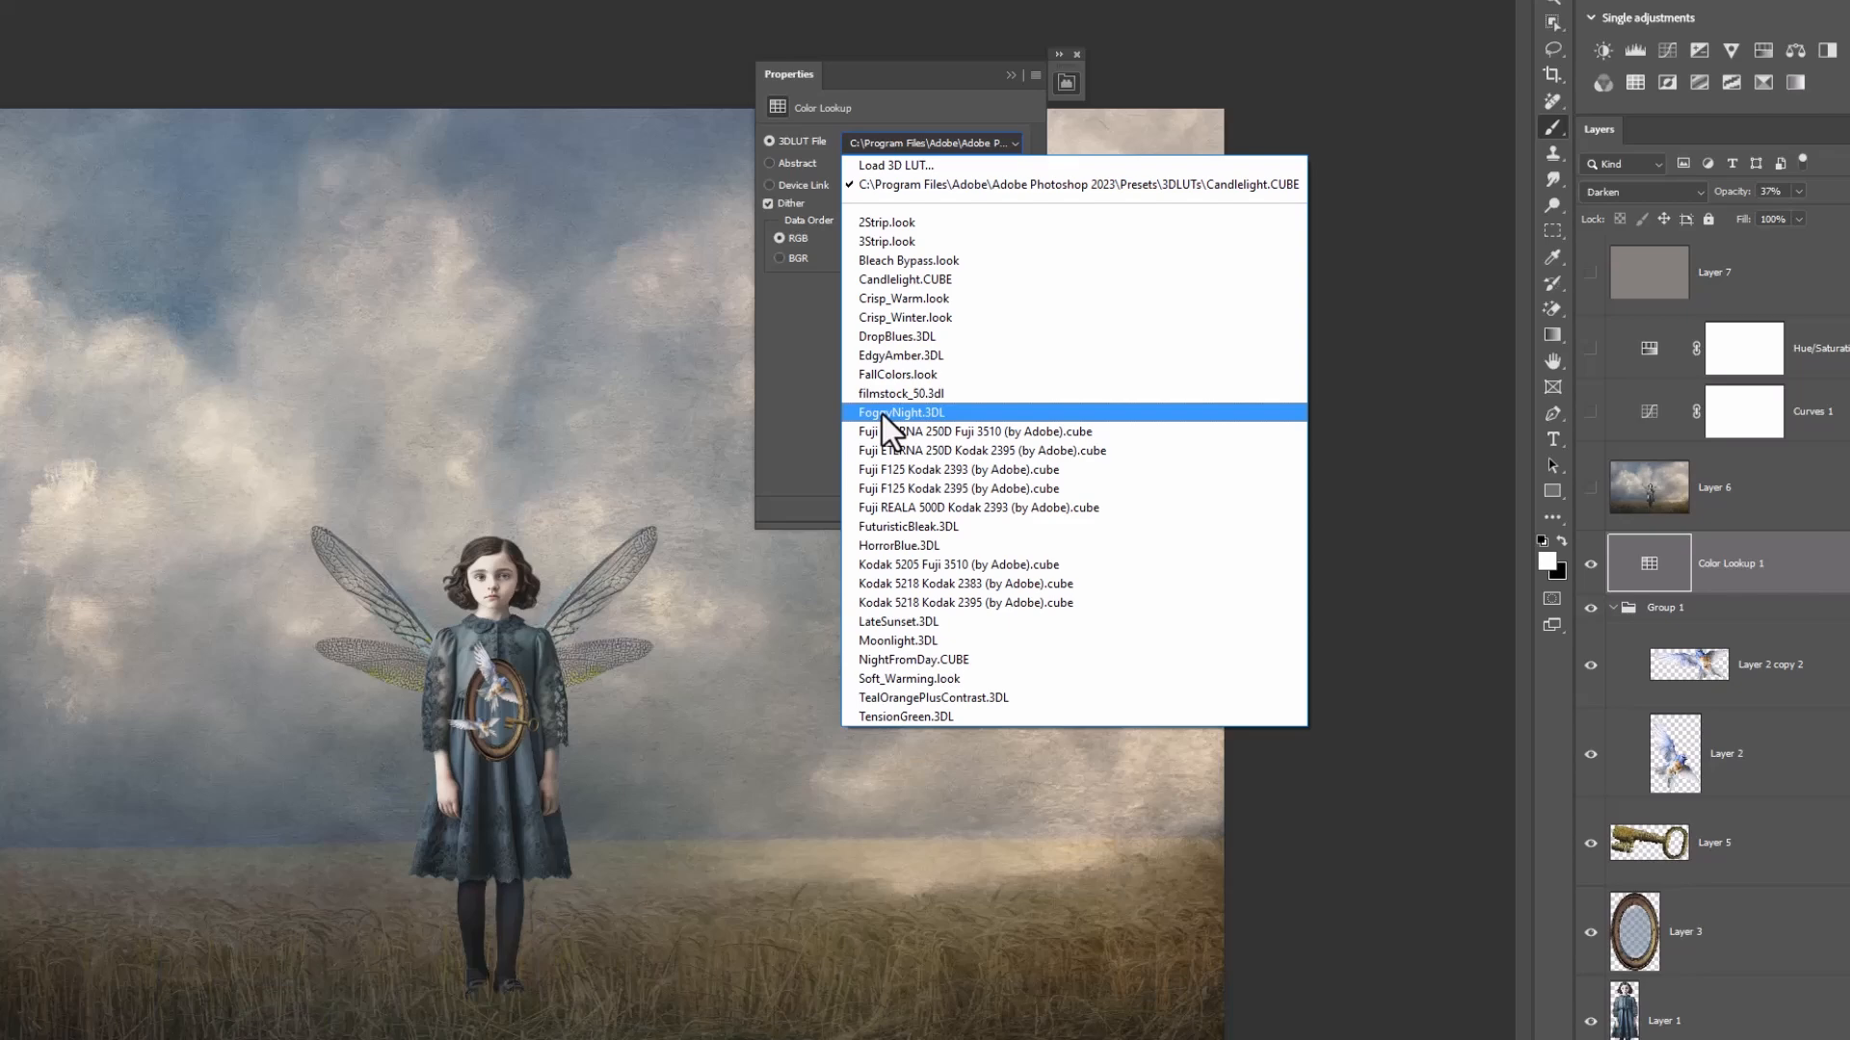
{"action": "mouse_move", "coordinate": [1008, 219]}
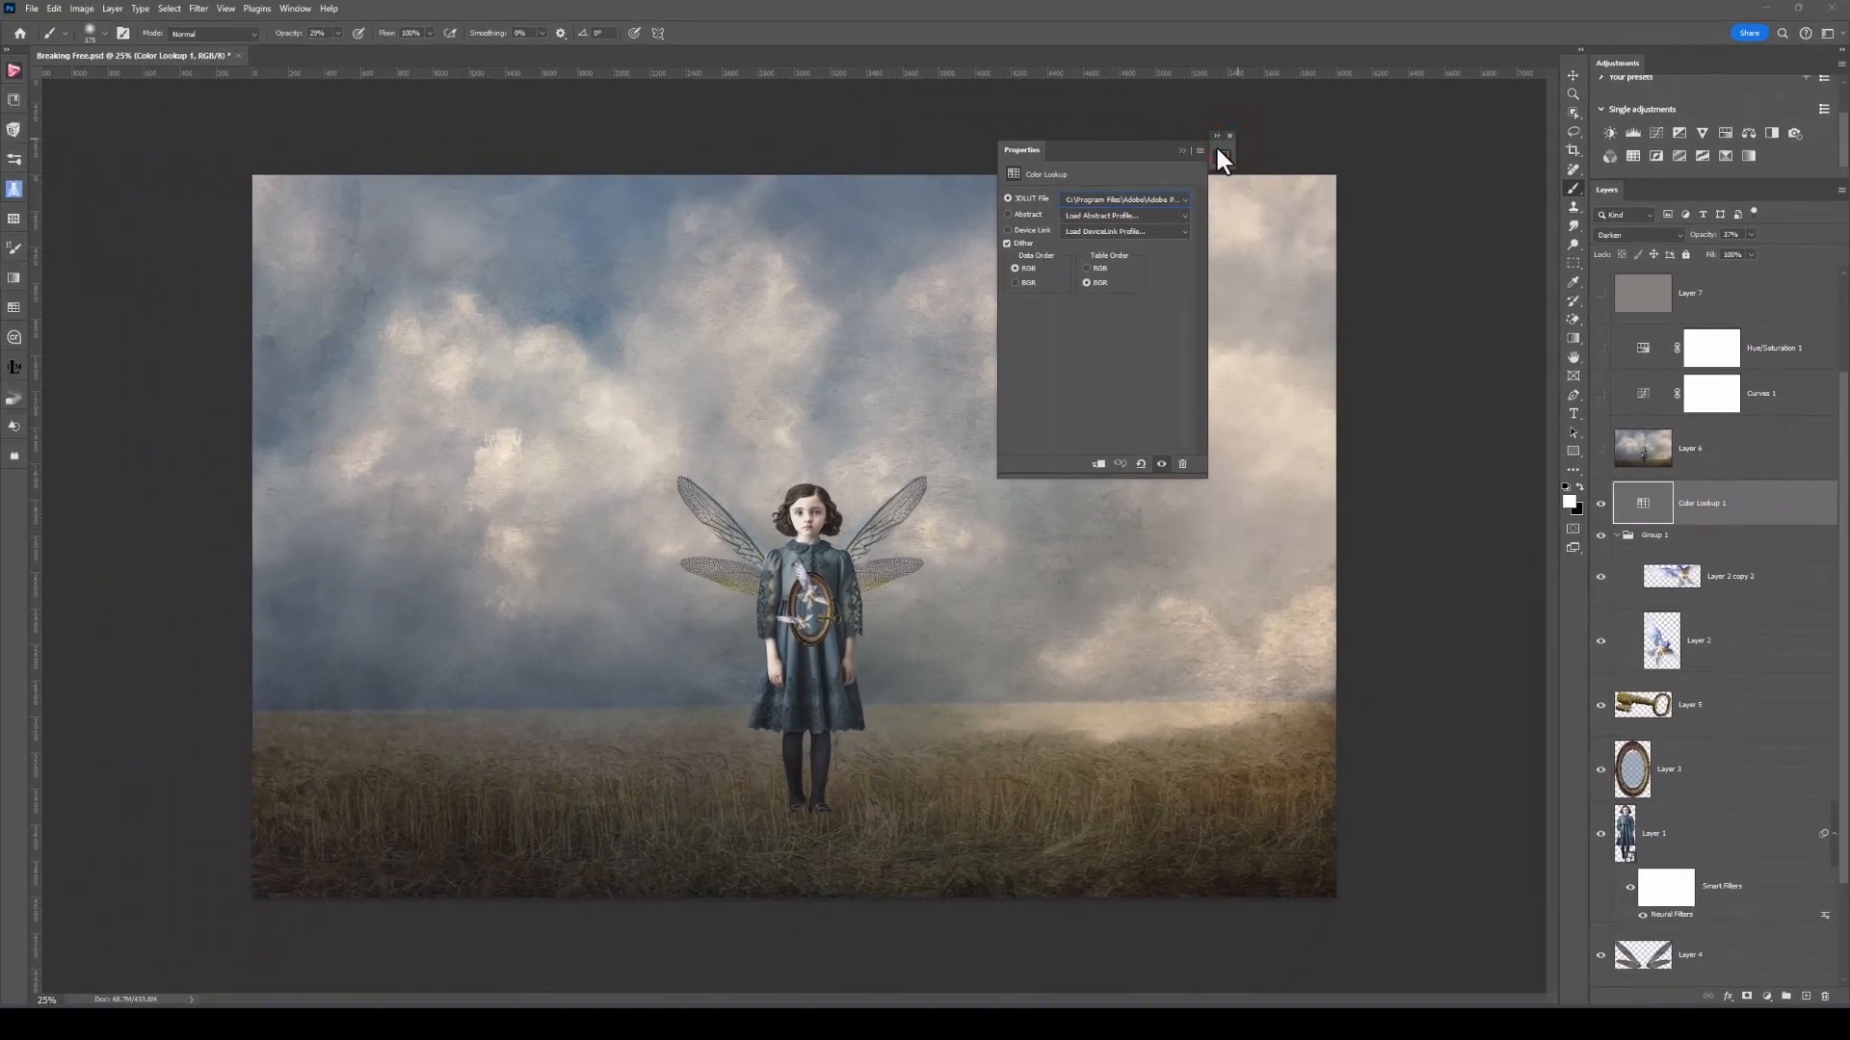
- Close the lookup properties and check the layer's 37% opacity and Darken blend mode
{"action": "left_click", "coordinate": [1230, 135]}
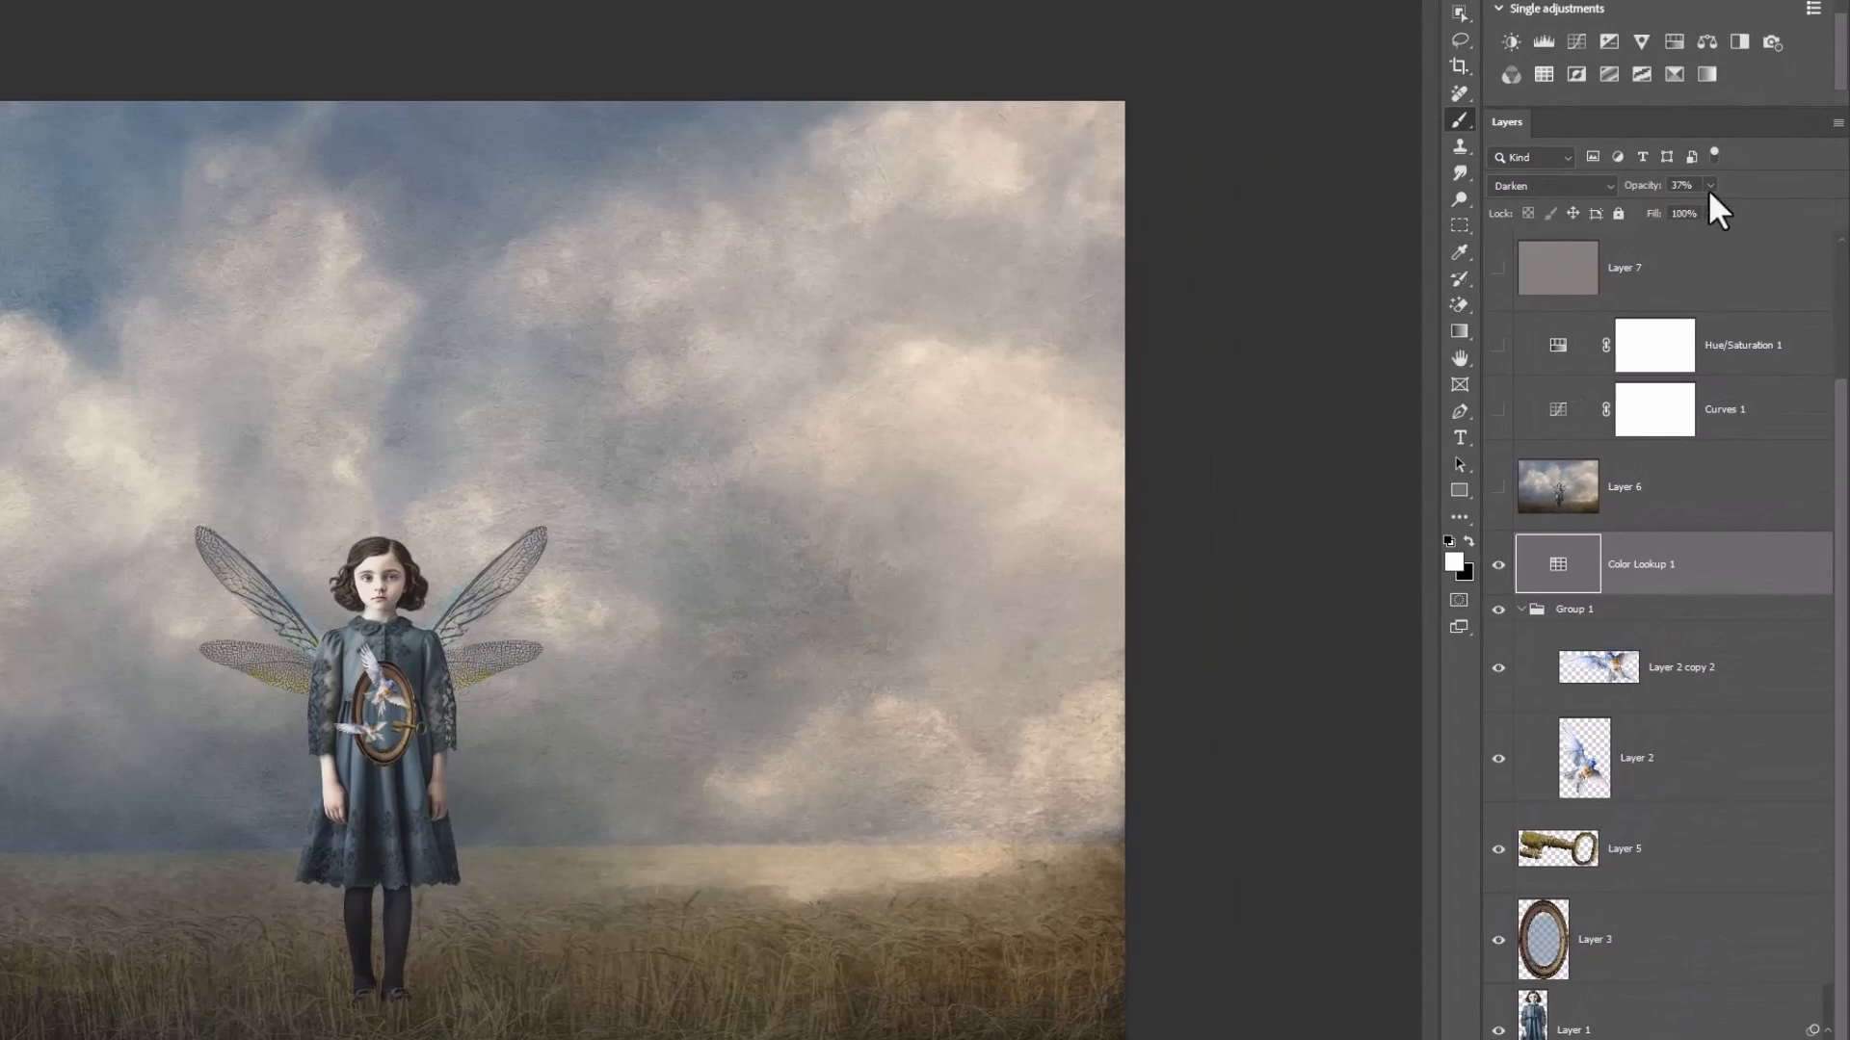
{"action": "mouse_move", "coordinate": [1702, 194]}
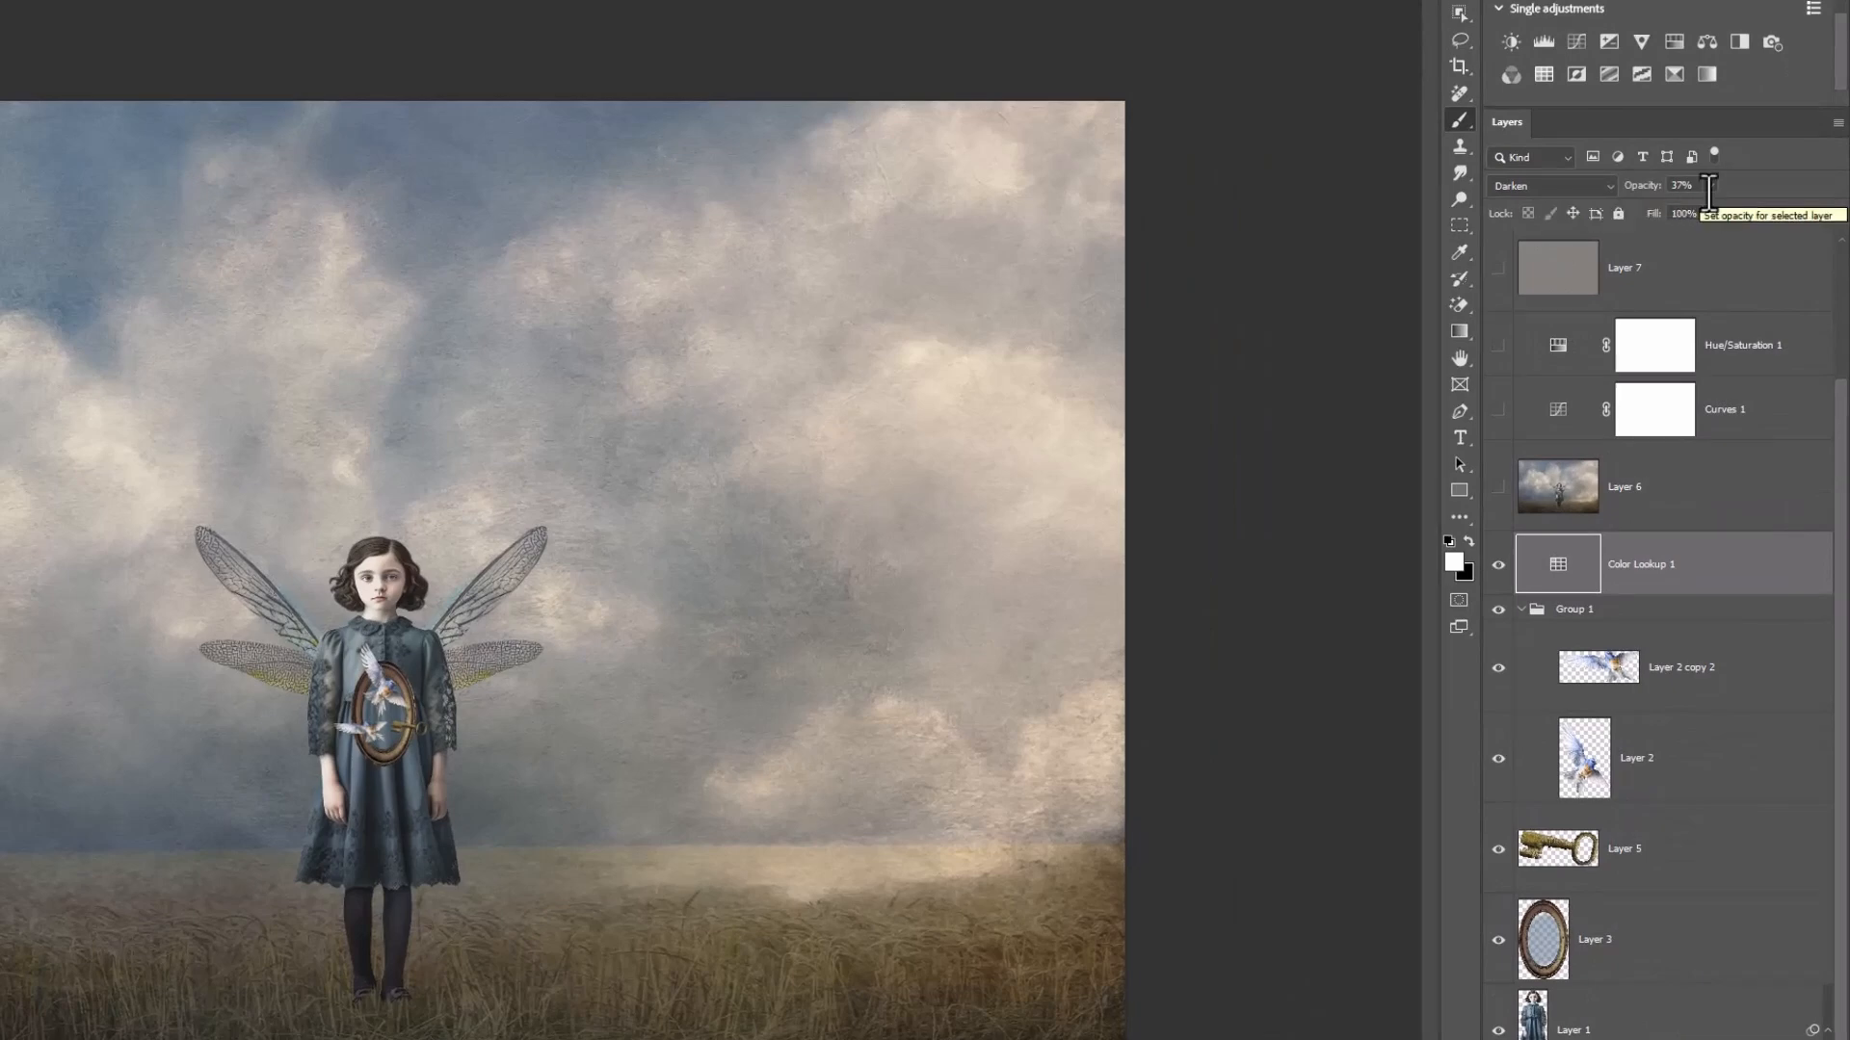
{"action": "left_click", "coordinate": [1551, 185]}
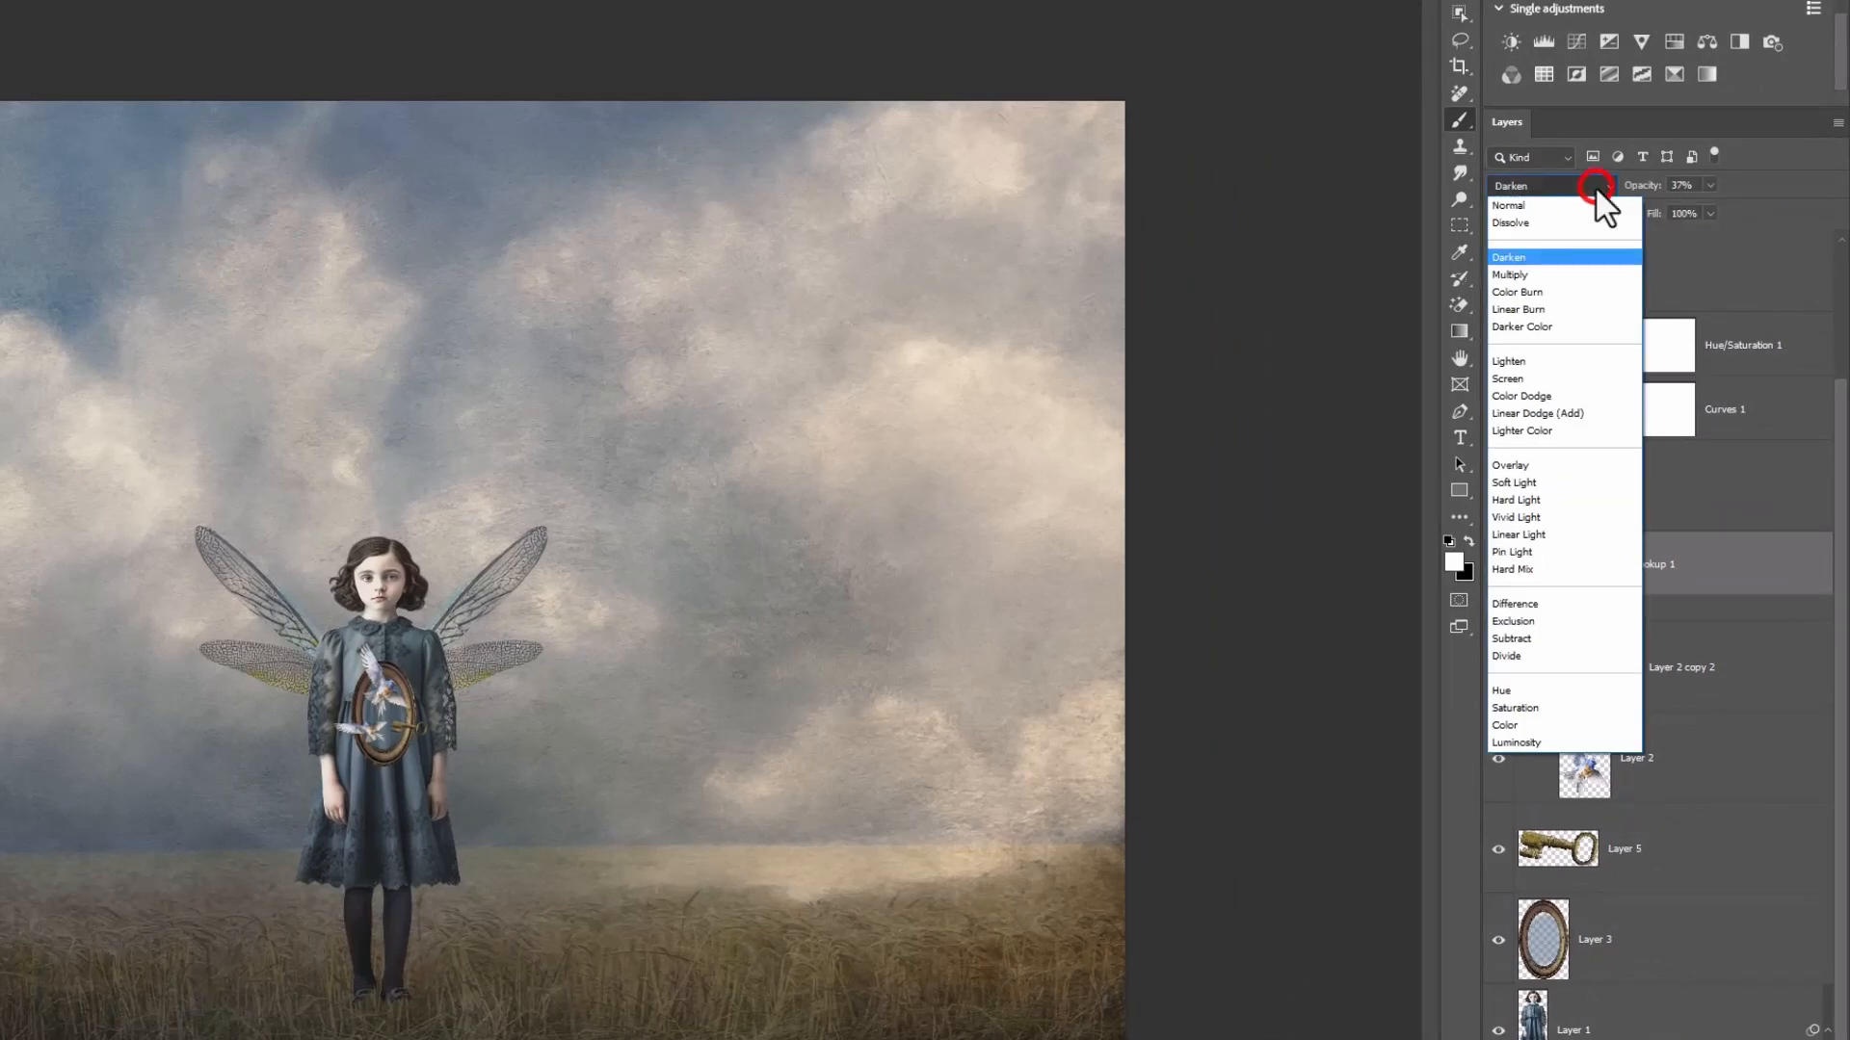
{"action": "left_click", "coordinate": [1508, 204]}
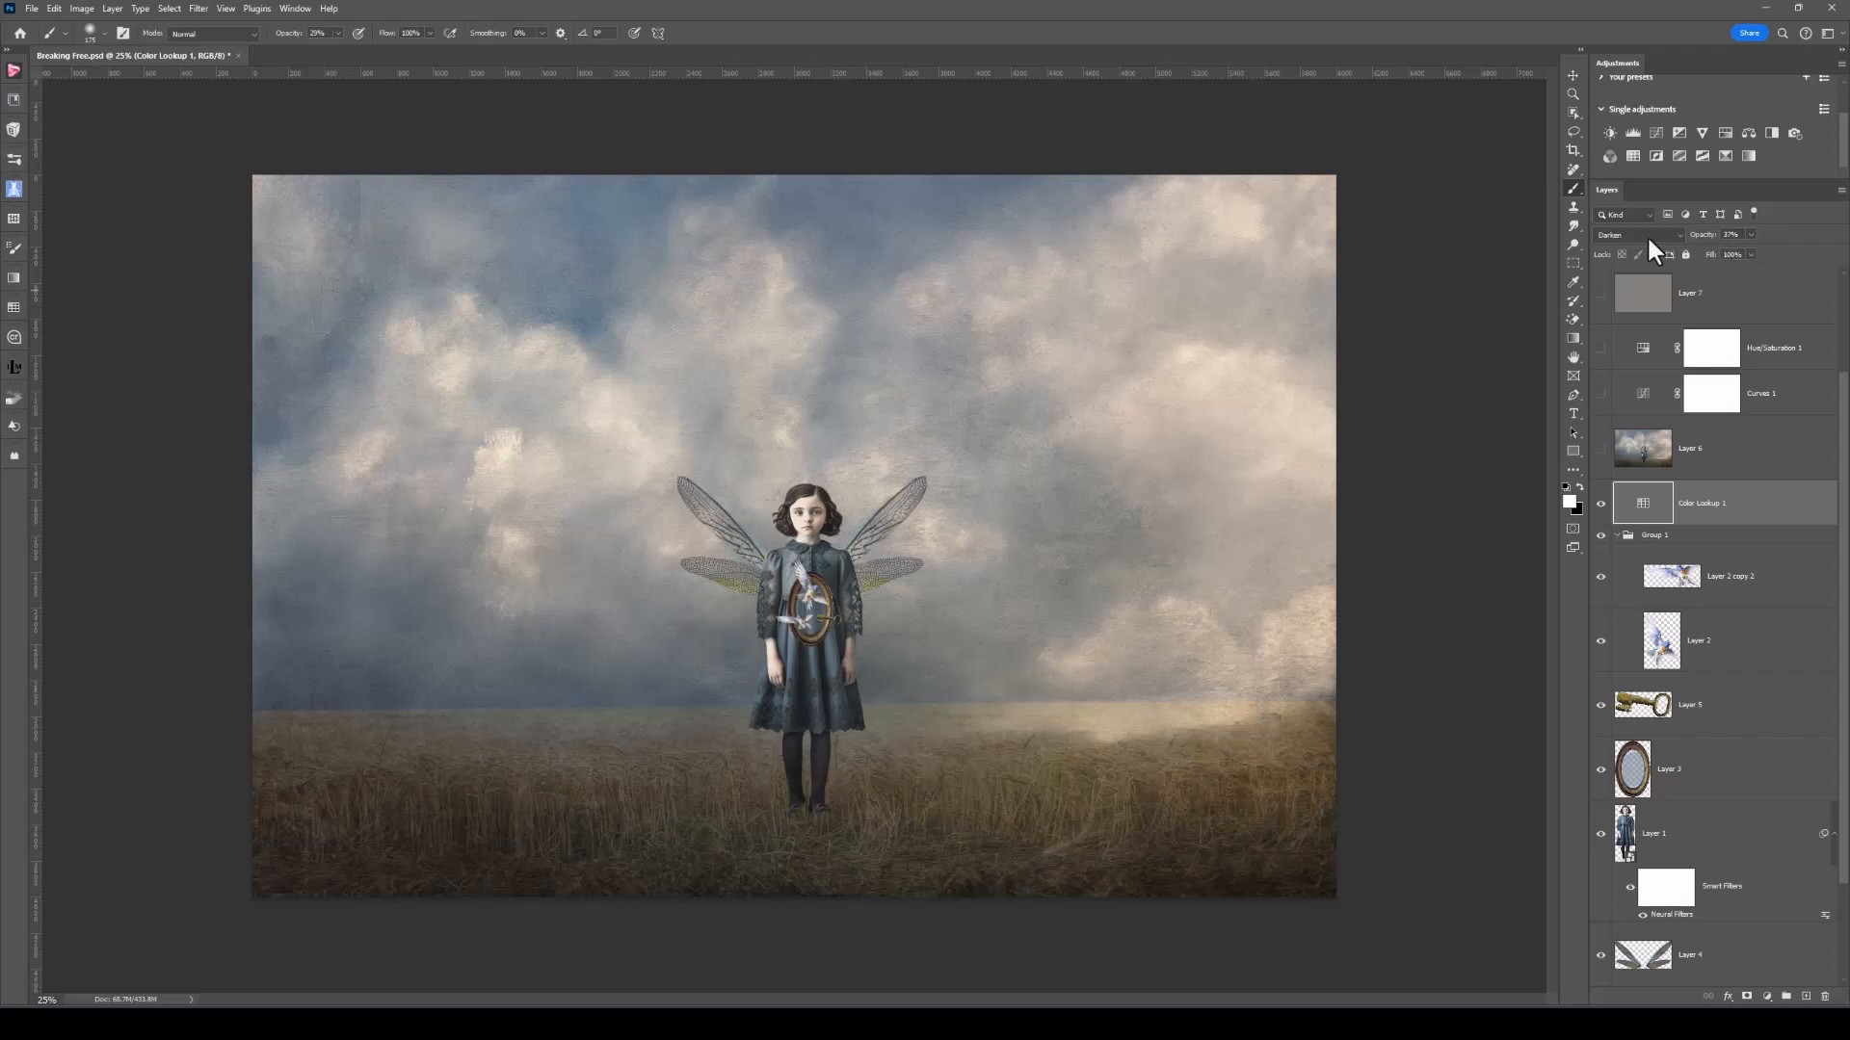
{"action": "mouse_move", "coordinate": [1781, 346]}
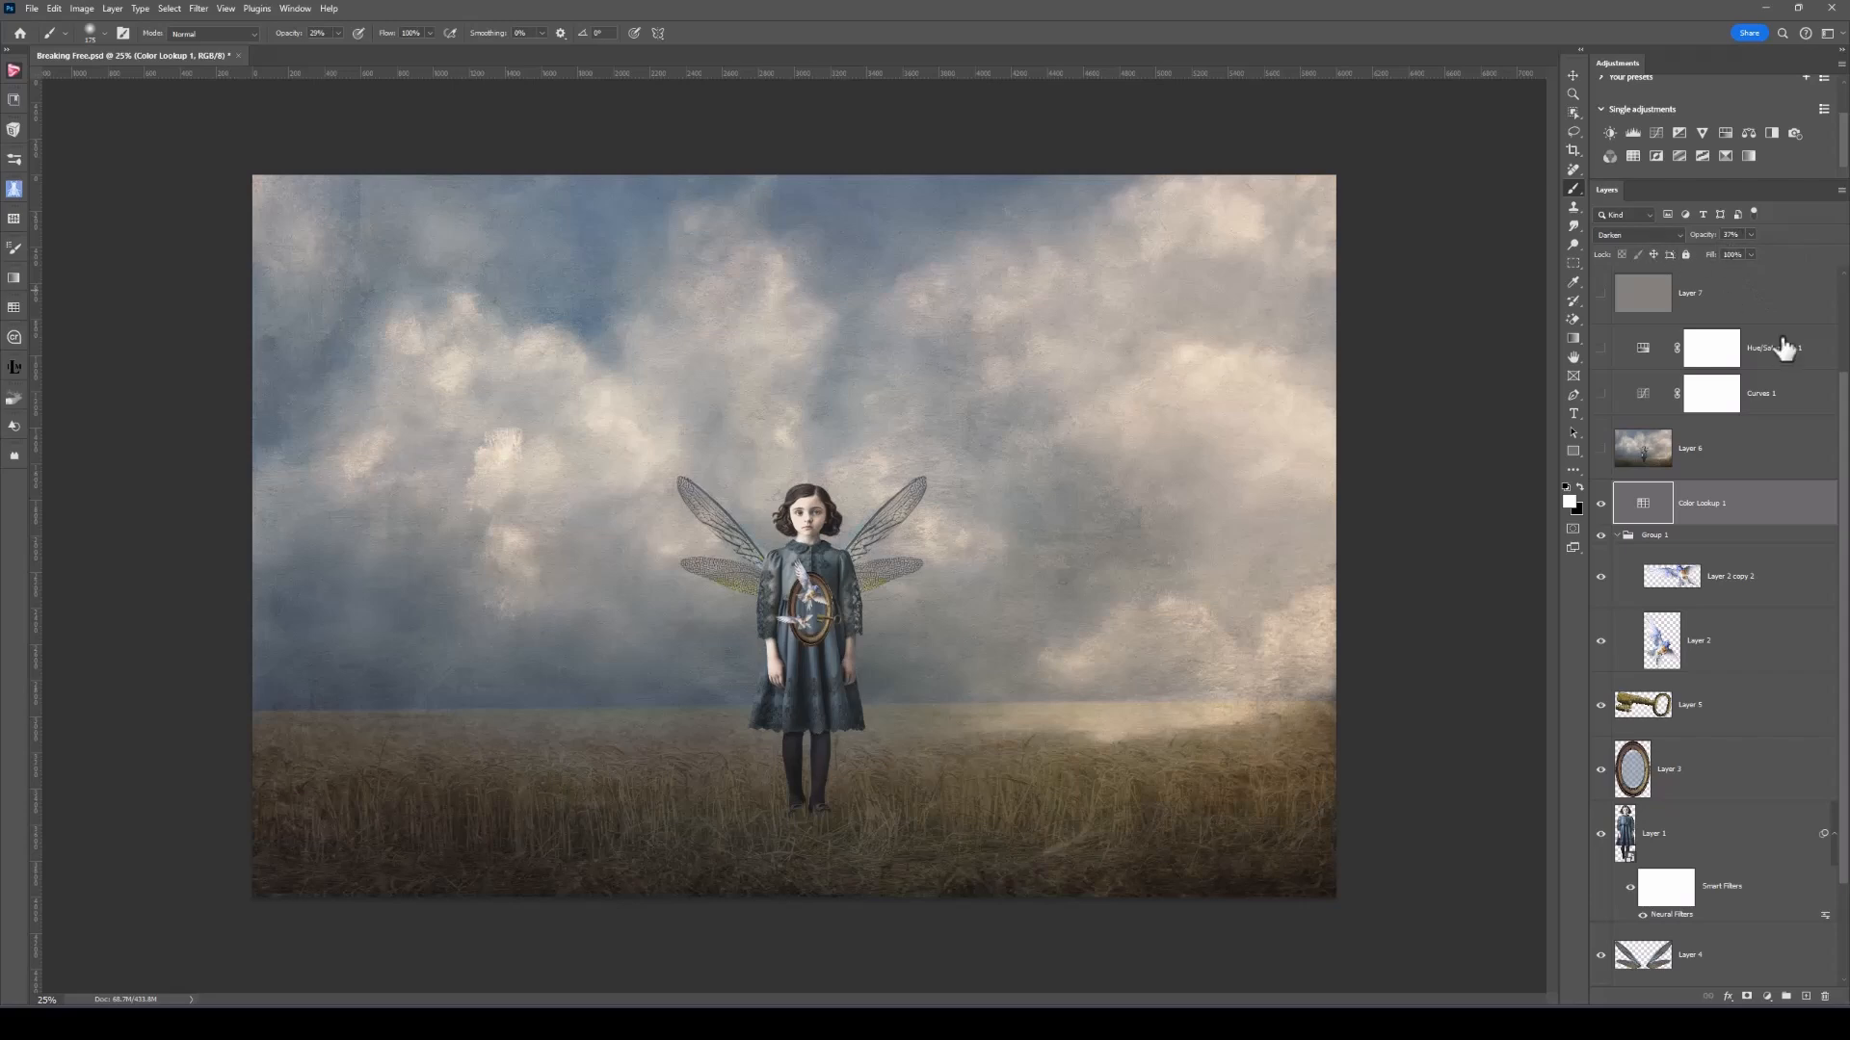
{"action": "mouse_move", "coordinate": [1770, 347]}
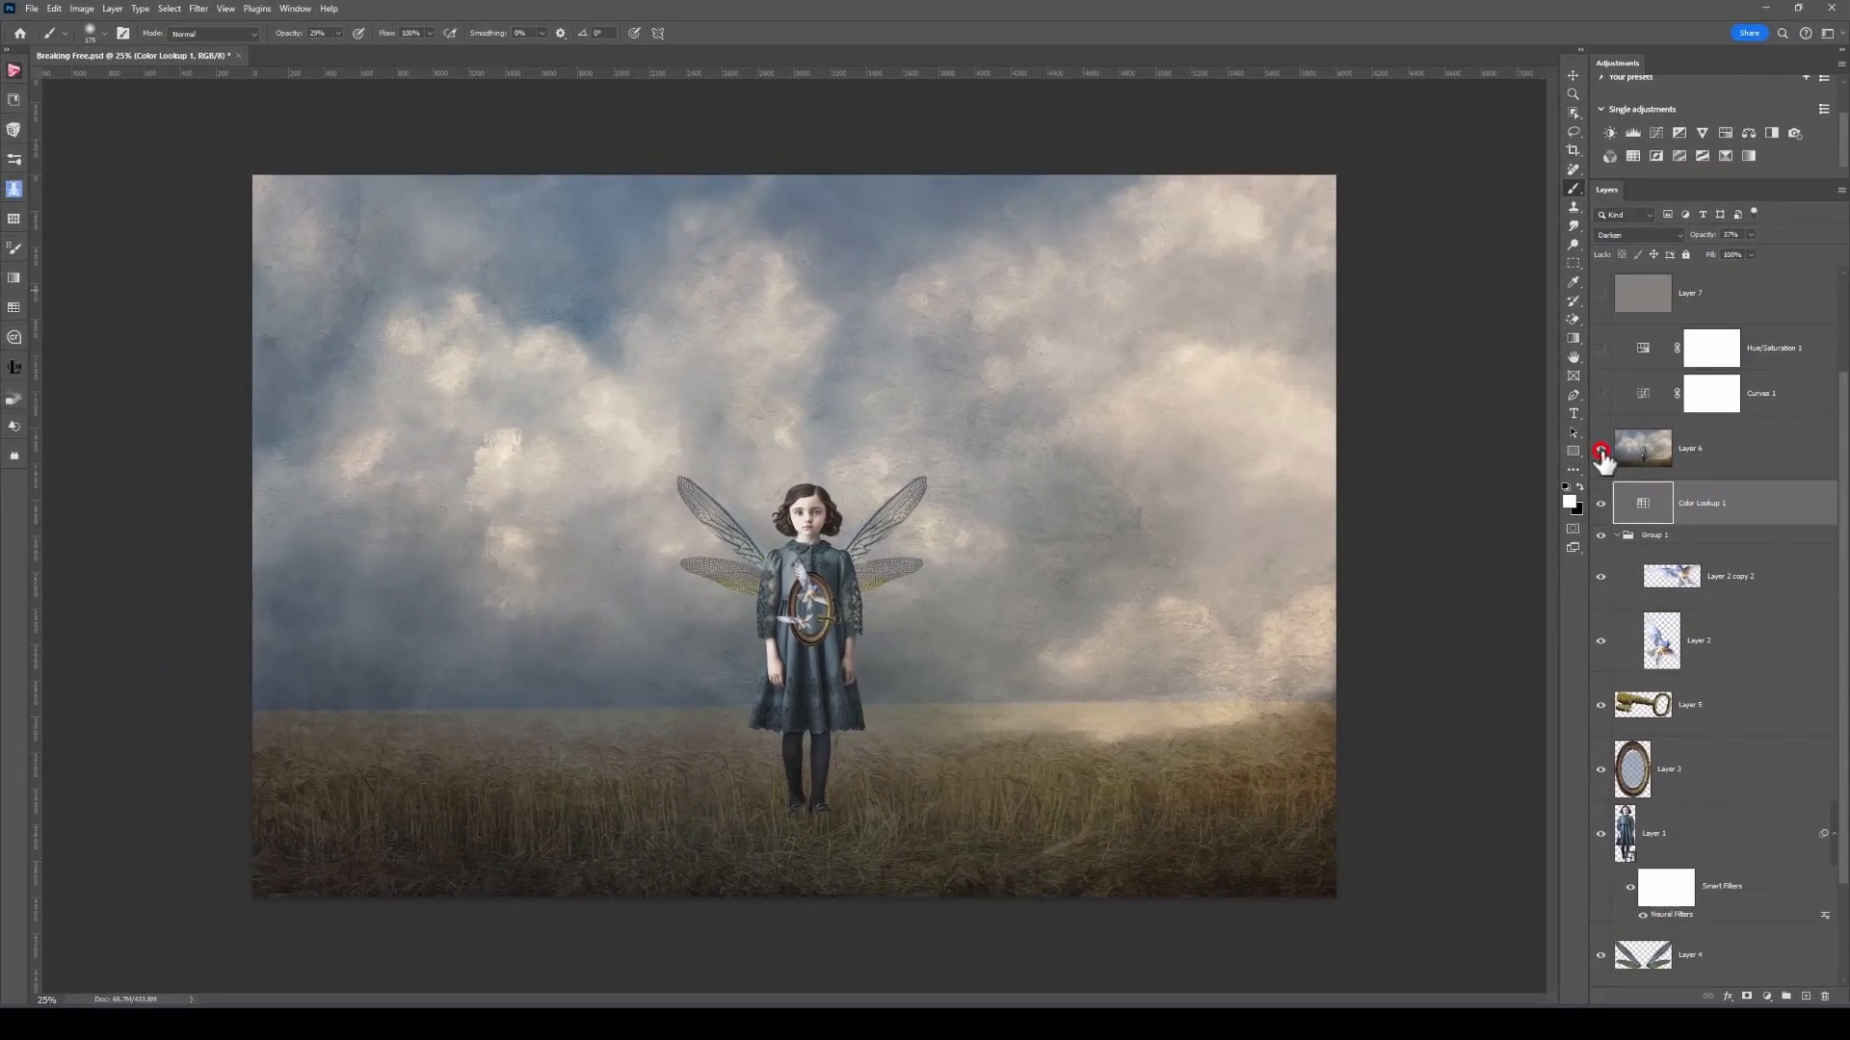
- Stamp visible layers with Ctrl+Alt+Shift+E and show the hazy Layer 6 overlay
{"action": "key", "text": "ctrl+alt+shift+e"}
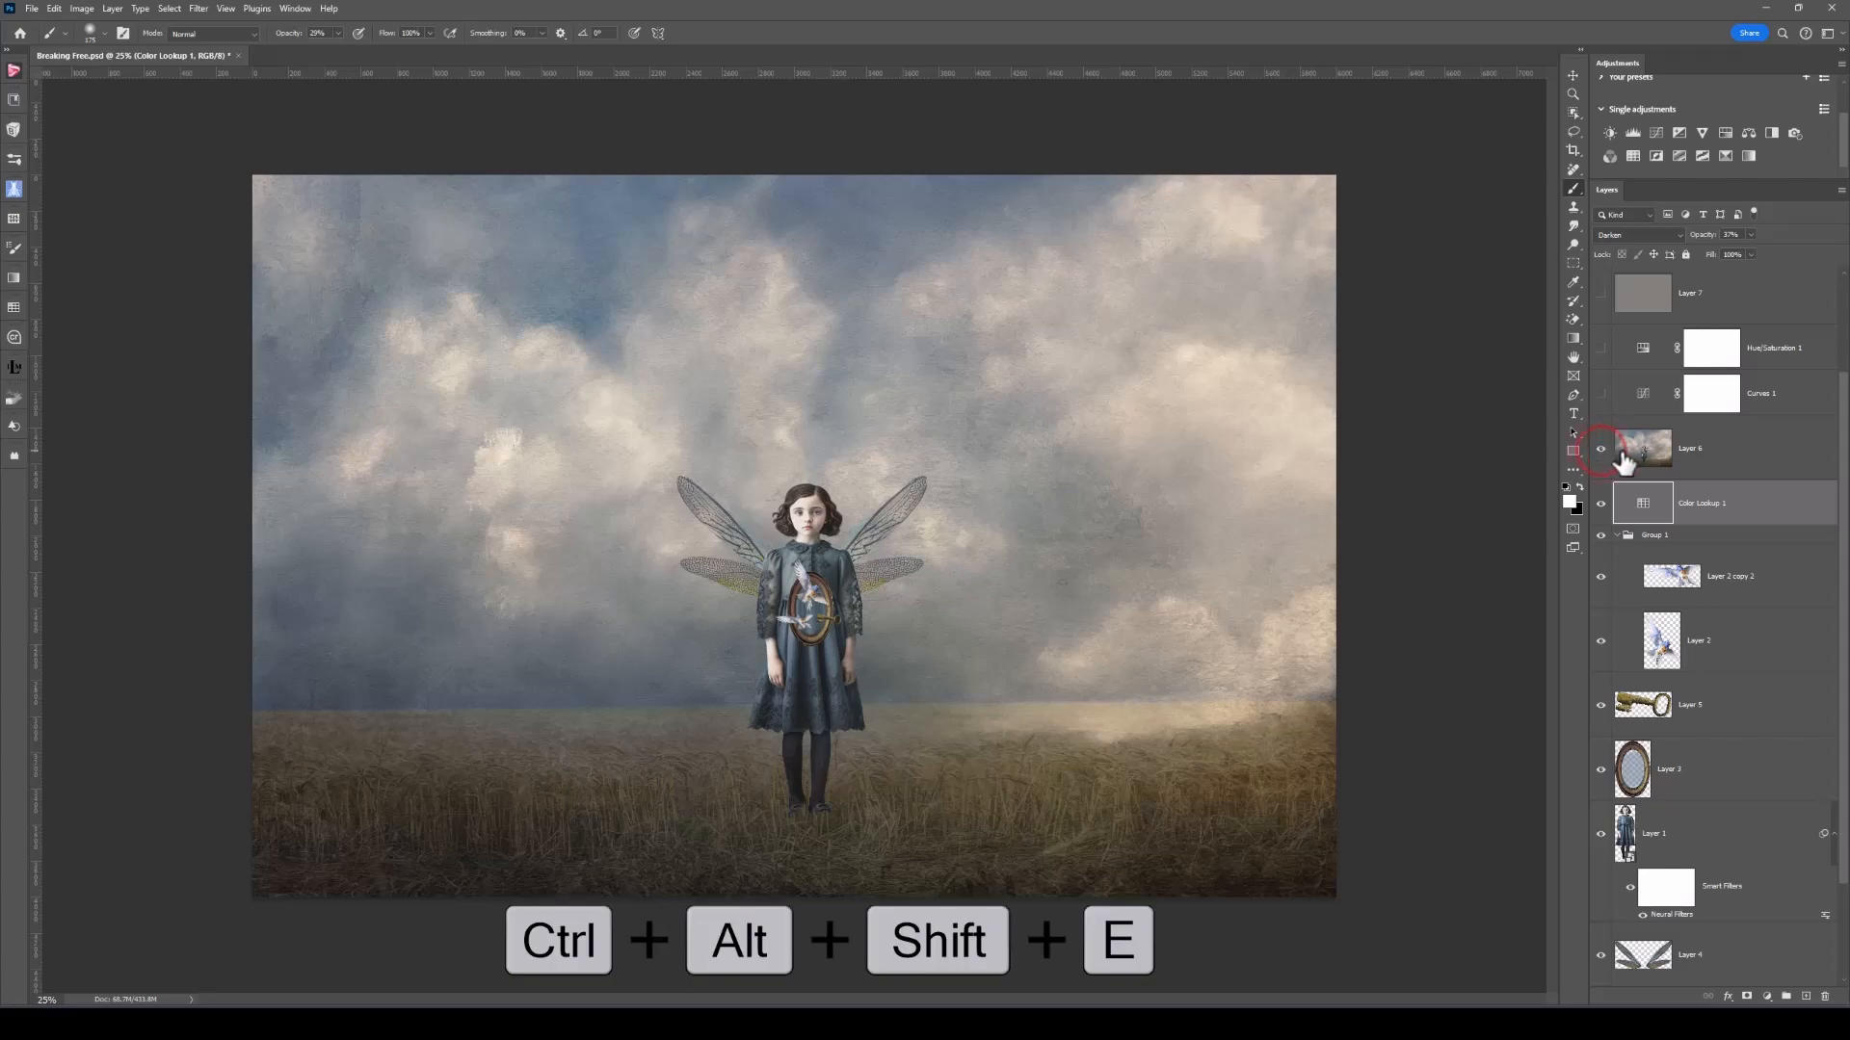
{"action": "left_click", "coordinate": [1641, 448]}
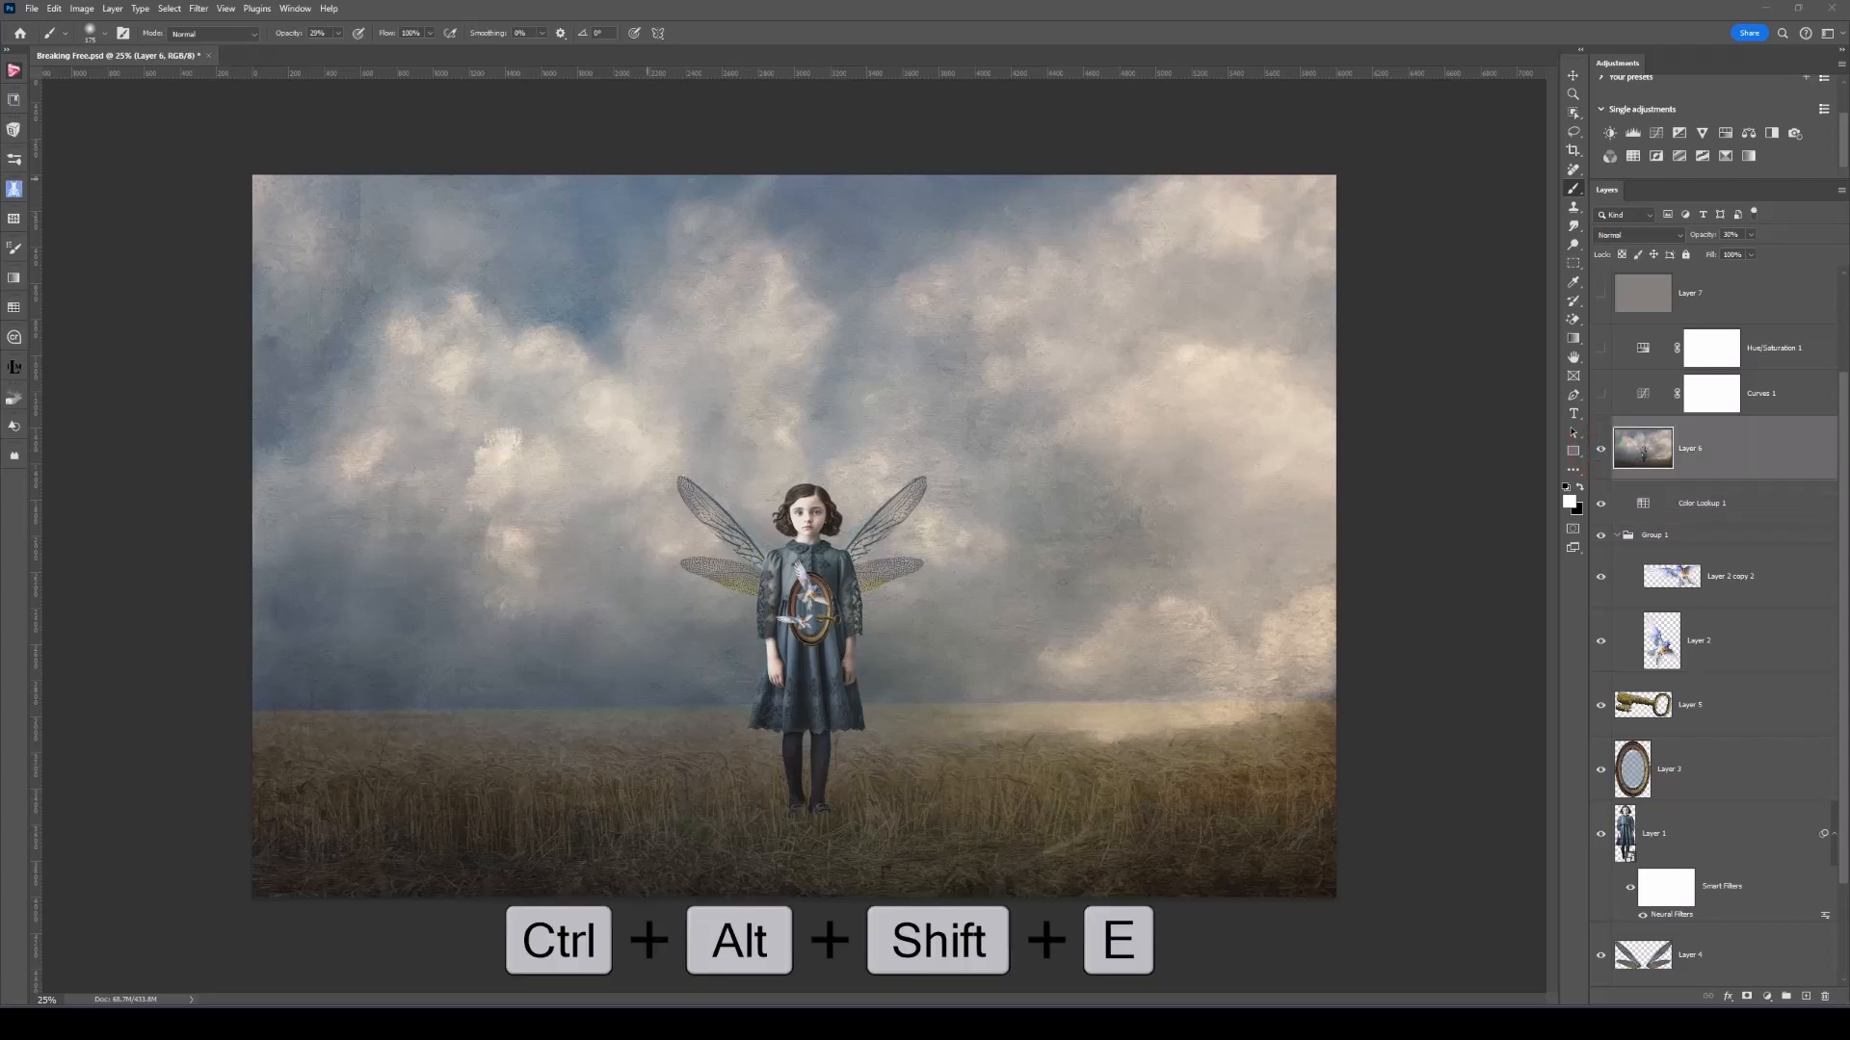
{"action": "key", "text": "ctrl+alt+shift+e"}
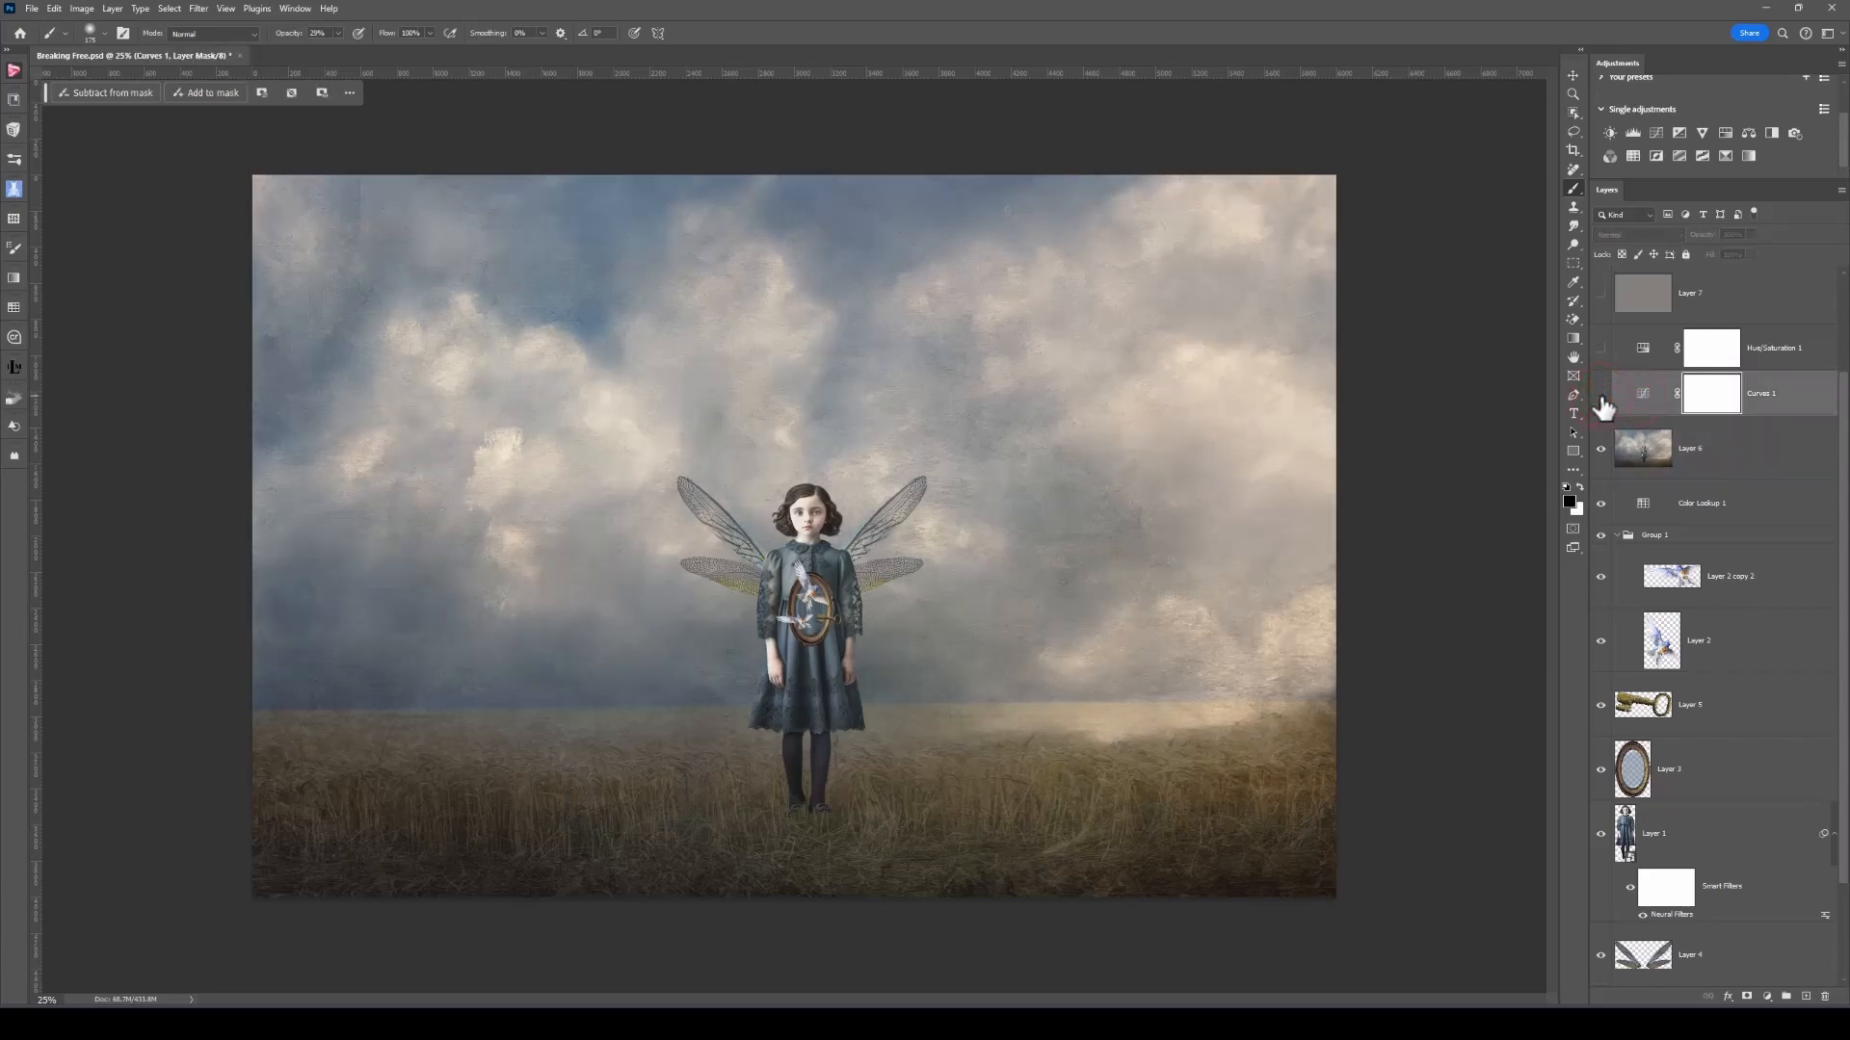
- Enable Curves 1 and preview auto-correction algorithms, settling on Enhance Brightness and Contrast
{"action": "left_click", "coordinate": [1601, 393]}
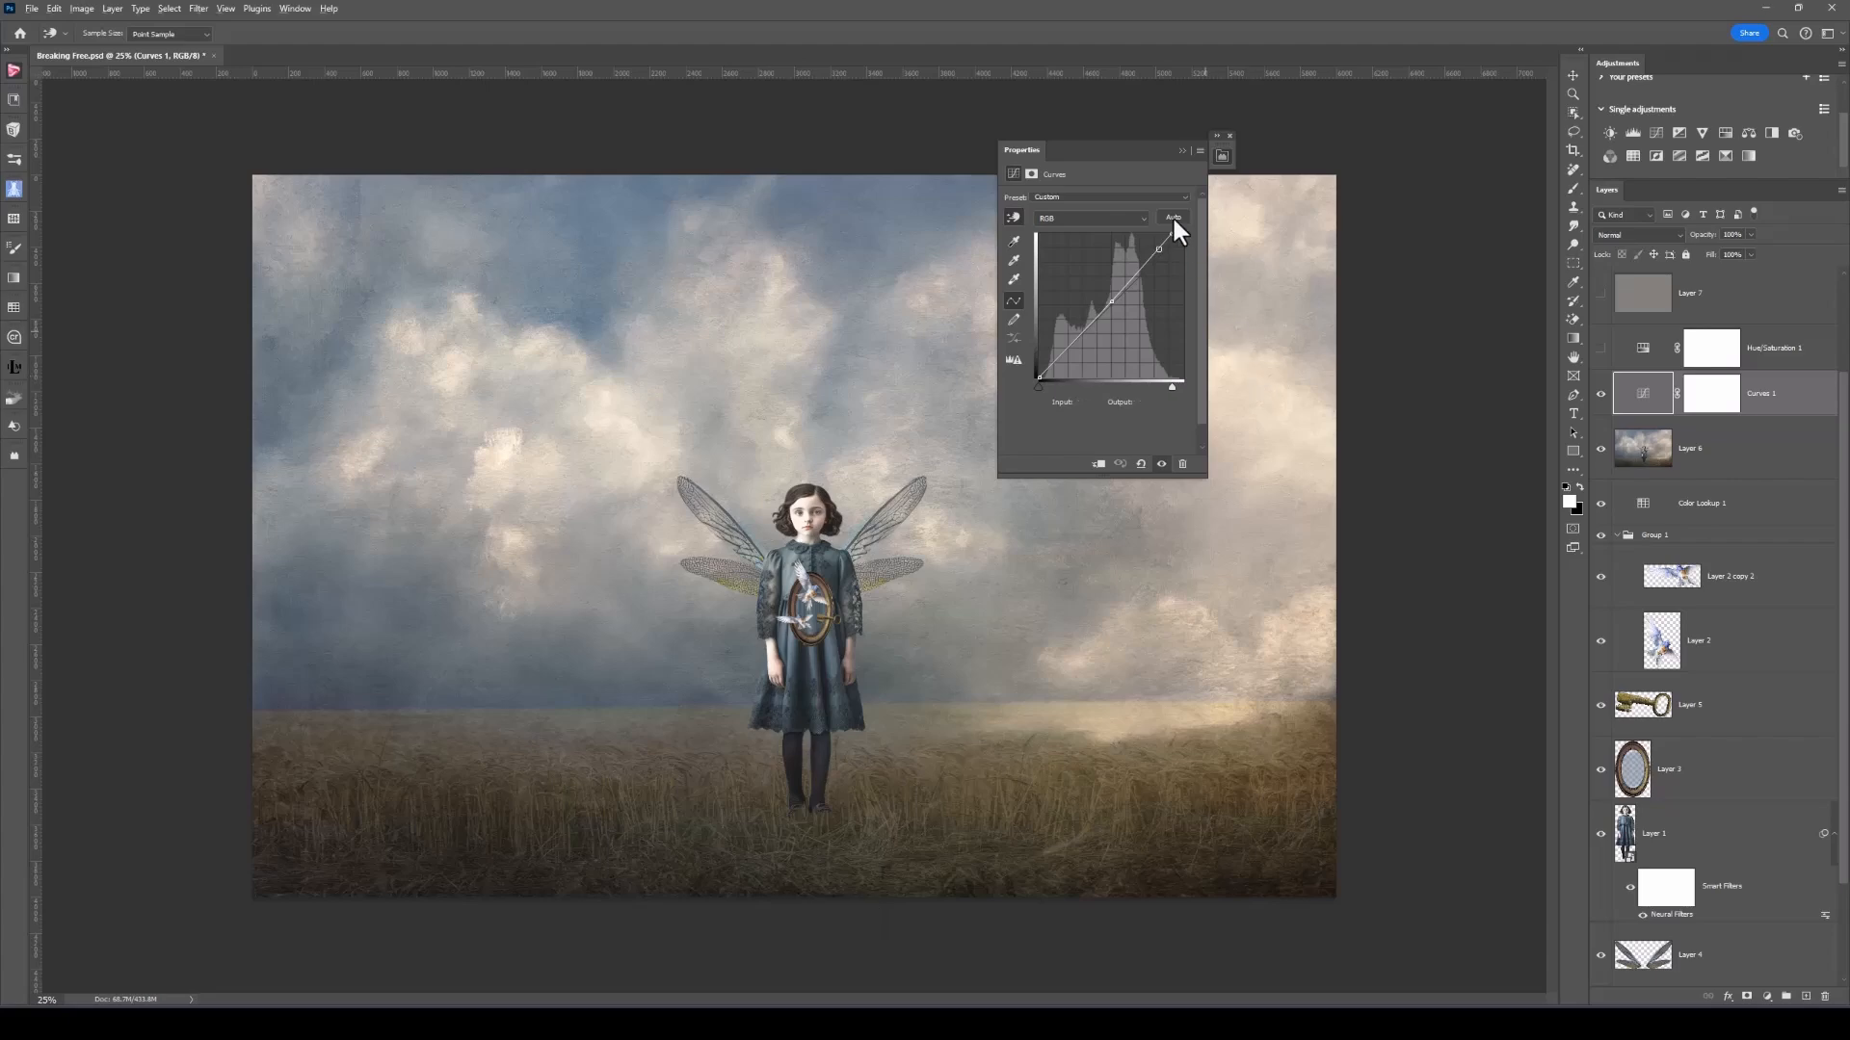
{"action": "left_click", "coordinate": [1172, 217]}
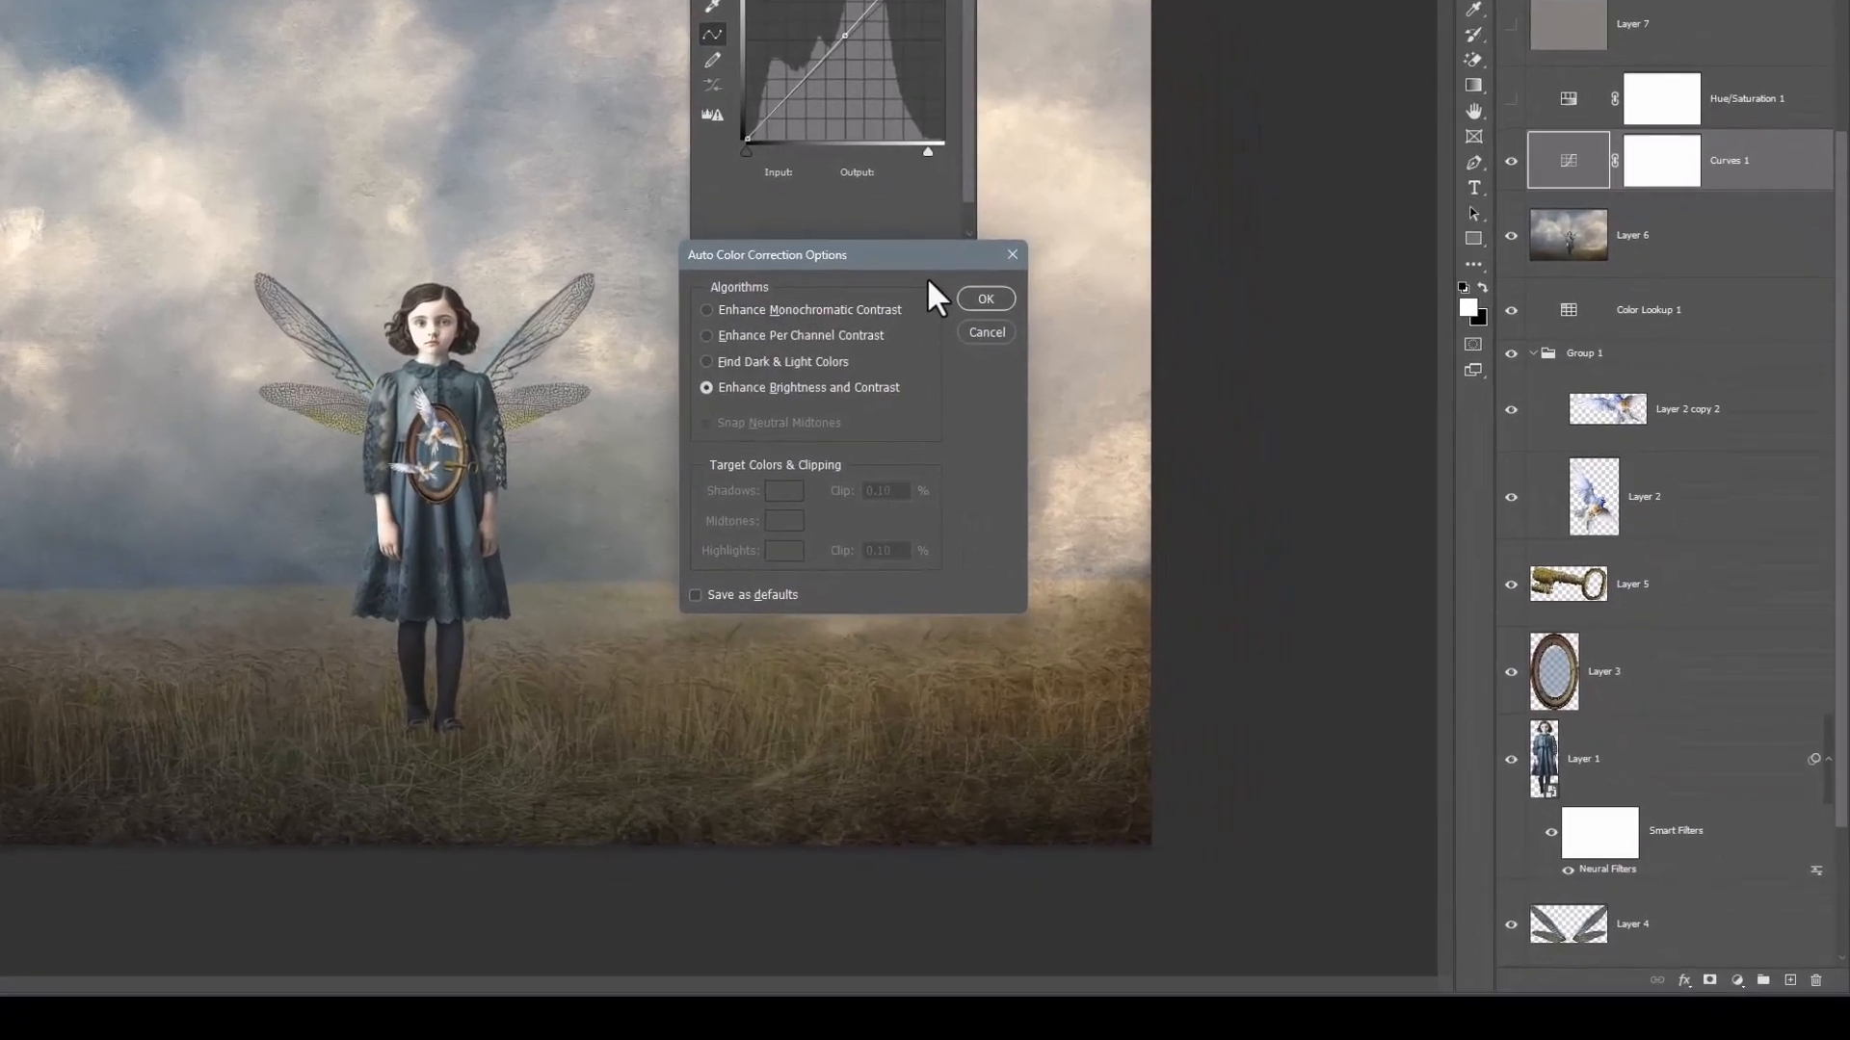
{"action": "mouse_move", "coordinate": [865, 395]}
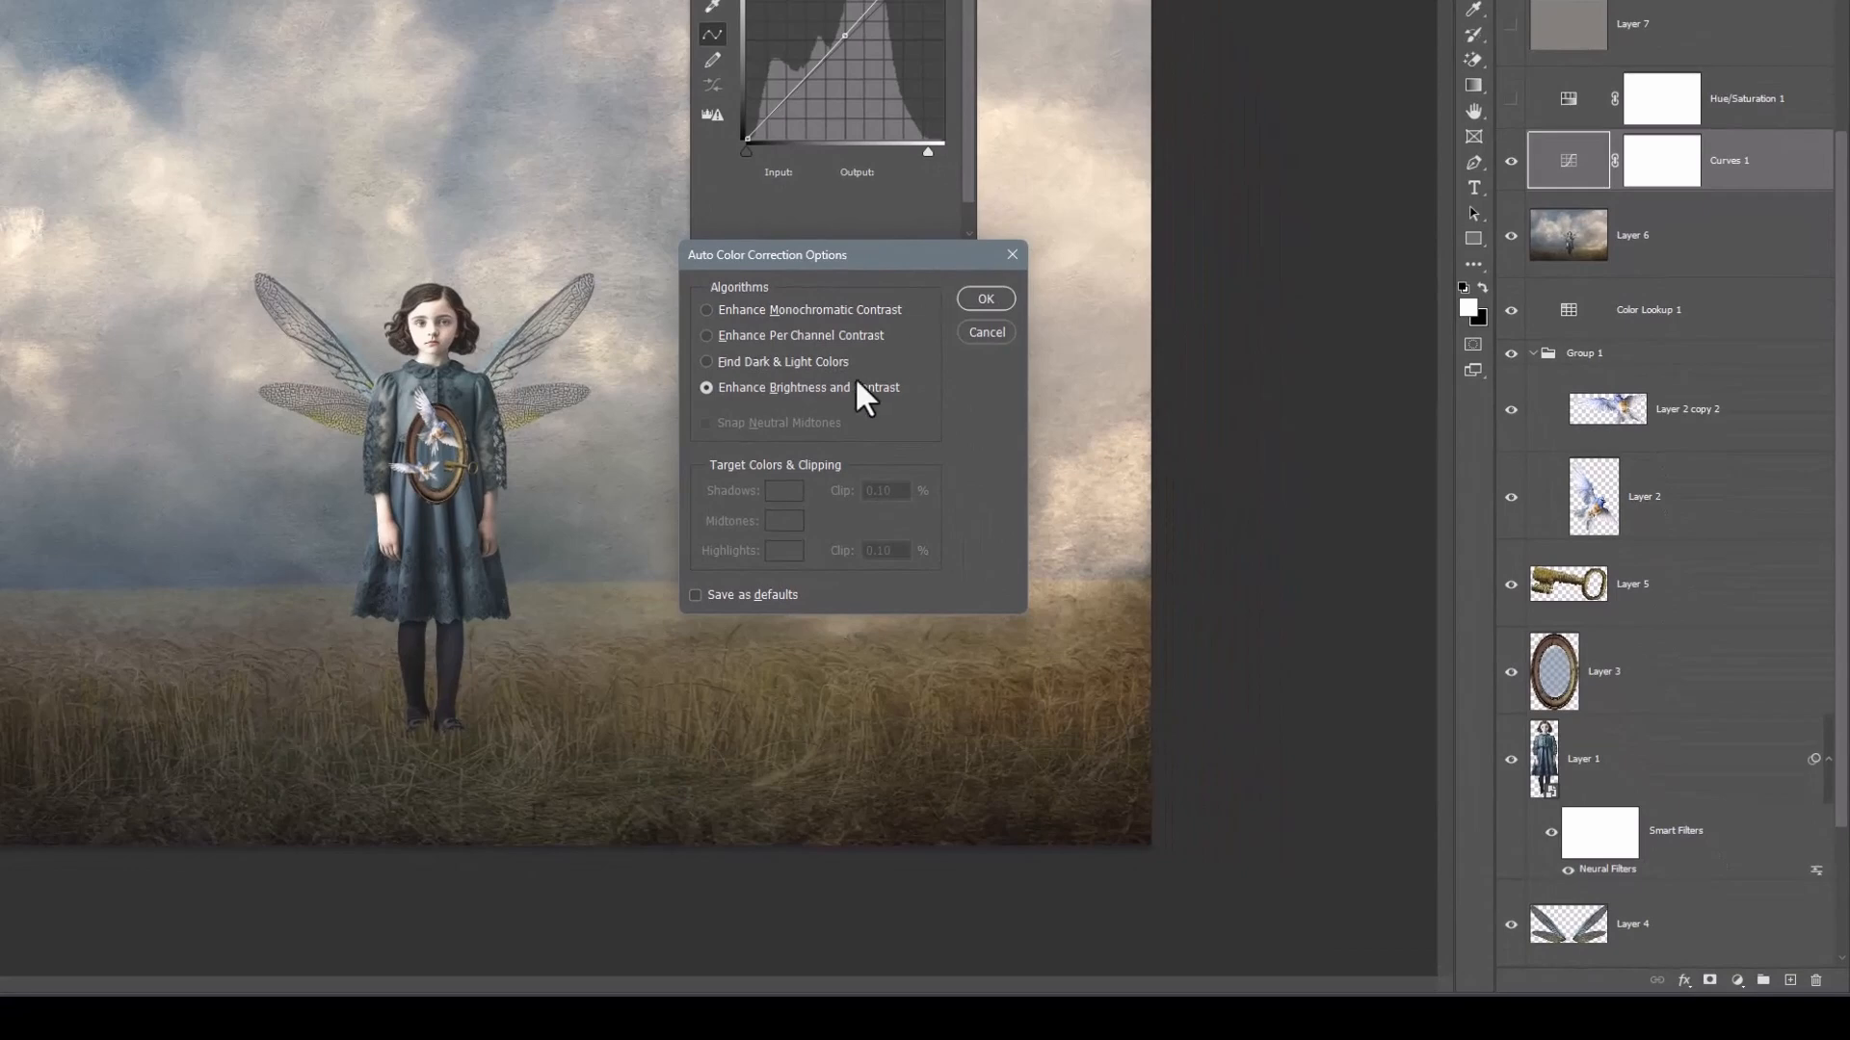
{"action": "mouse_move", "coordinate": [776, 384]}
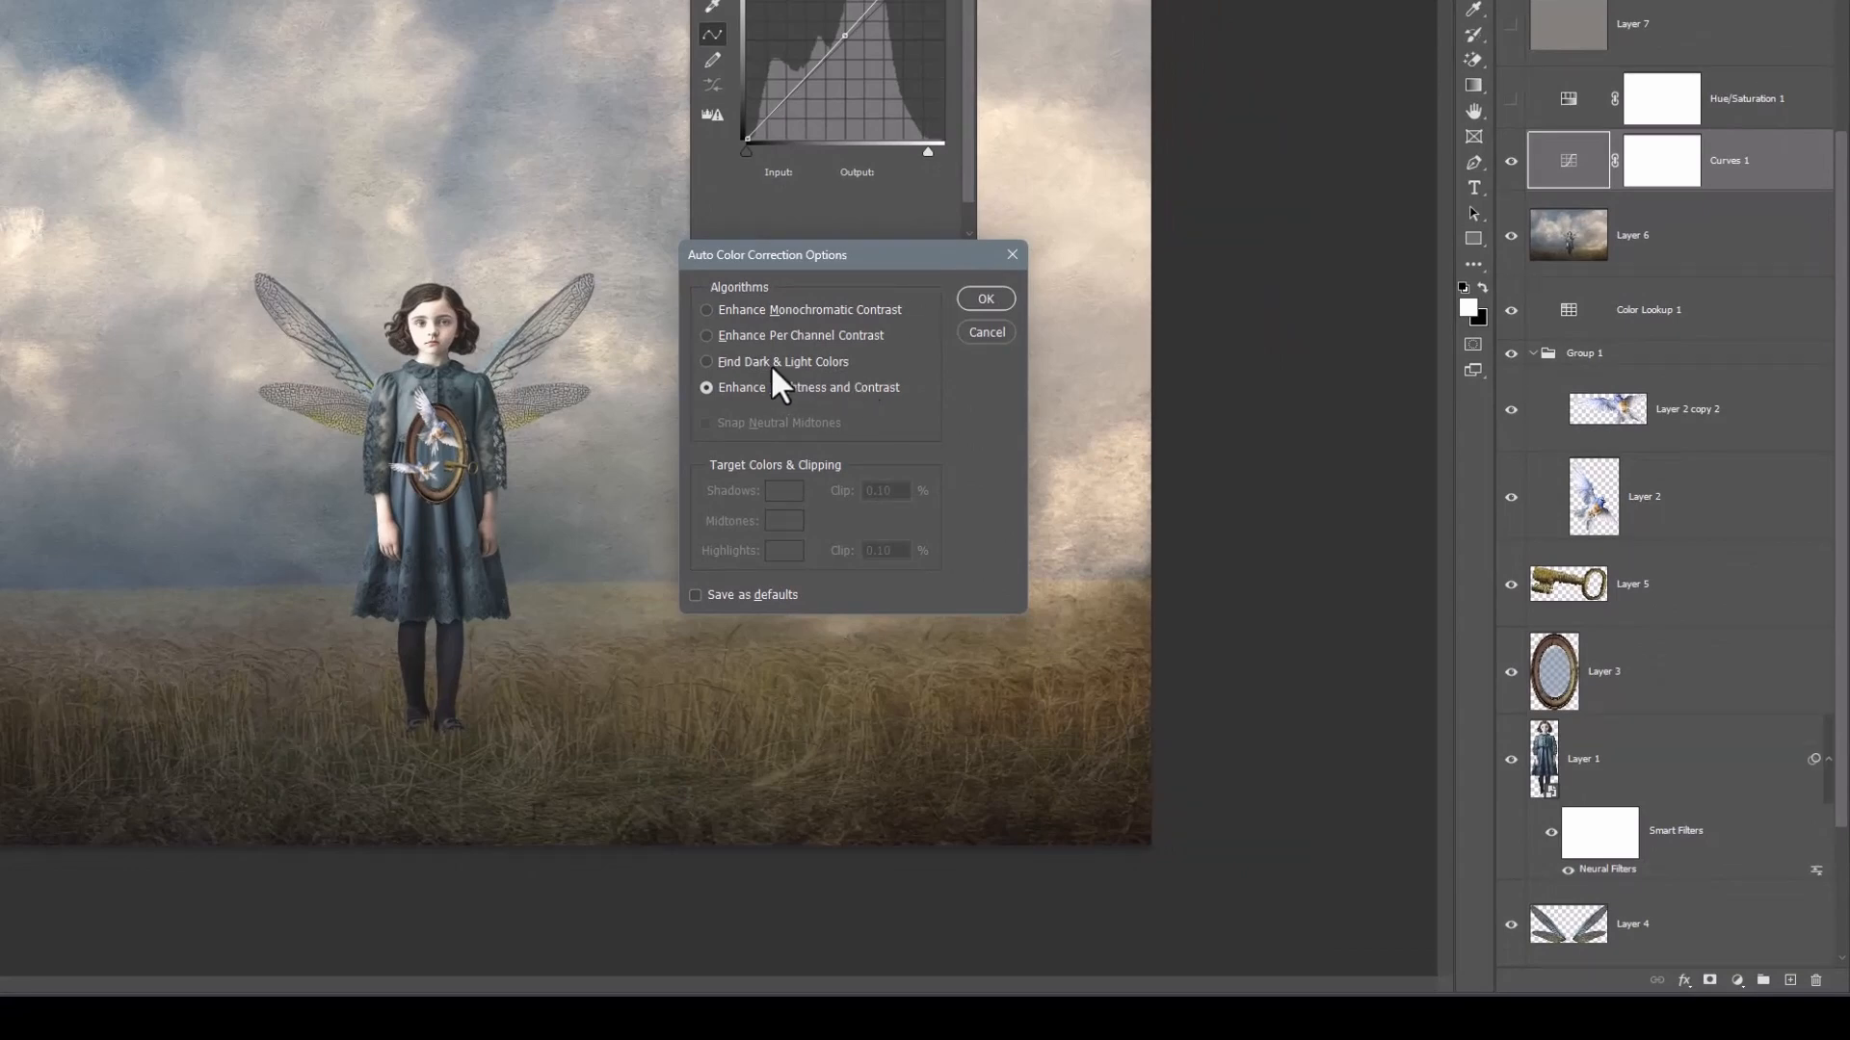
{"action": "left_click", "coordinate": [706, 361]}
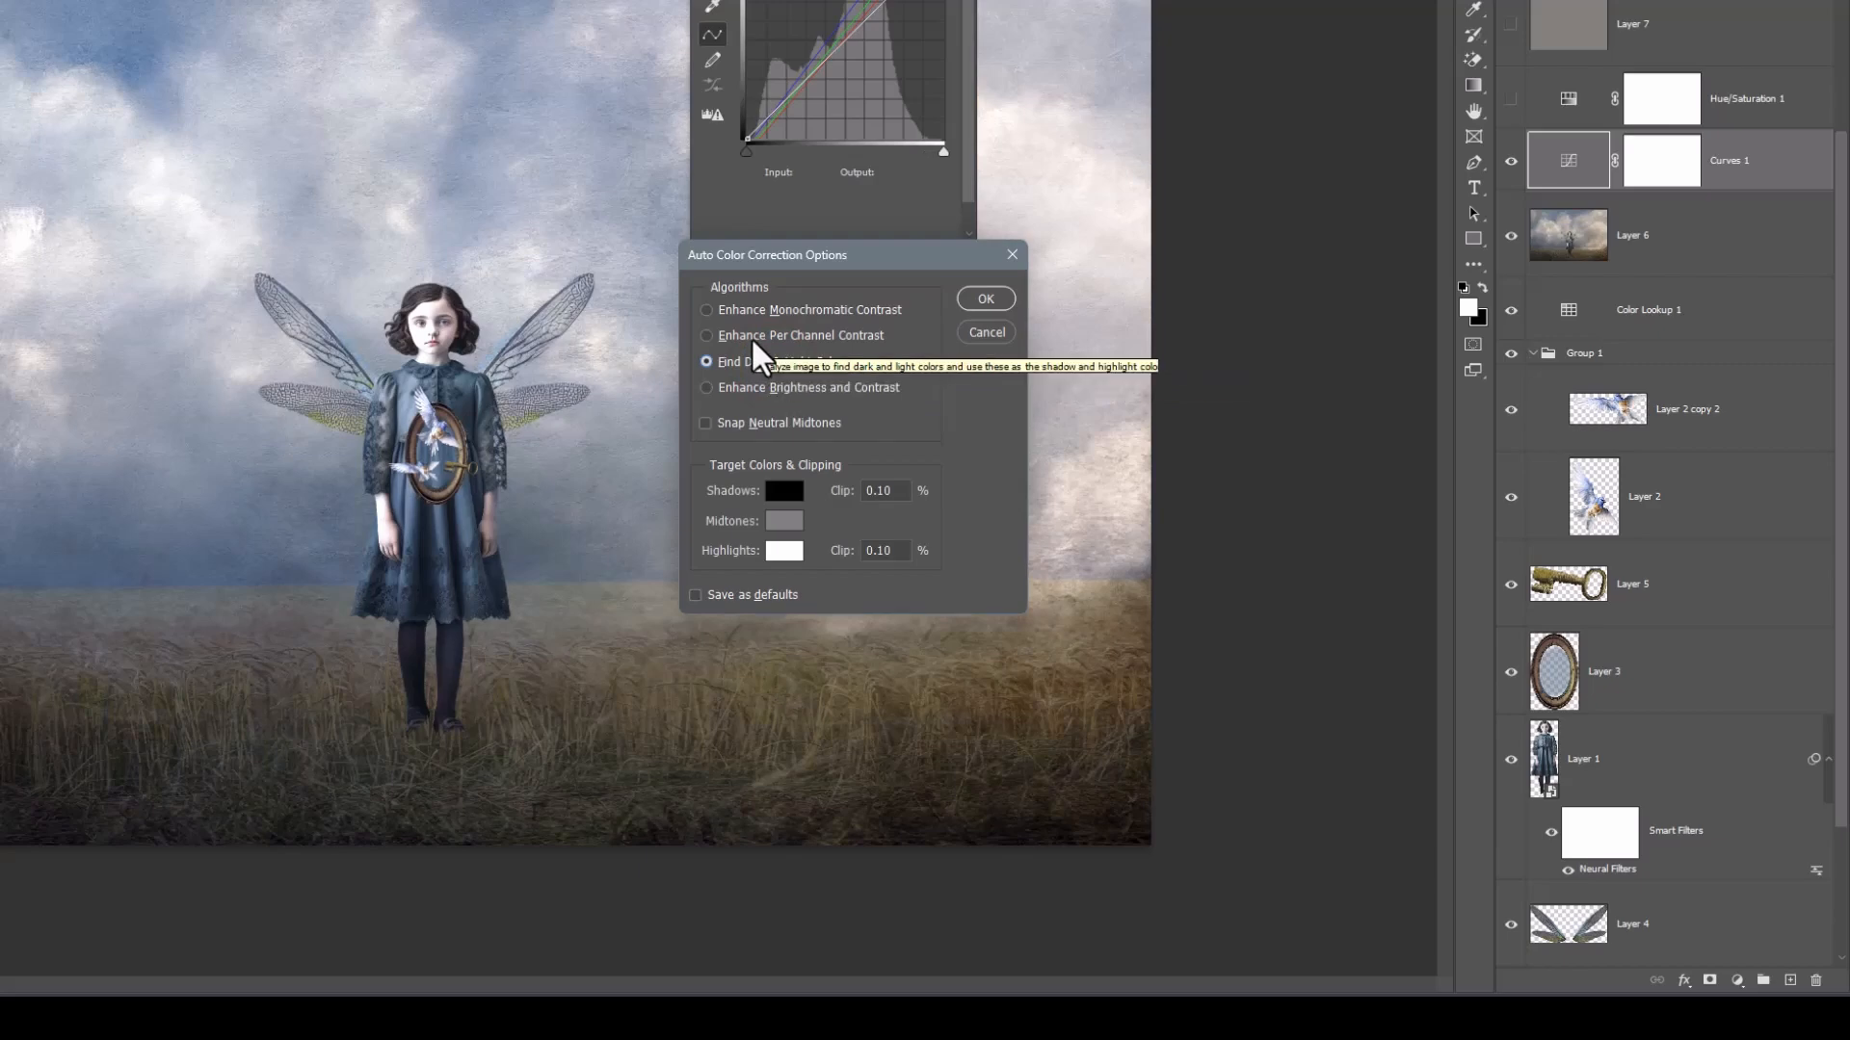
{"action": "left_click", "coordinate": [706, 310]}
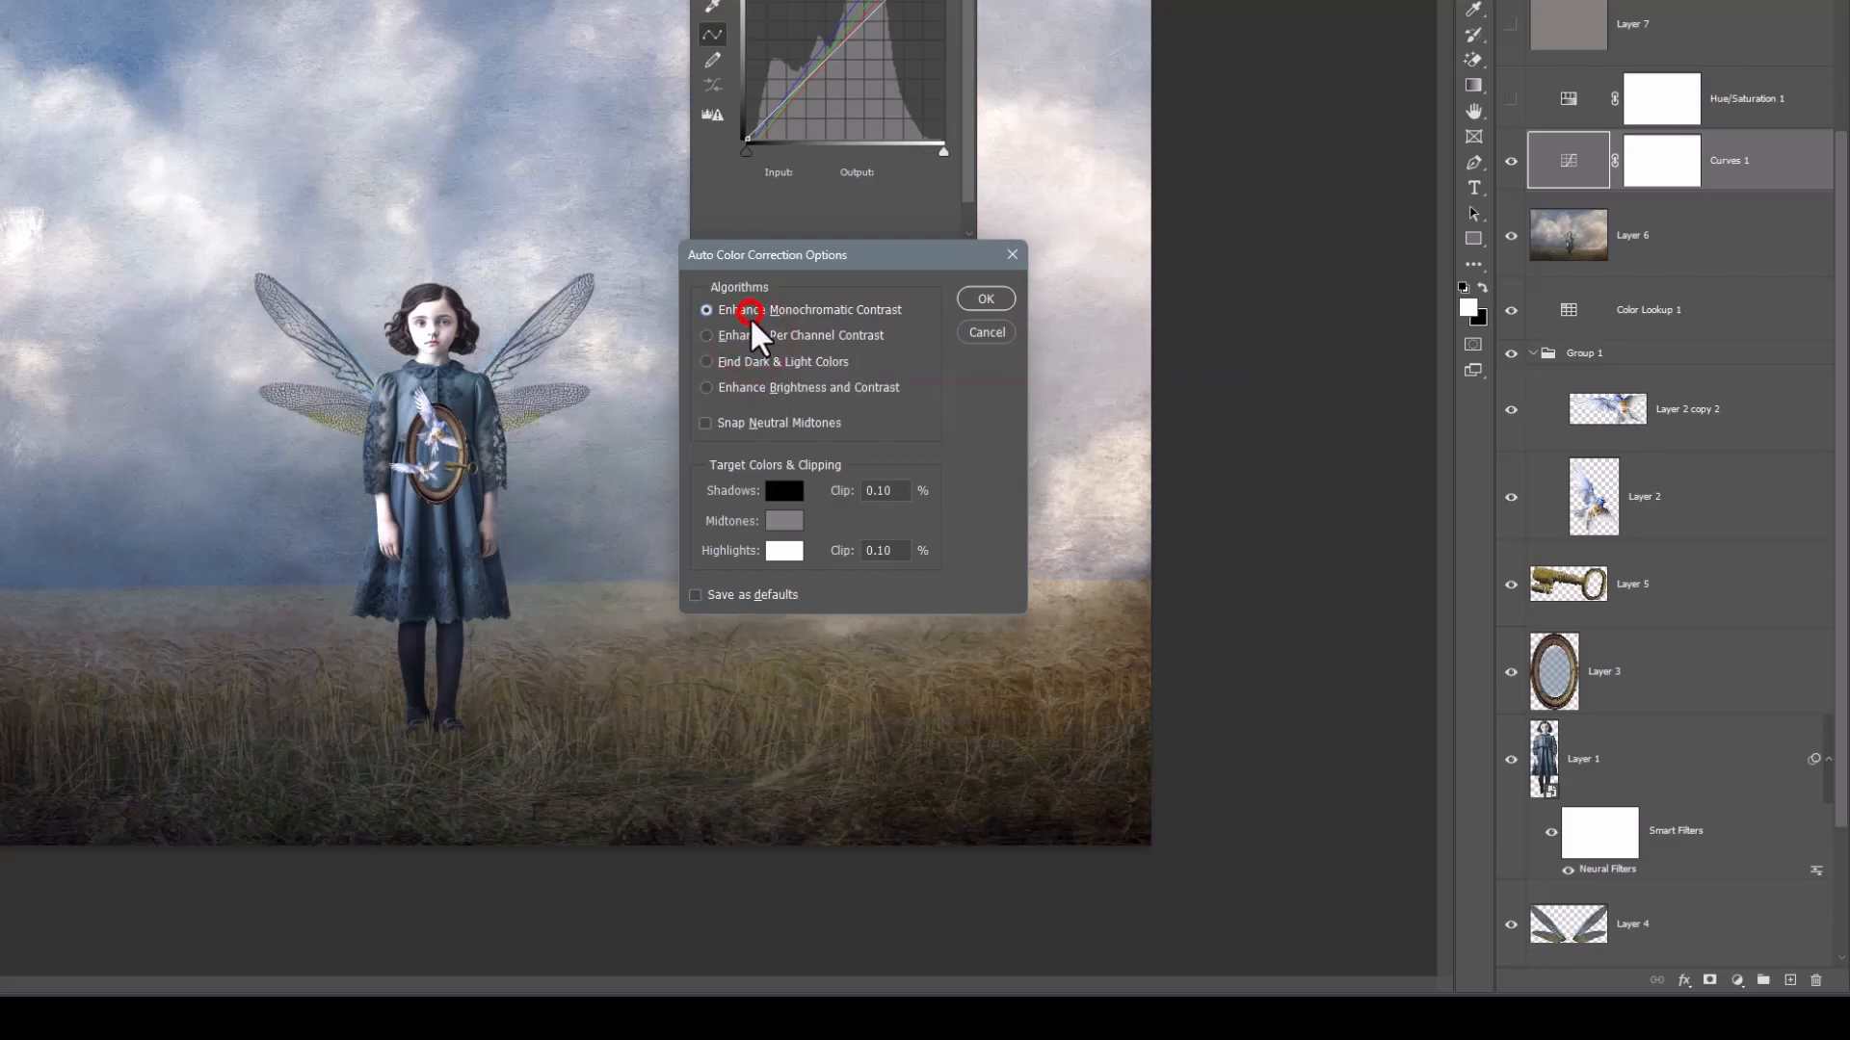
{"action": "left_click", "coordinate": [706, 387]}
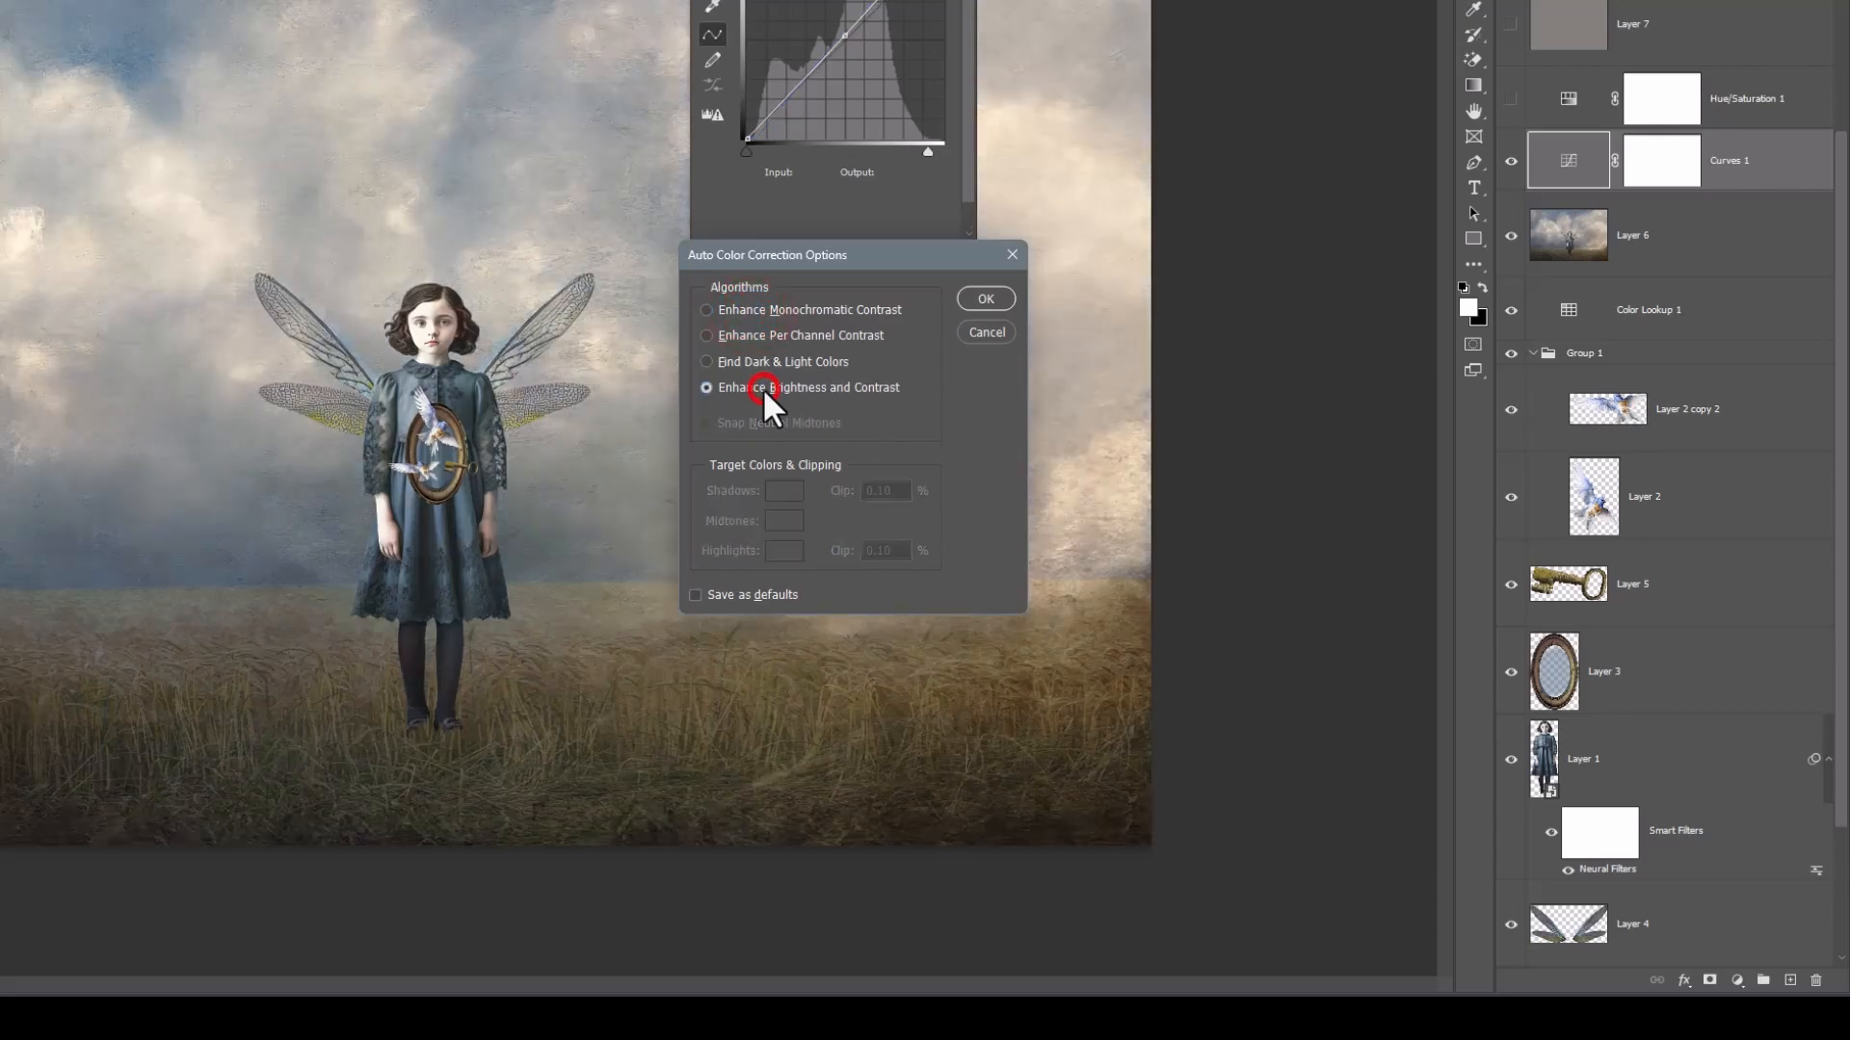
{"action": "mouse_move", "coordinate": [766, 401]}
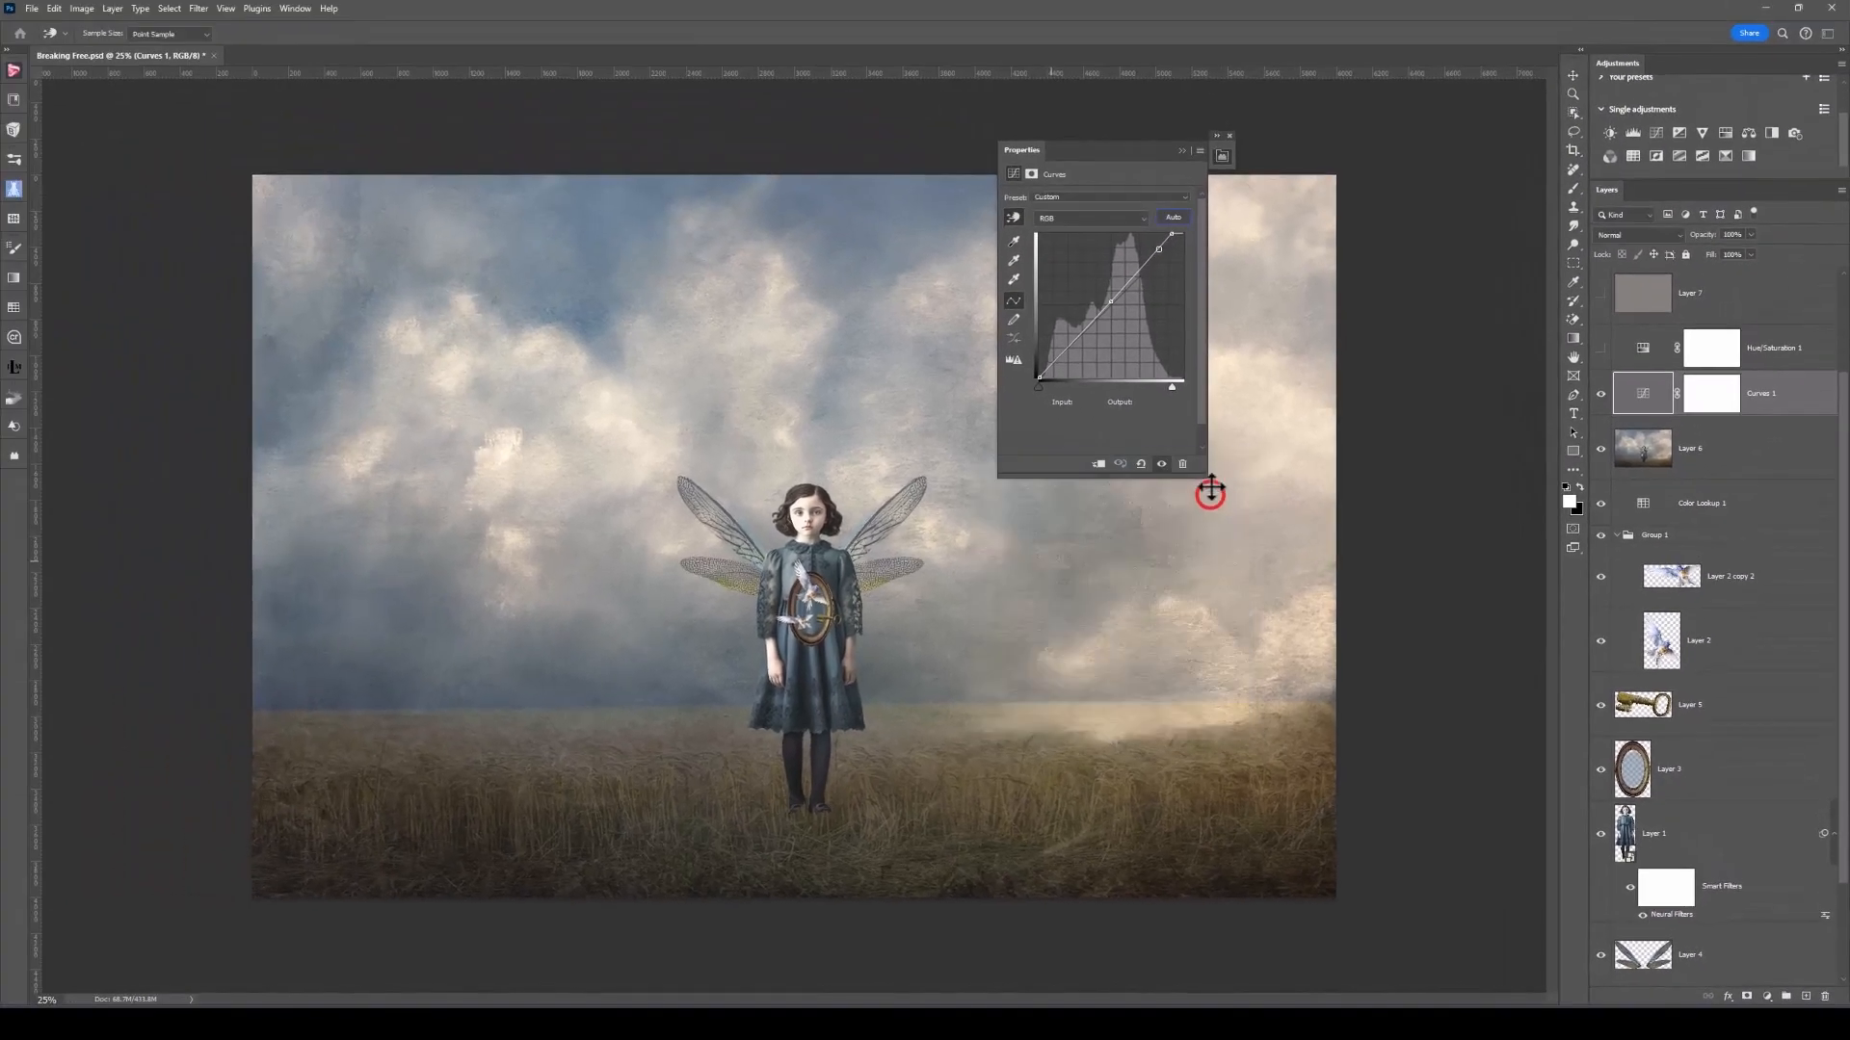
- Close the Curves properties and click the Curves 1 visibility eye
{"action": "left_click", "coordinate": [1231, 135]}
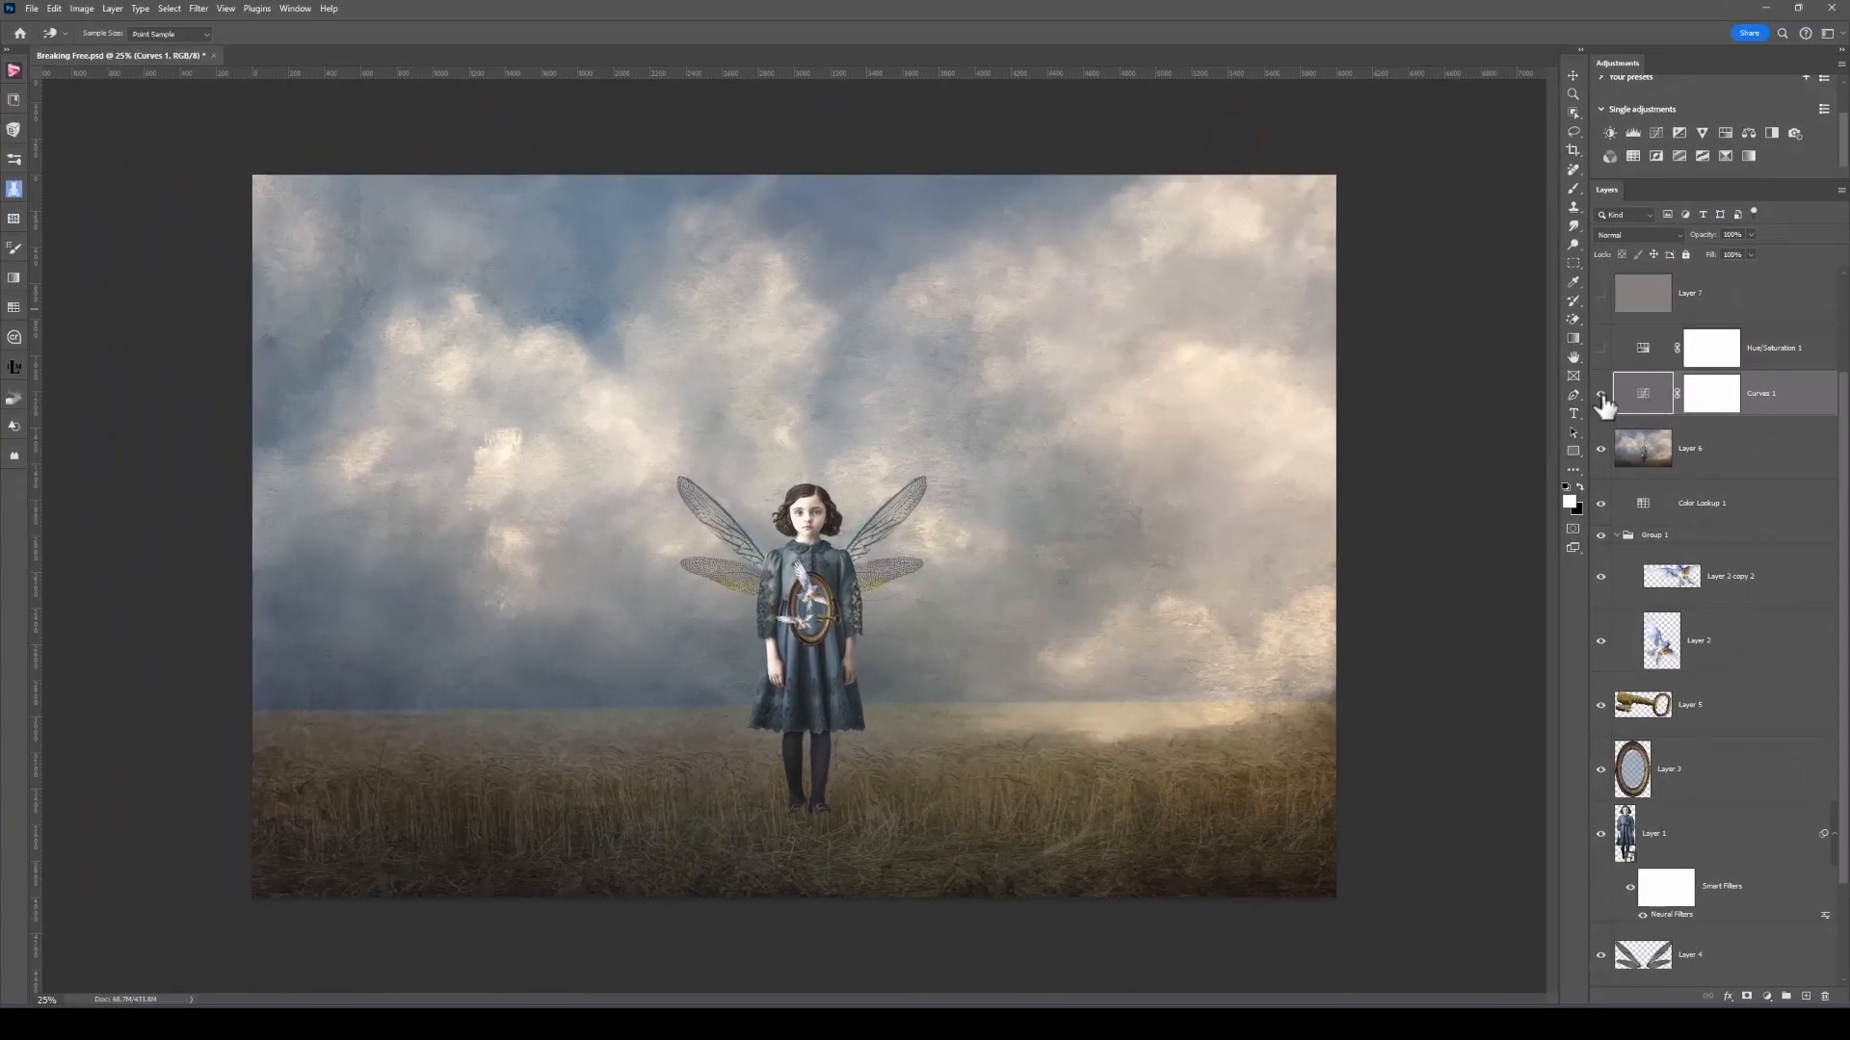
{"action": "left_click", "coordinate": [1601, 393]}
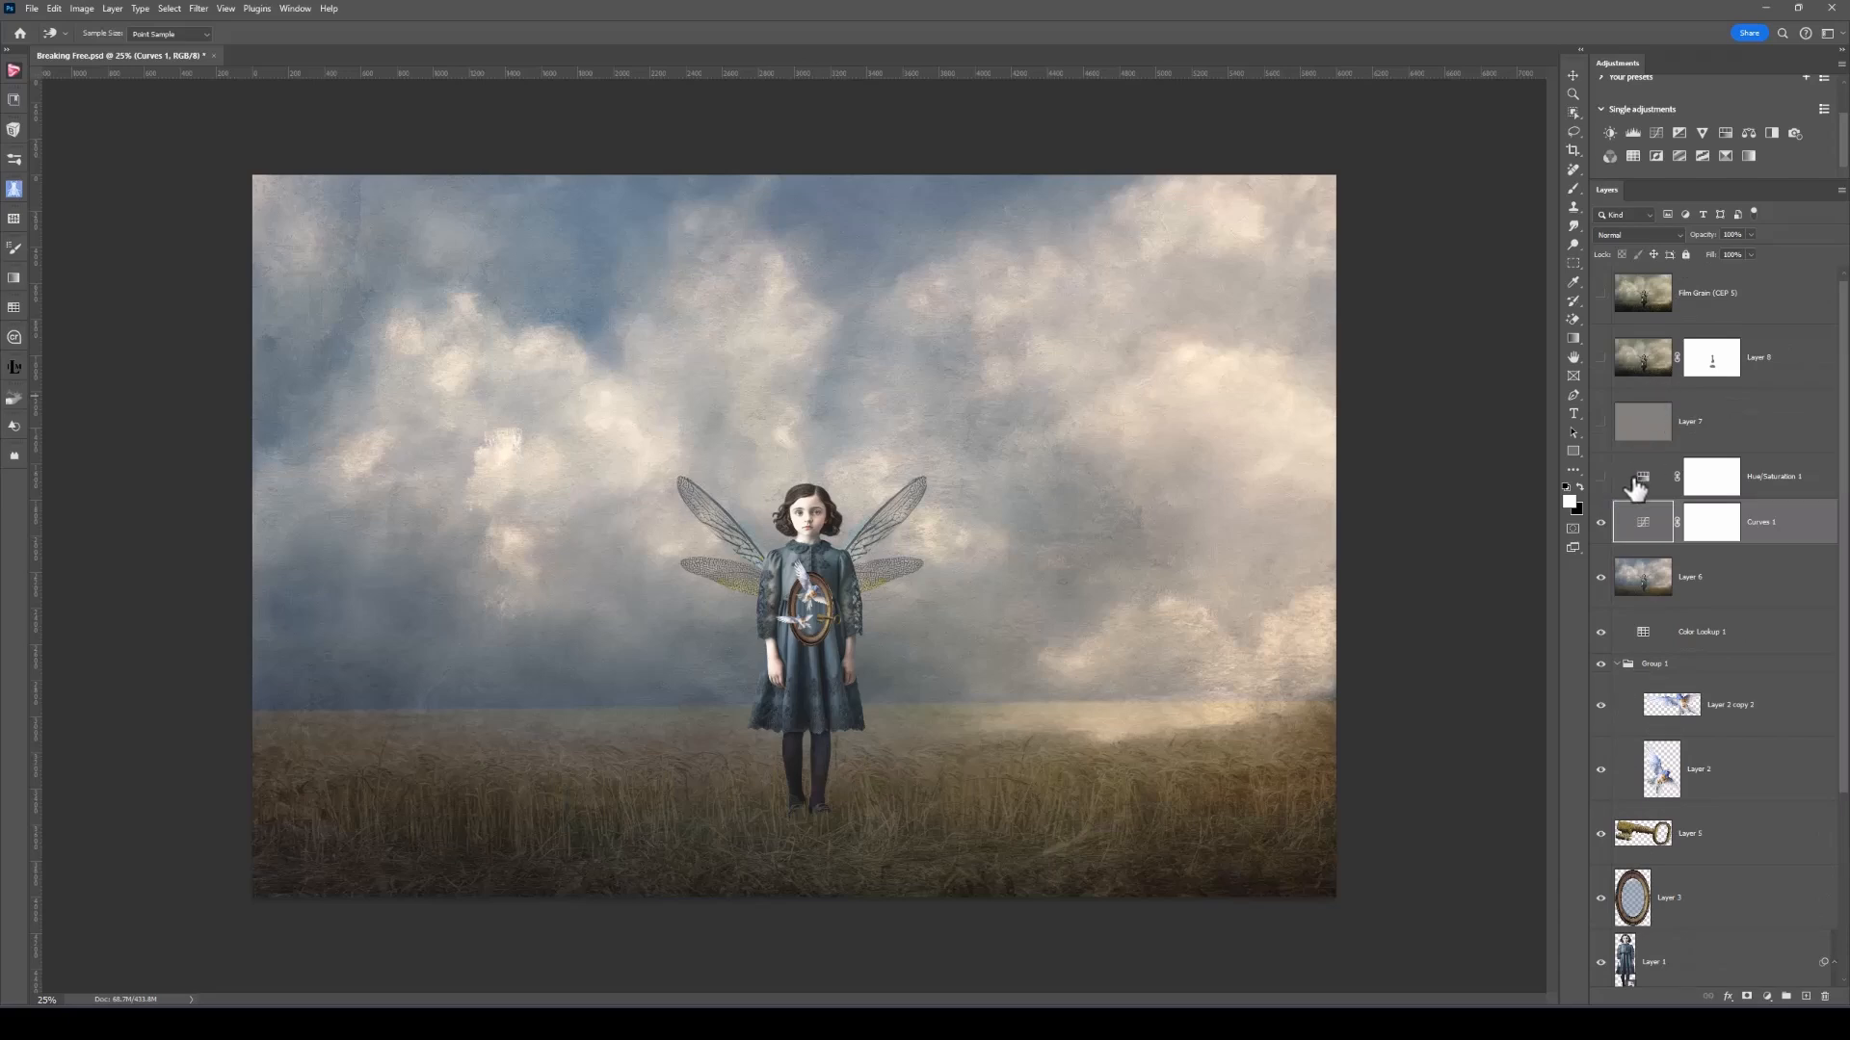
{"action": "mouse_move", "coordinate": [1601, 477]}
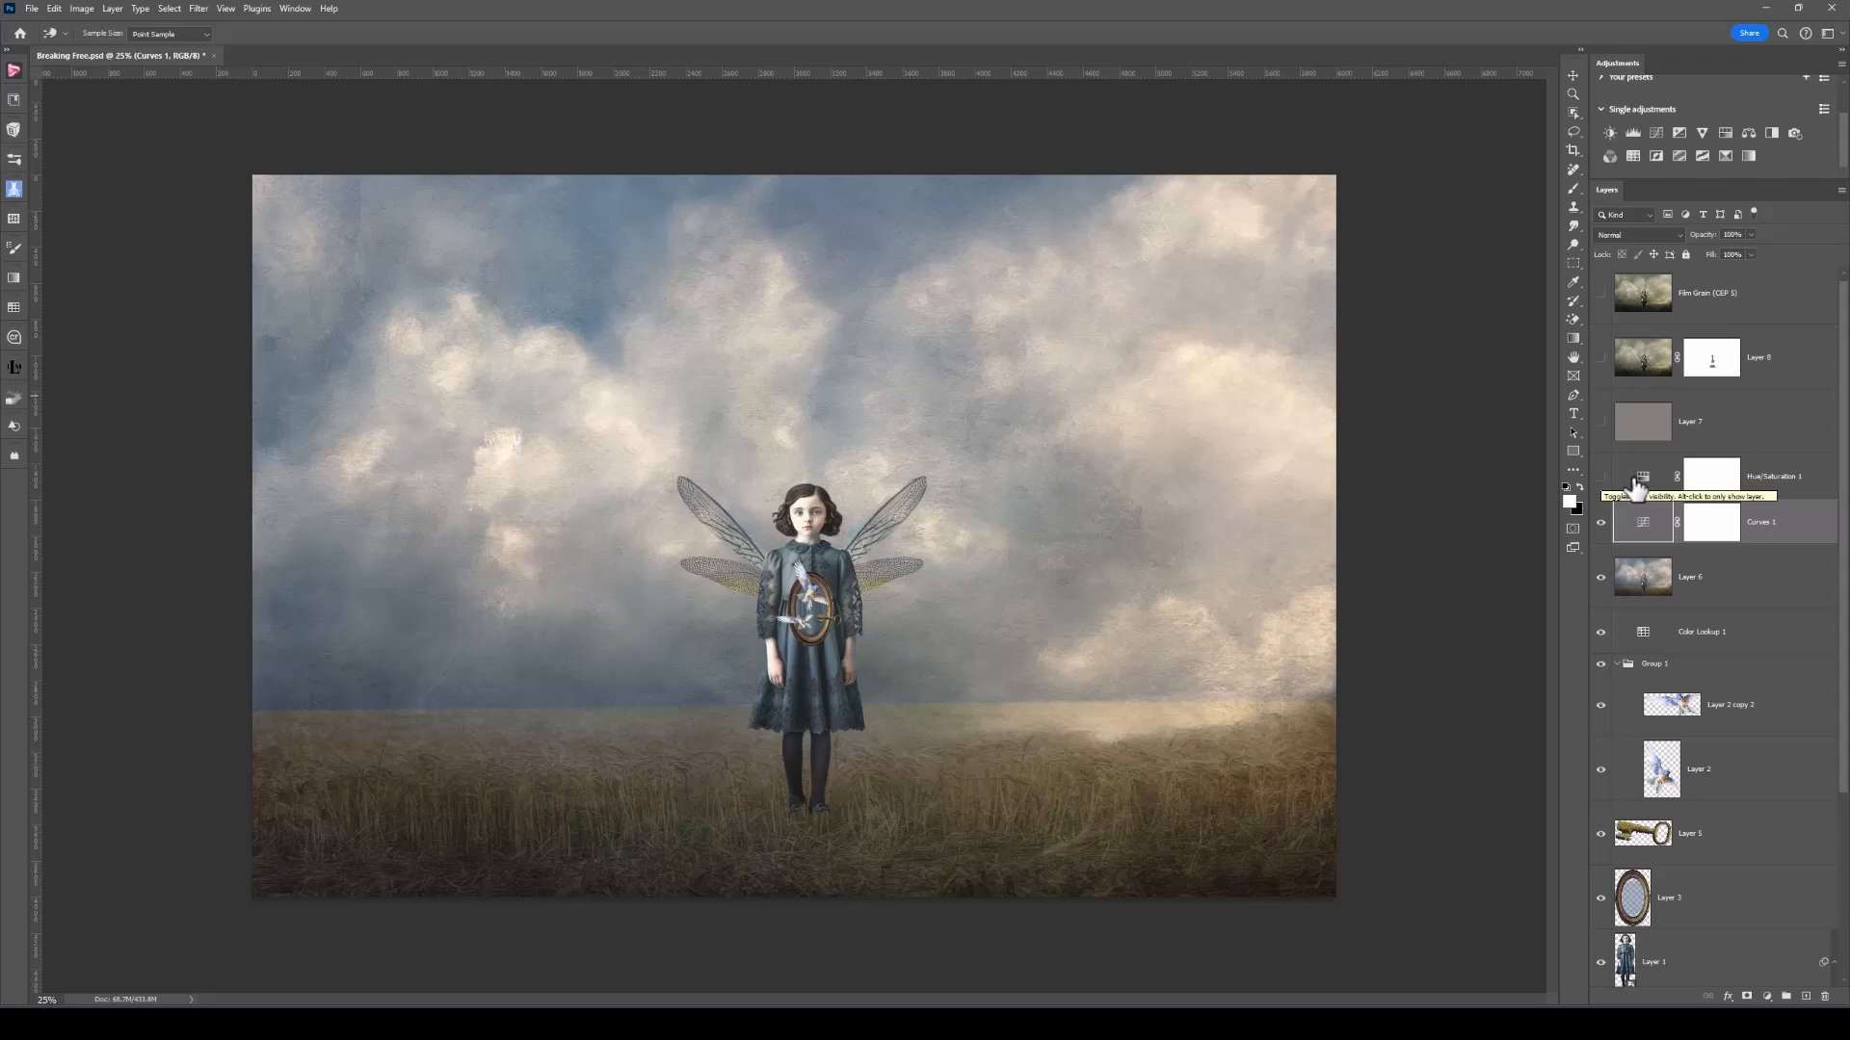
- Show Hue/Saturation 1 and apply the Old Style preset (Saturation -40, Lightness +5)
{"action": "left_click", "coordinate": [1601, 477]}
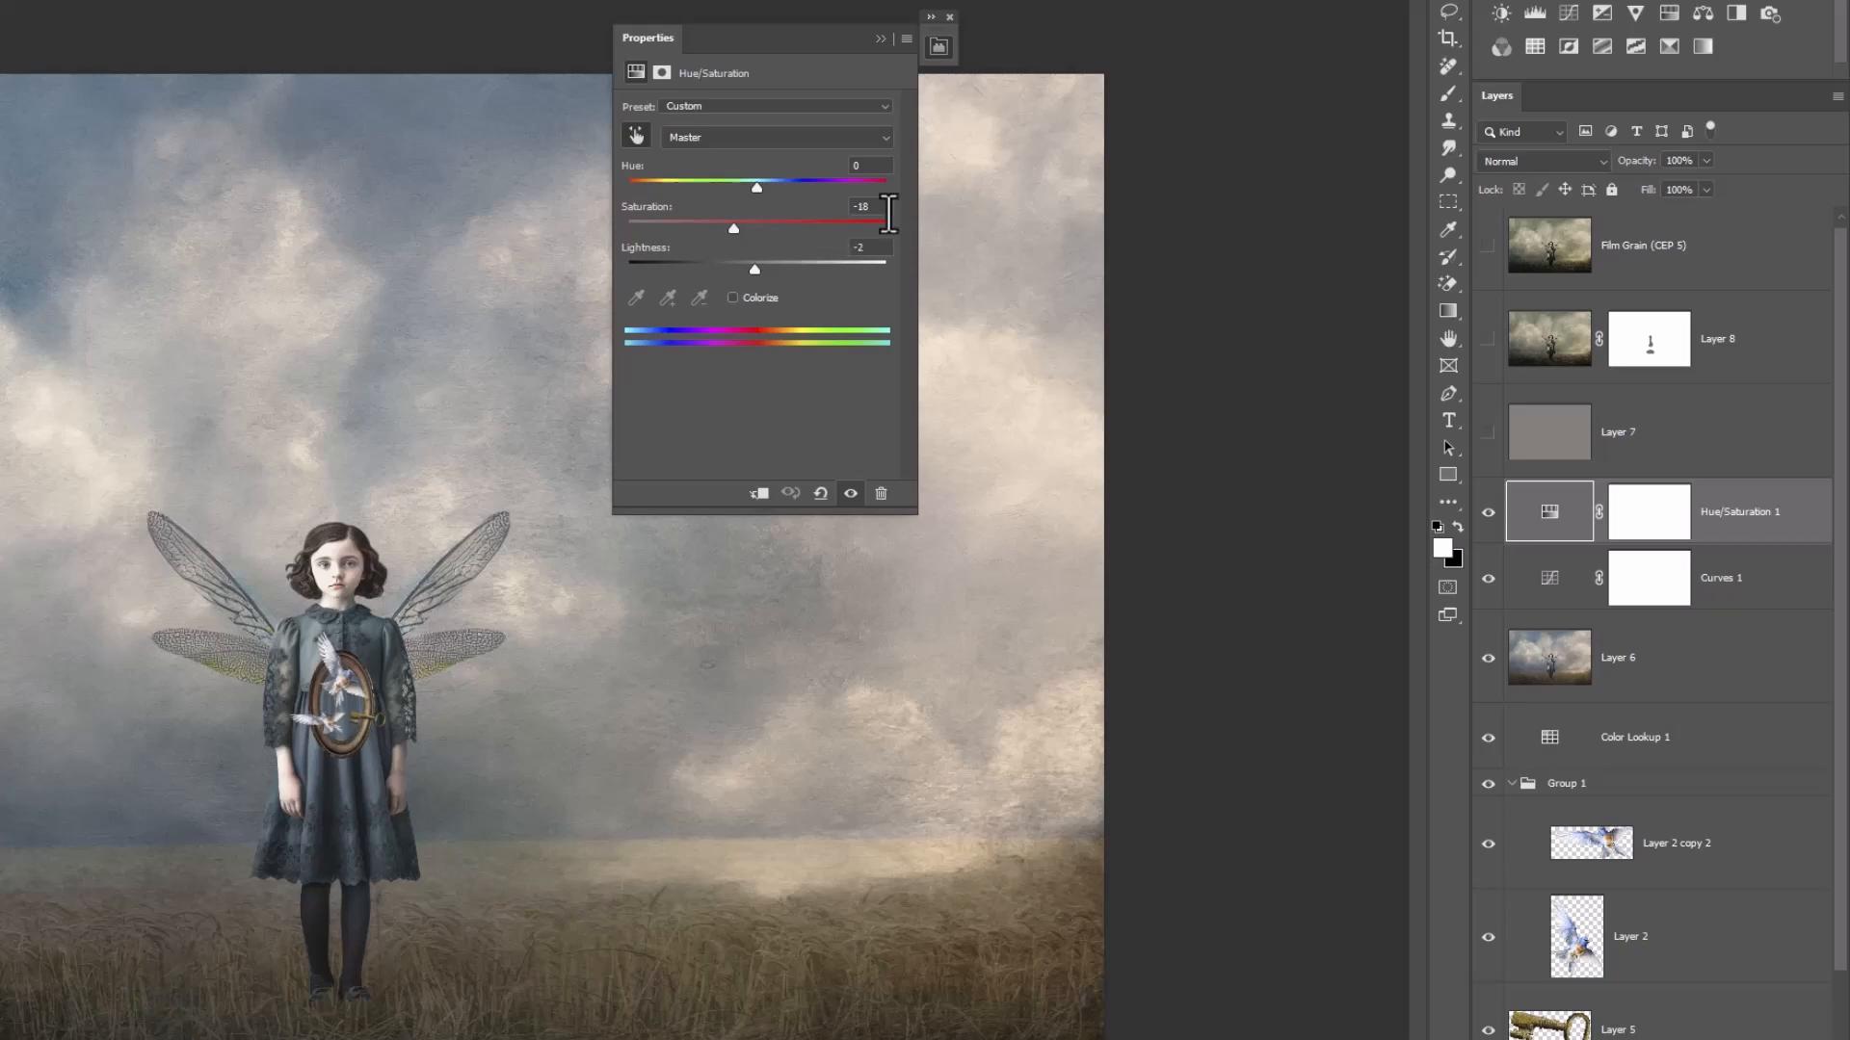
{"action": "mouse_move", "coordinate": [896, 230]}
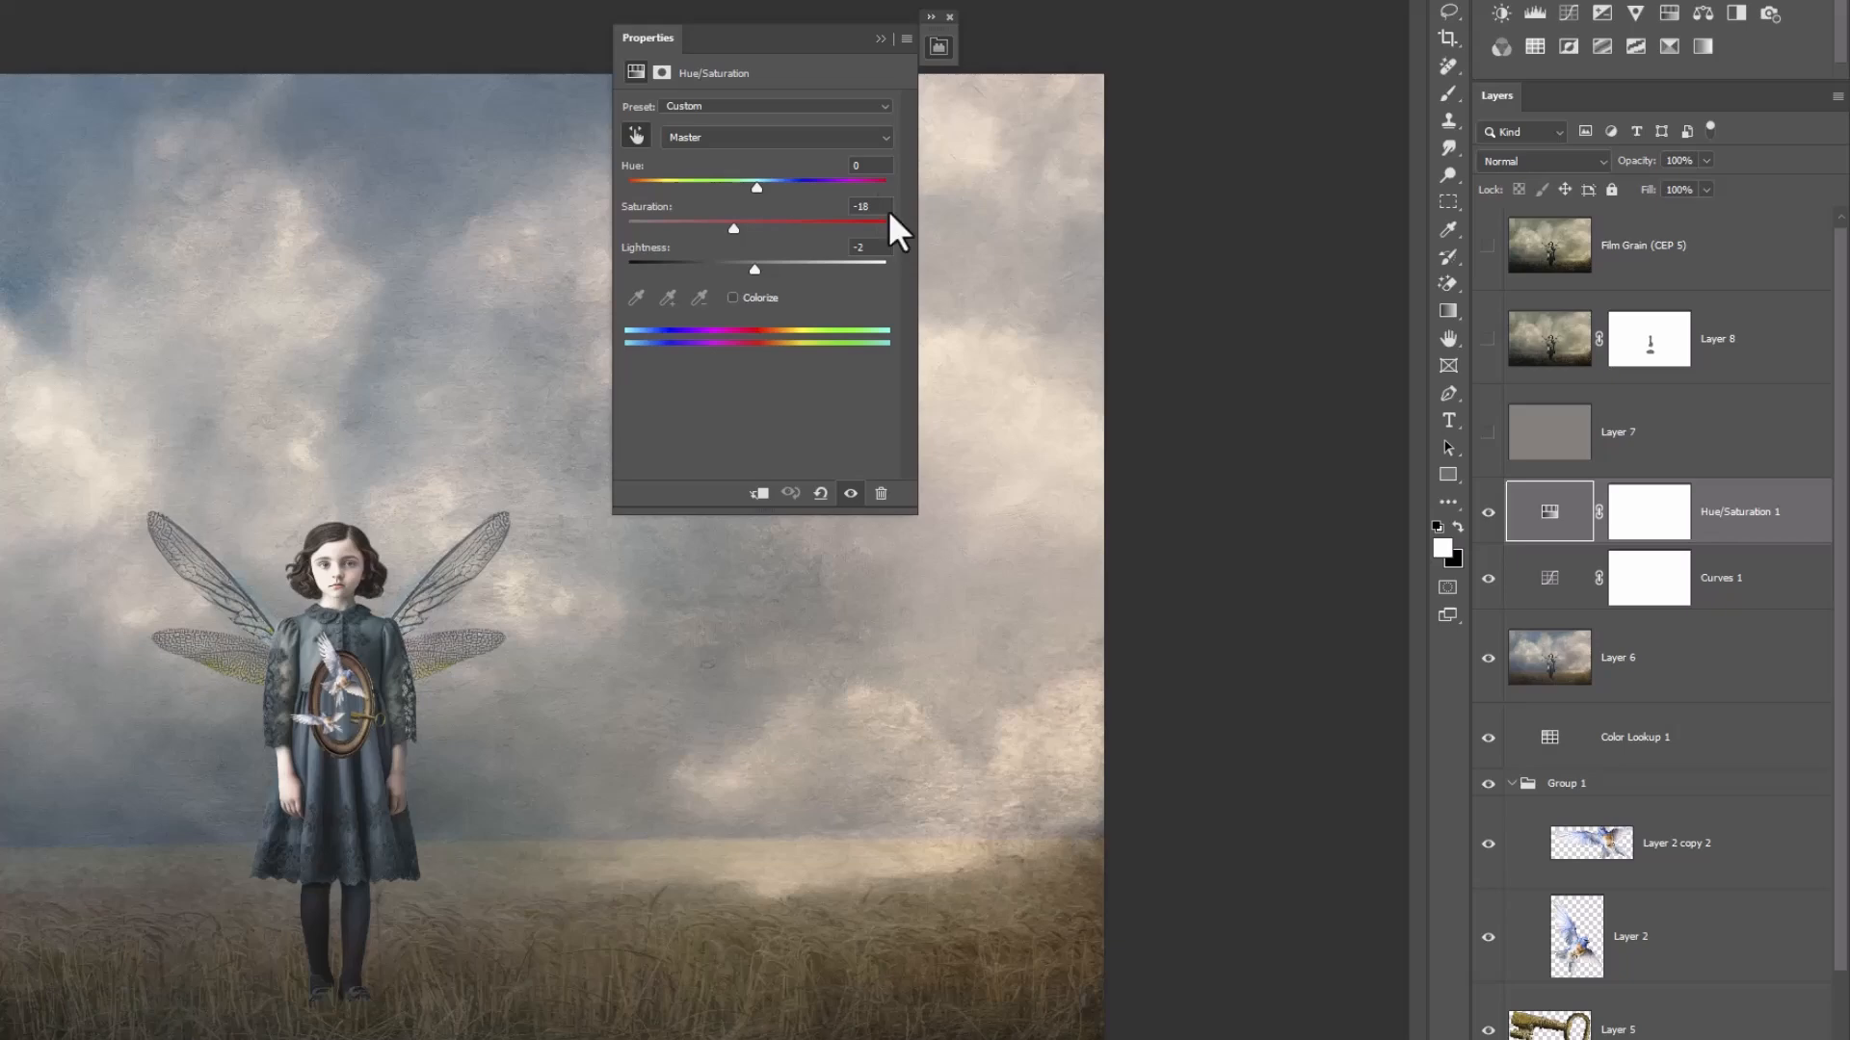
{"action": "mouse_move", "coordinate": [741, 135]}
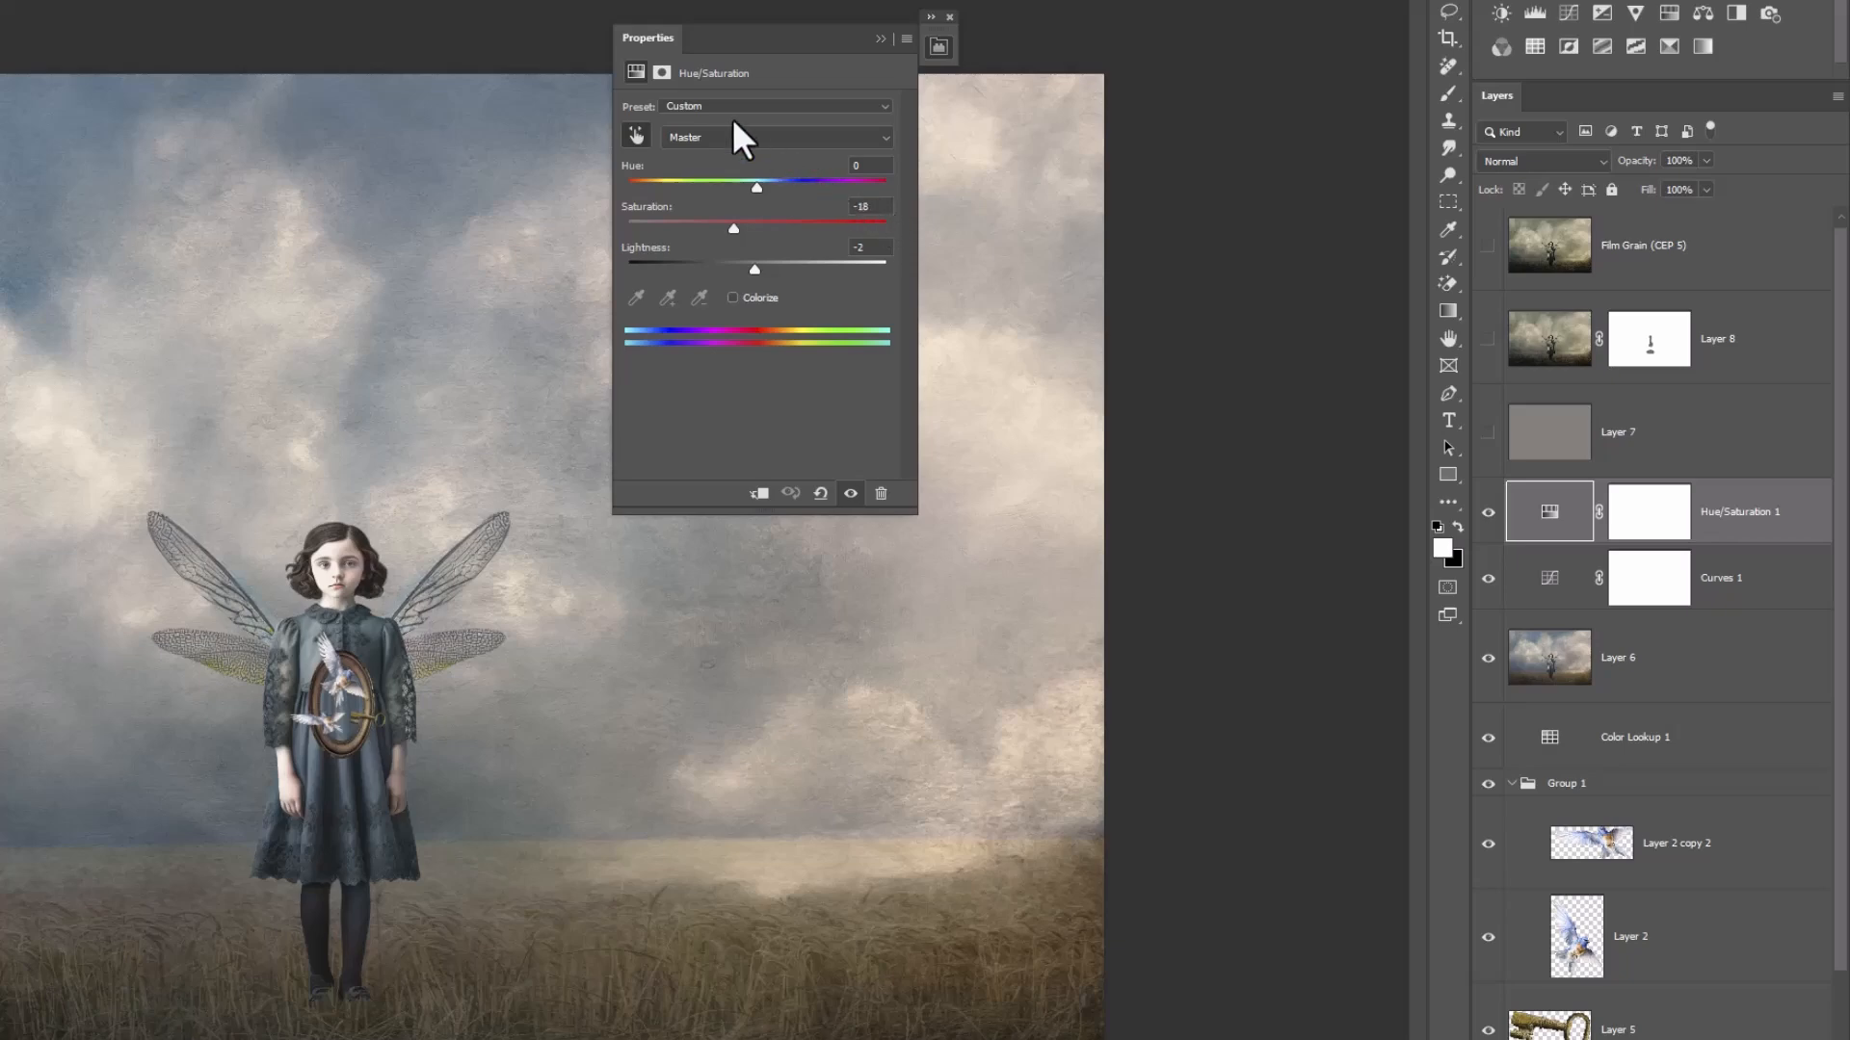
{"action": "left_click", "coordinate": [772, 105]}
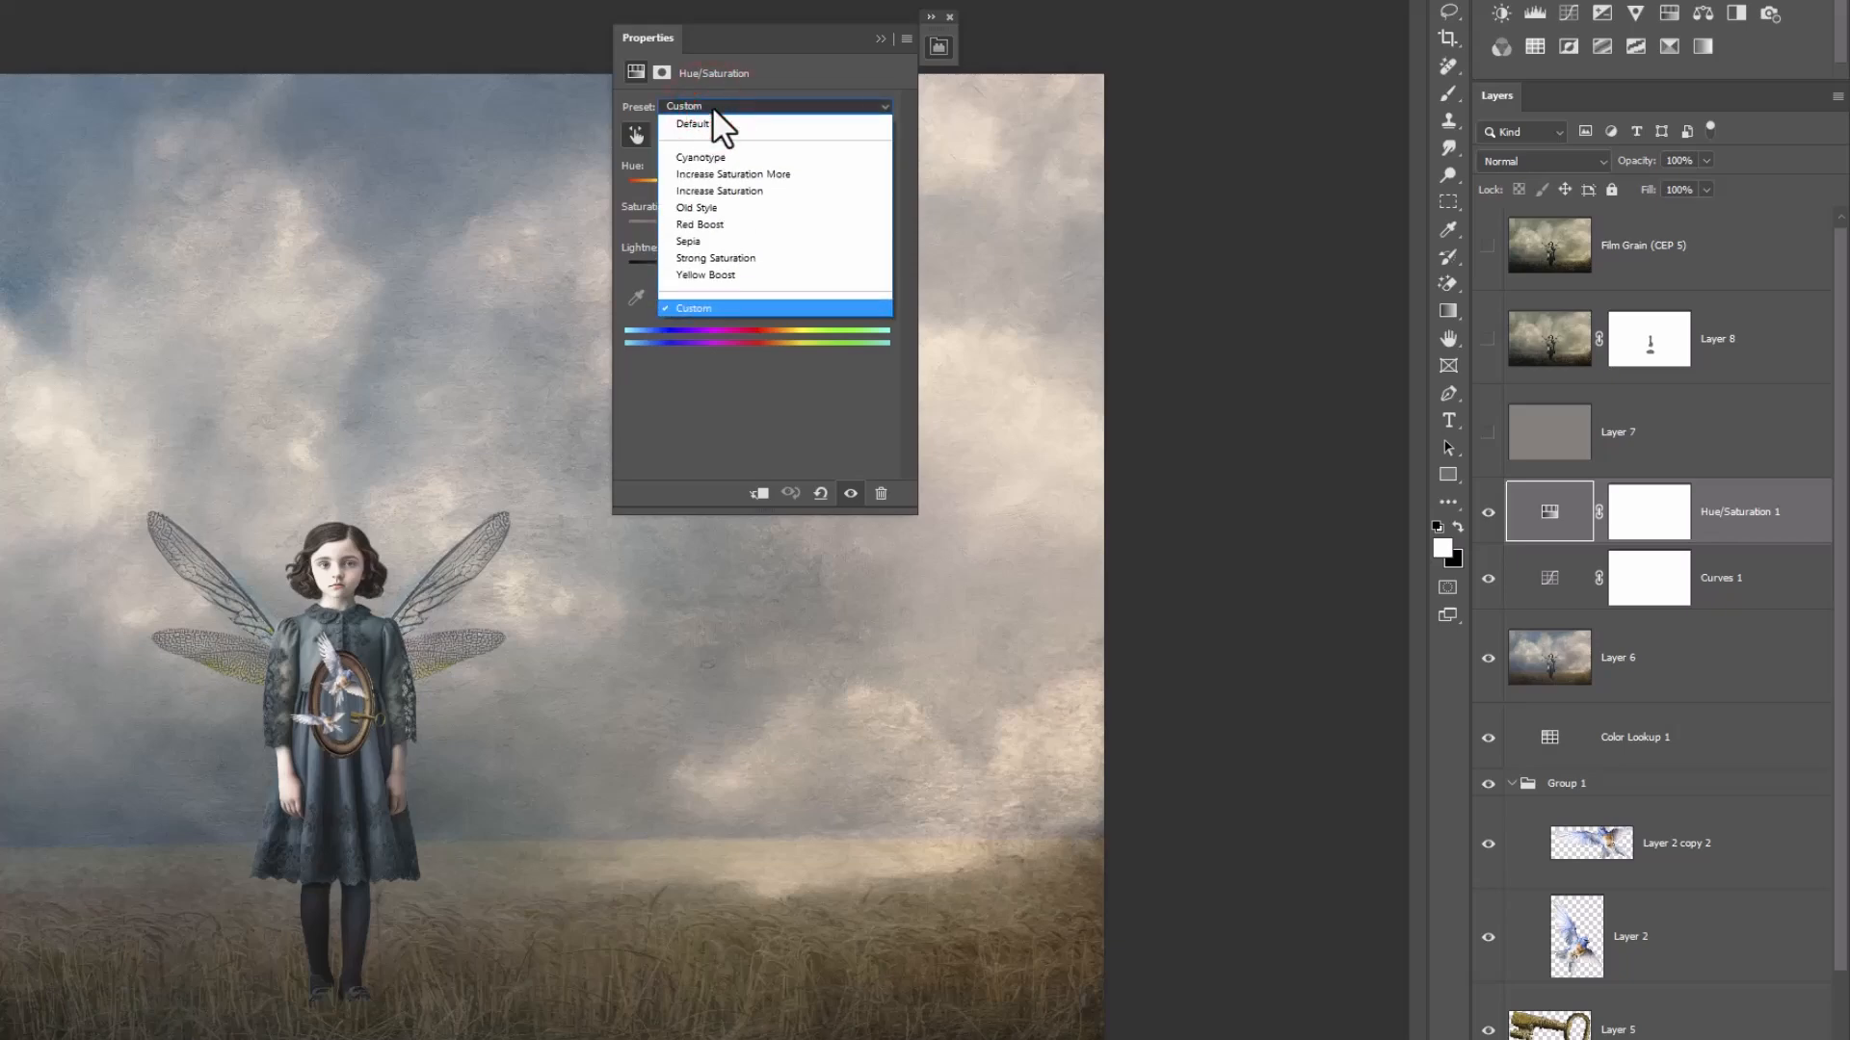
{"action": "mouse_move", "coordinate": [711, 208]}
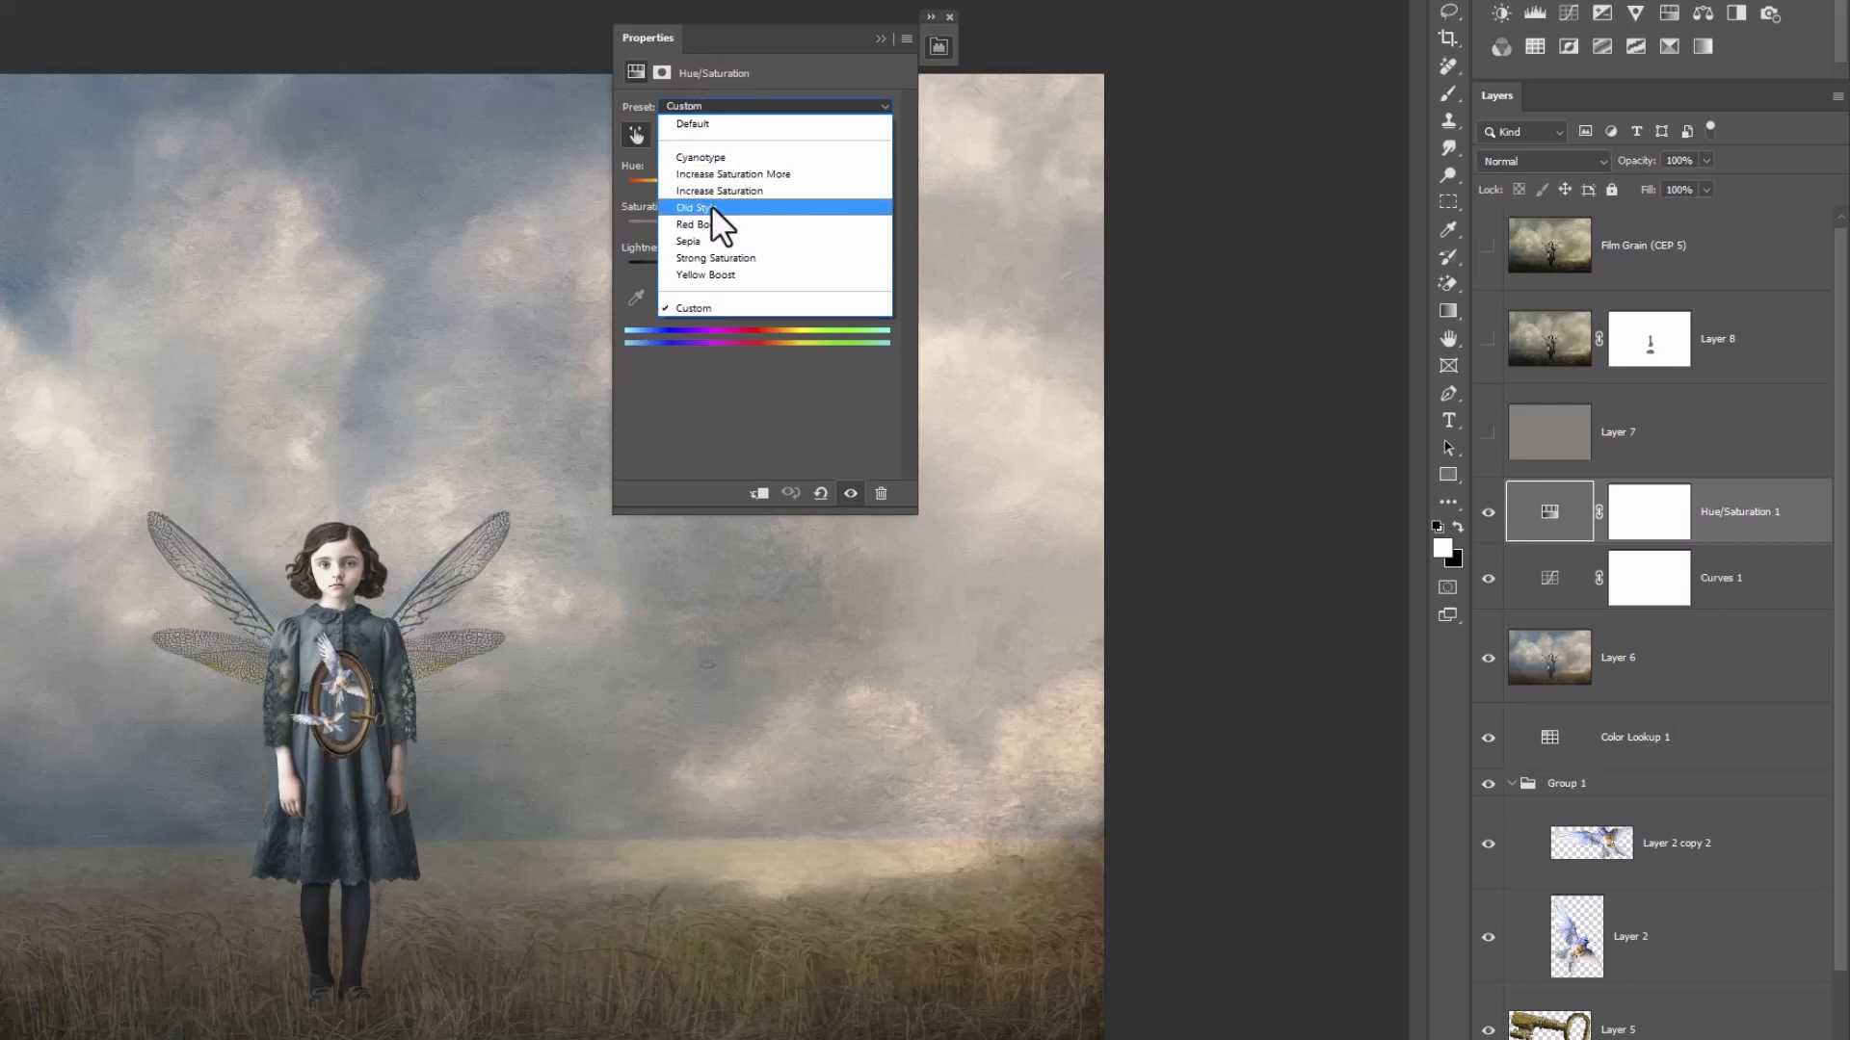
{"action": "left_click", "coordinate": [694, 206]}
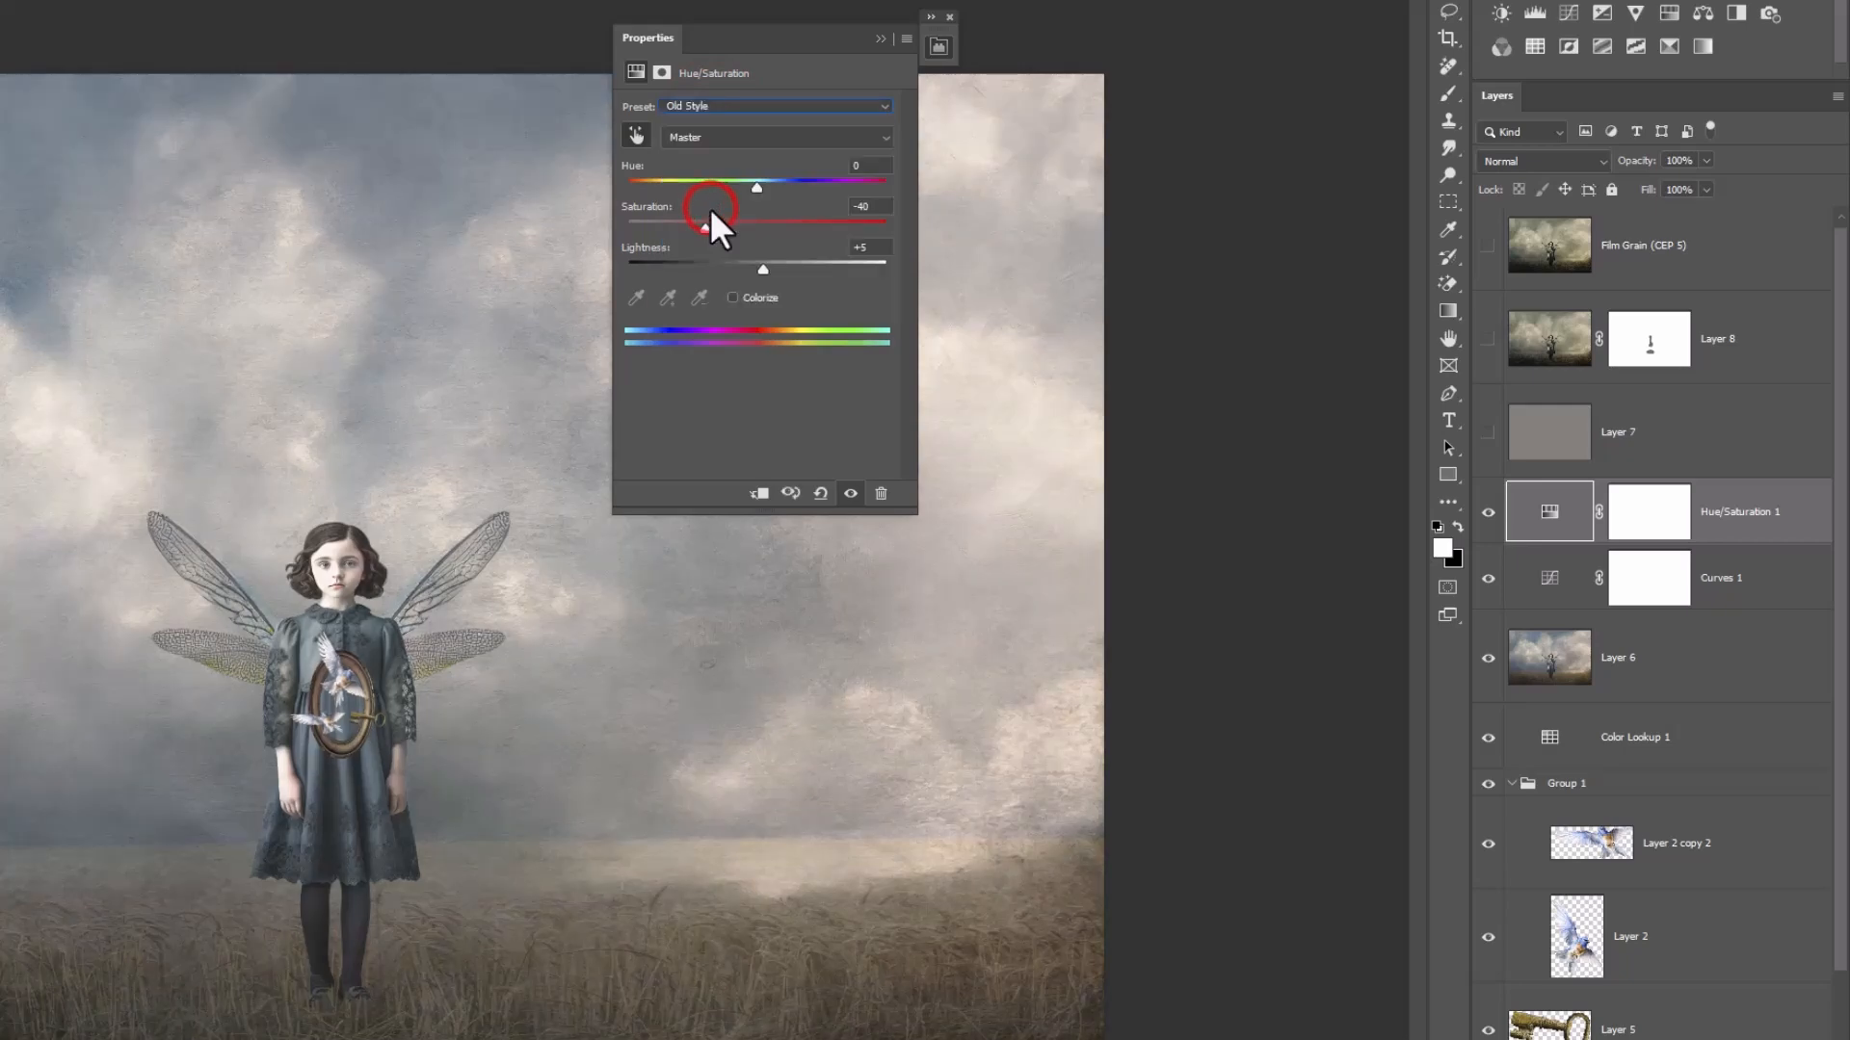
{"action": "left_click", "coordinate": [705, 225]}
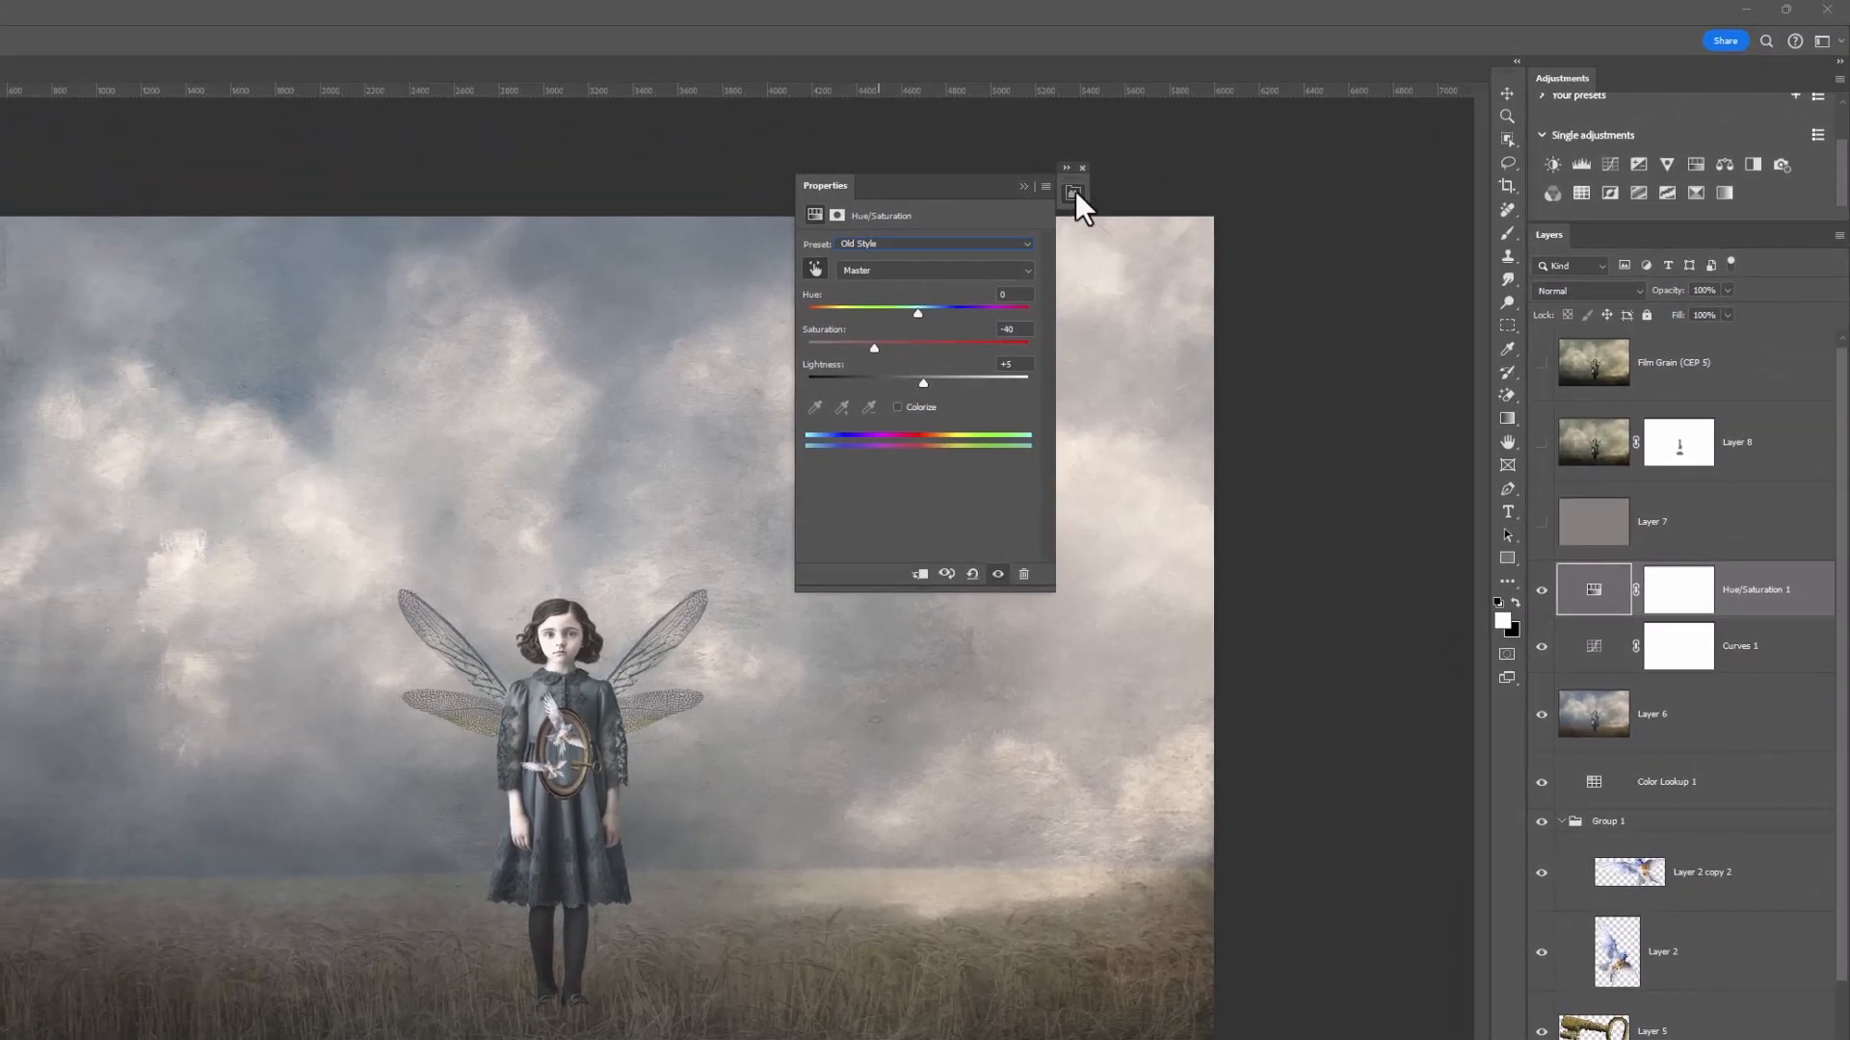
- Close the adjustment properties and show the grey Soft Light Layer 7
{"action": "left_click", "coordinate": [1078, 168]}
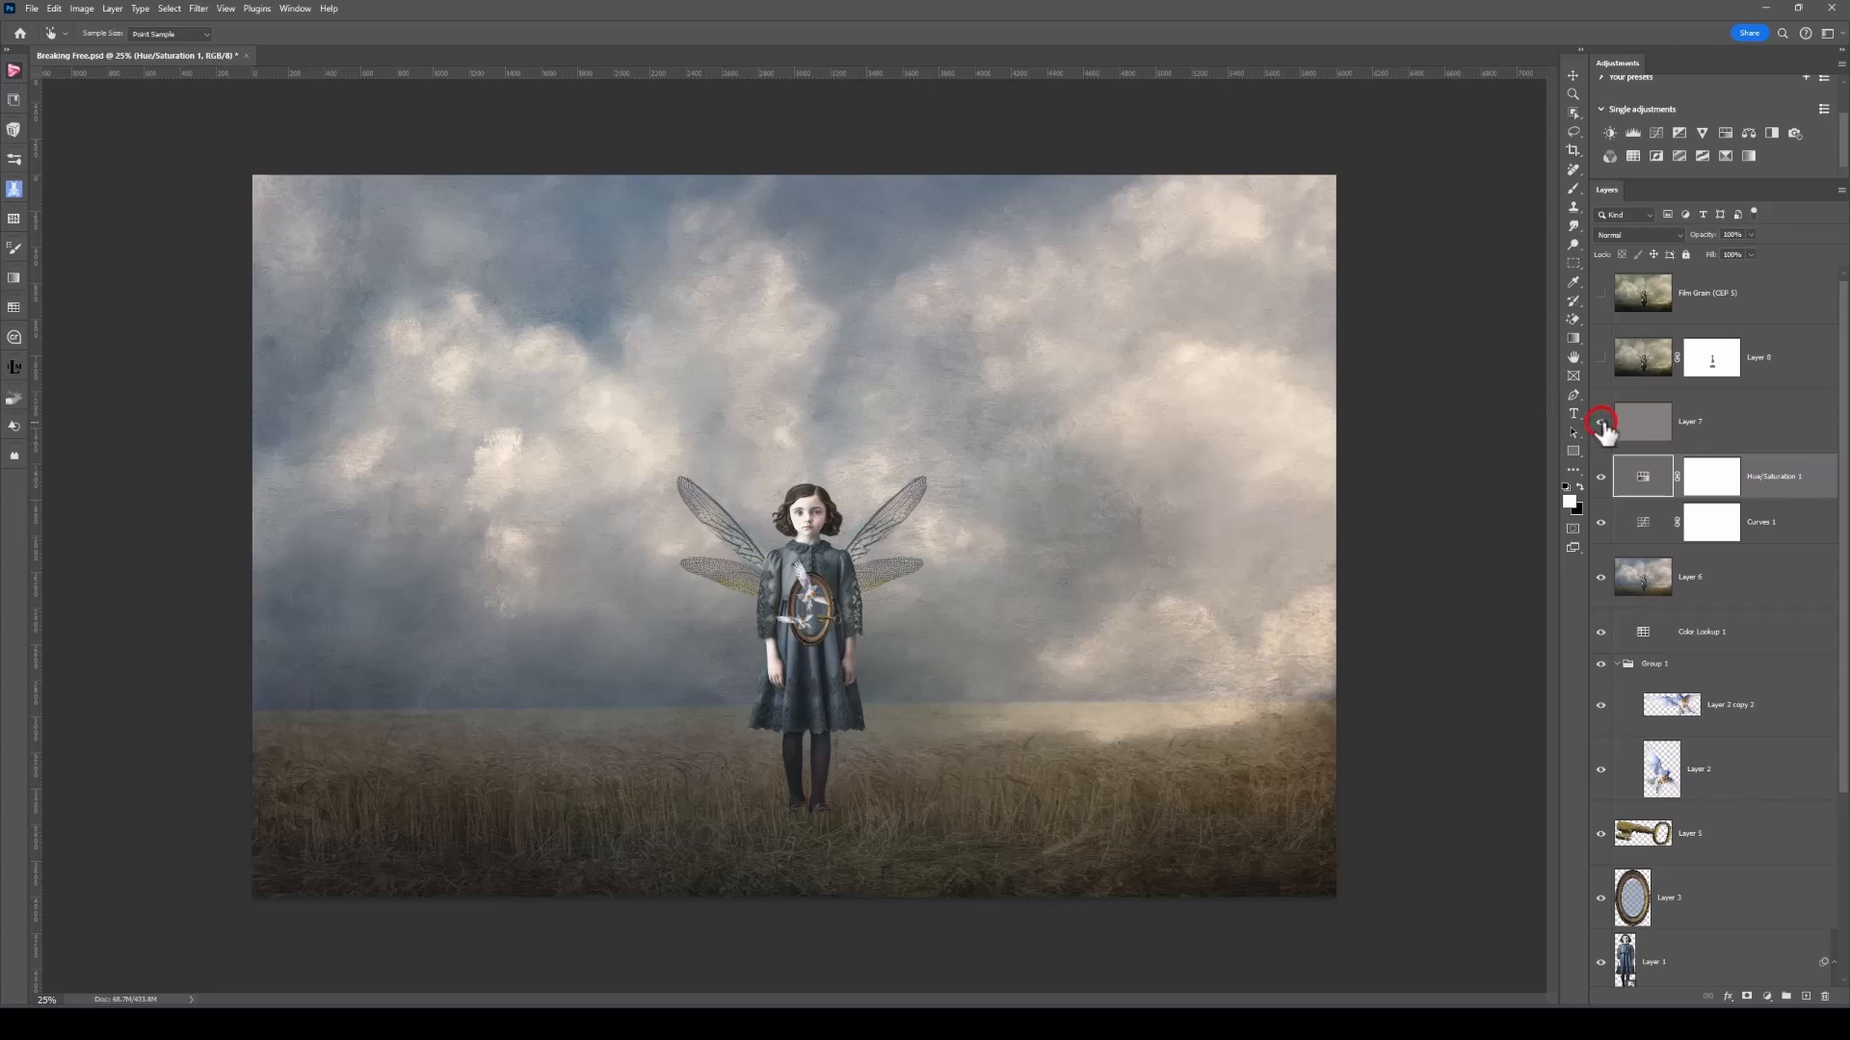
{"action": "left_click", "coordinate": [1687, 421]}
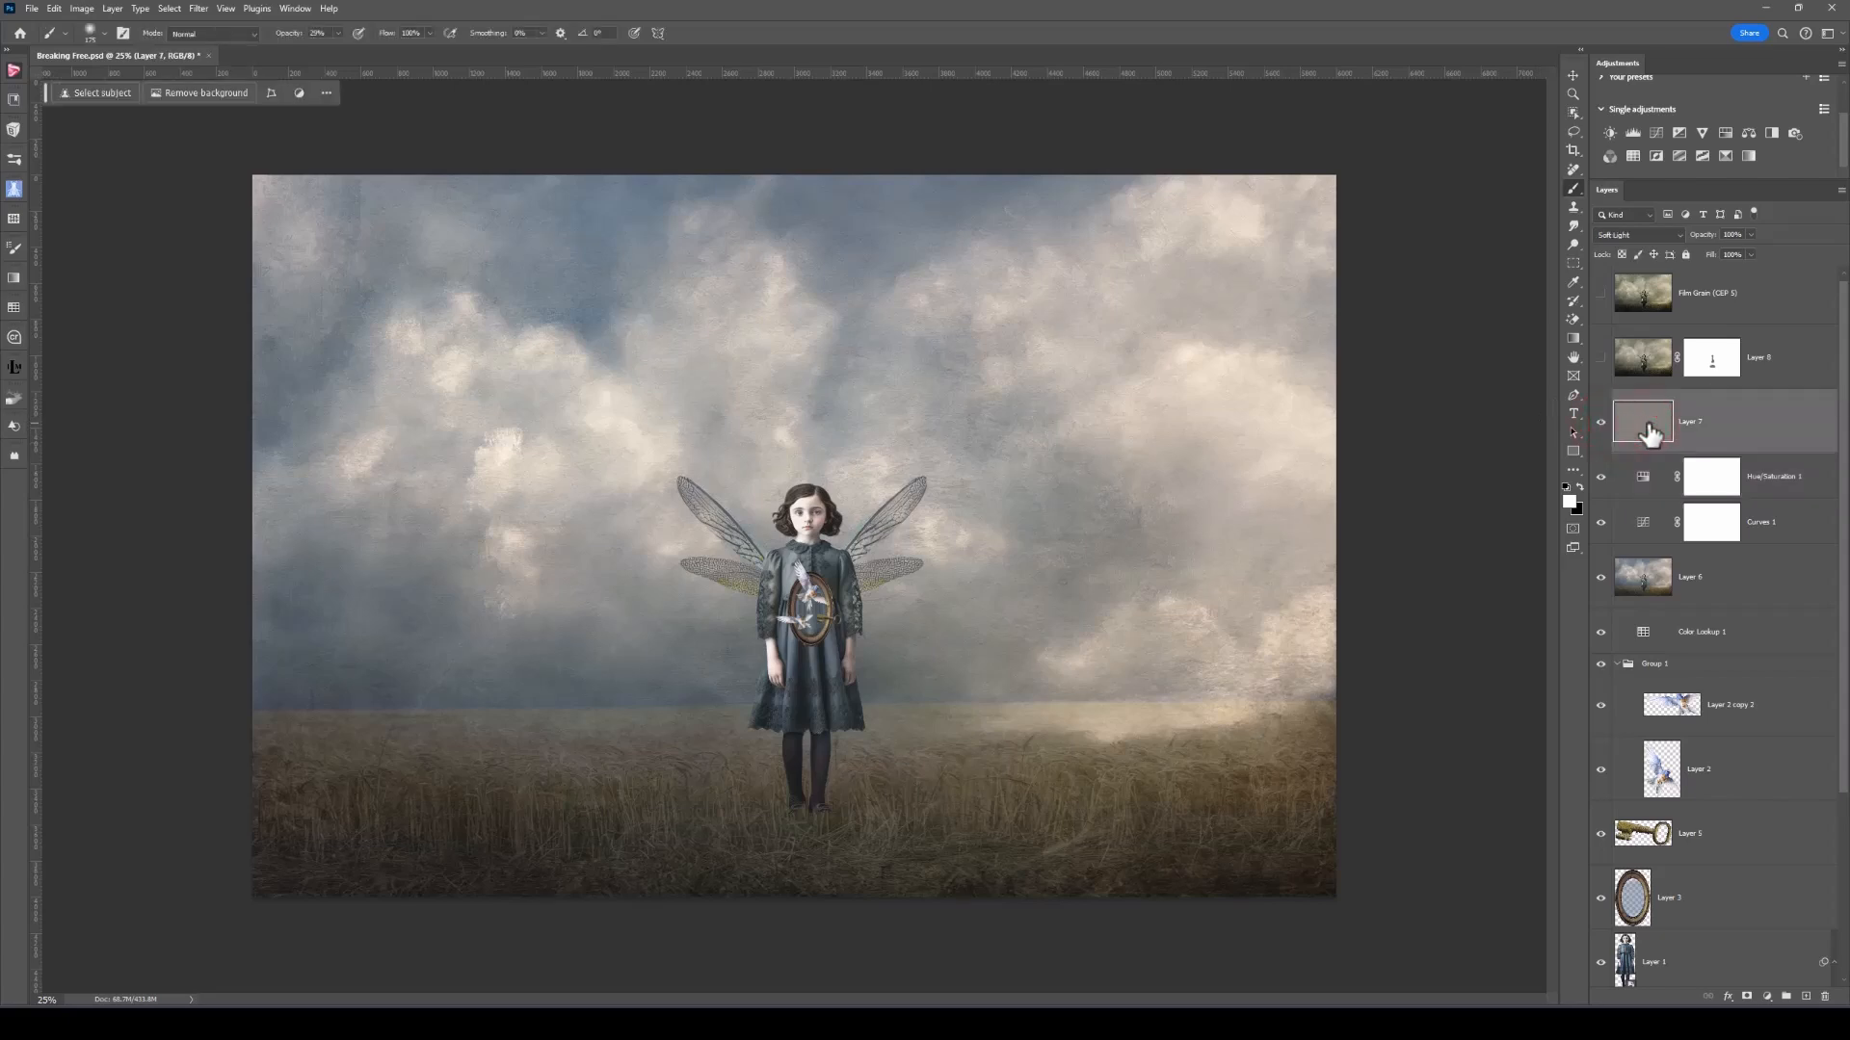
{"action": "mouse_move", "coordinate": [1643, 427]}
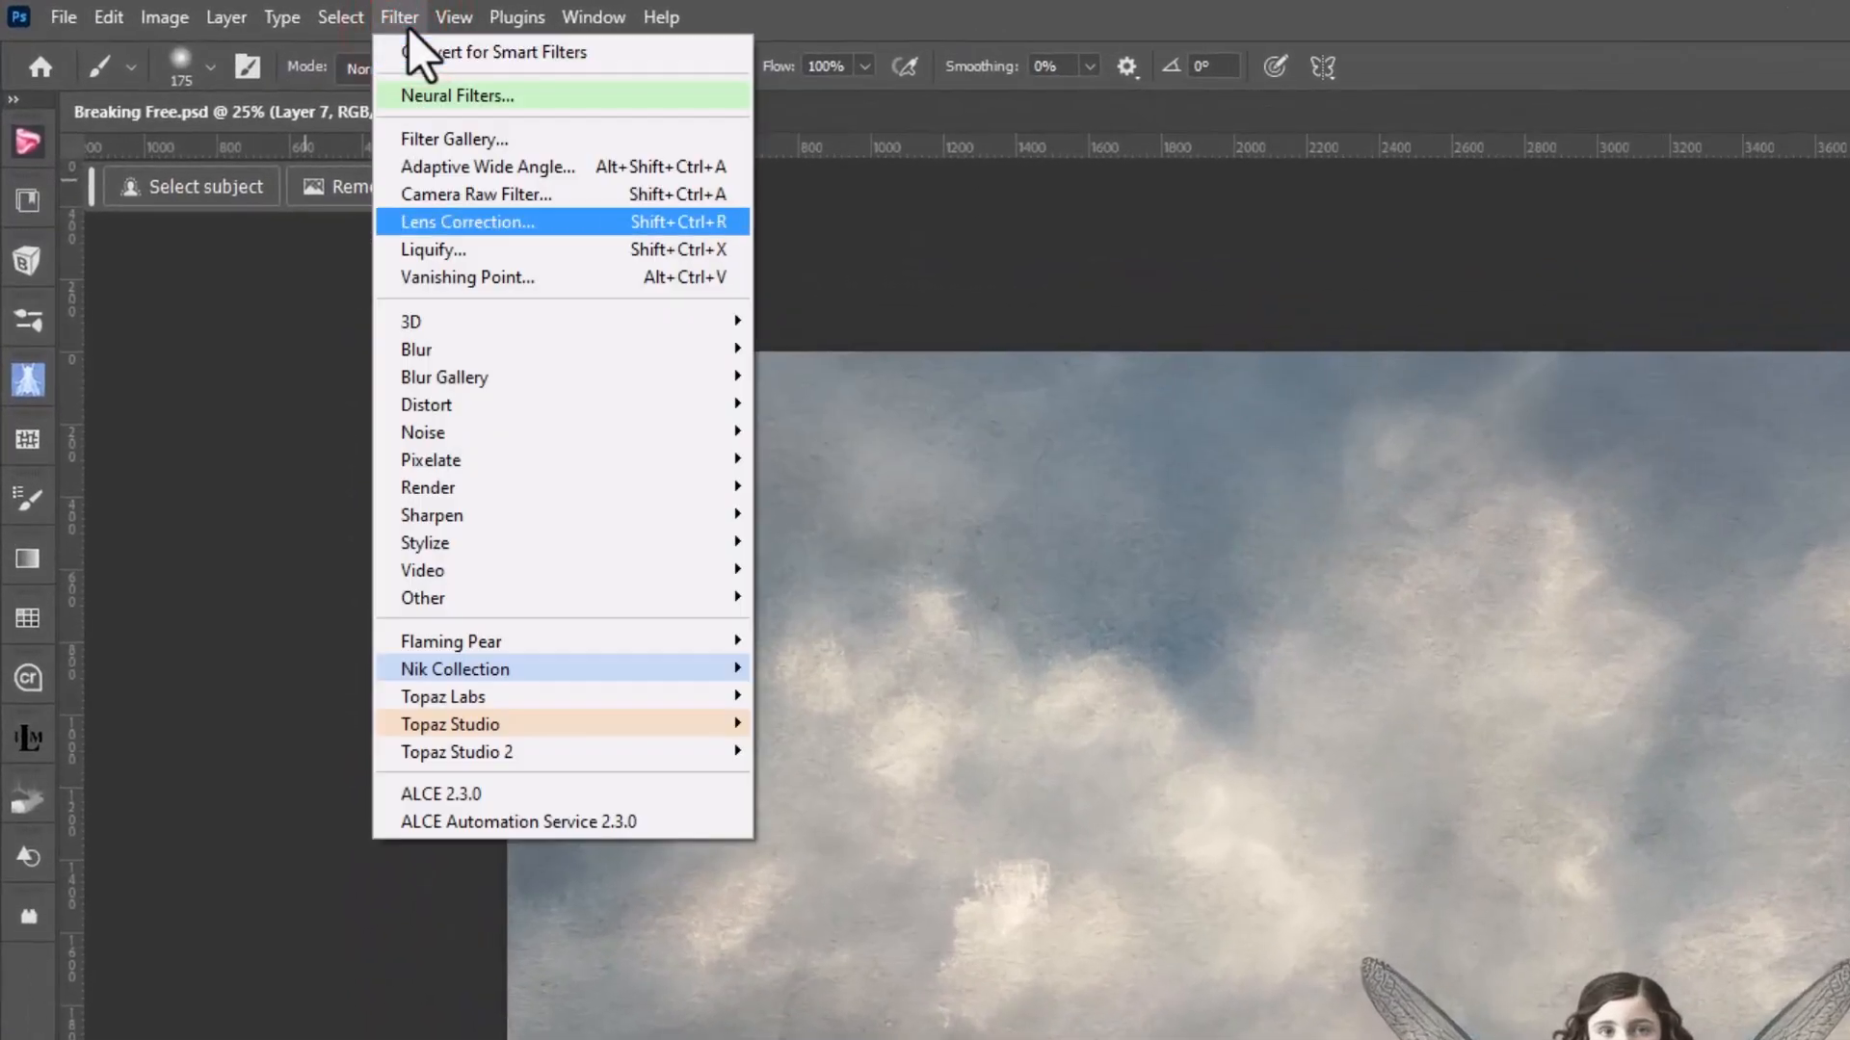
{"action": "mouse_move", "coordinate": [415, 349]}
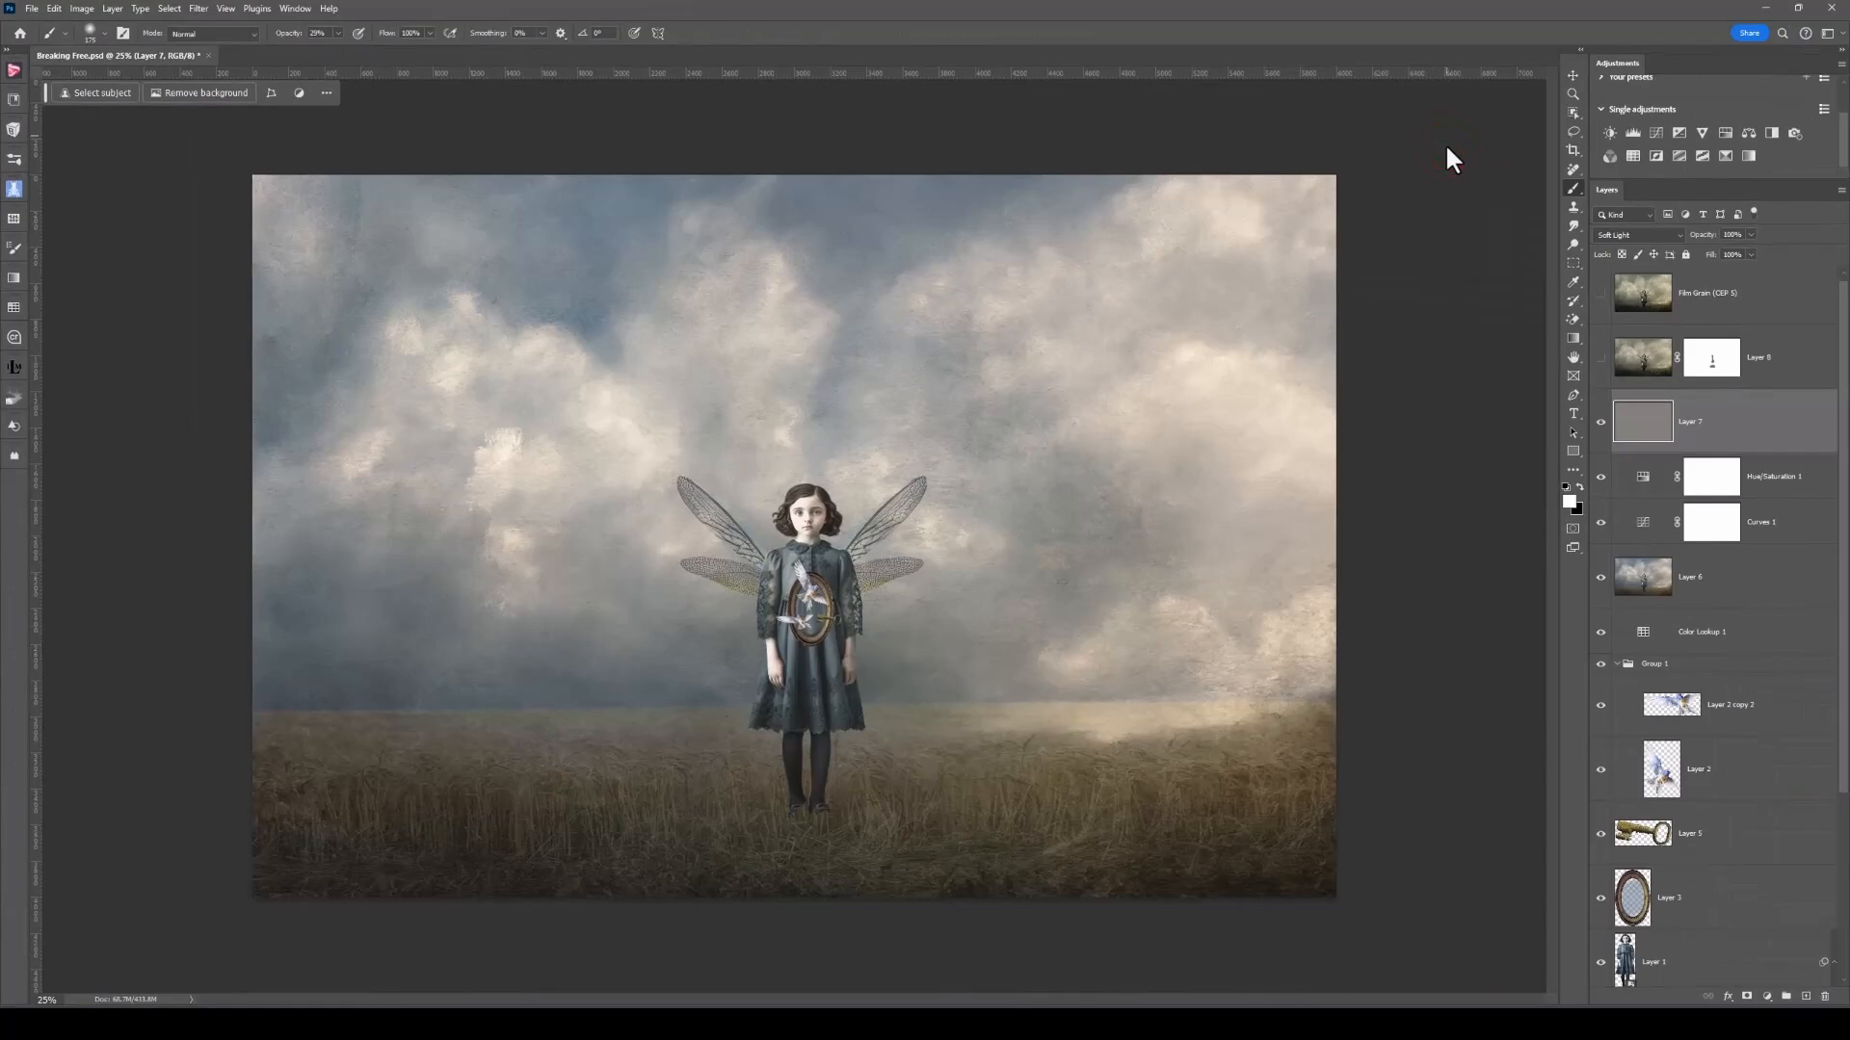
{"action": "mouse_move", "coordinate": [1612, 381]}
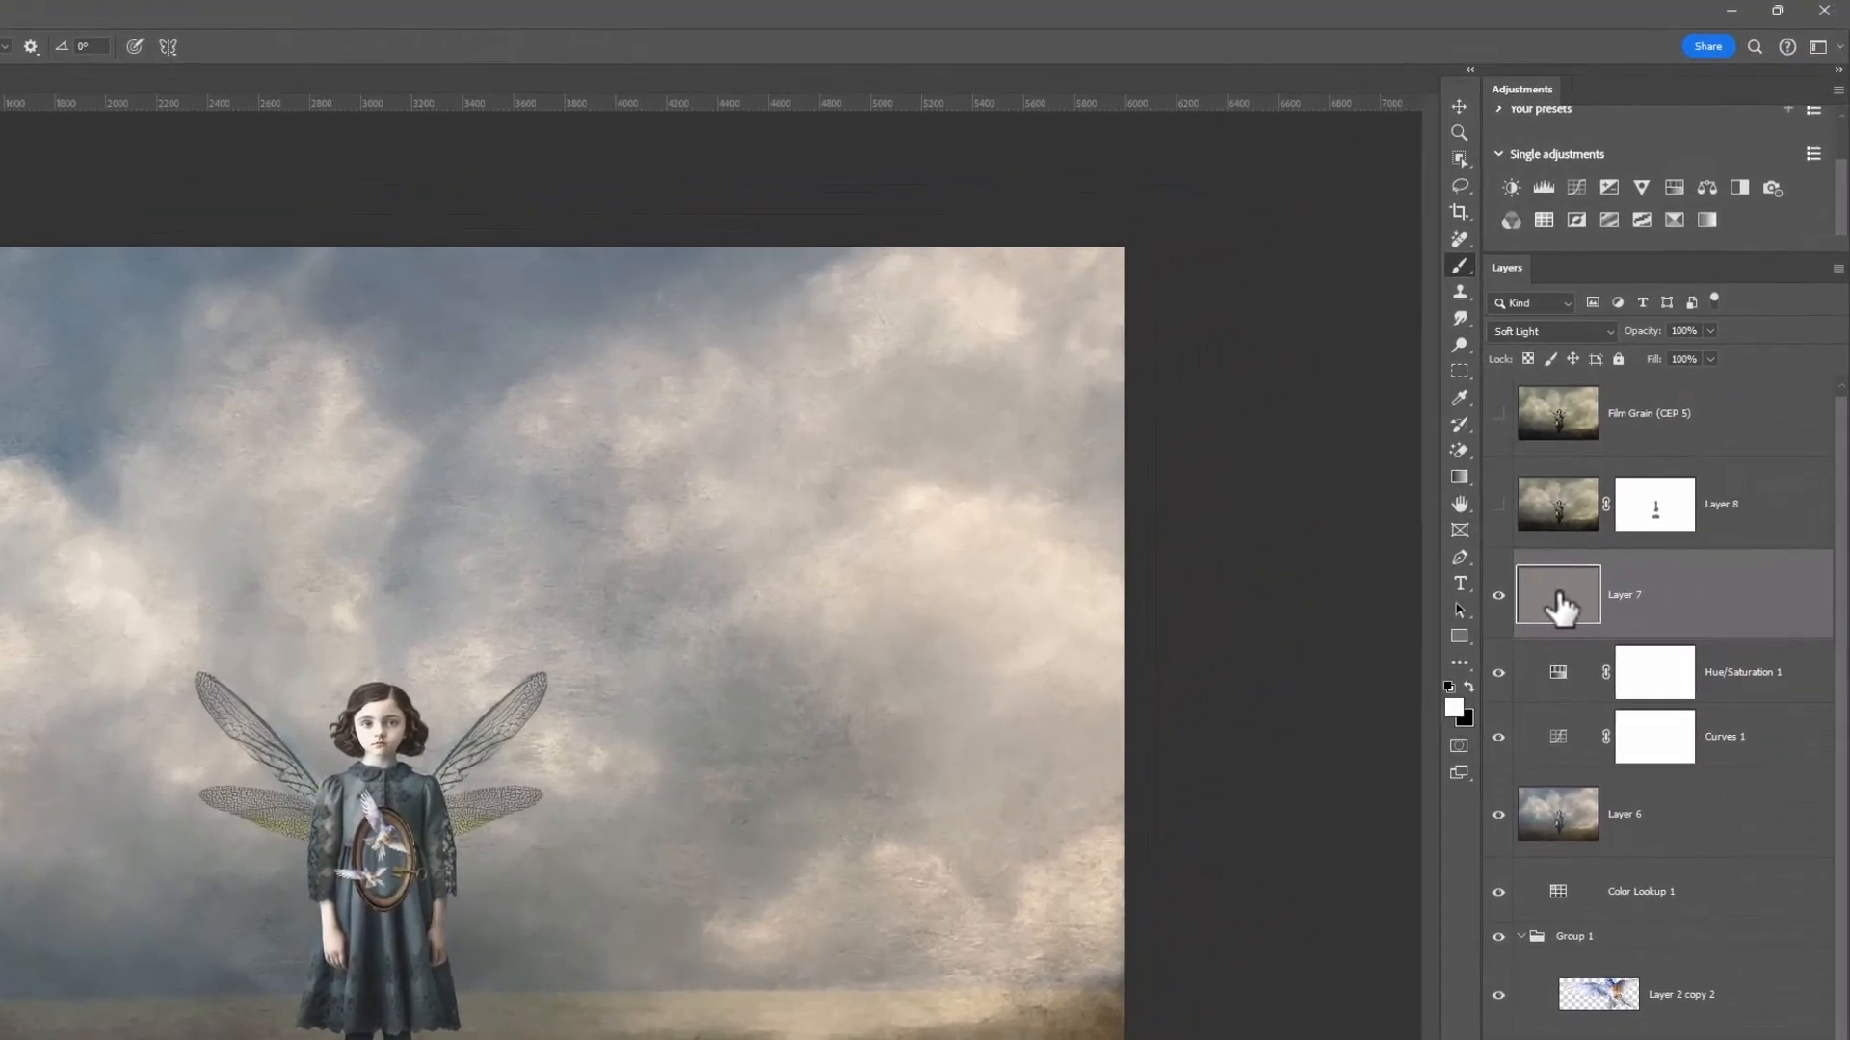
- Select Layer 7, show the cloudy Layer 8, and check its 58% opacity slider
{"action": "left_click", "coordinate": [1498, 595]}
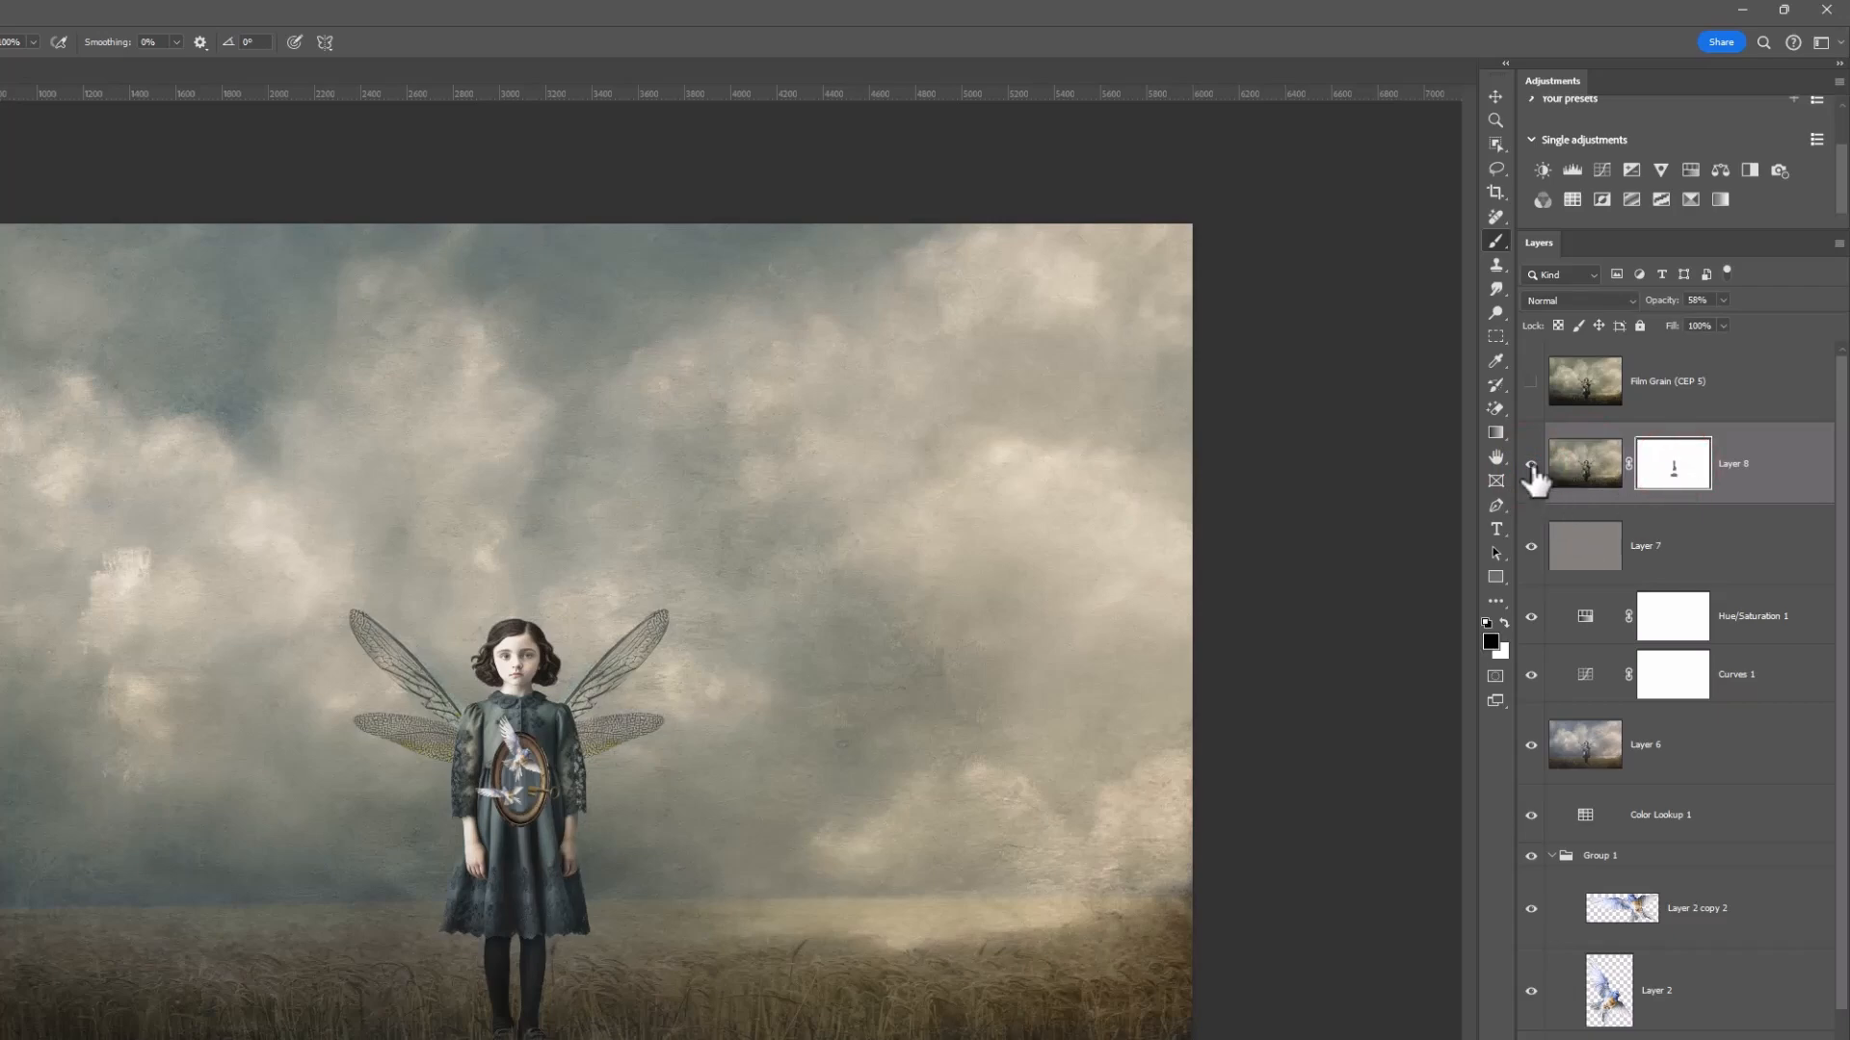
{"action": "left_click", "coordinate": [1529, 464]}
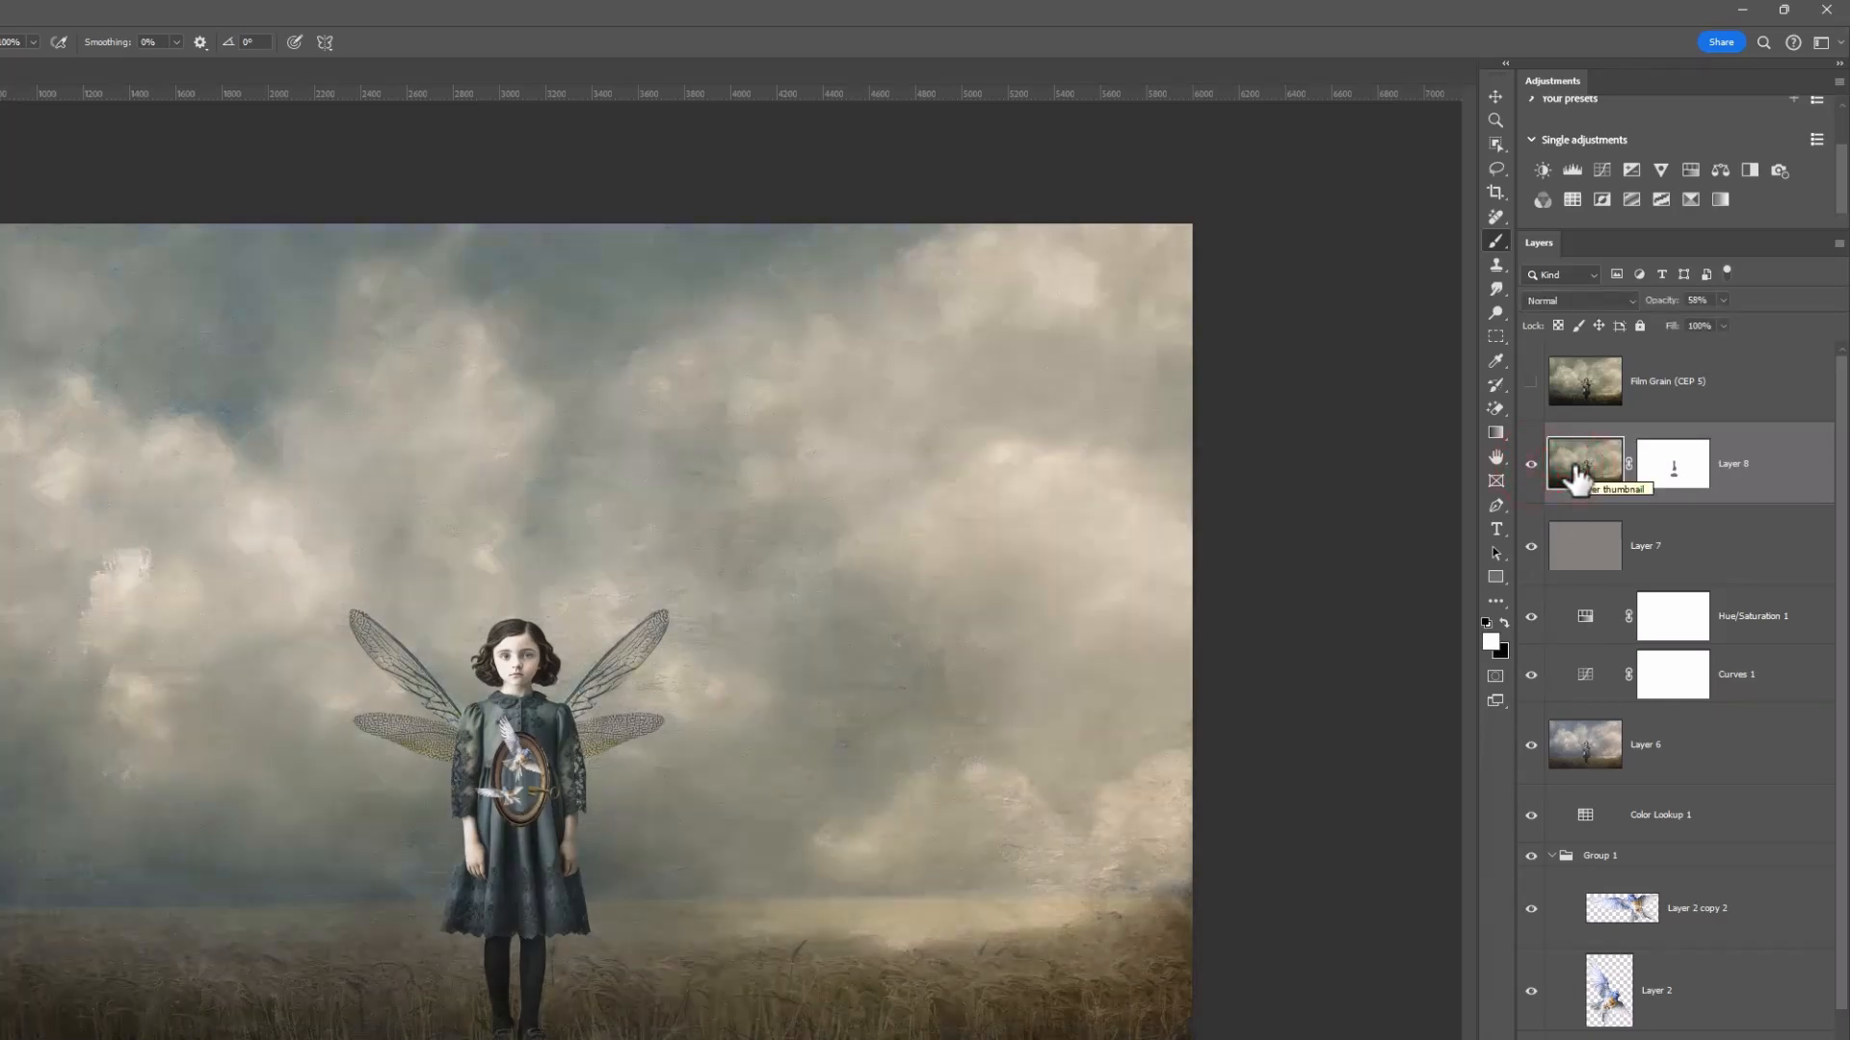
{"action": "mouse_move", "coordinate": [1716, 312]}
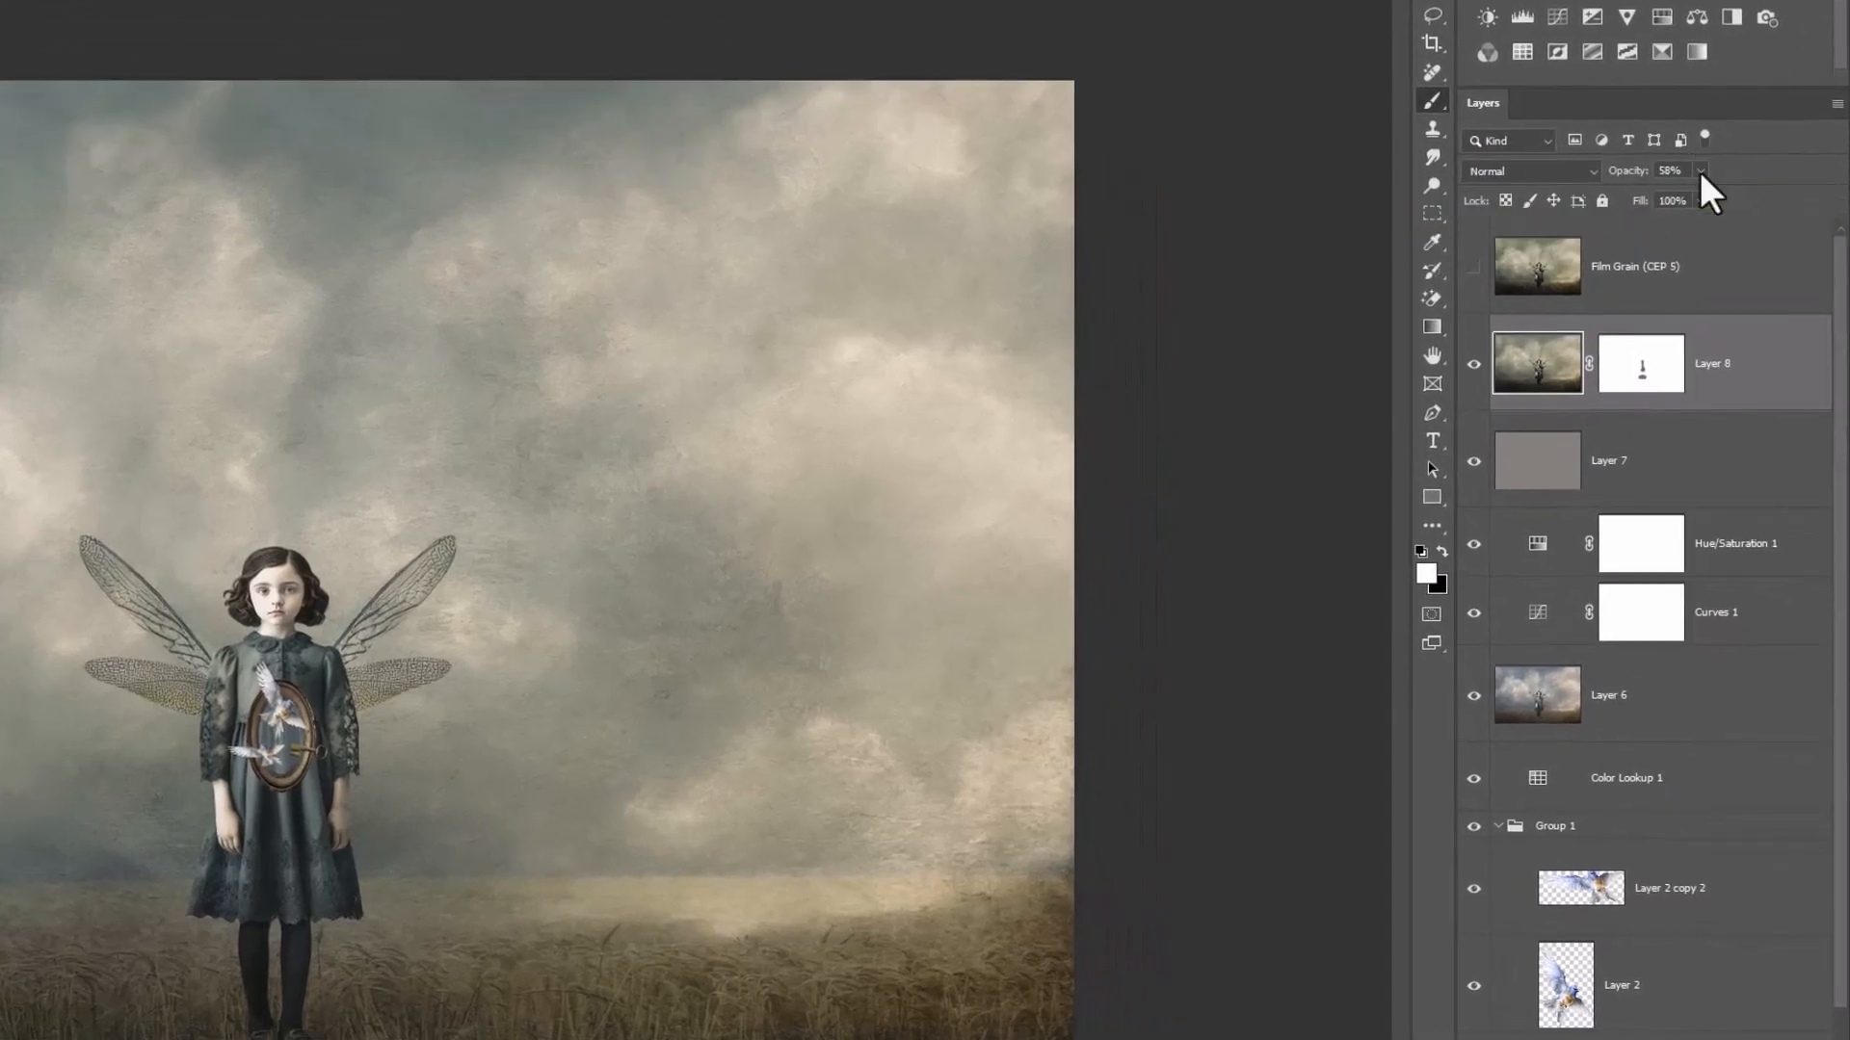
{"action": "left_click", "coordinate": [1699, 170]}
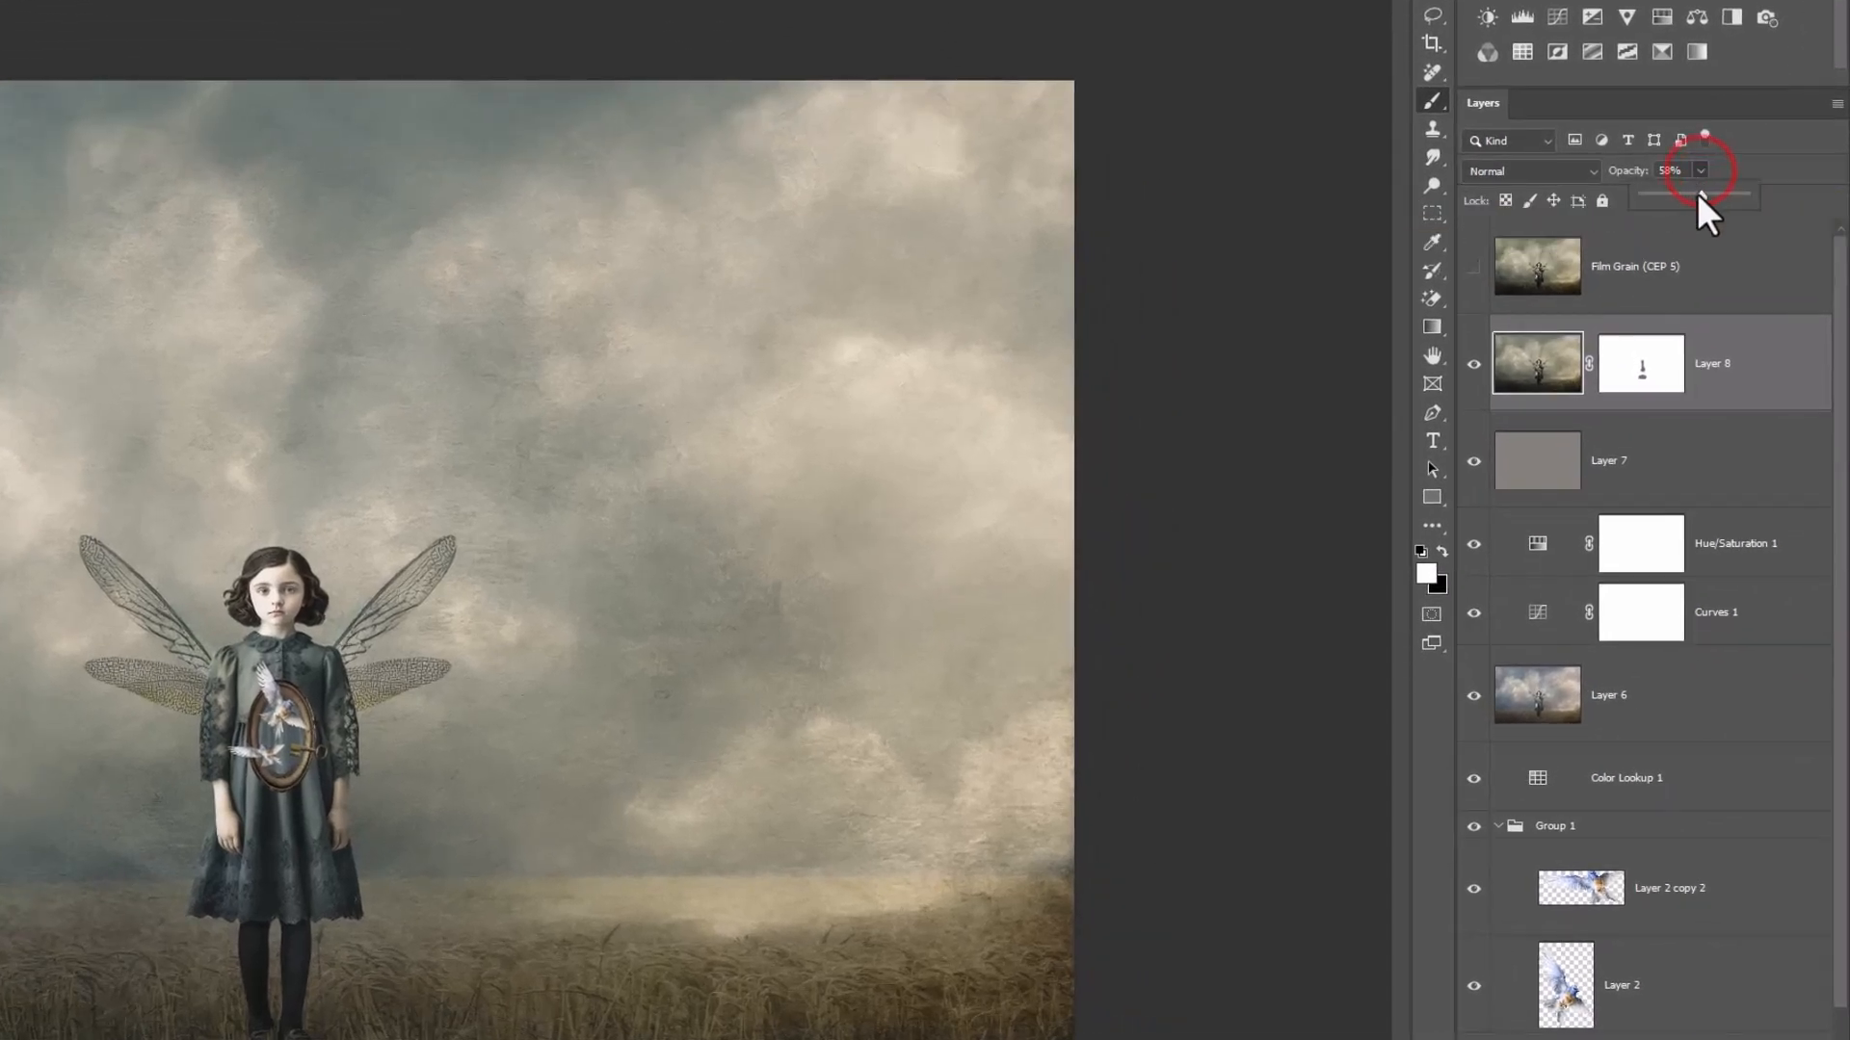
{"action": "left_click_drag", "start_coordinate": [1703, 194], "coordinate": [1743, 195]}
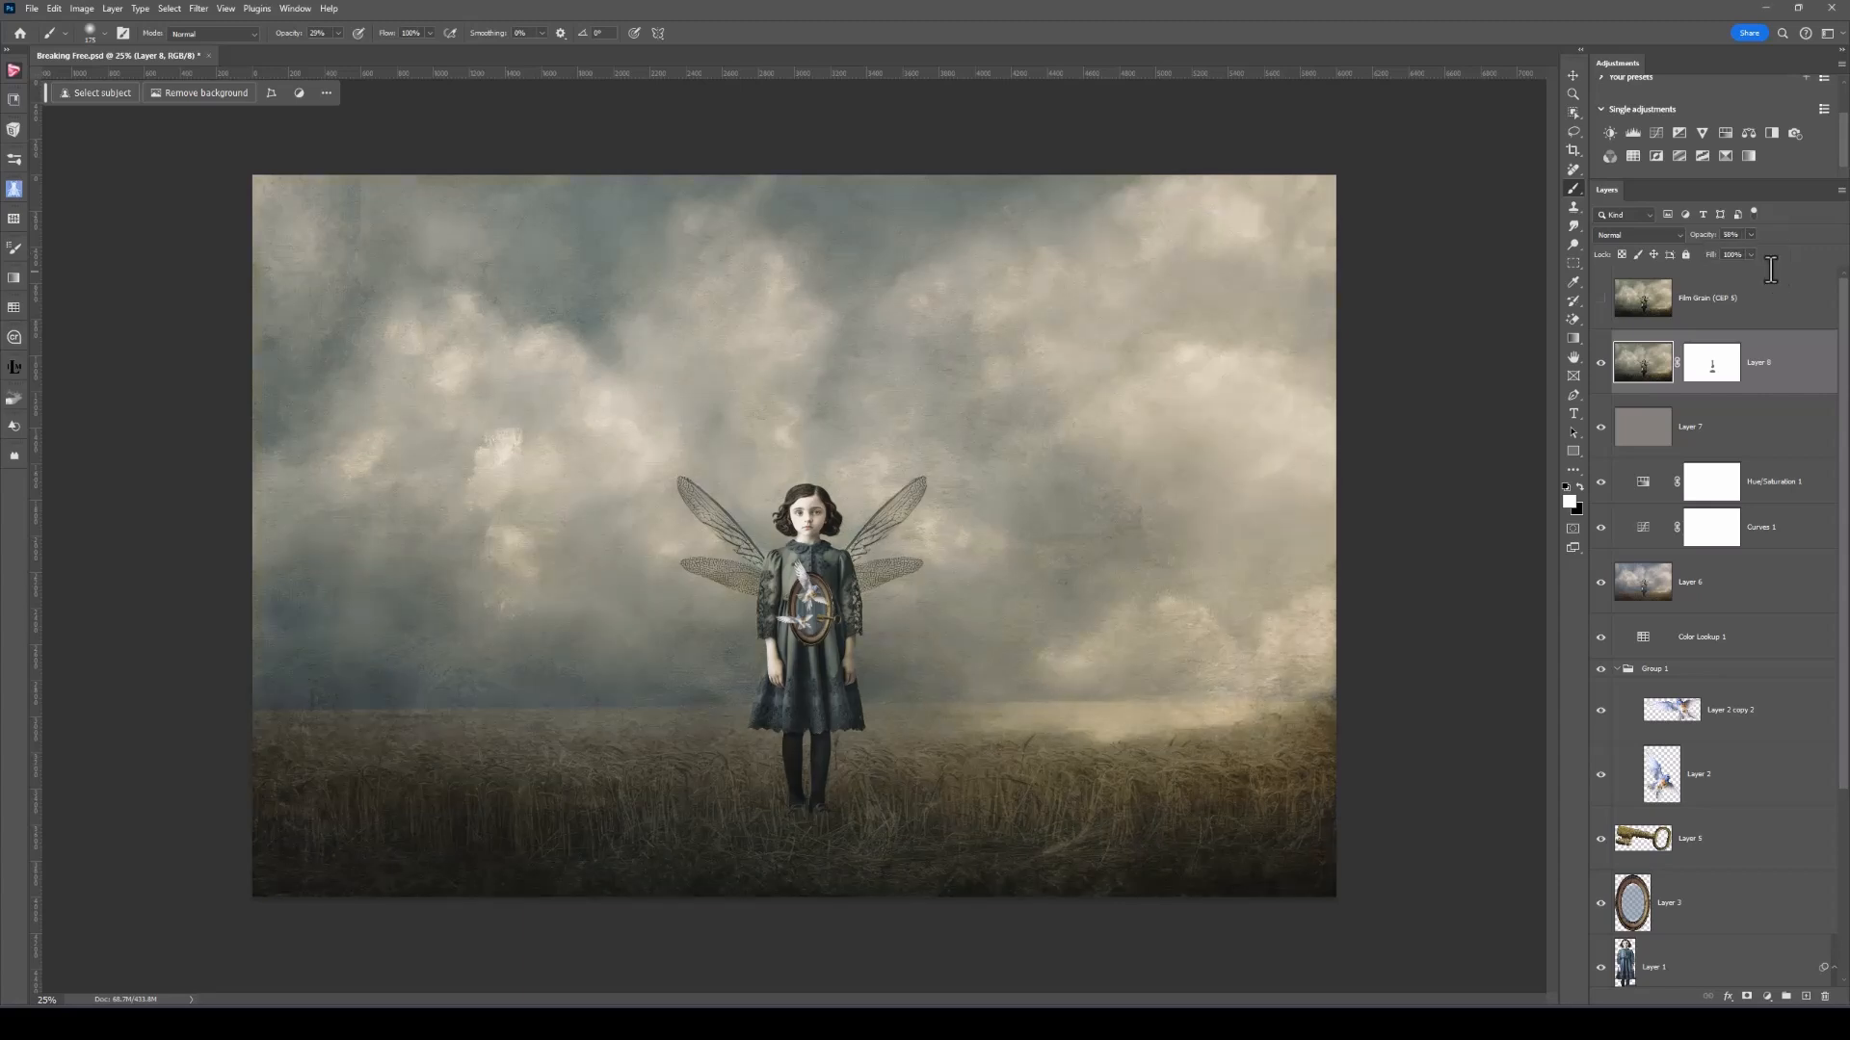
{"action": "mouse_move", "coordinate": [1698, 305]}
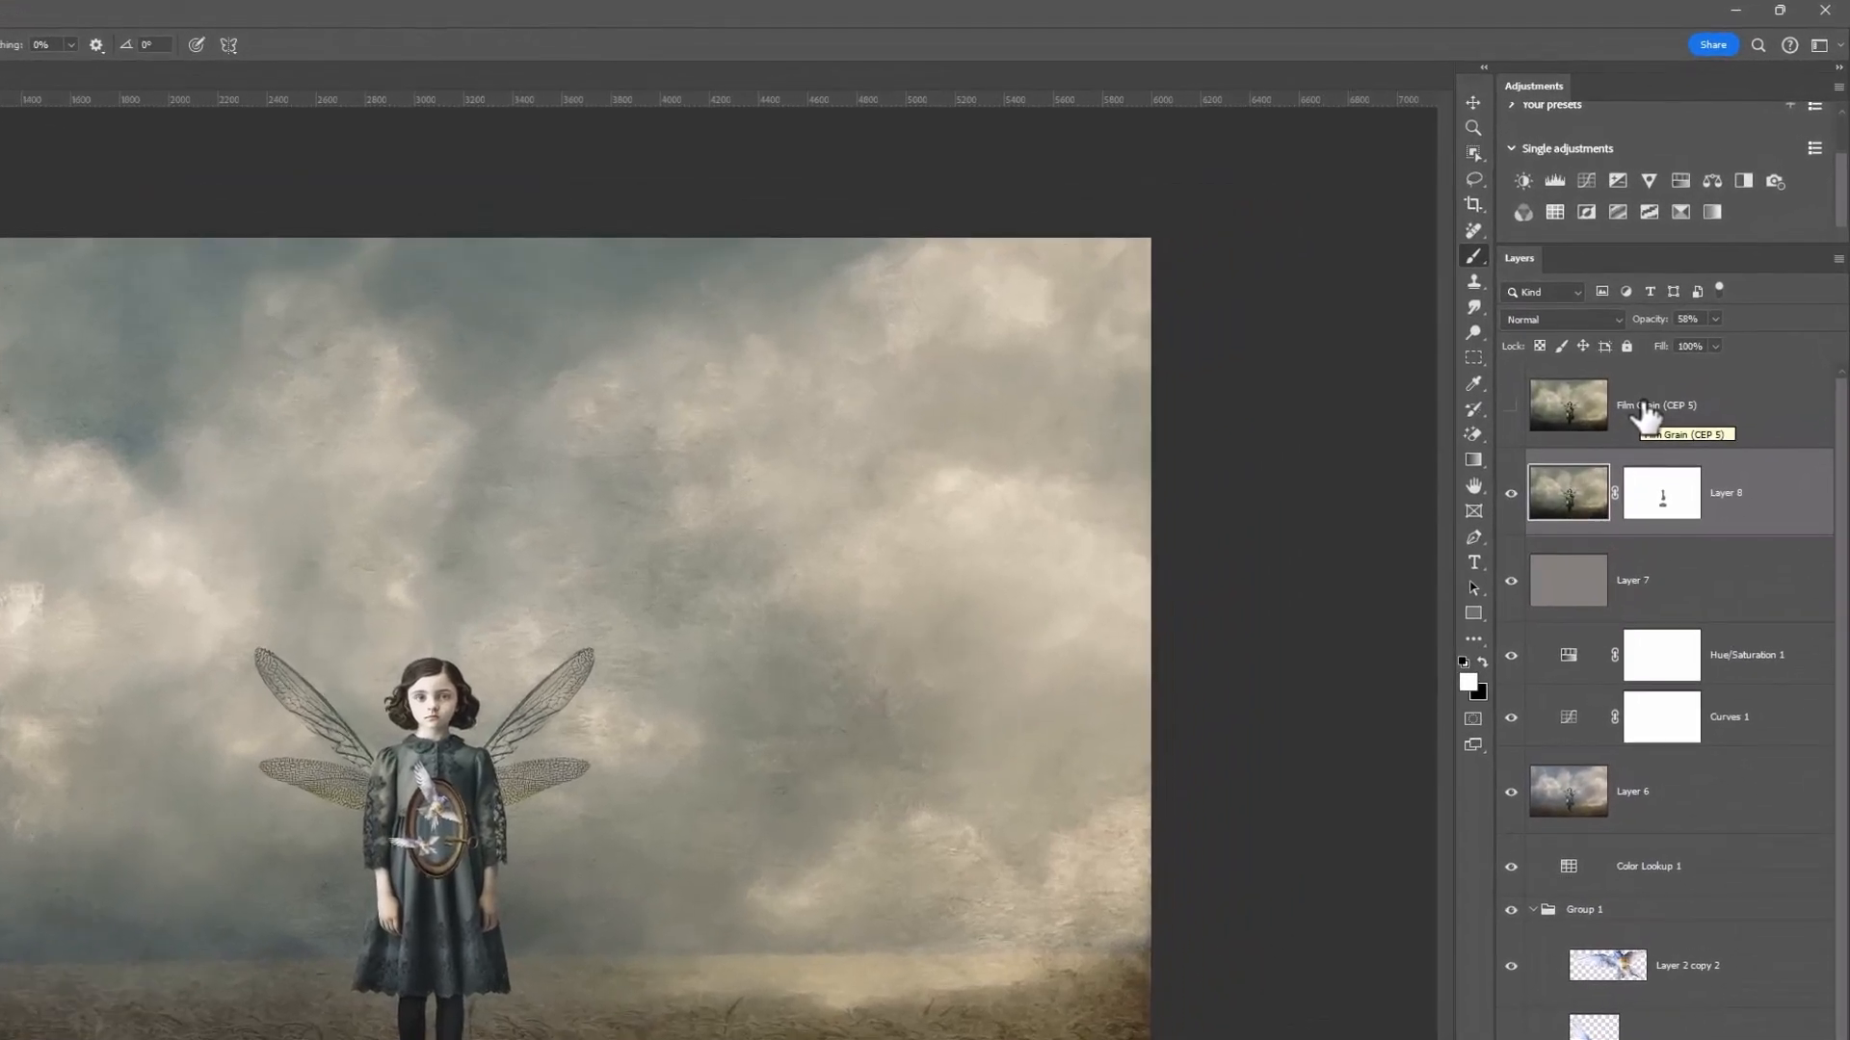
{"action": "mouse_move", "coordinate": [1512, 419]}
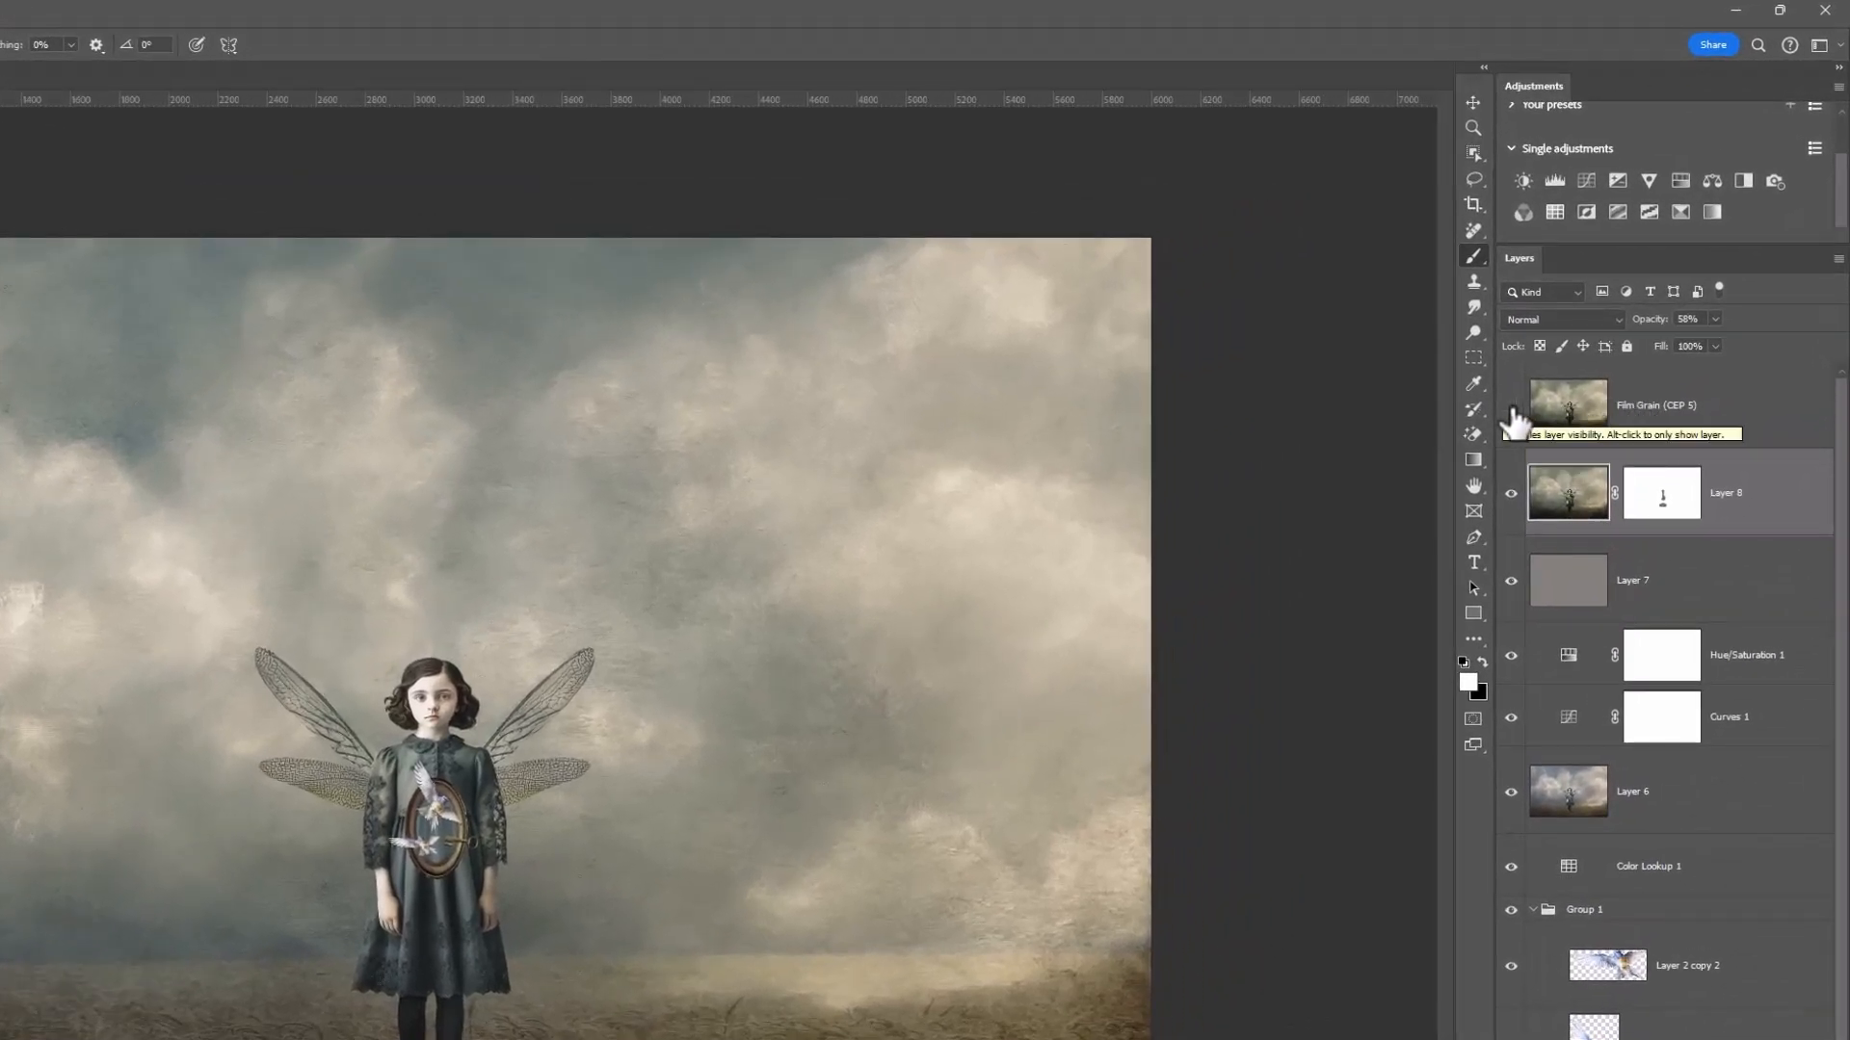
- Show and select the Film Grain (CEP 5) layer, confirming 37% opacity
{"action": "left_click", "coordinate": [1511, 406]}
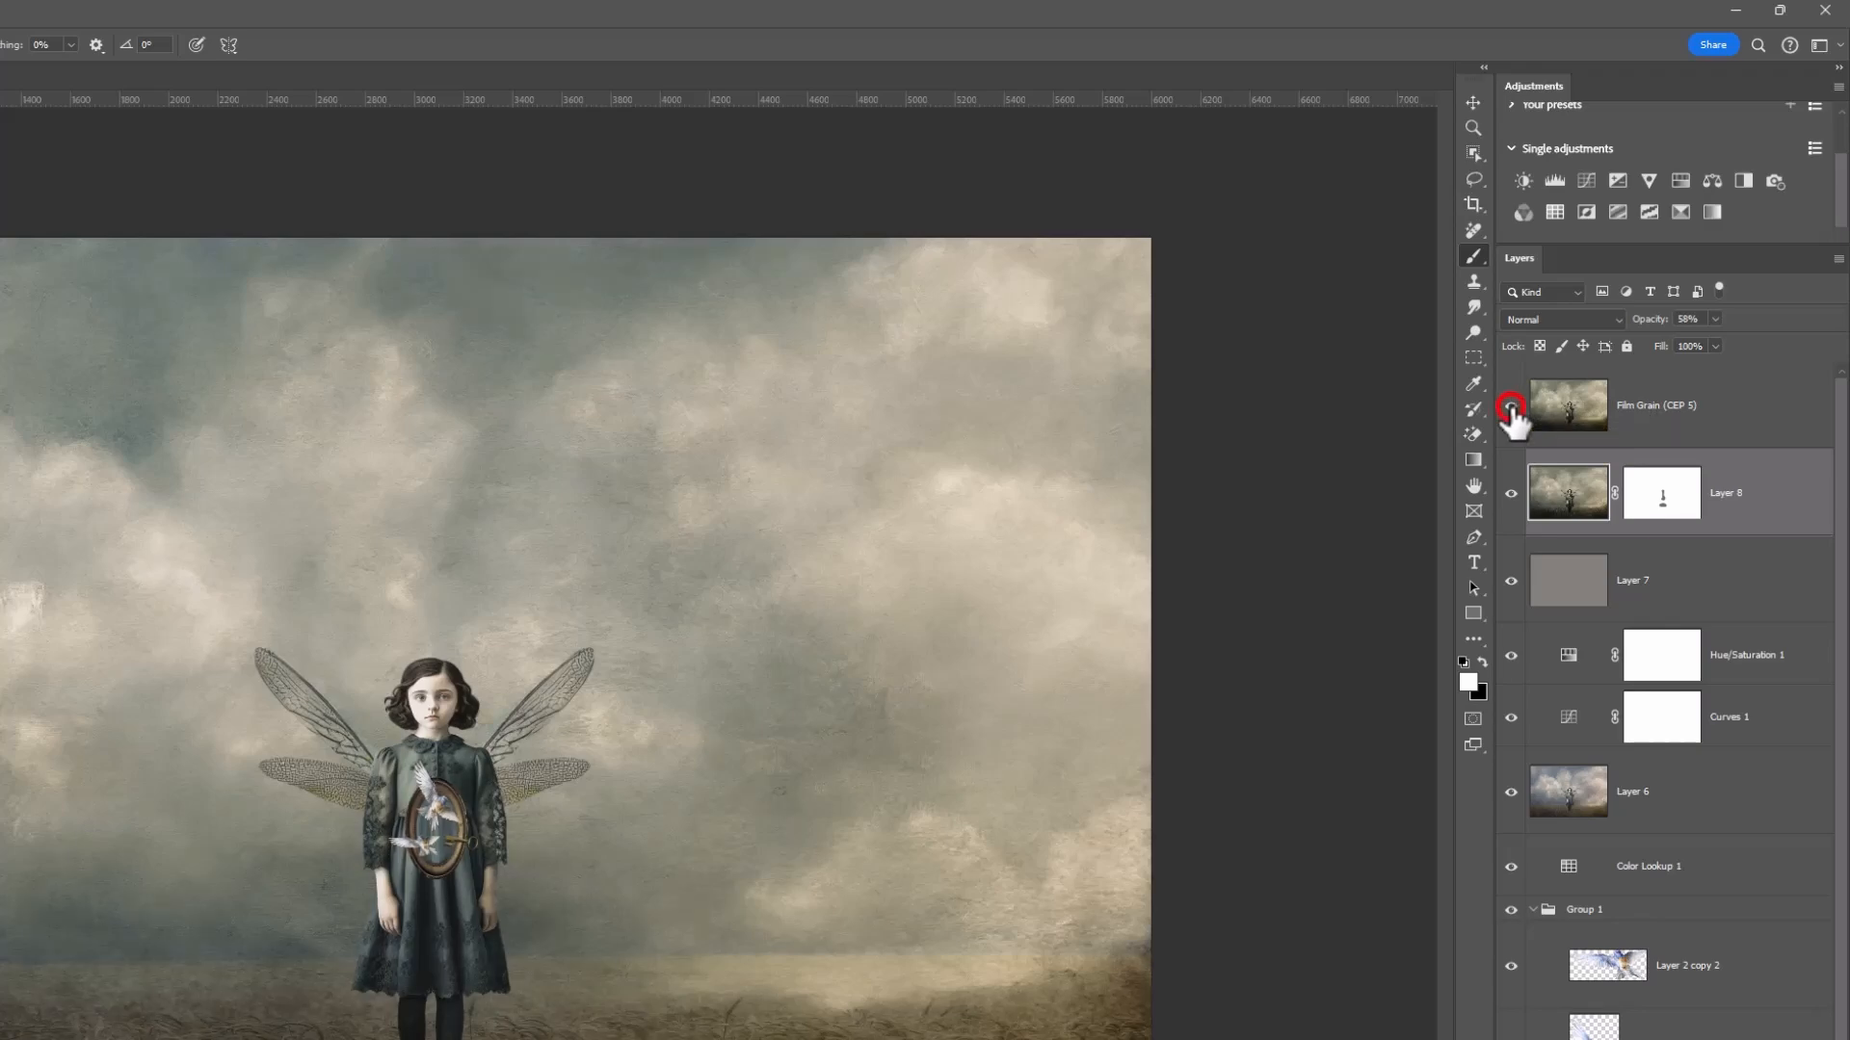
{"action": "left_click", "coordinate": [1513, 409]}
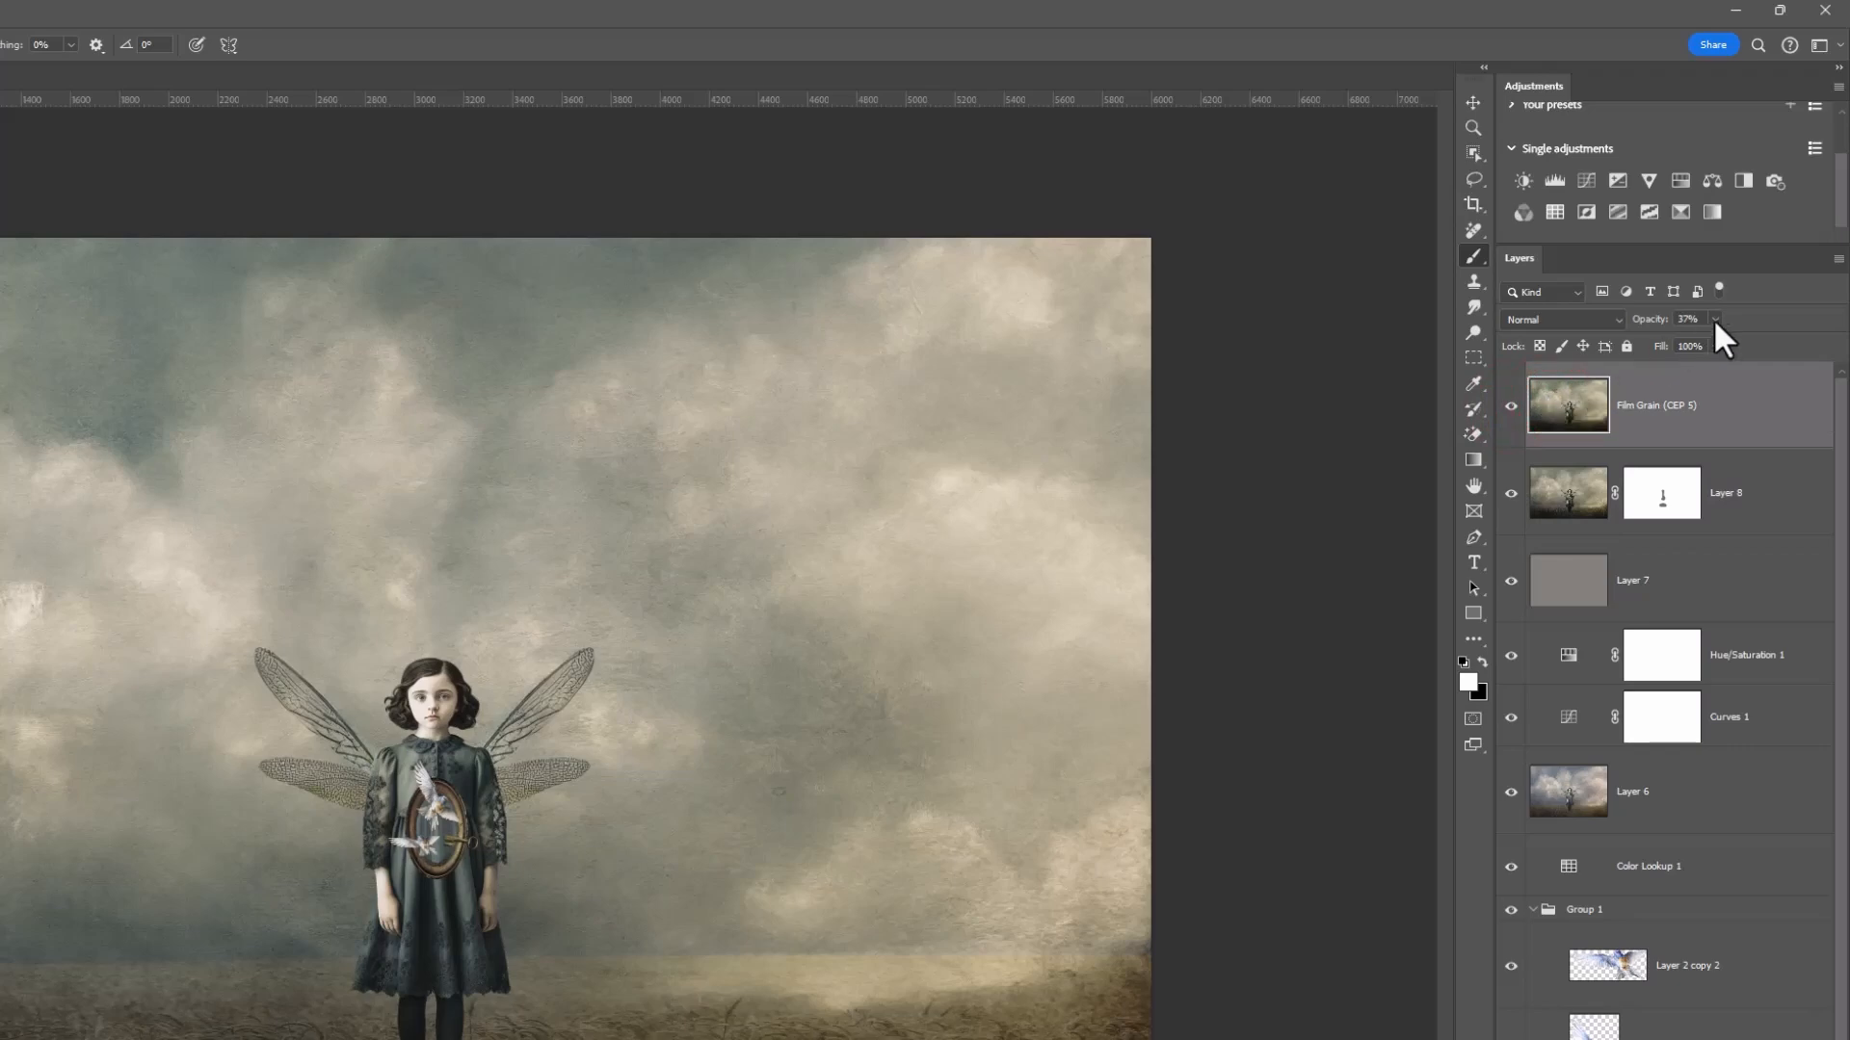
{"action": "left_click", "coordinate": [1714, 320]}
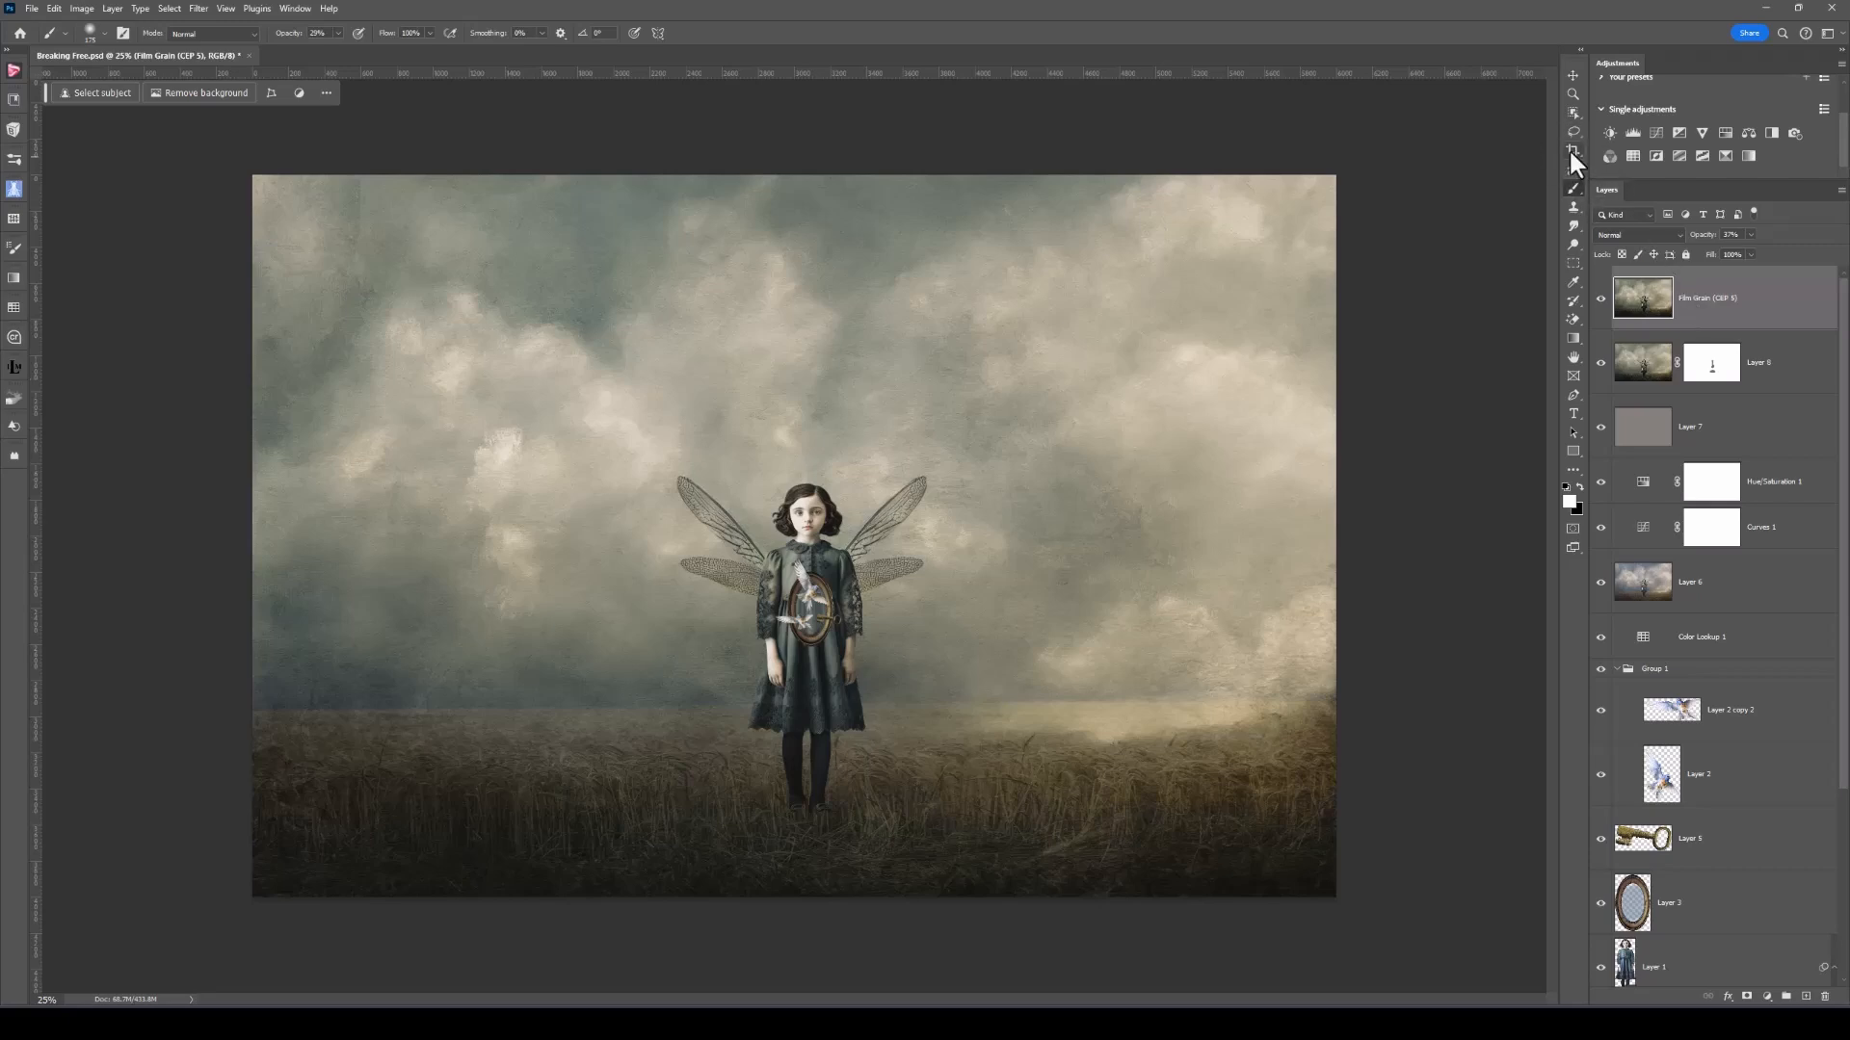
- Start a 1:1 square crop framing the winged girl
{"action": "left_click", "coordinate": [1573, 151]}
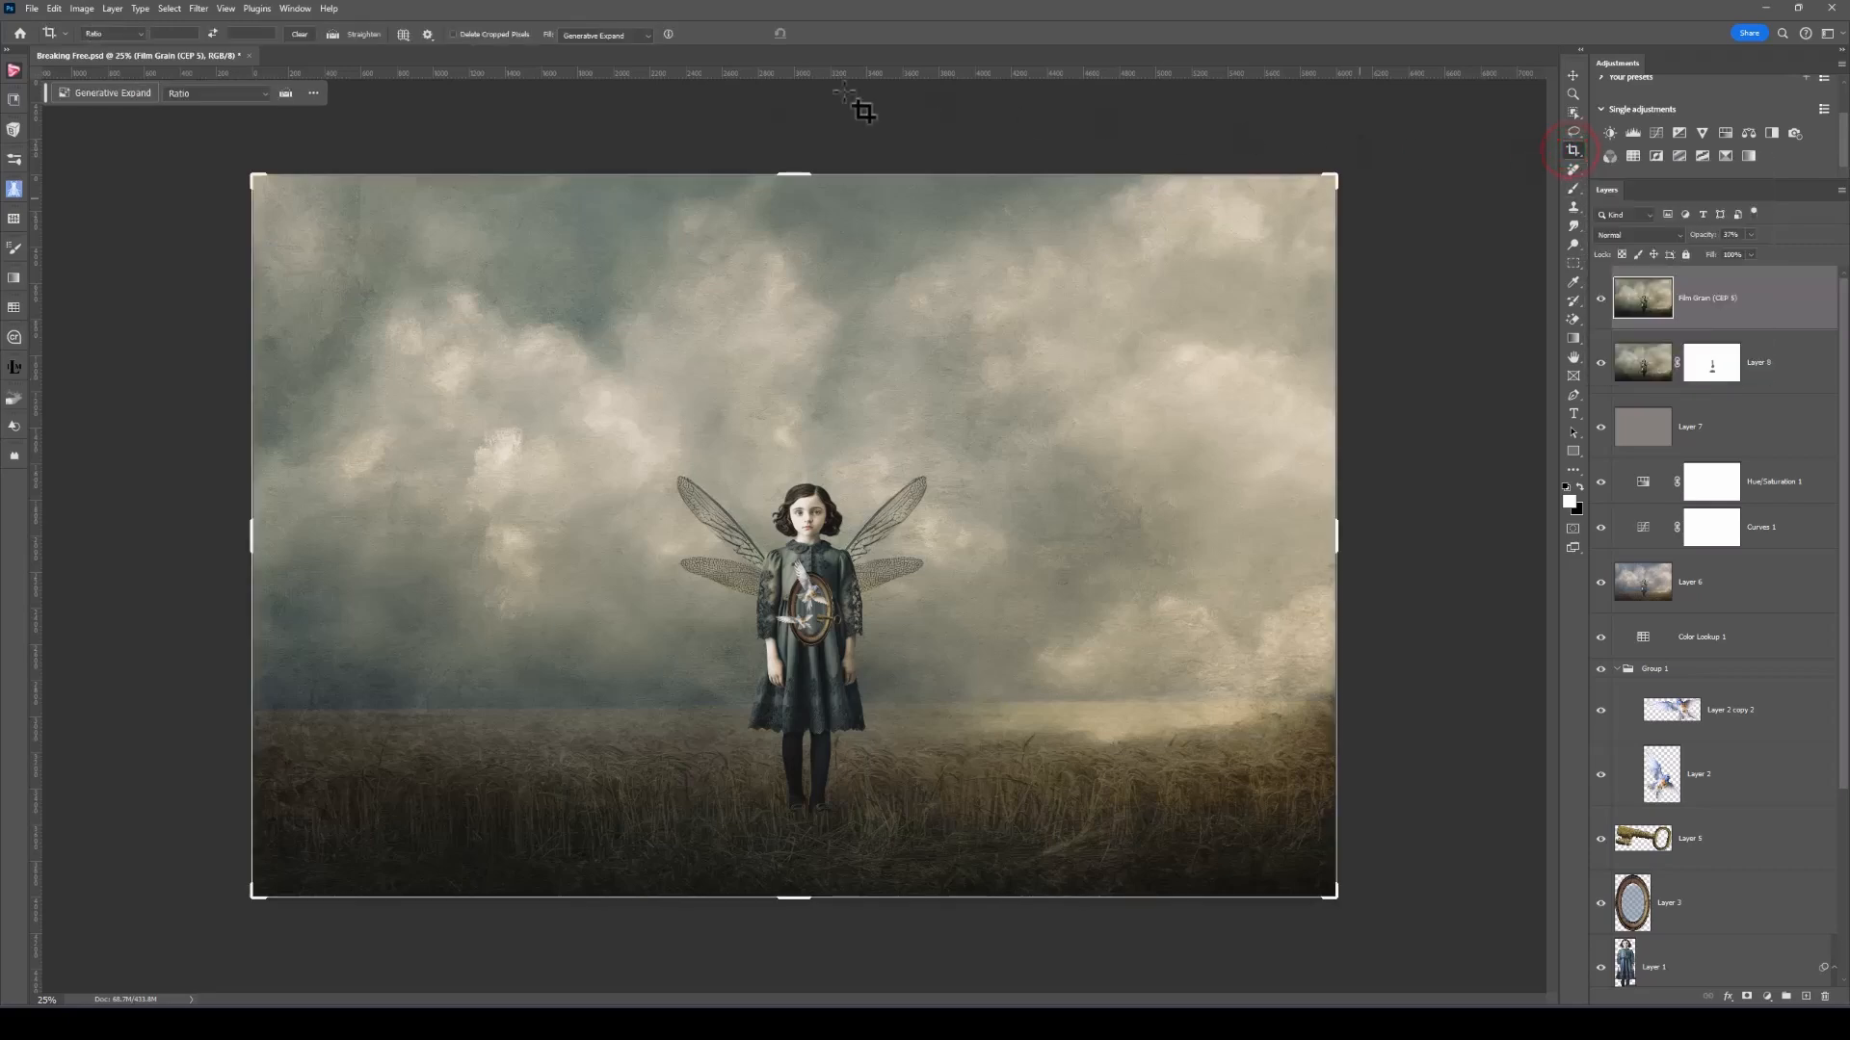
{"action": "left_click", "coordinate": [112, 32]}
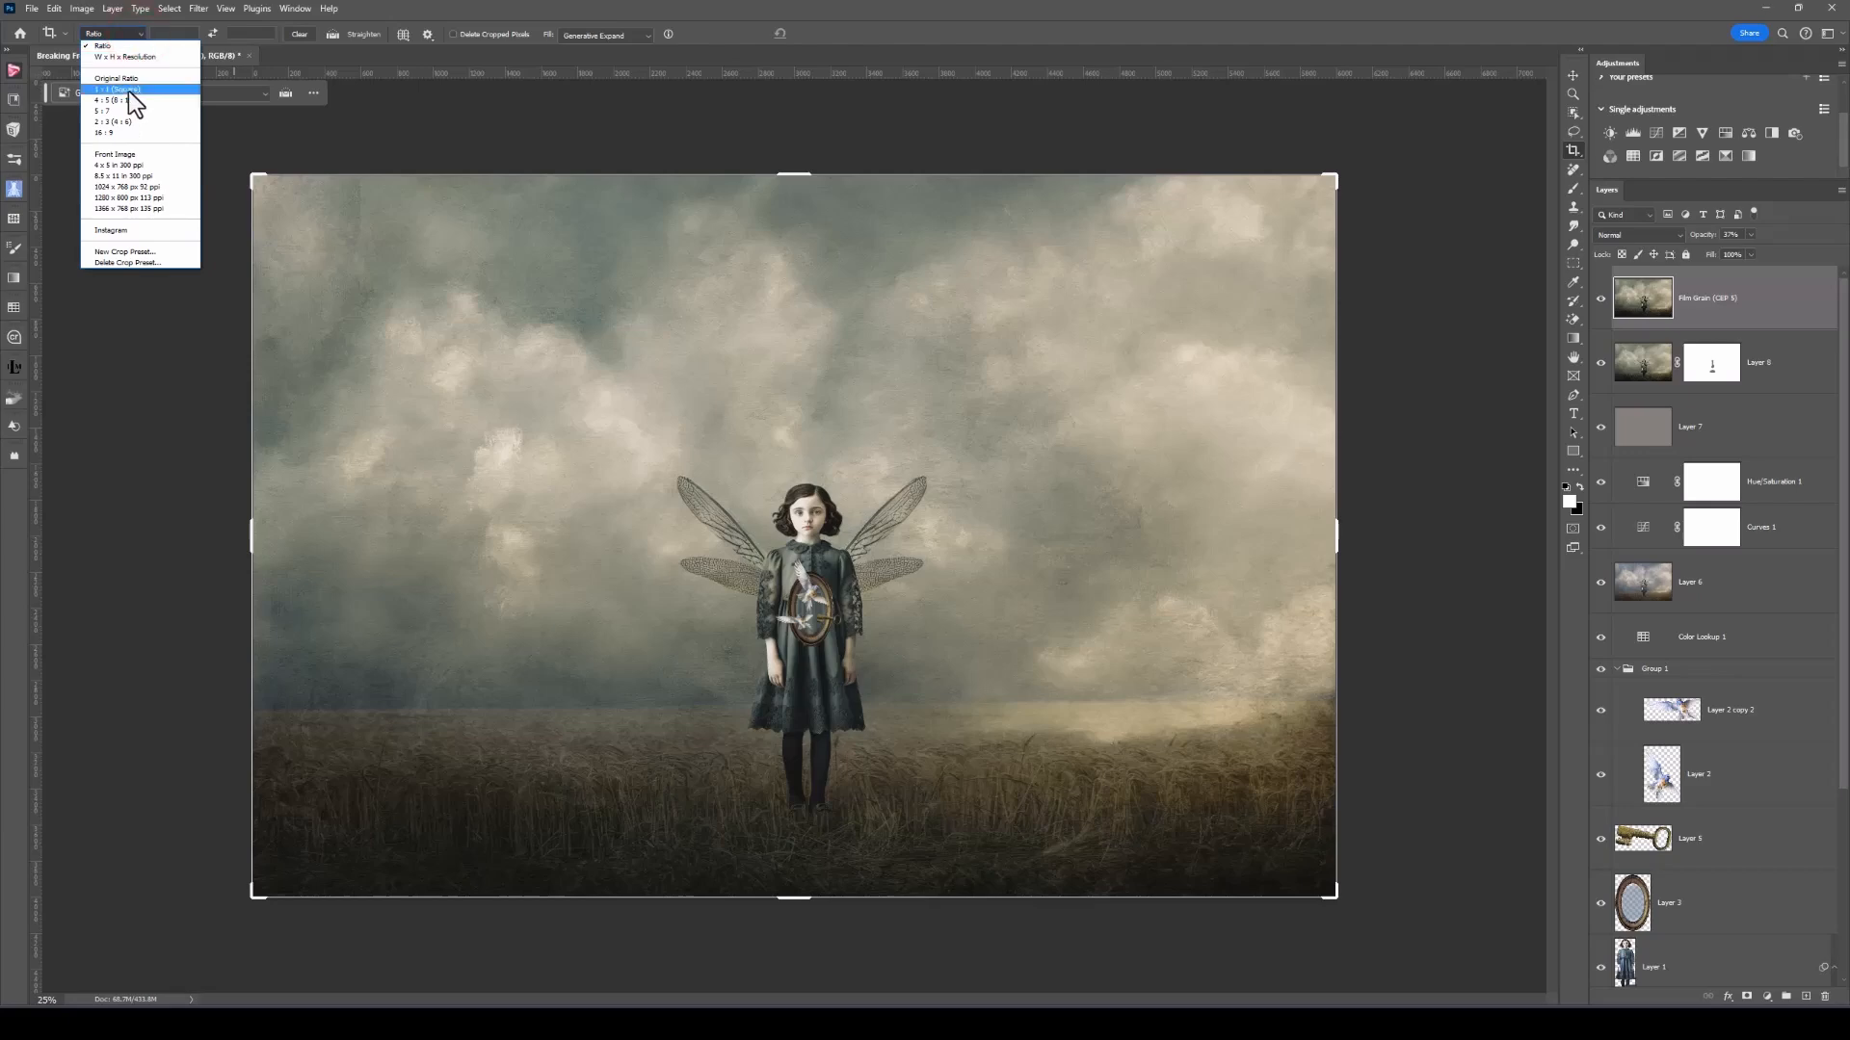
{"action": "left_click", "coordinate": [115, 90]}
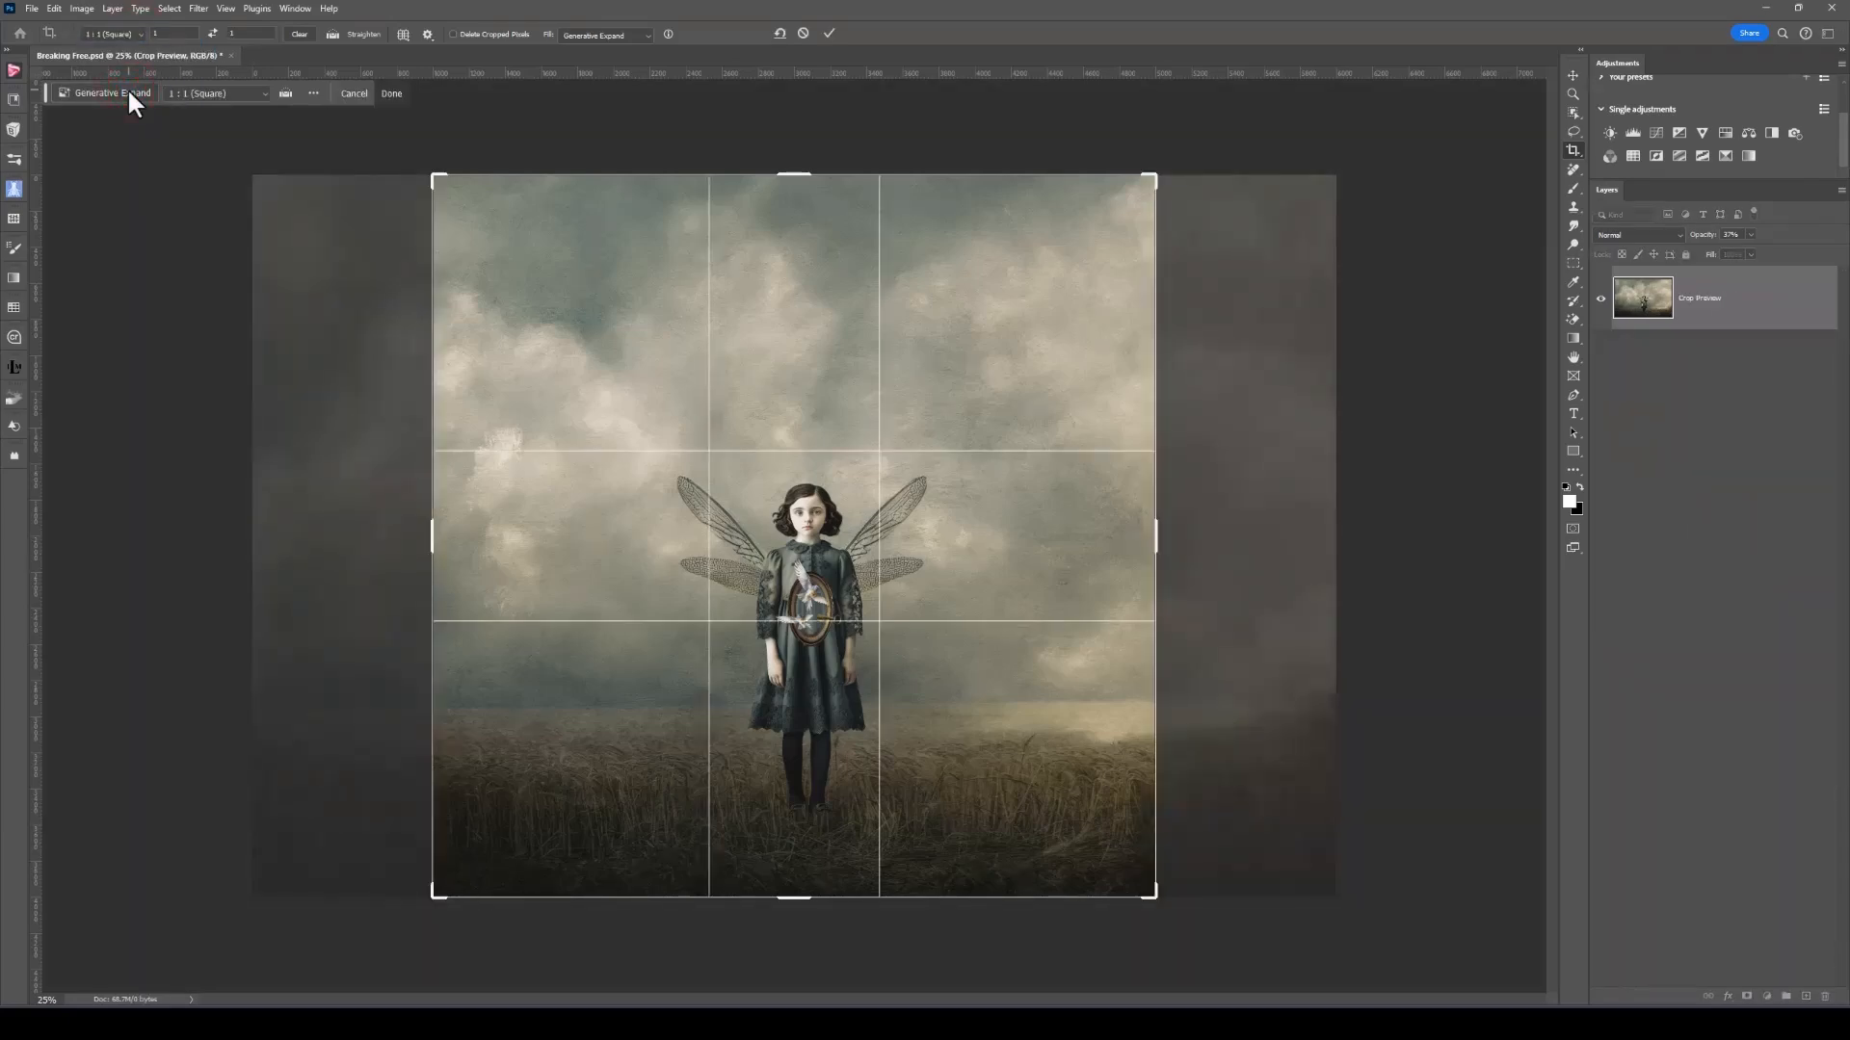
{"action": "mouse_move", "coordinate": [231, 189]}
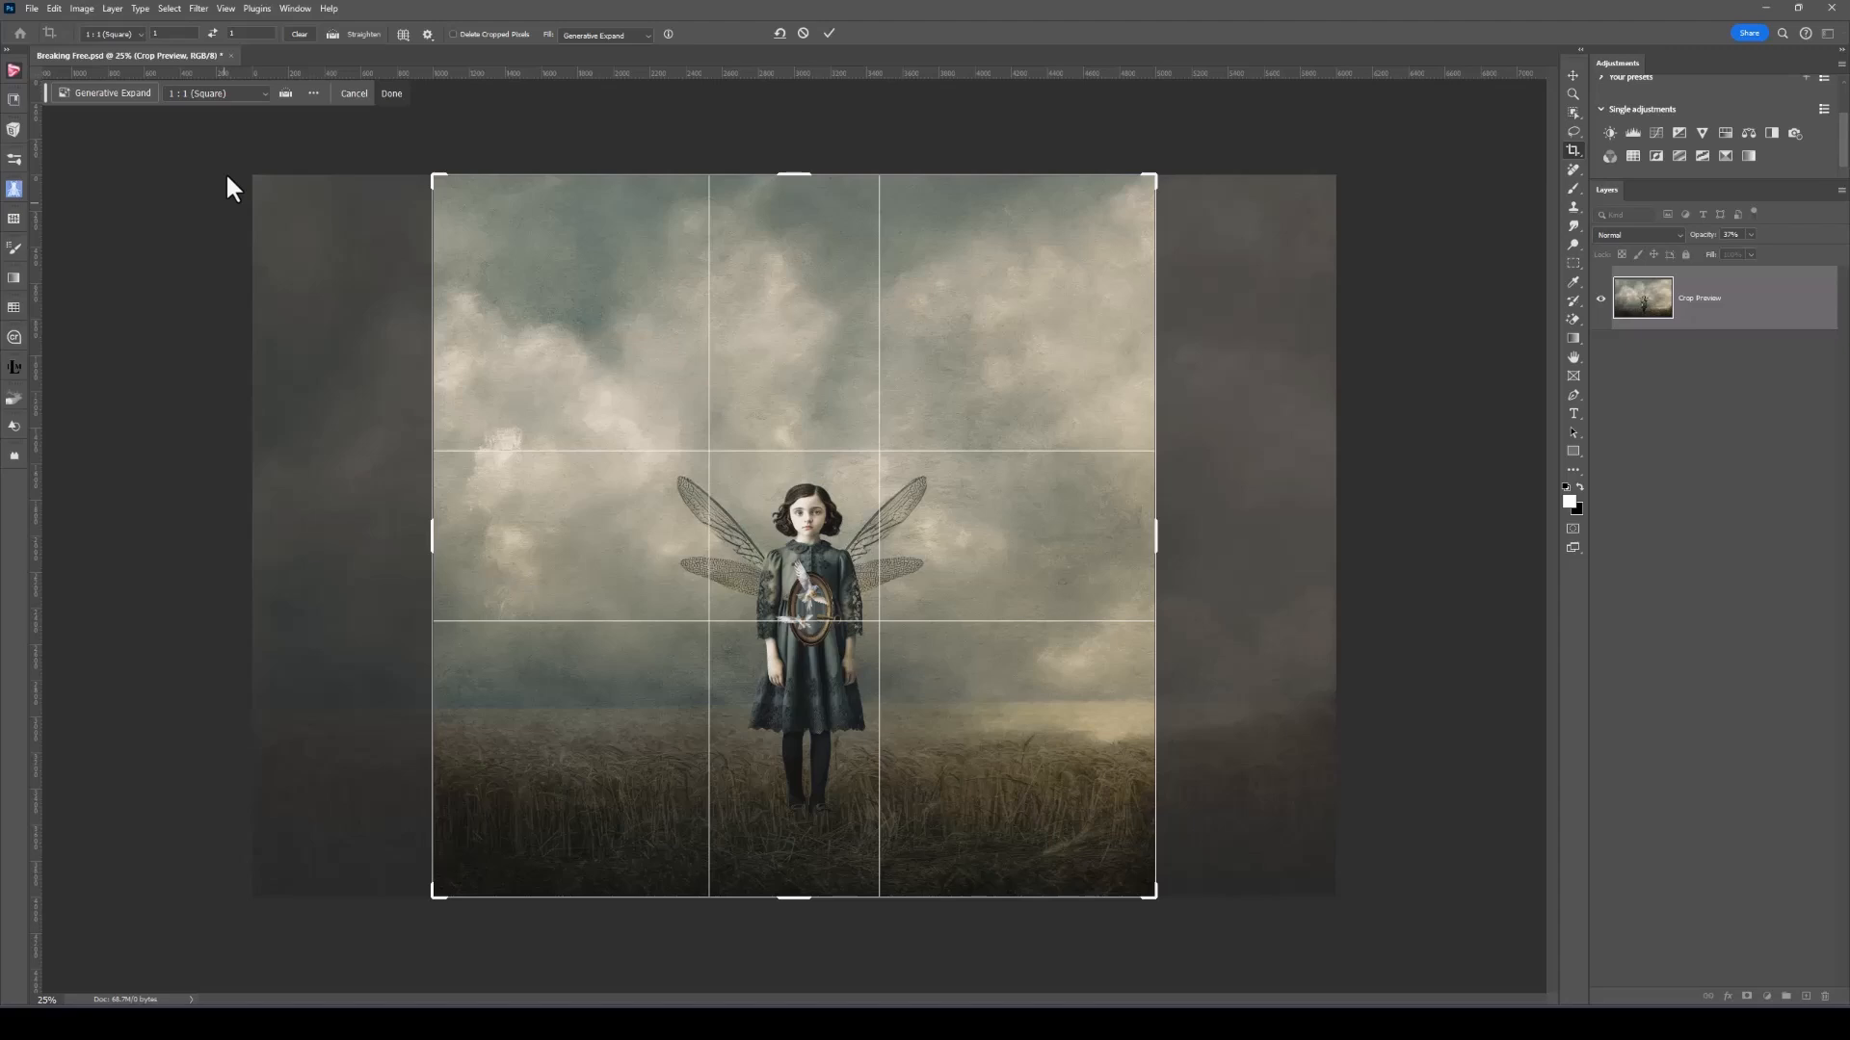
{"action": "mouse_move", "coordinate": [271, 174]}
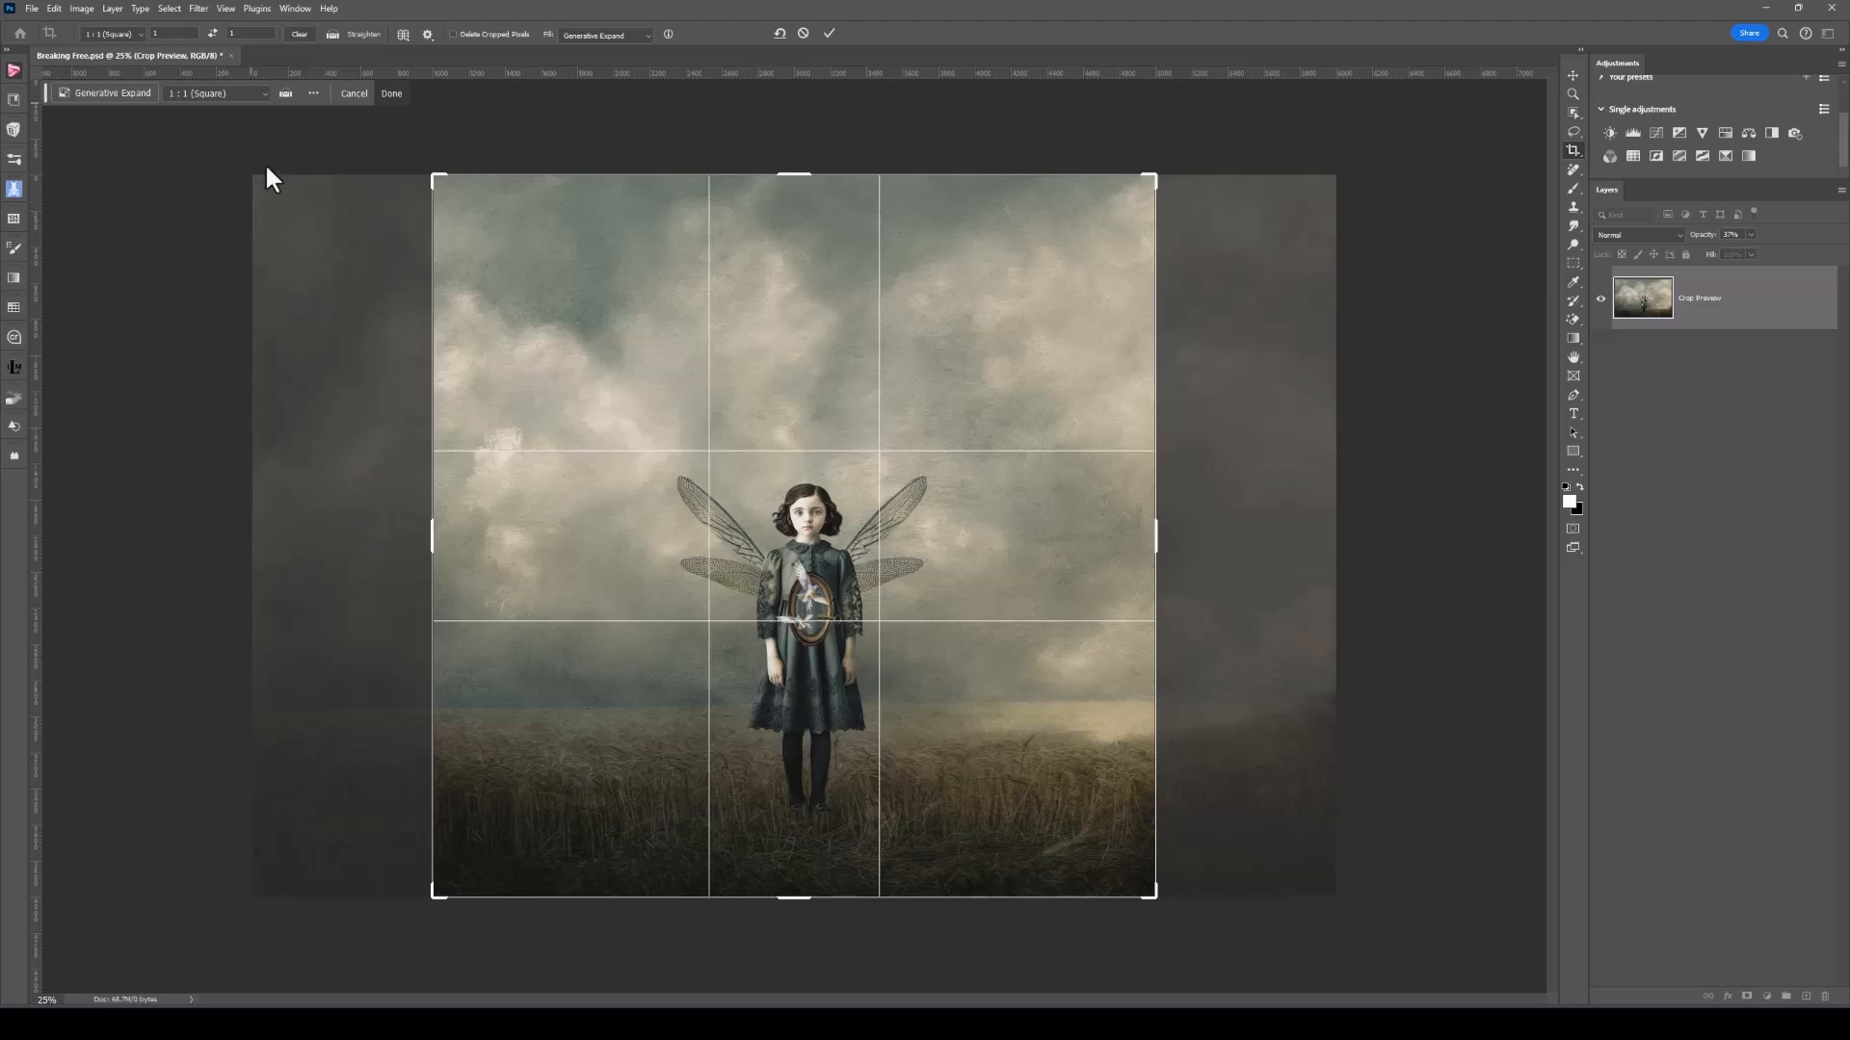